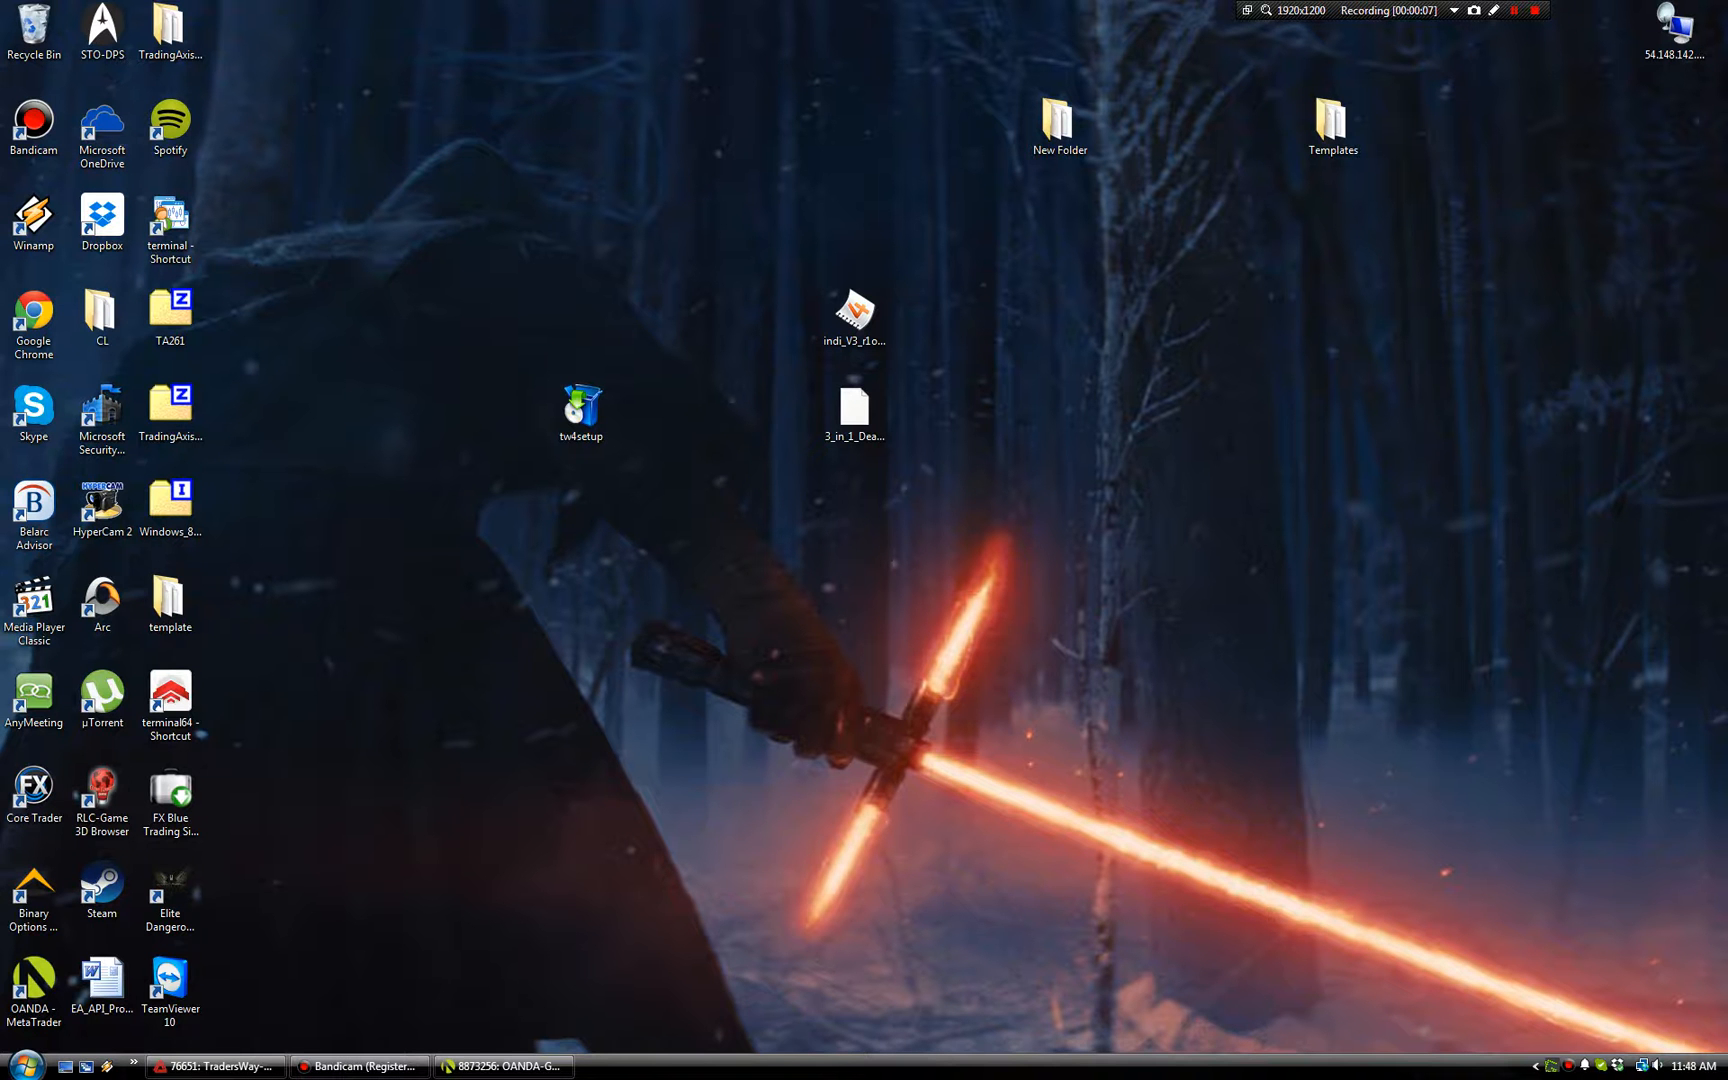
pyautogui.moveTo(647, 842)
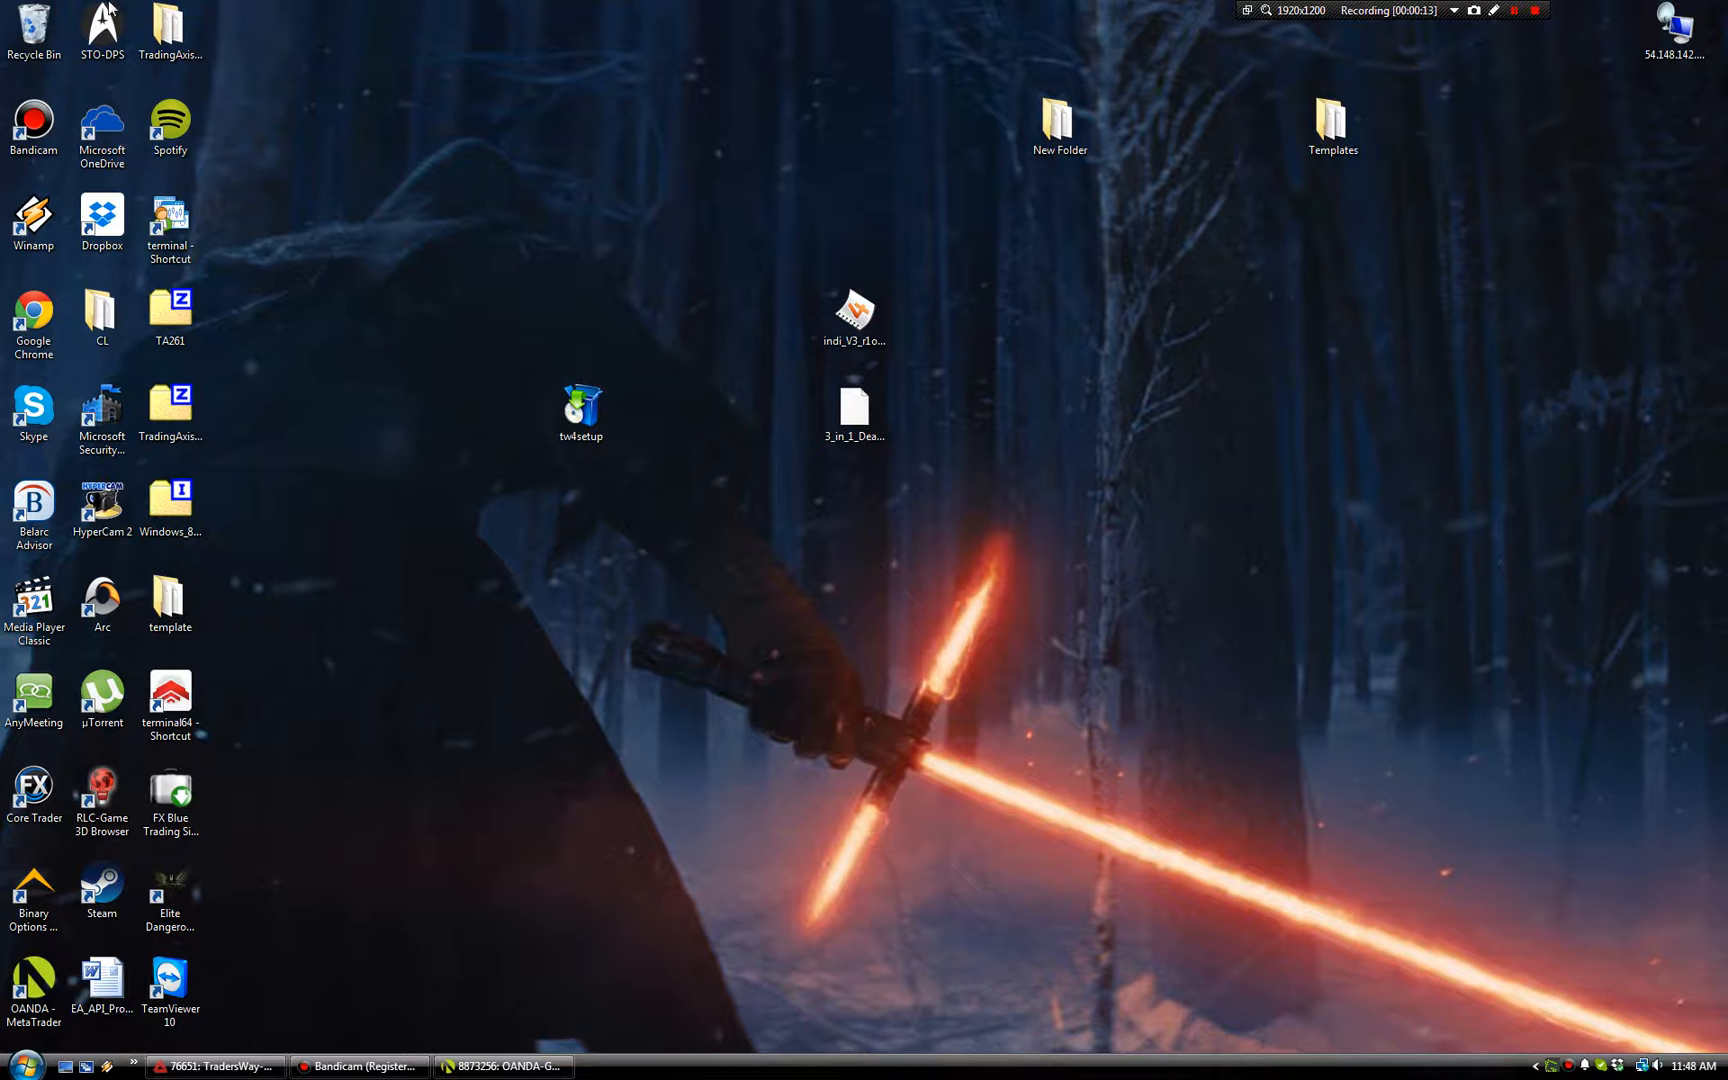
# - Open Local Disk (C:) in Explorer, view the existing TW folder, and reposition the window
pyautogui.rightClick(35, 33)
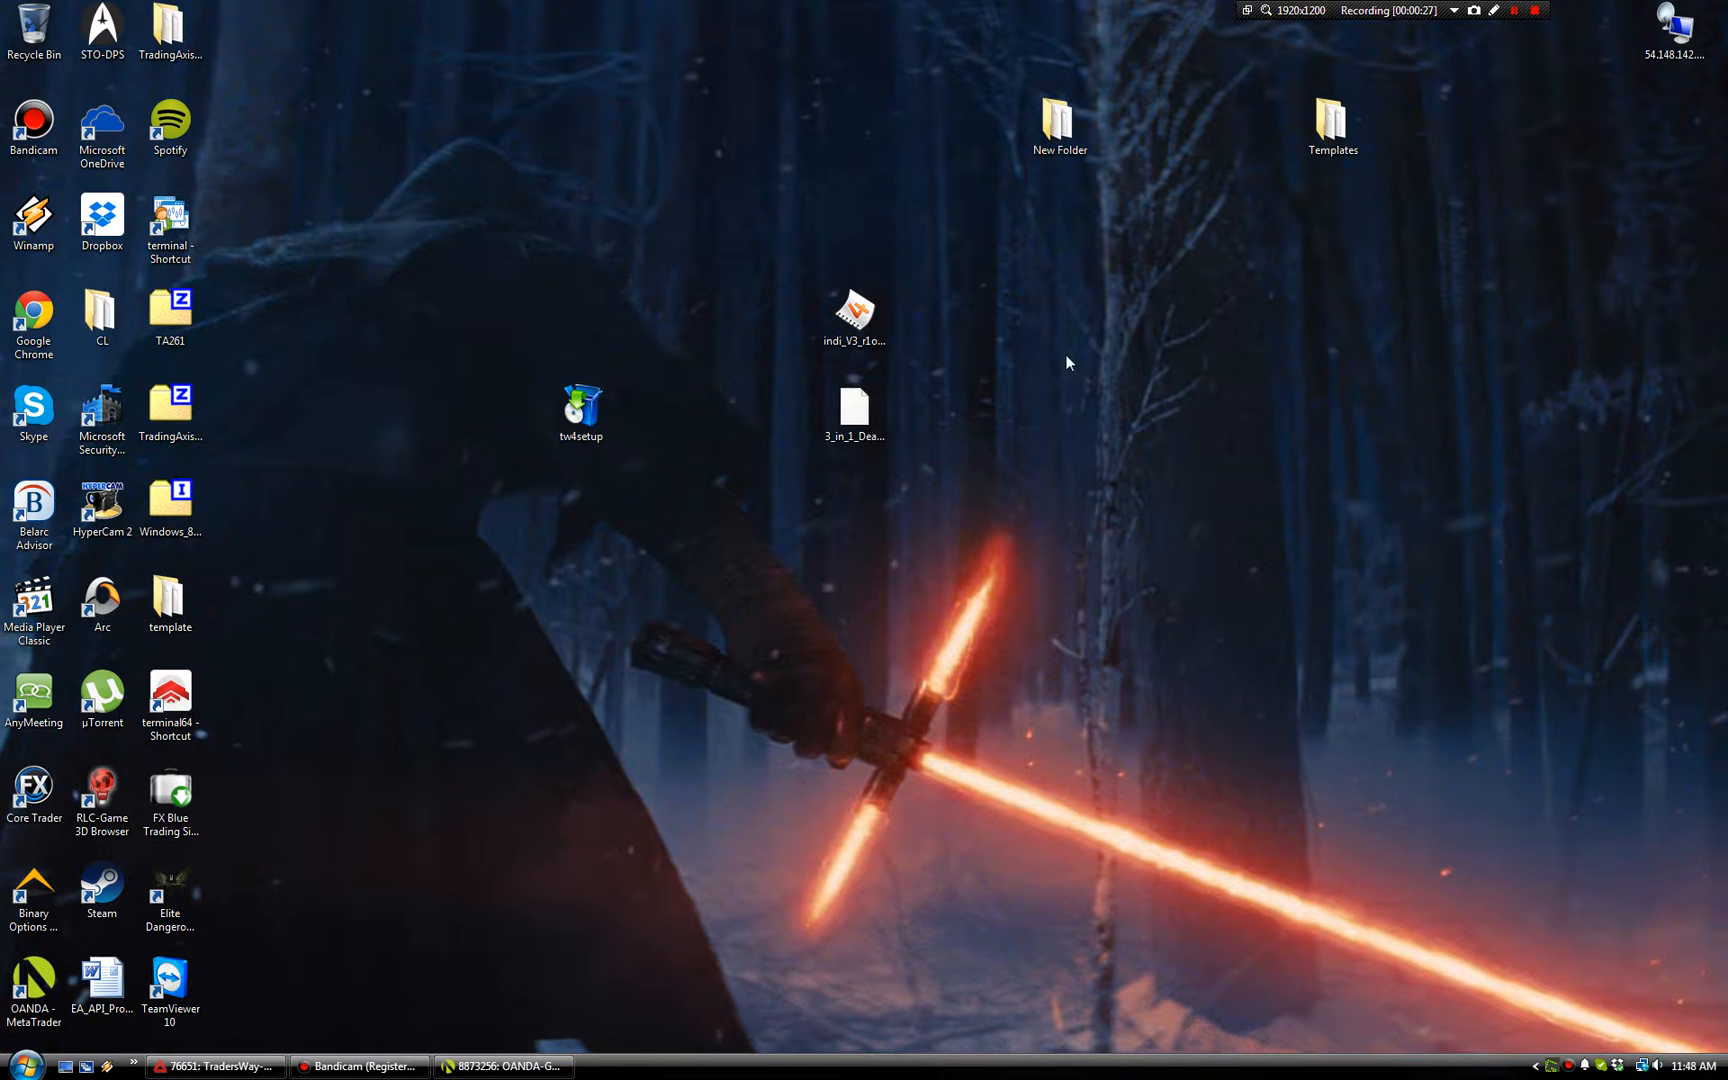
pyautogui.moveTo(736, 634)
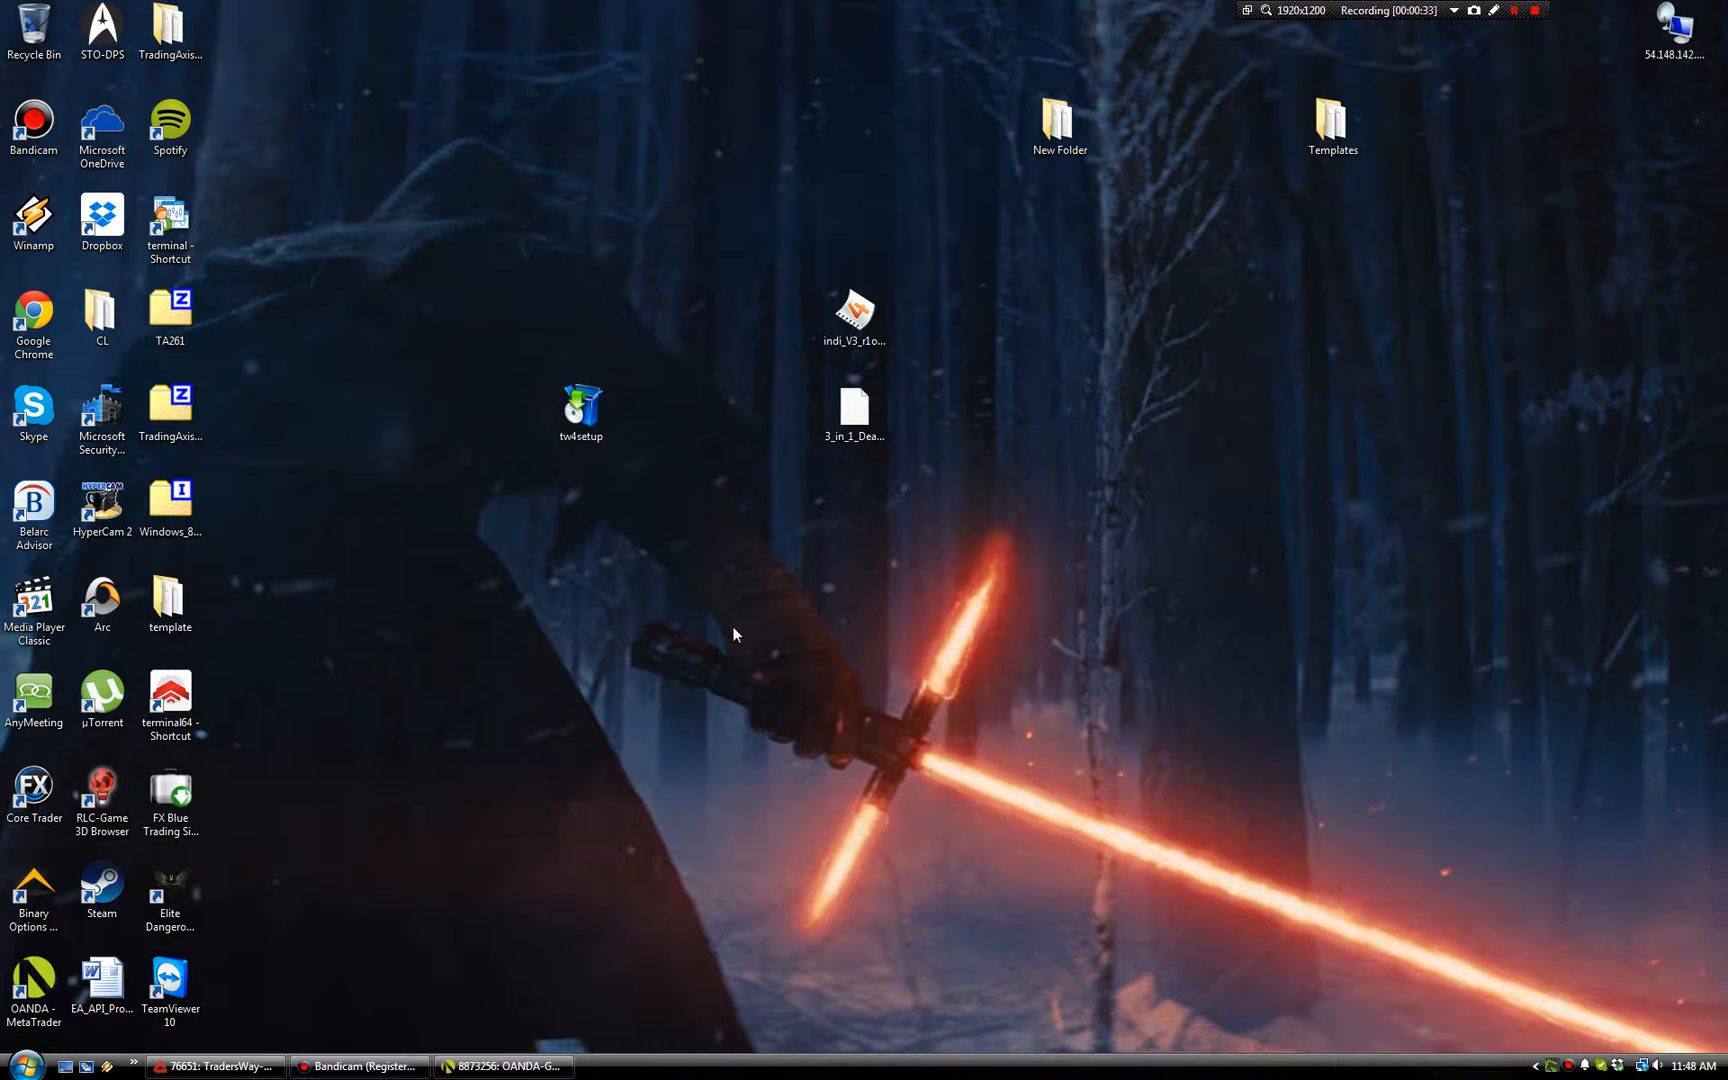
pyautogui.moveTo(678, 384)
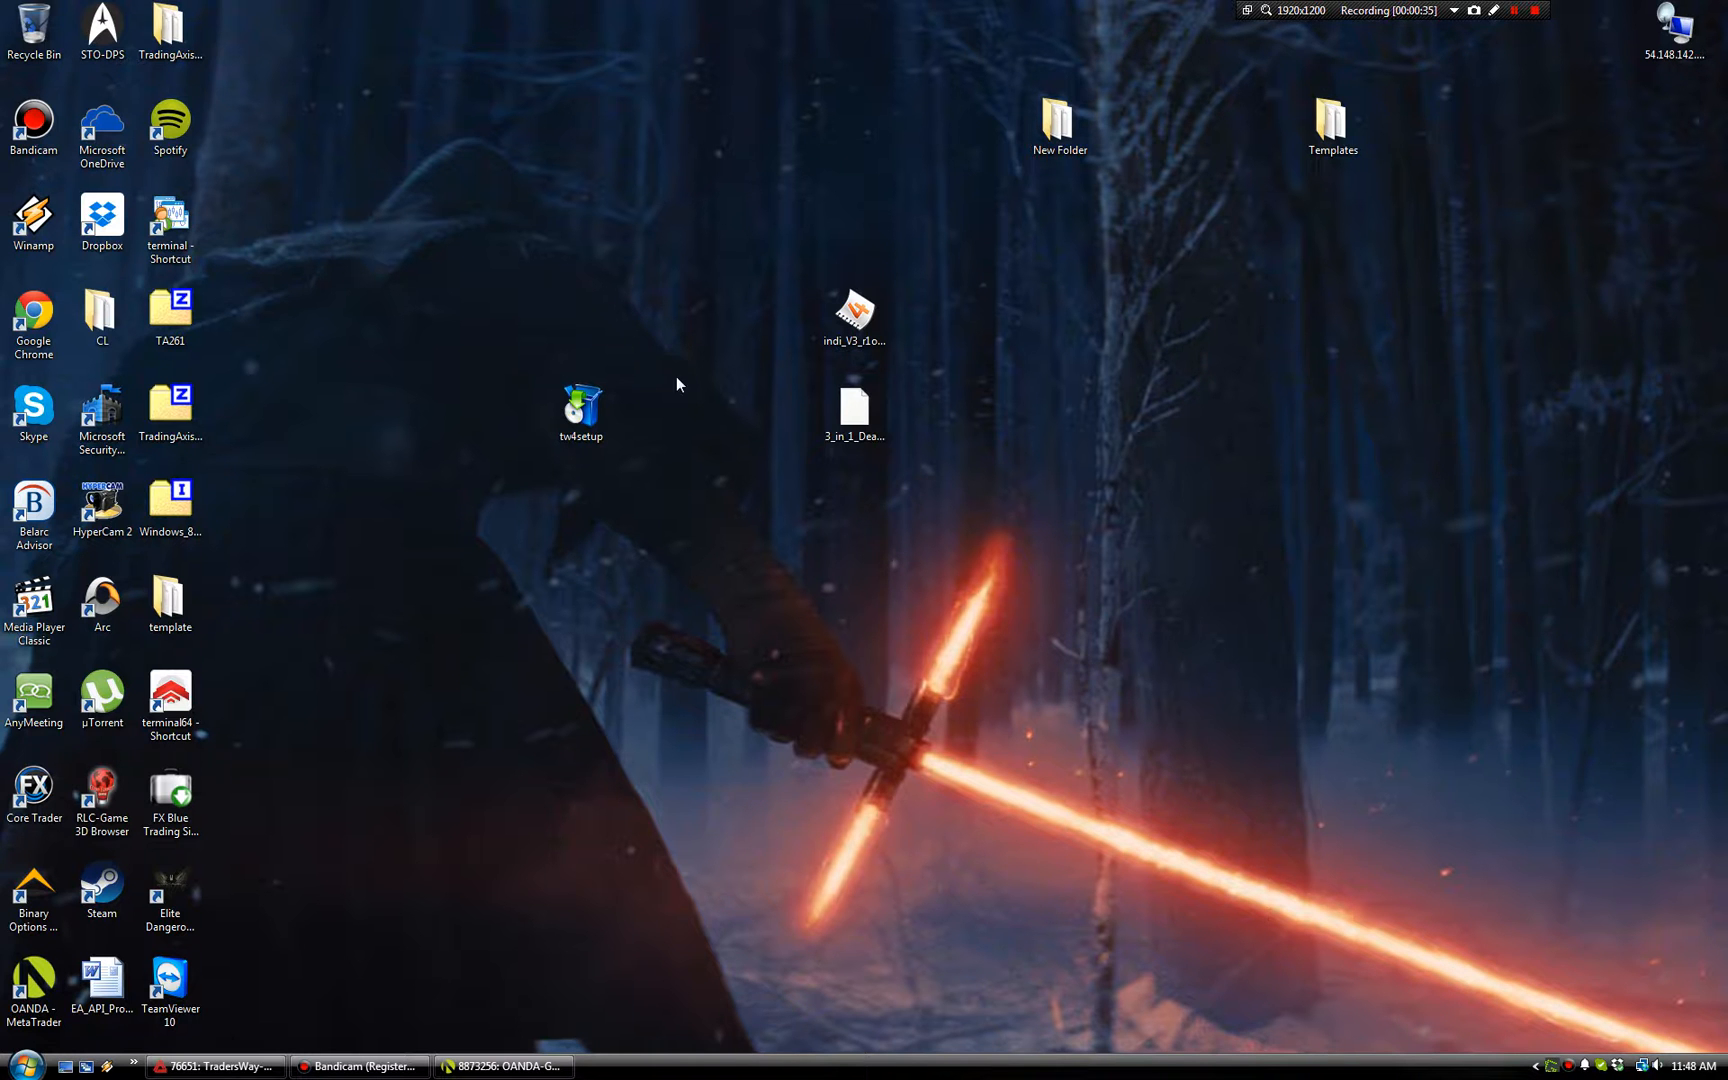
pyautogui.moveTo(447, 464)
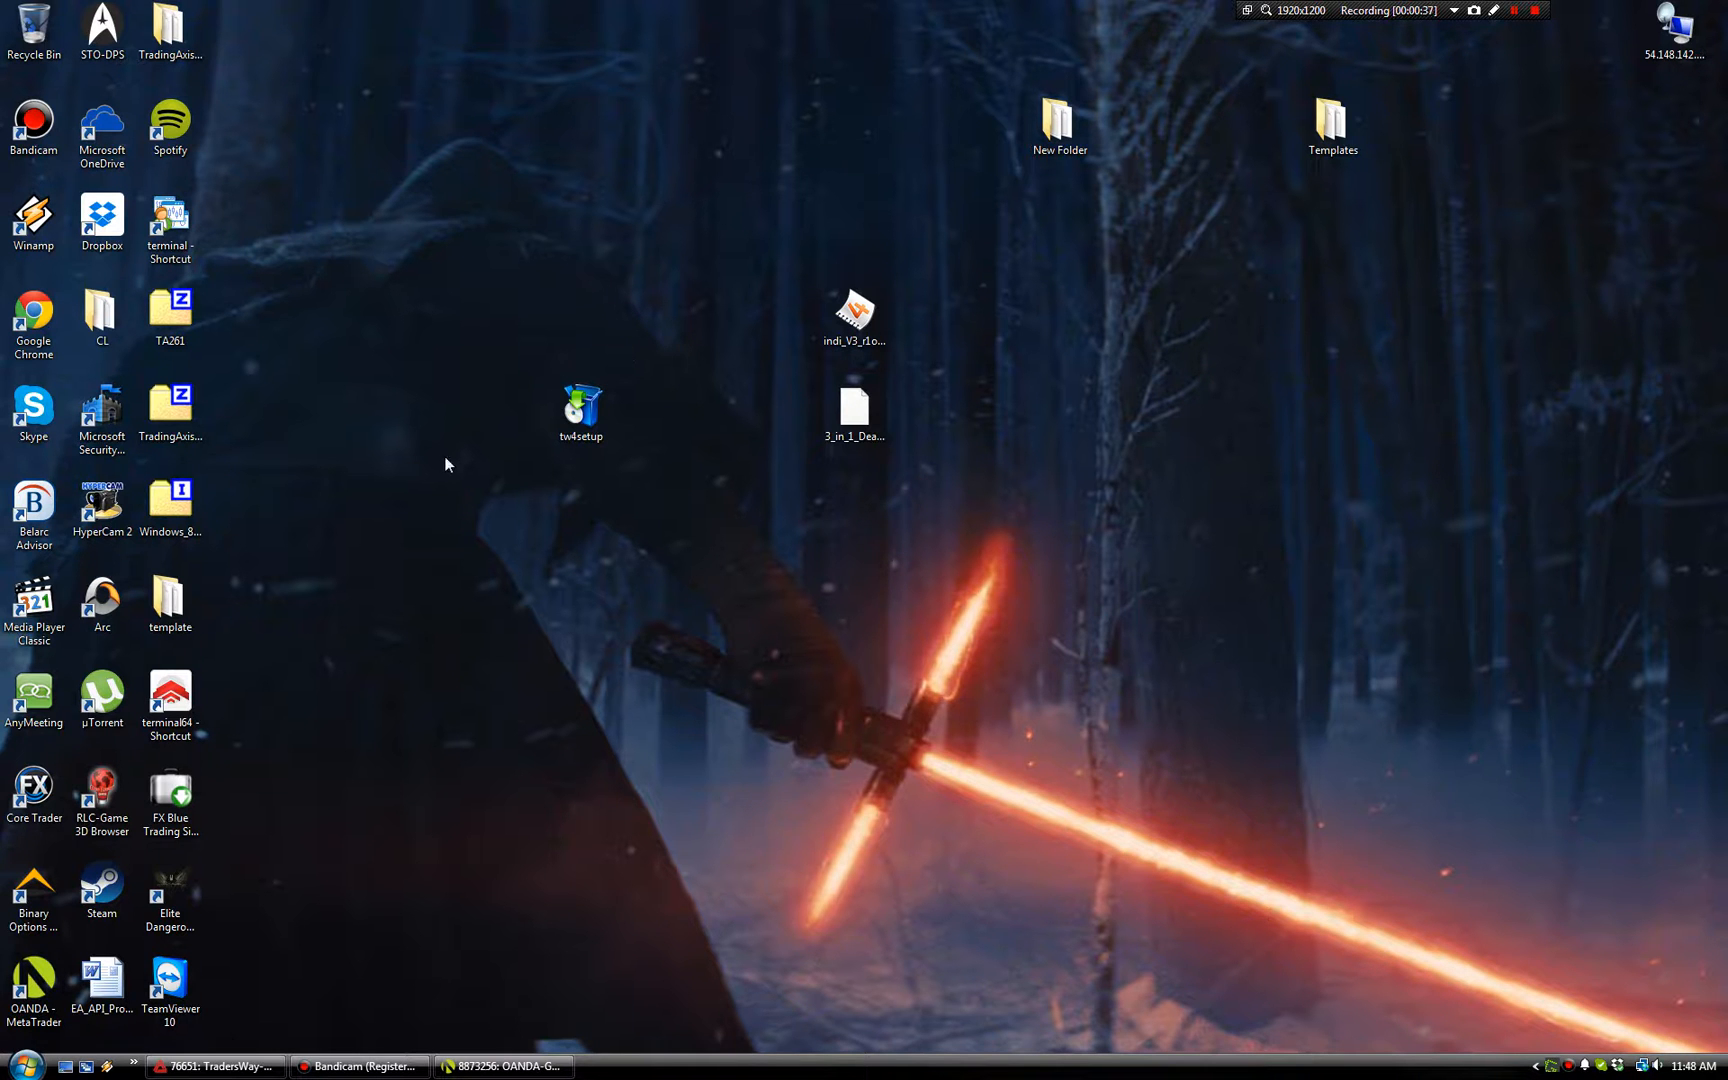
pyautogui.moveTo(606, 607)
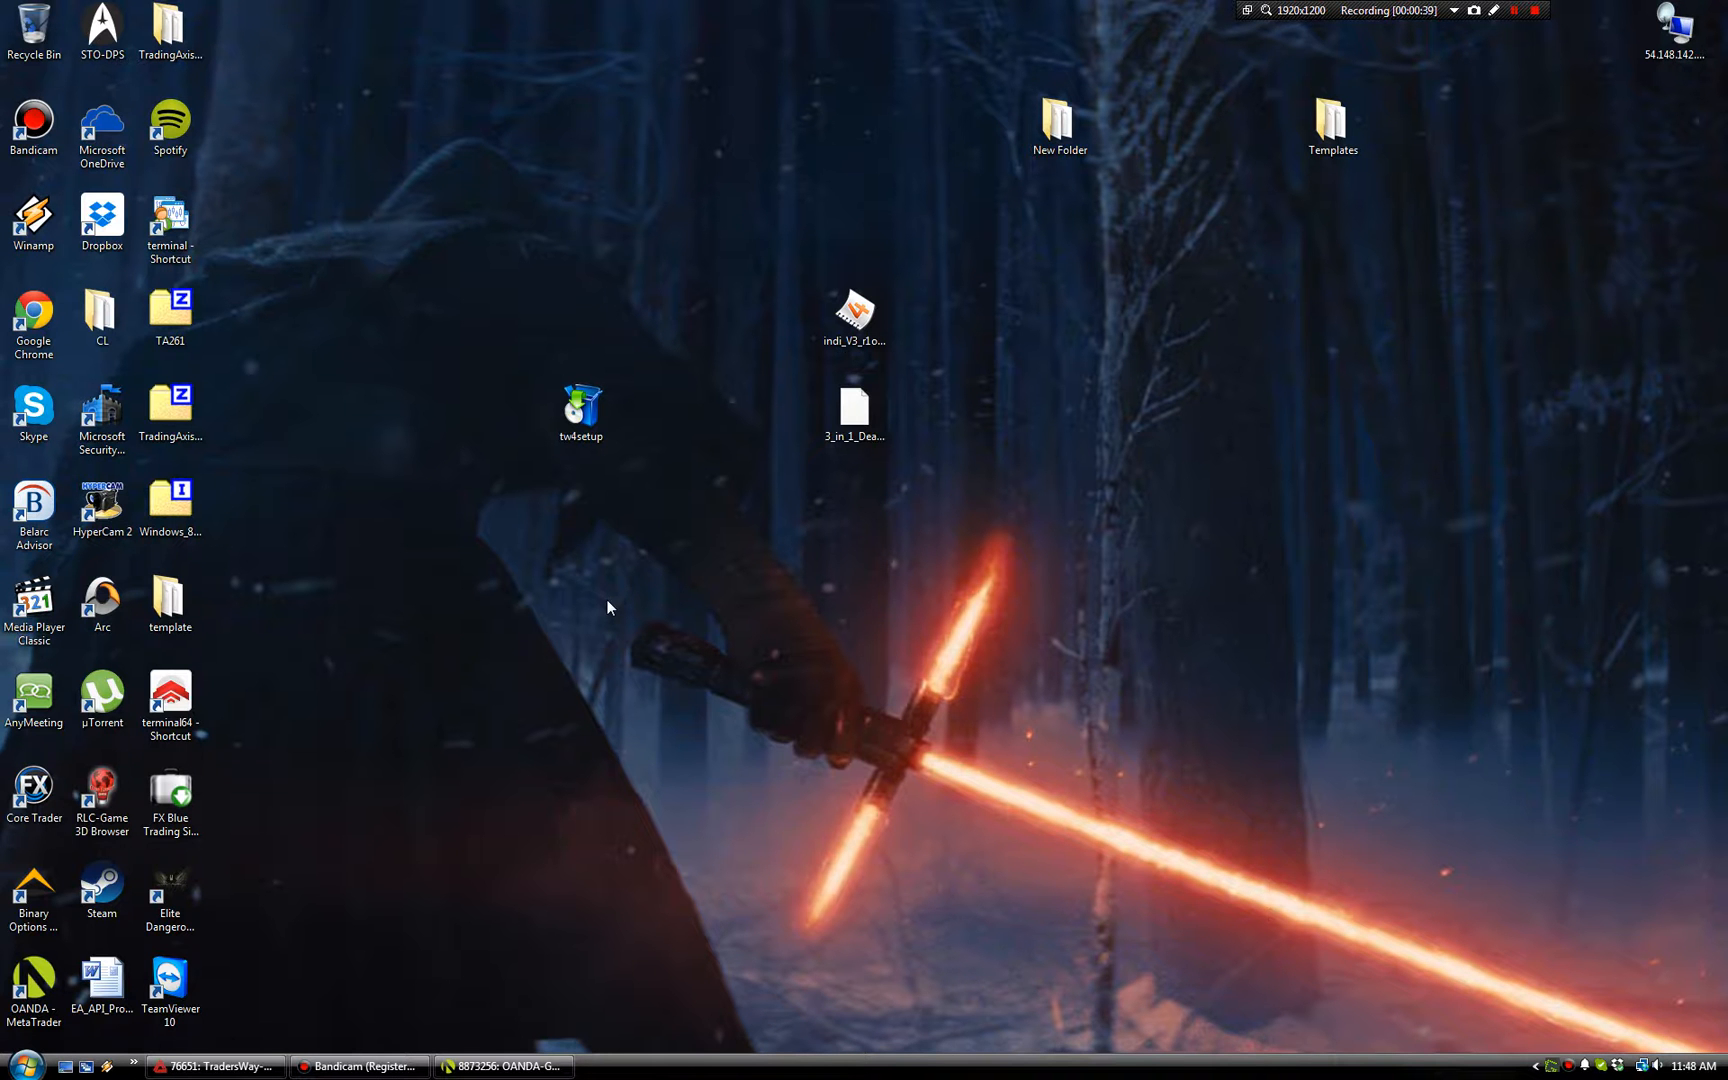
pyautogui.click(170, 981)
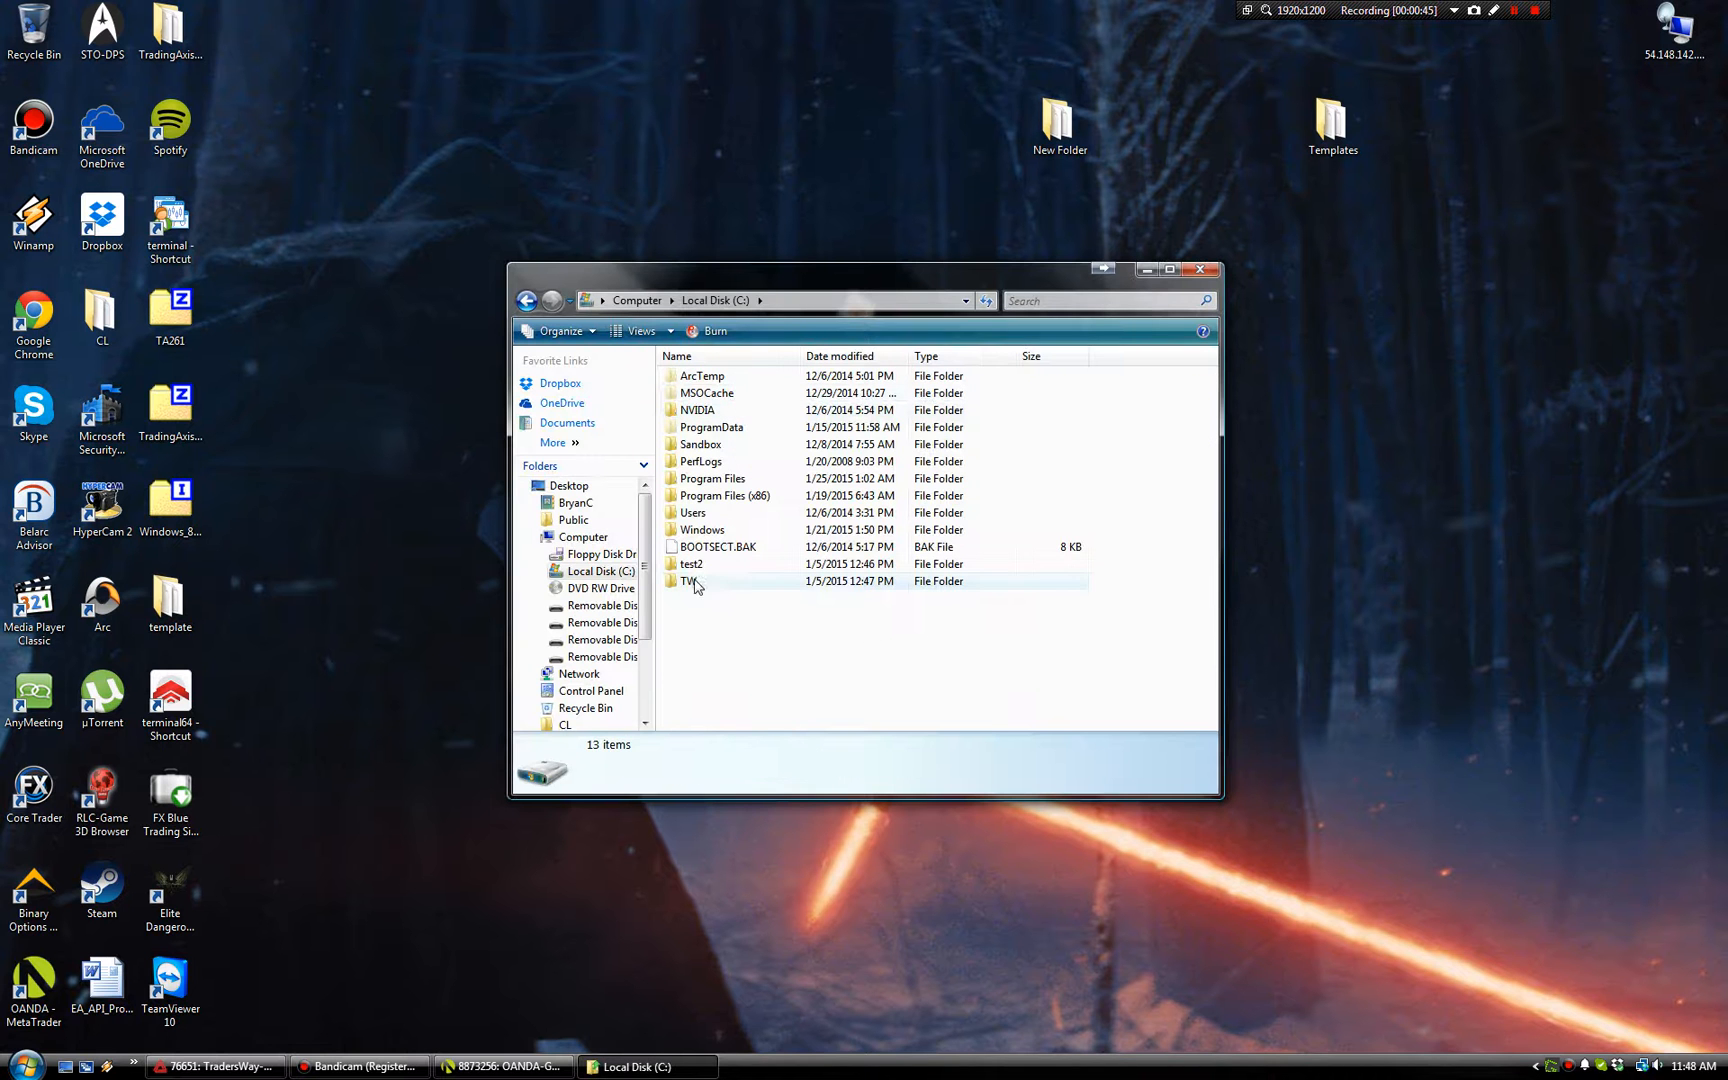
pyautogui.click(689, 581)
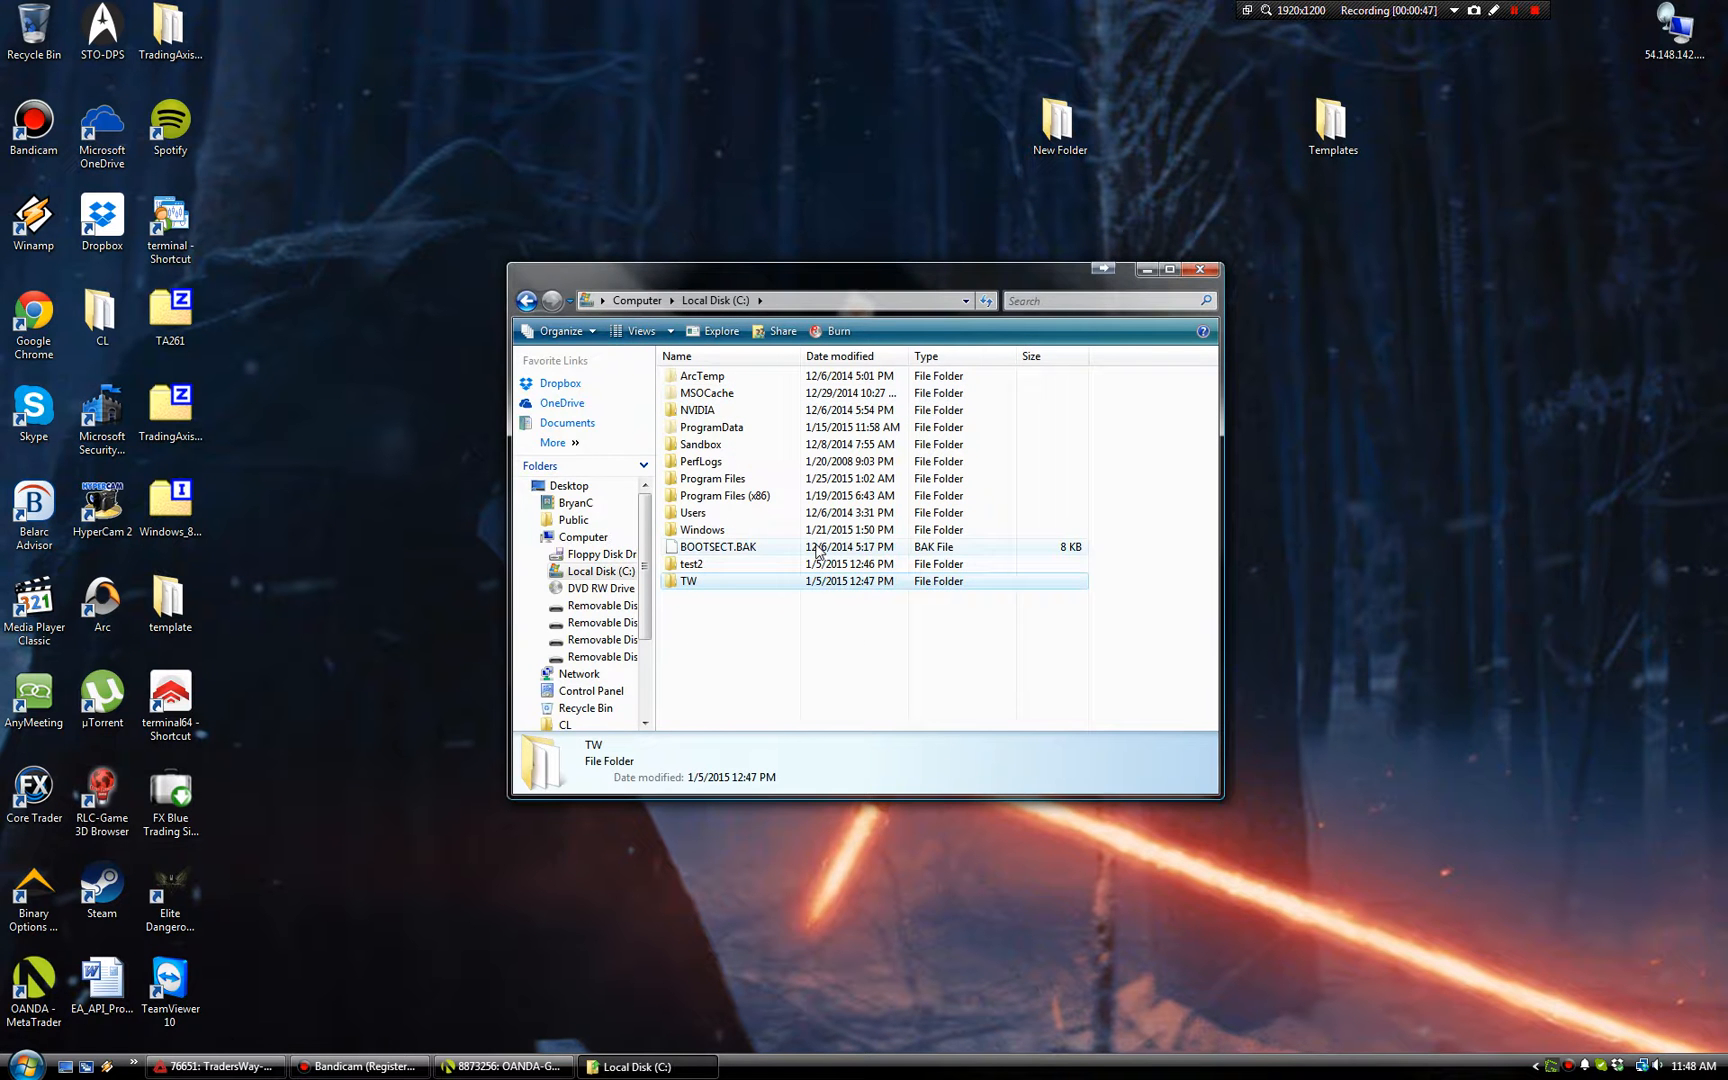
pyautogui.moveTo(860, 271); pyautogui.dragTo(1135, 198)
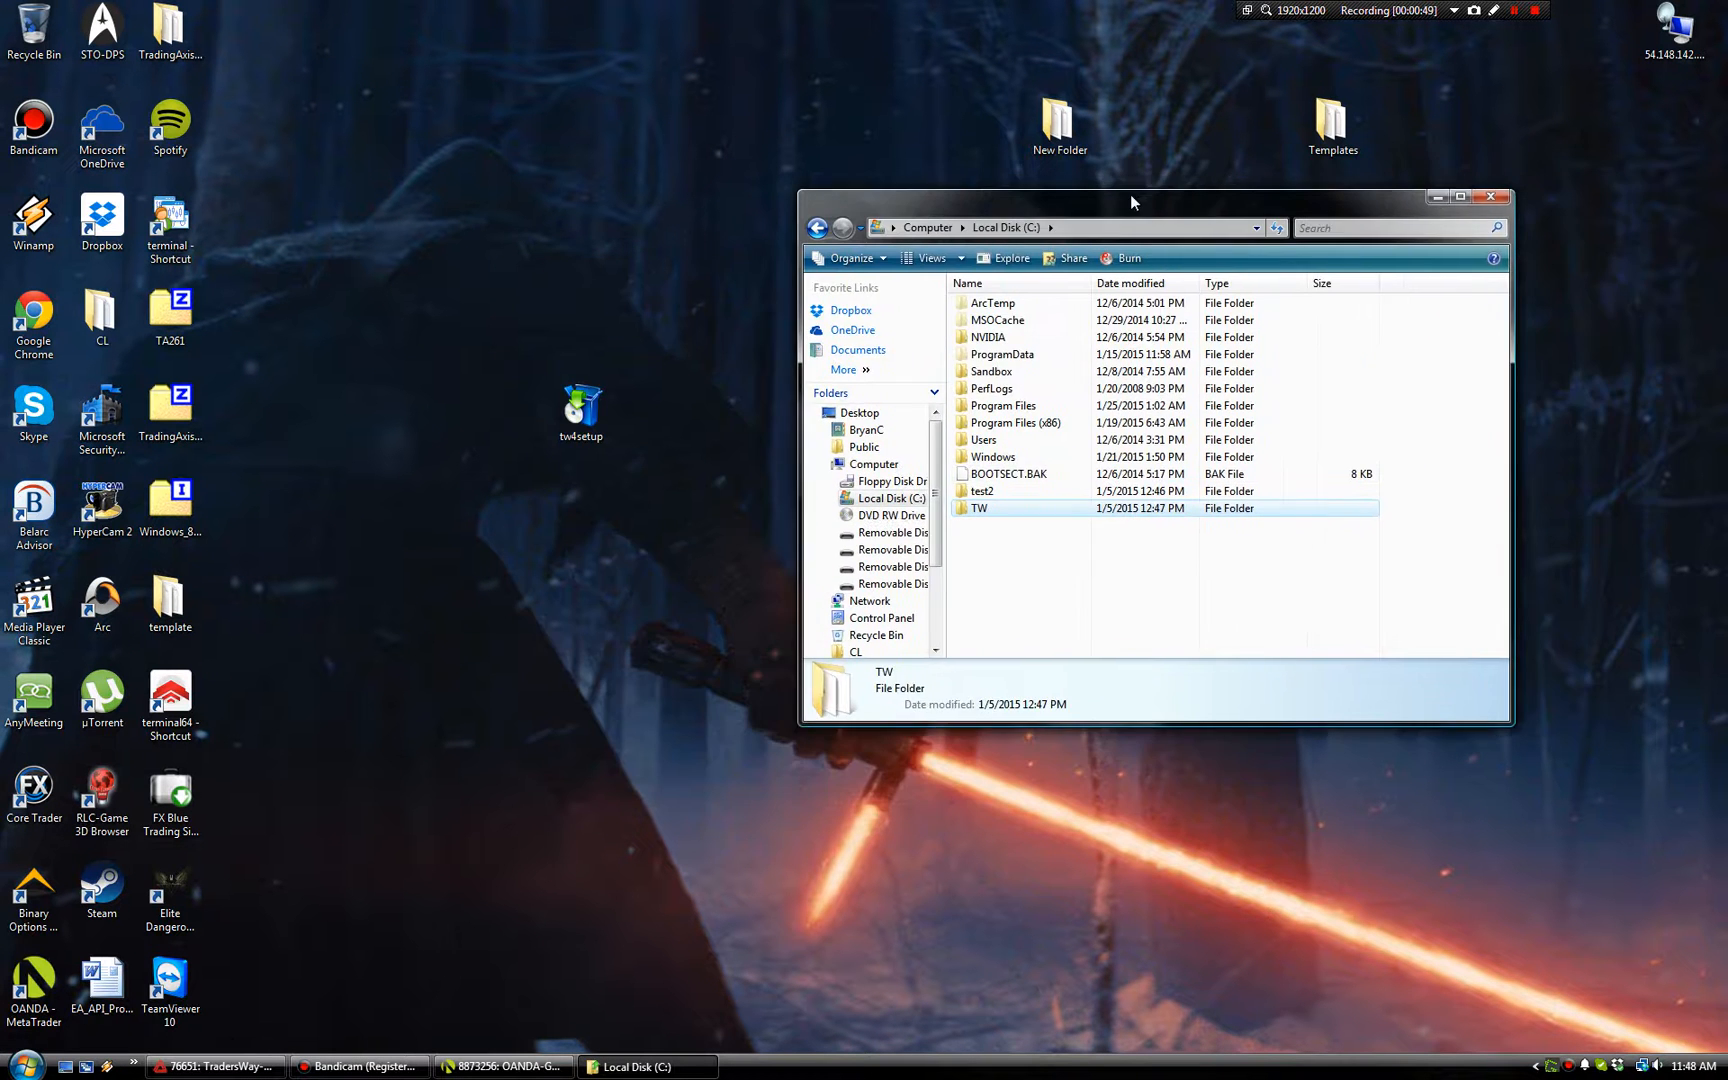
pyautogui.moveTo(1132, 198); pyautogui.dragTo(1121, 220)
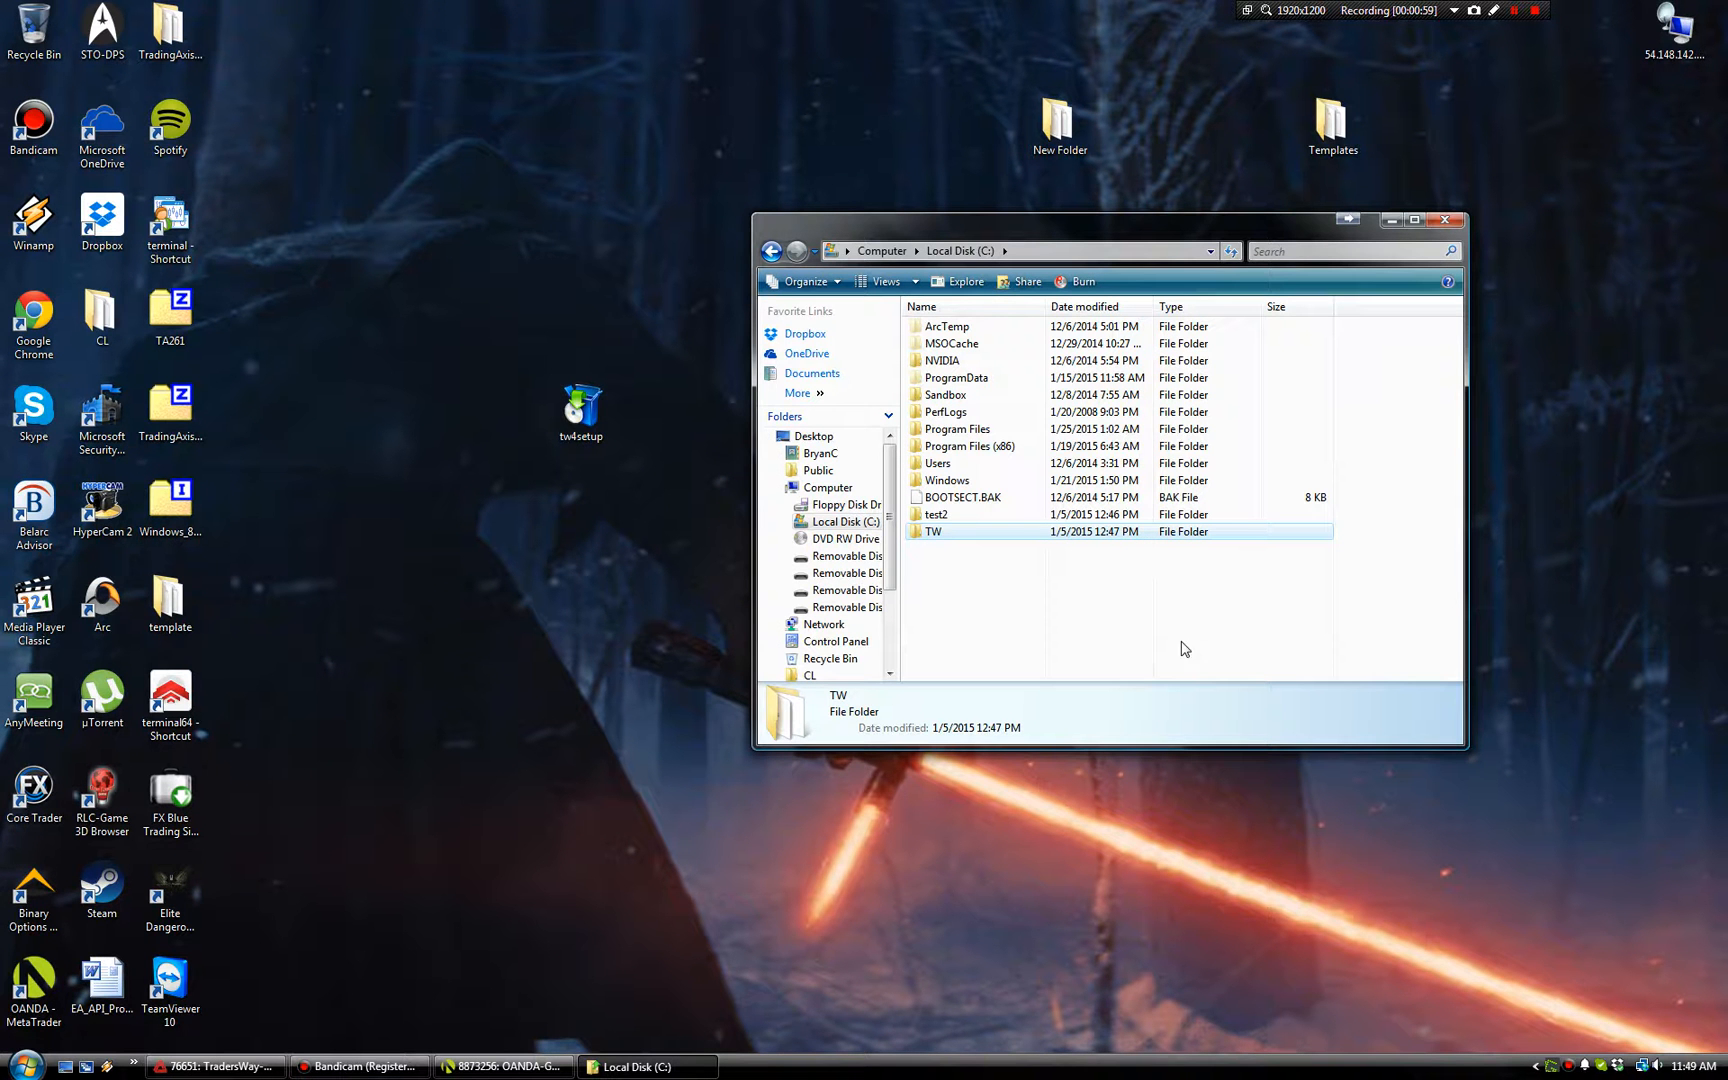
pyautogui.moveTo(1190, 471)
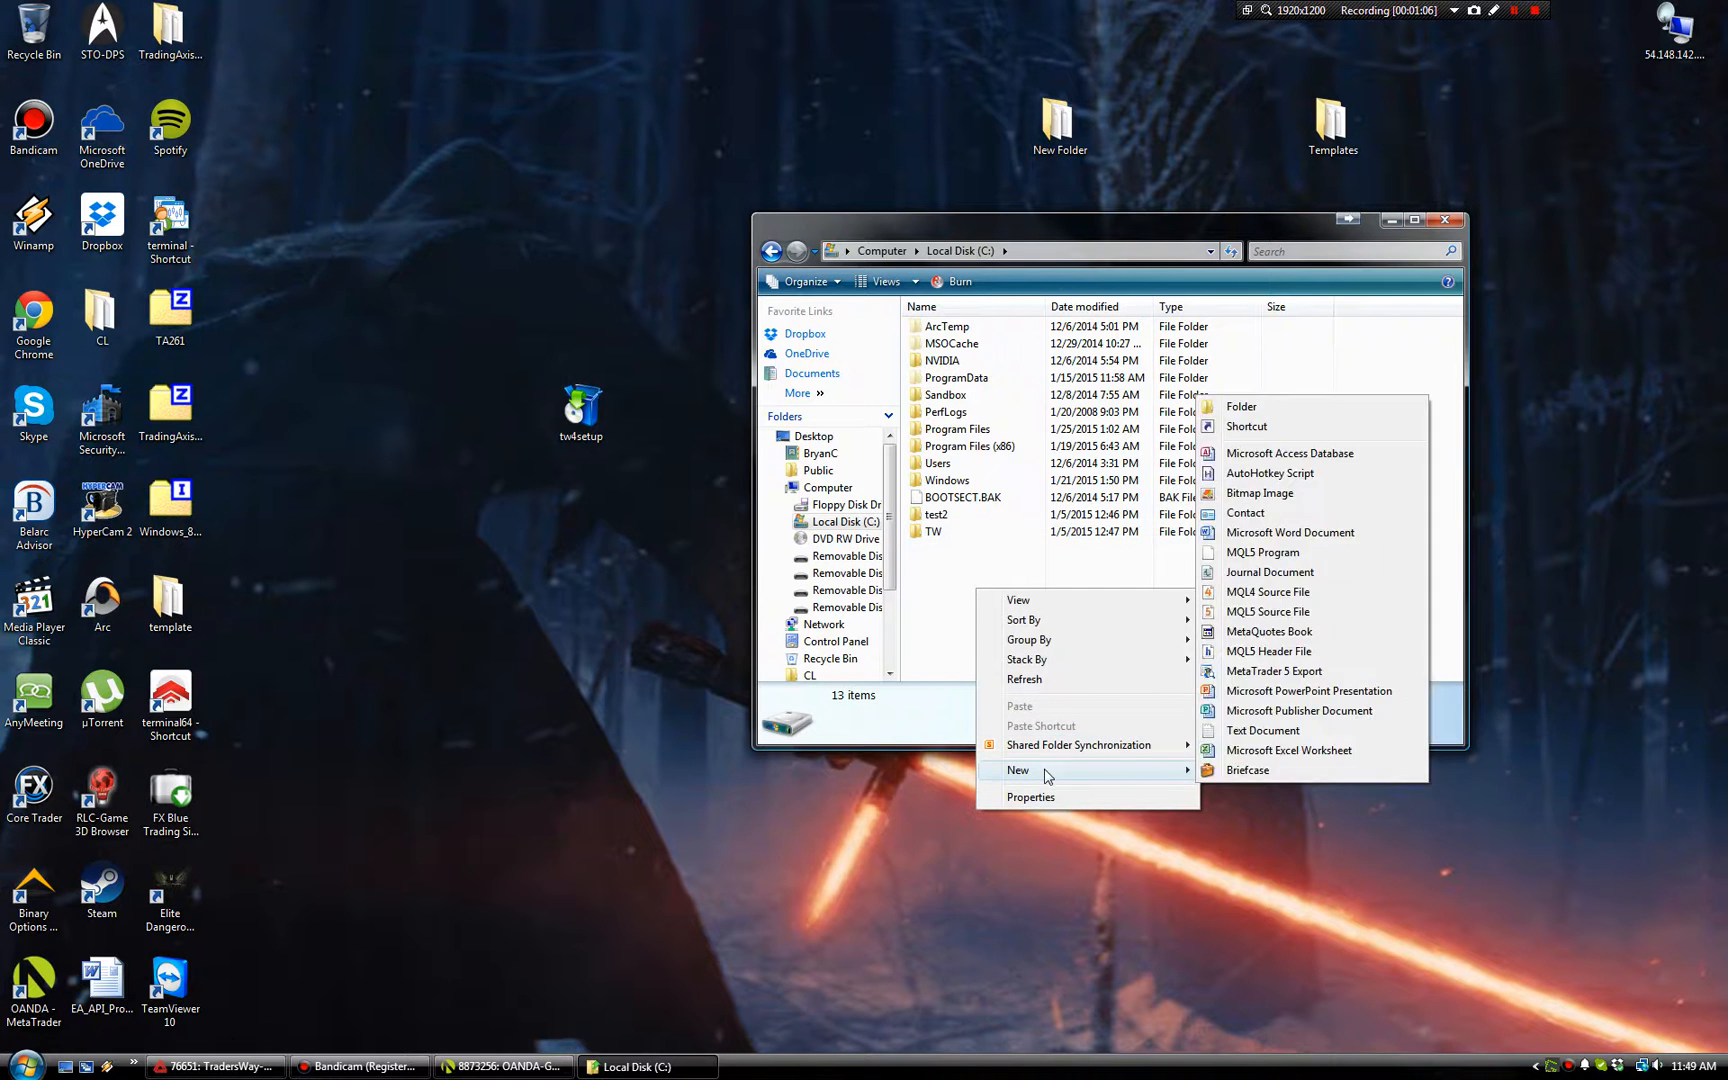
pyautogui.moveTo(1240, 763)
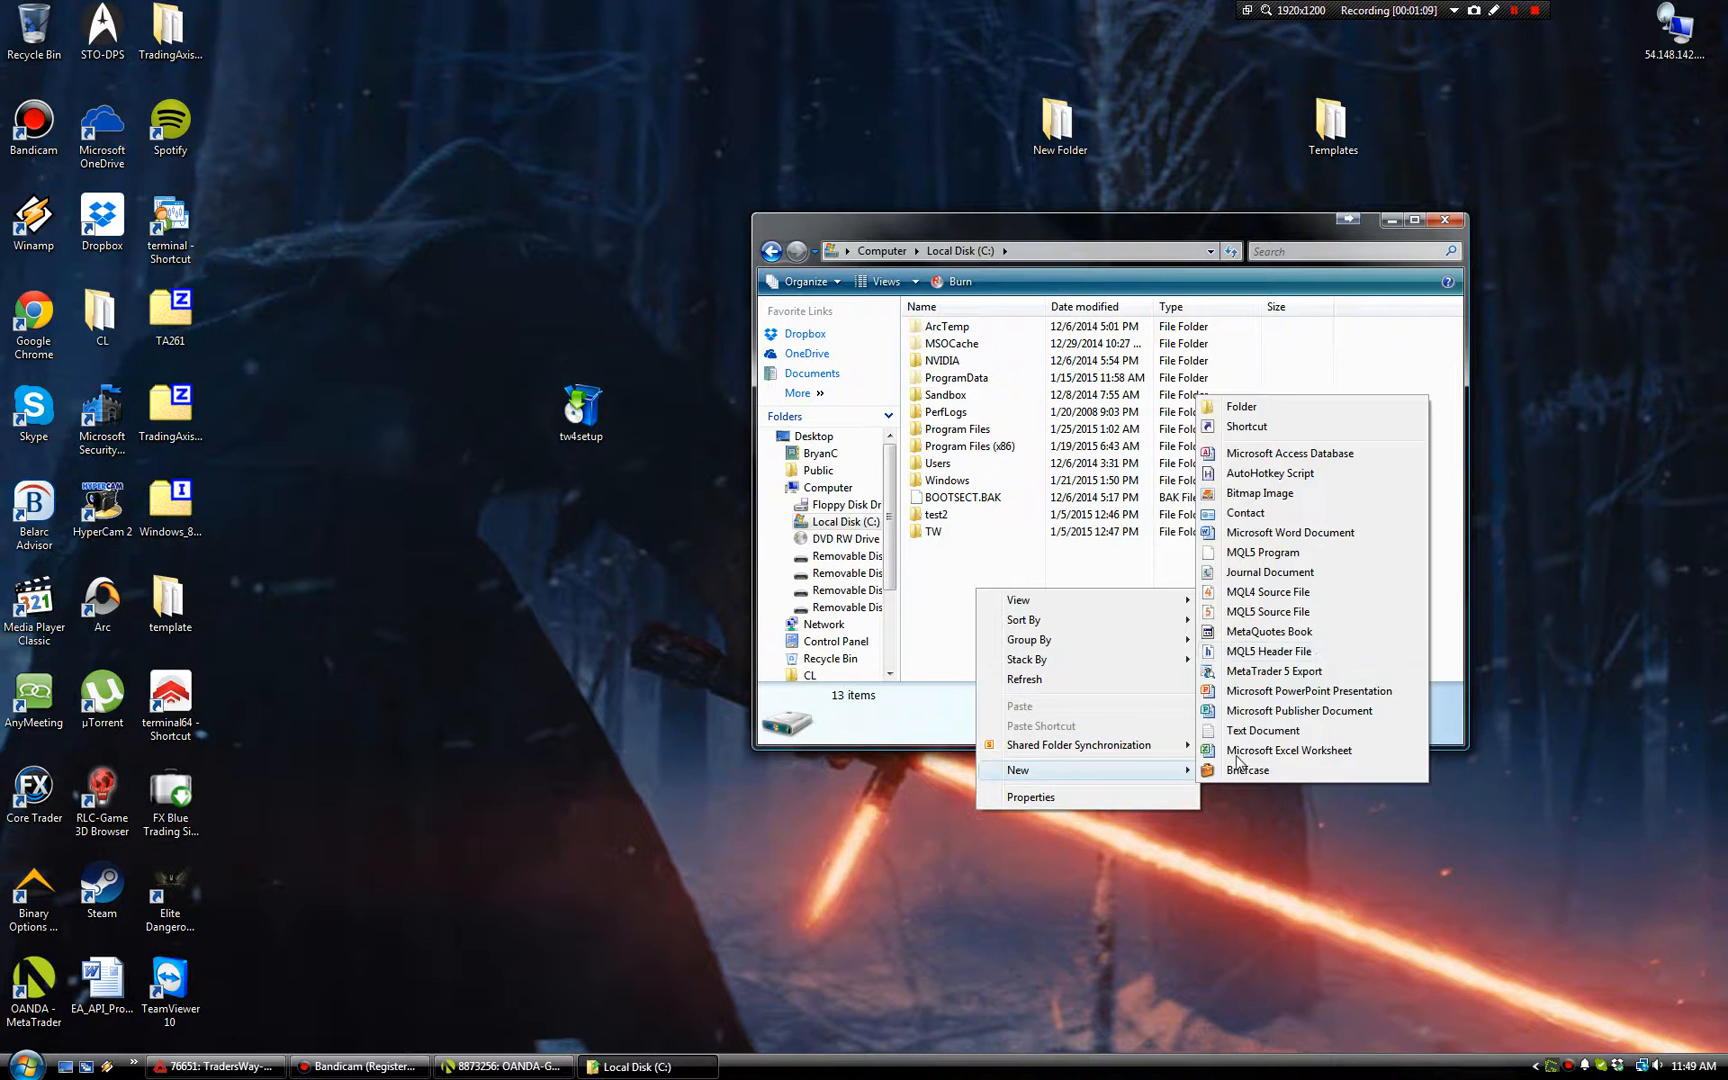
# - Create a new folder named TWDEMO at the root of C:
pyautogui.click(1241, 406)
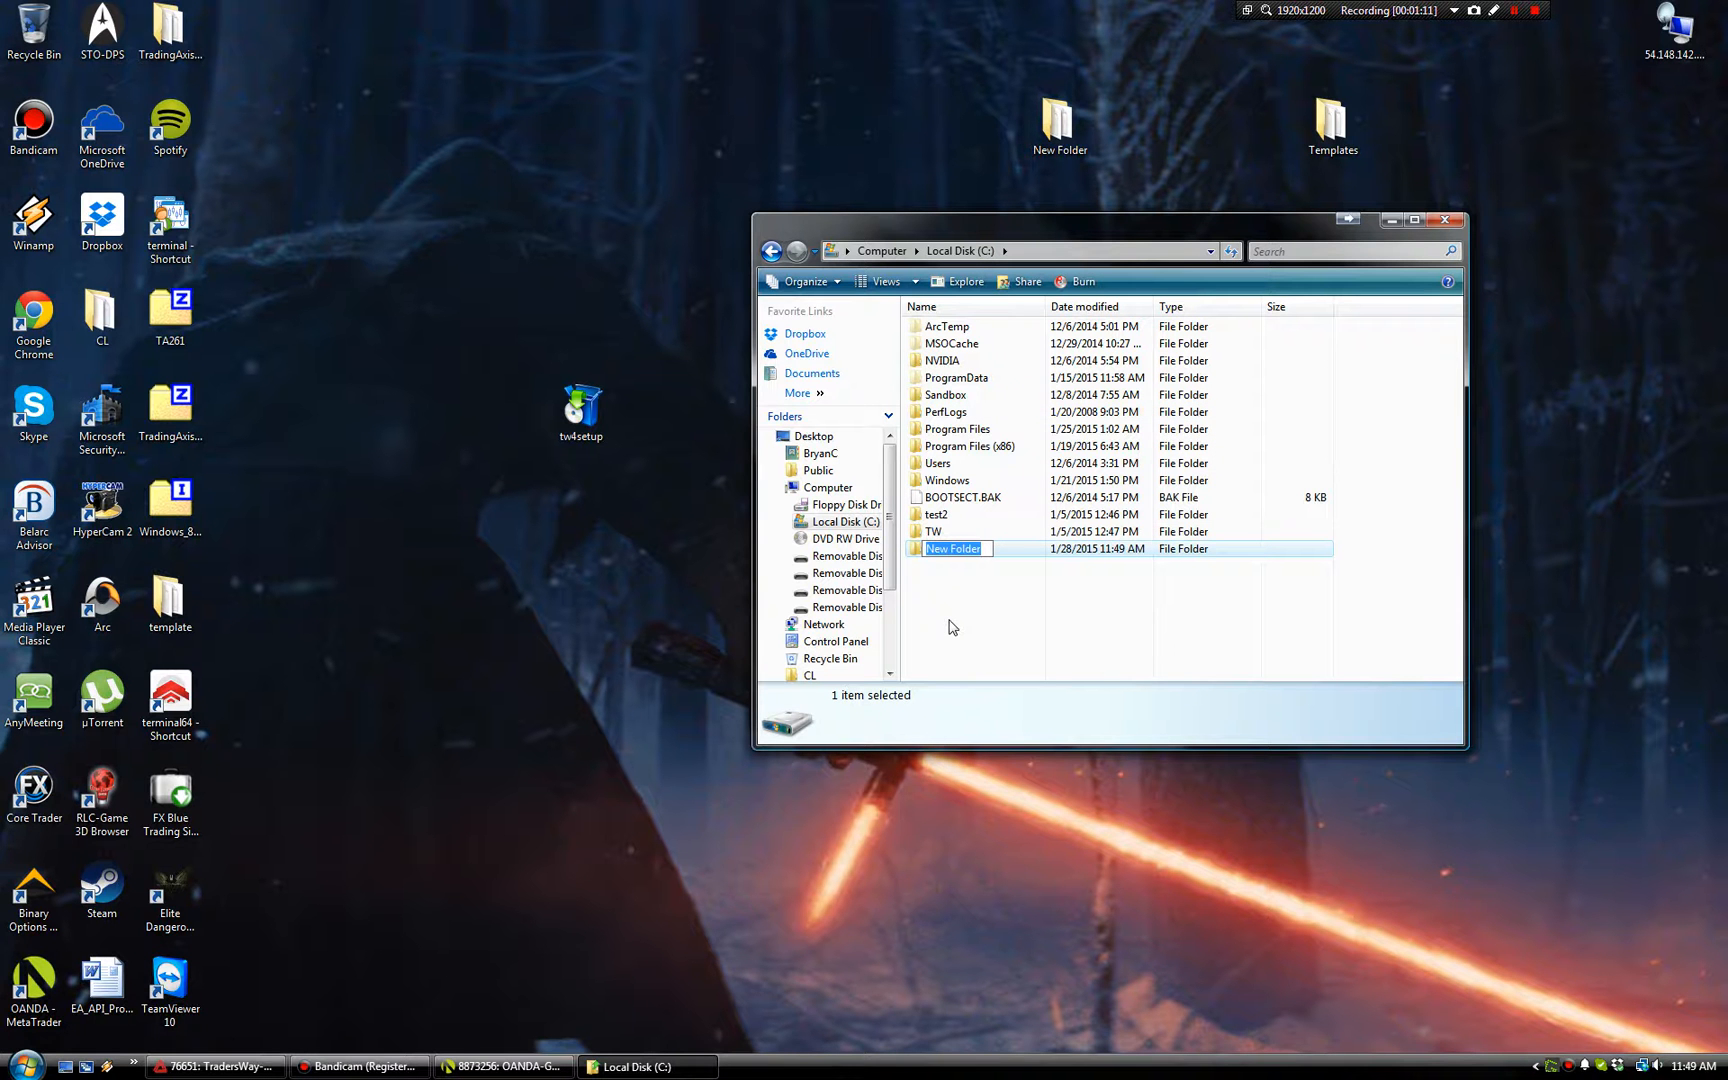
pyautogui.write('TW')
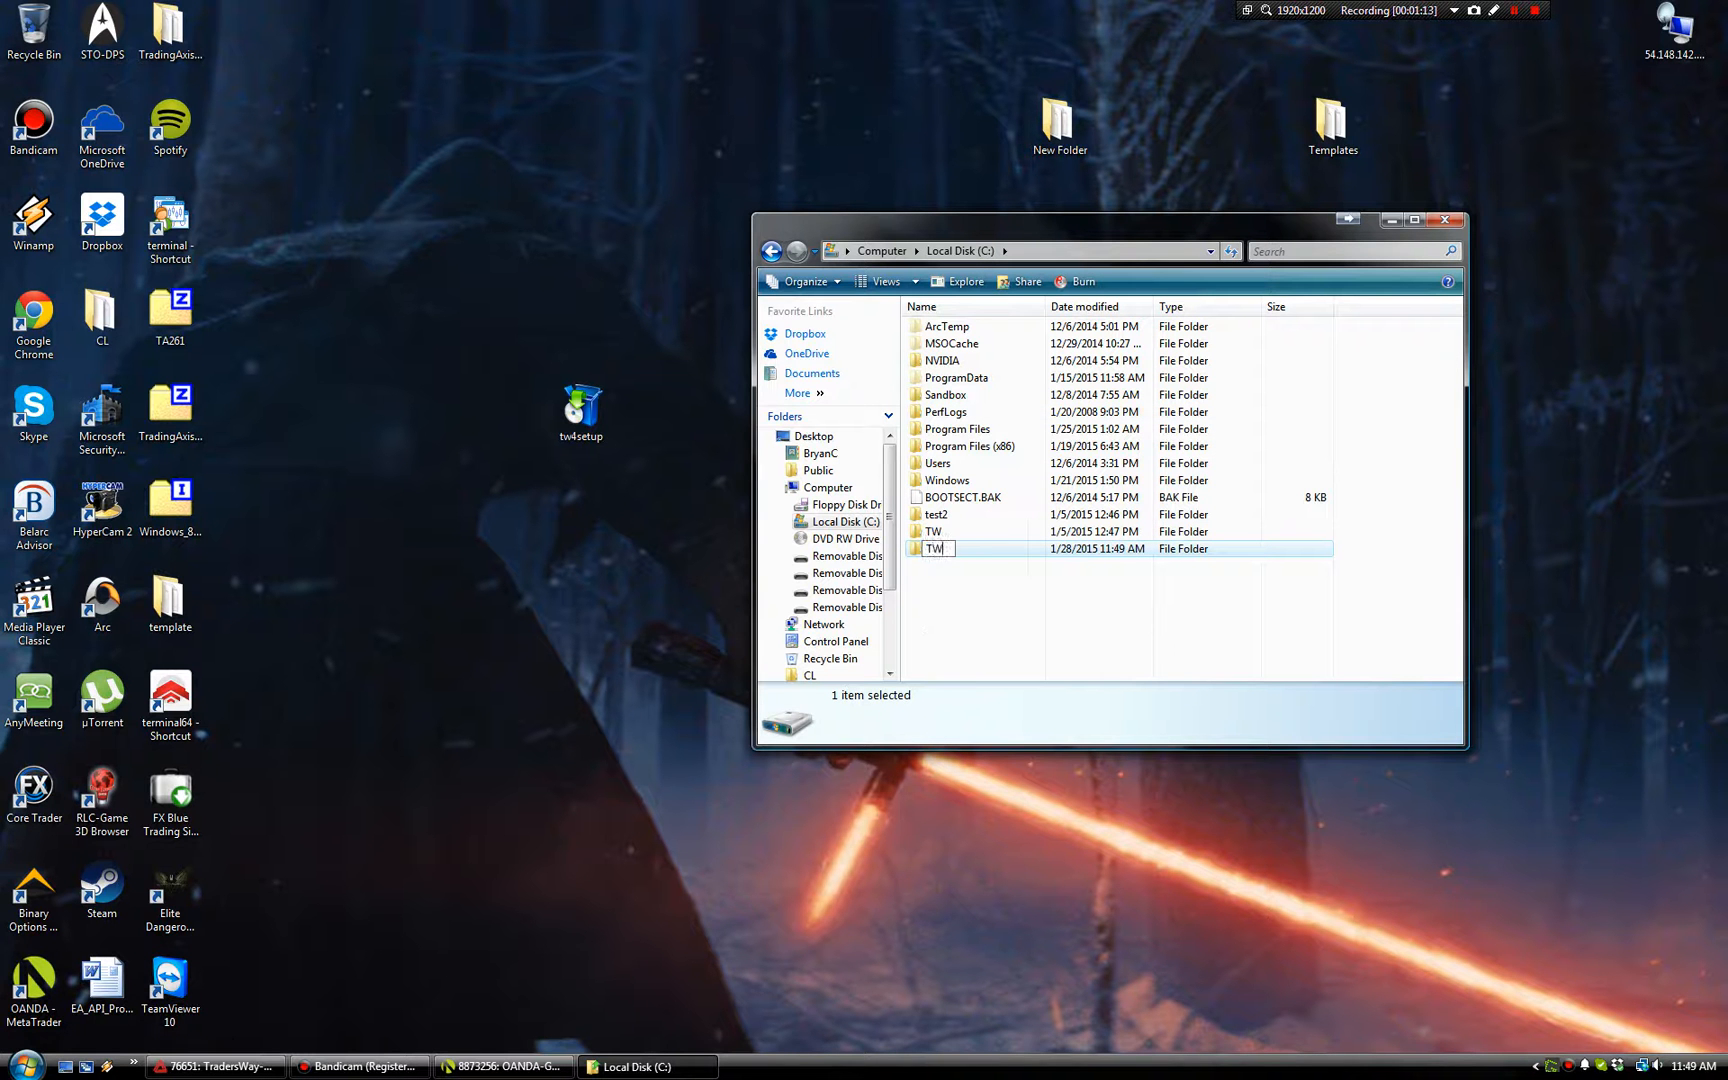
pyautogui.write('DEMO')
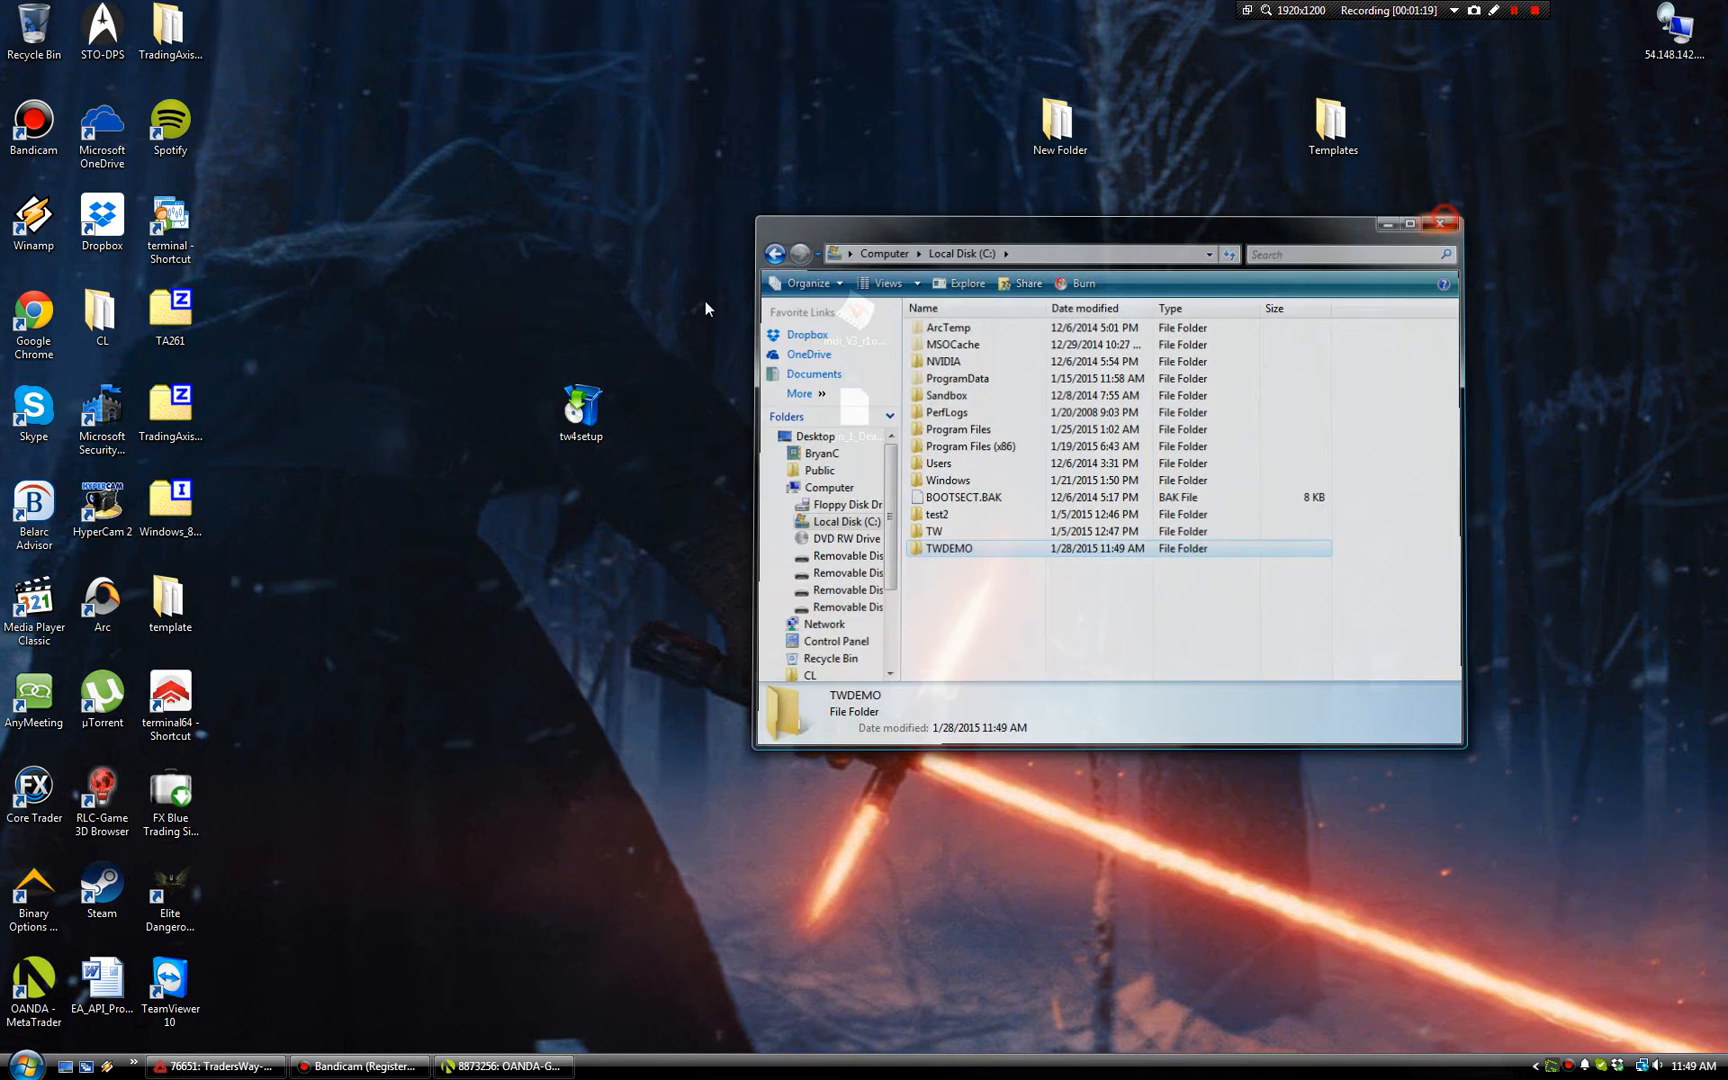
# - Close the Explorer window and double-click tw4setup on the desktop
pyautogui.click(1439, 222)
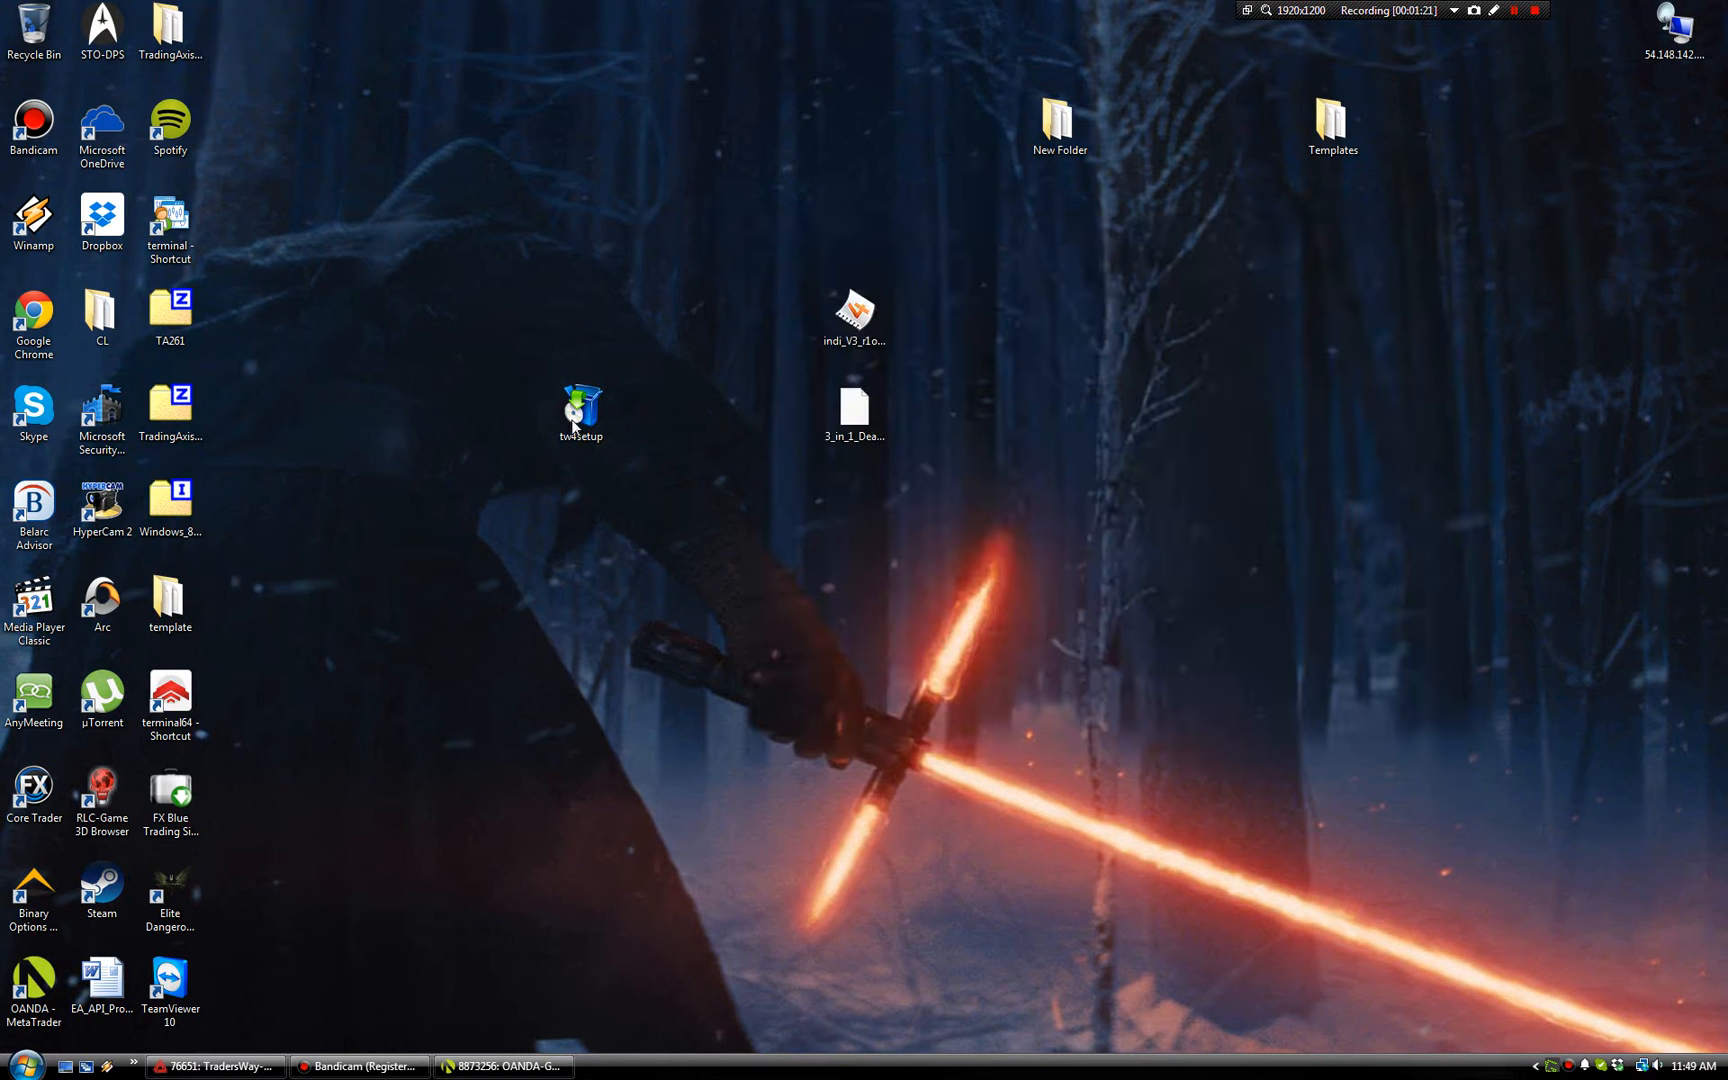
pyautogui.click(581, 412)
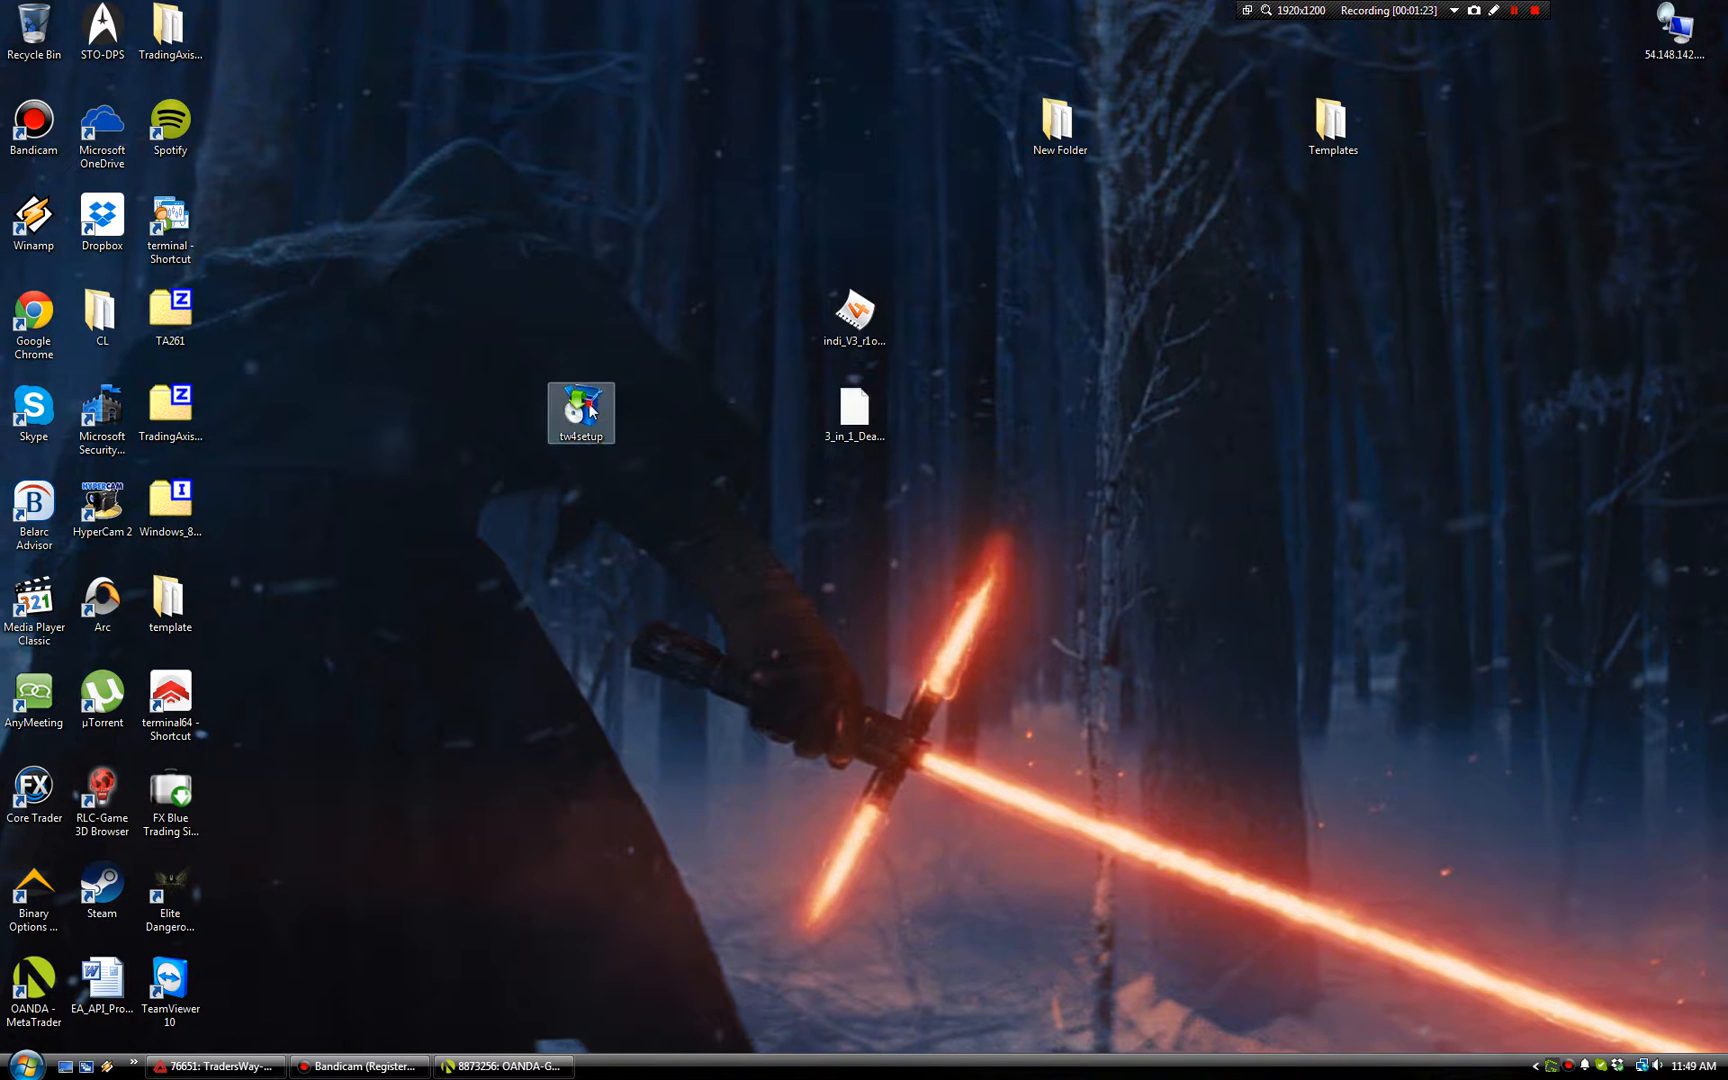
pyautogui.doubleClick(580, 408)
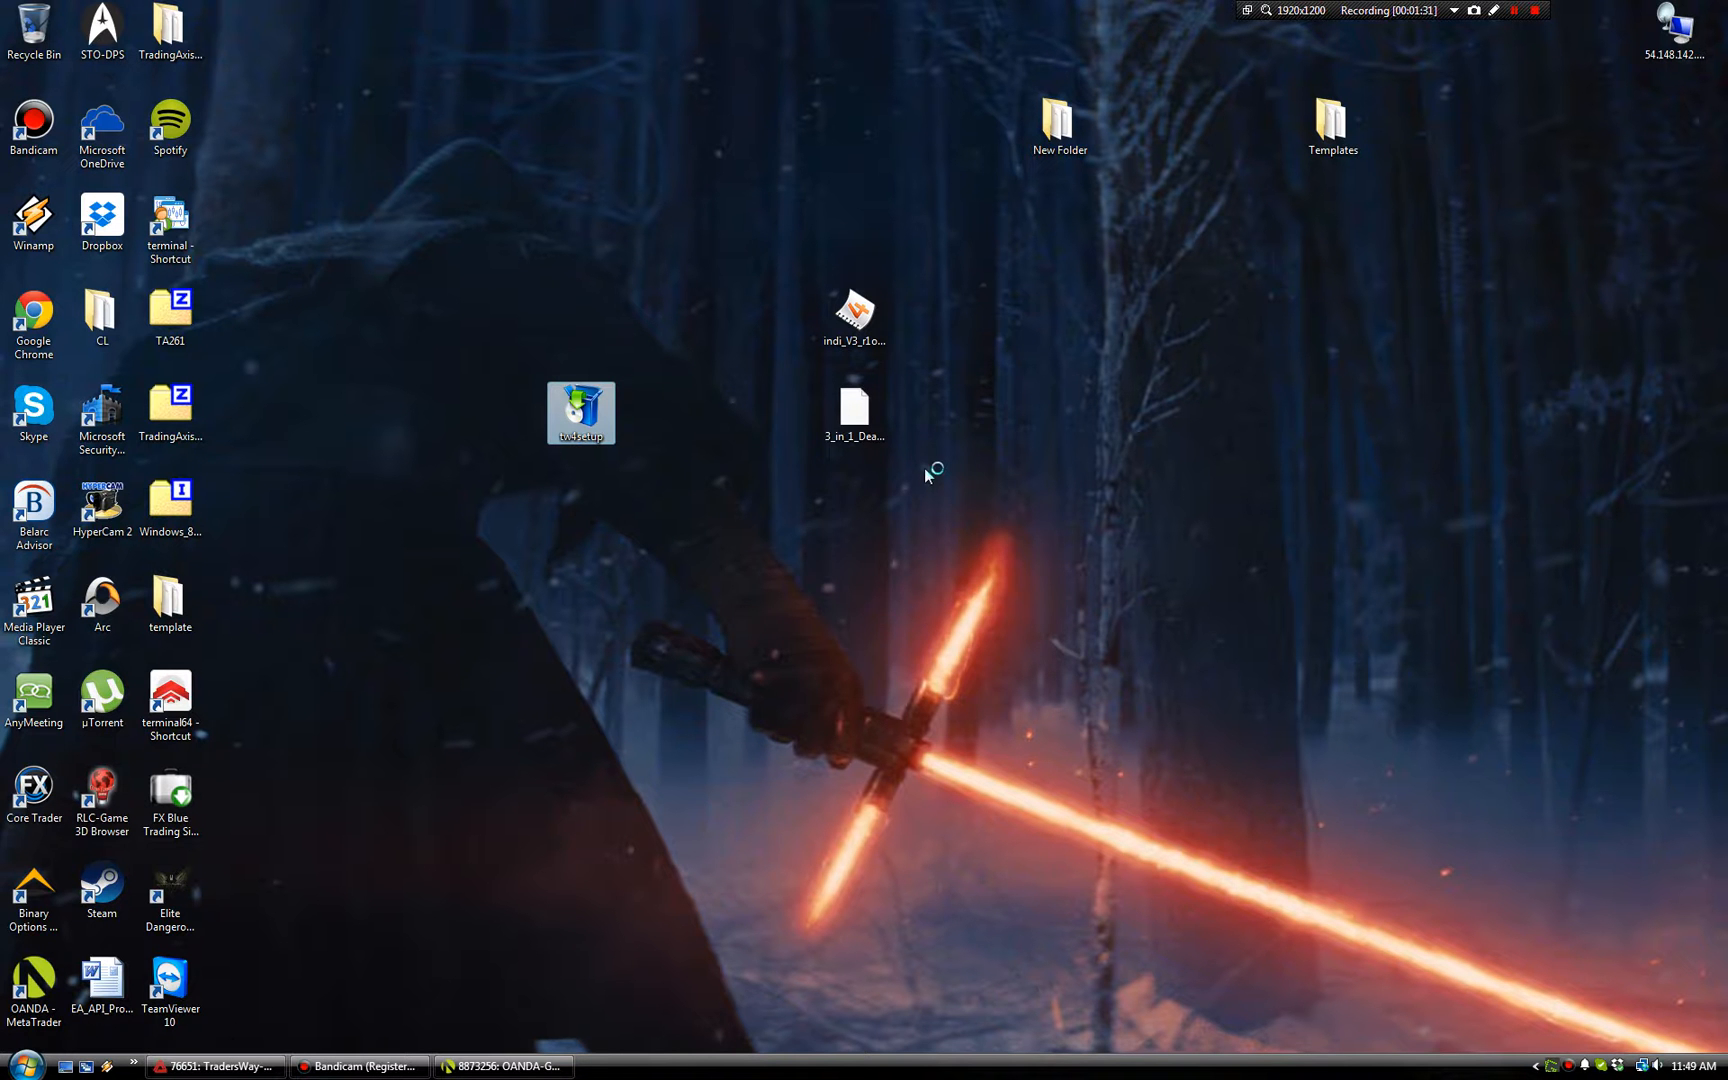
# - Pass the welcome page, agree to all license terms, and continue to folder options
pyautogui.doubleClick(580, 413)
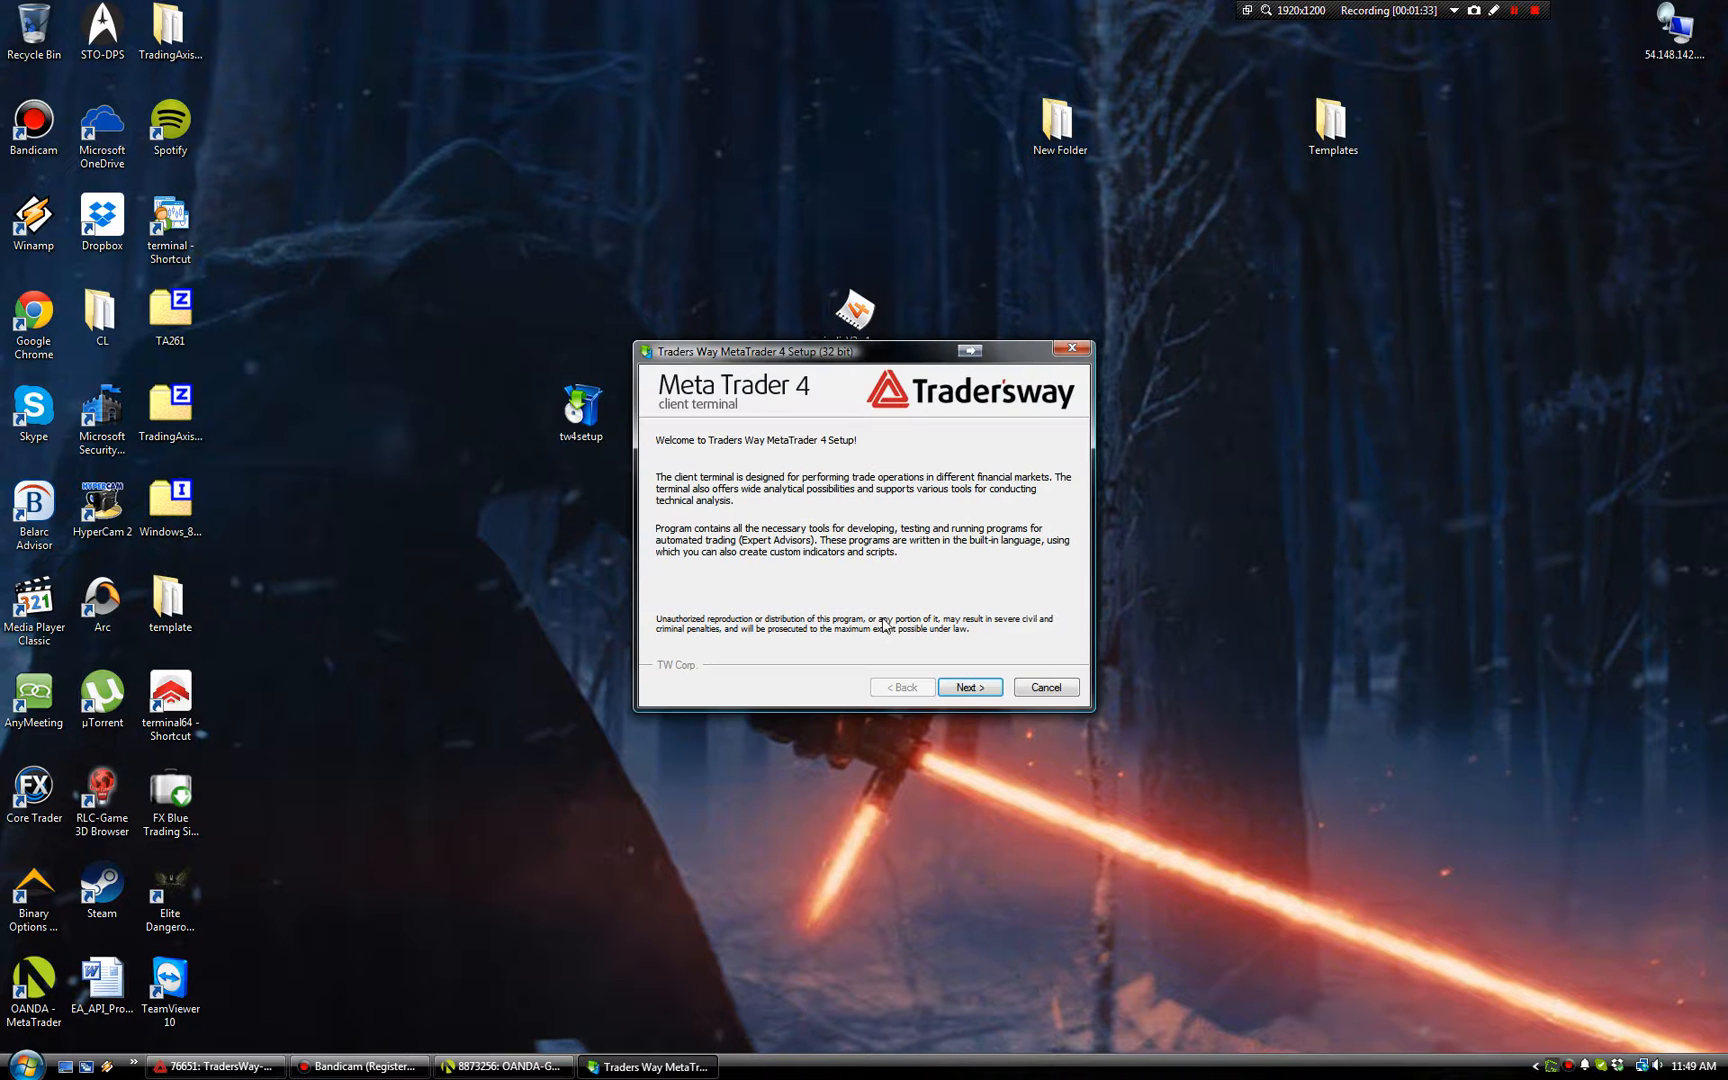
pyautogui.click(966, 687)
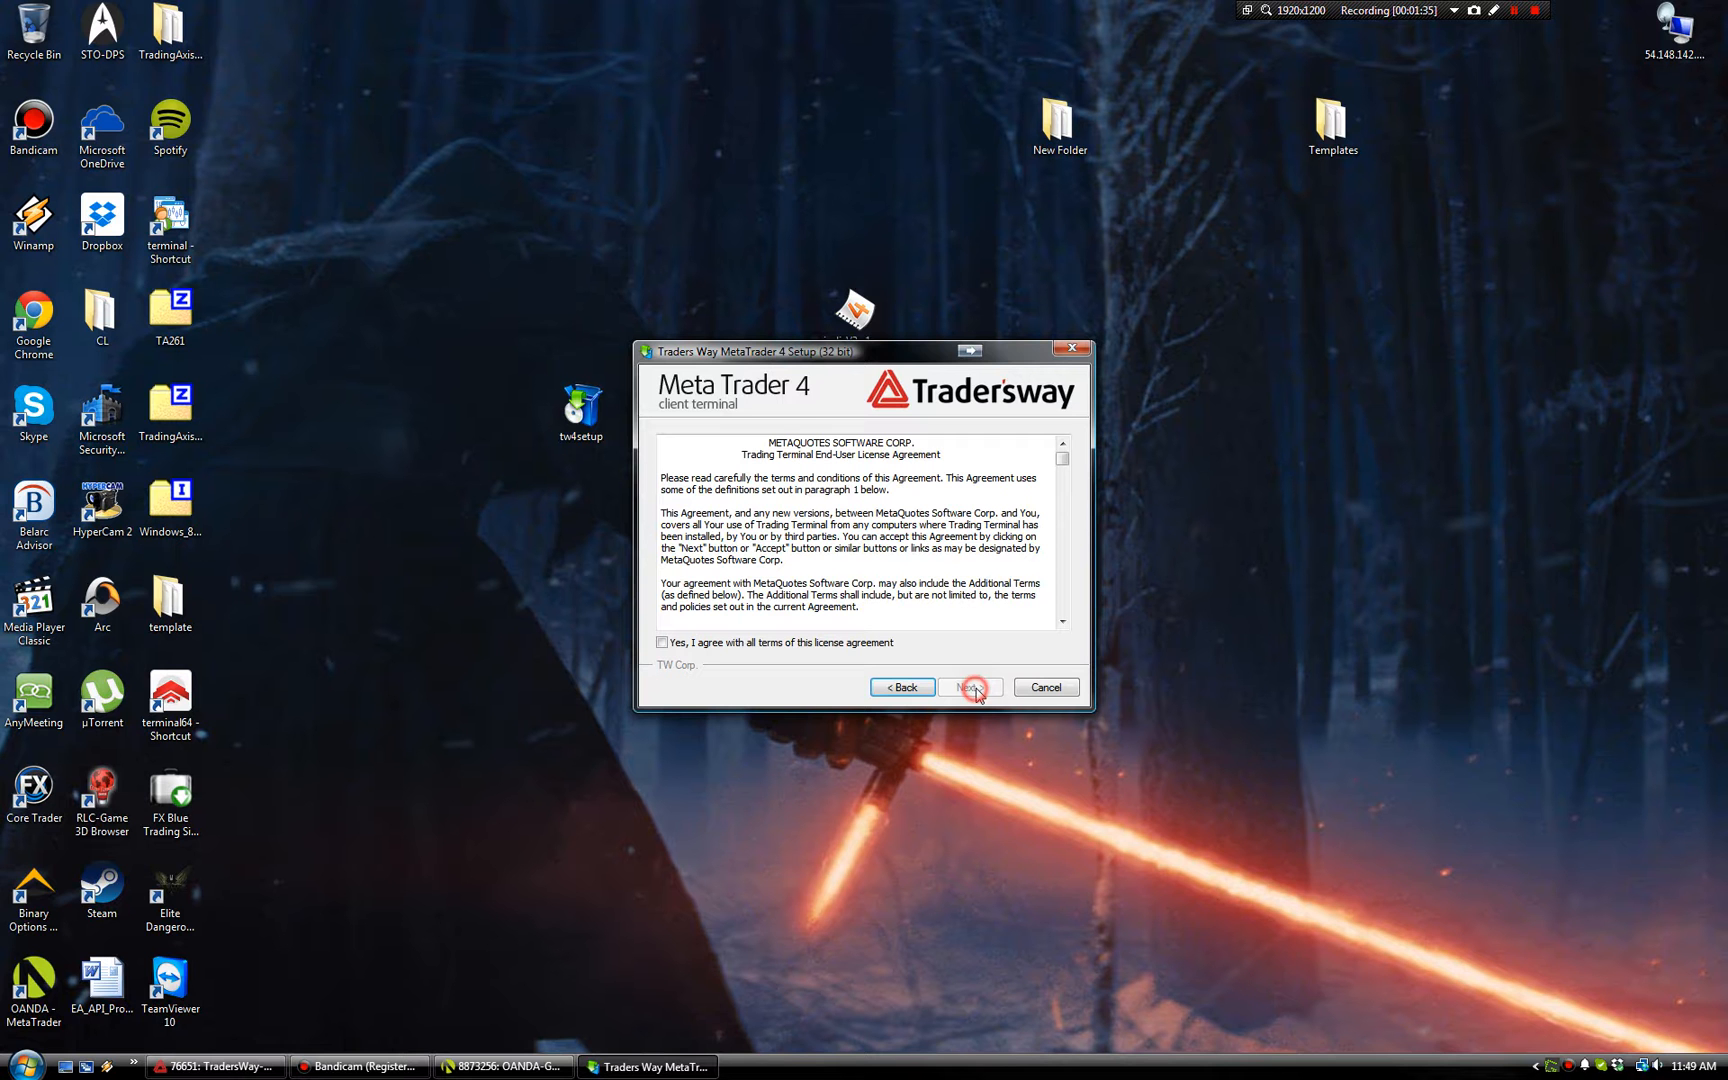
pyautogui.click(662, 642)
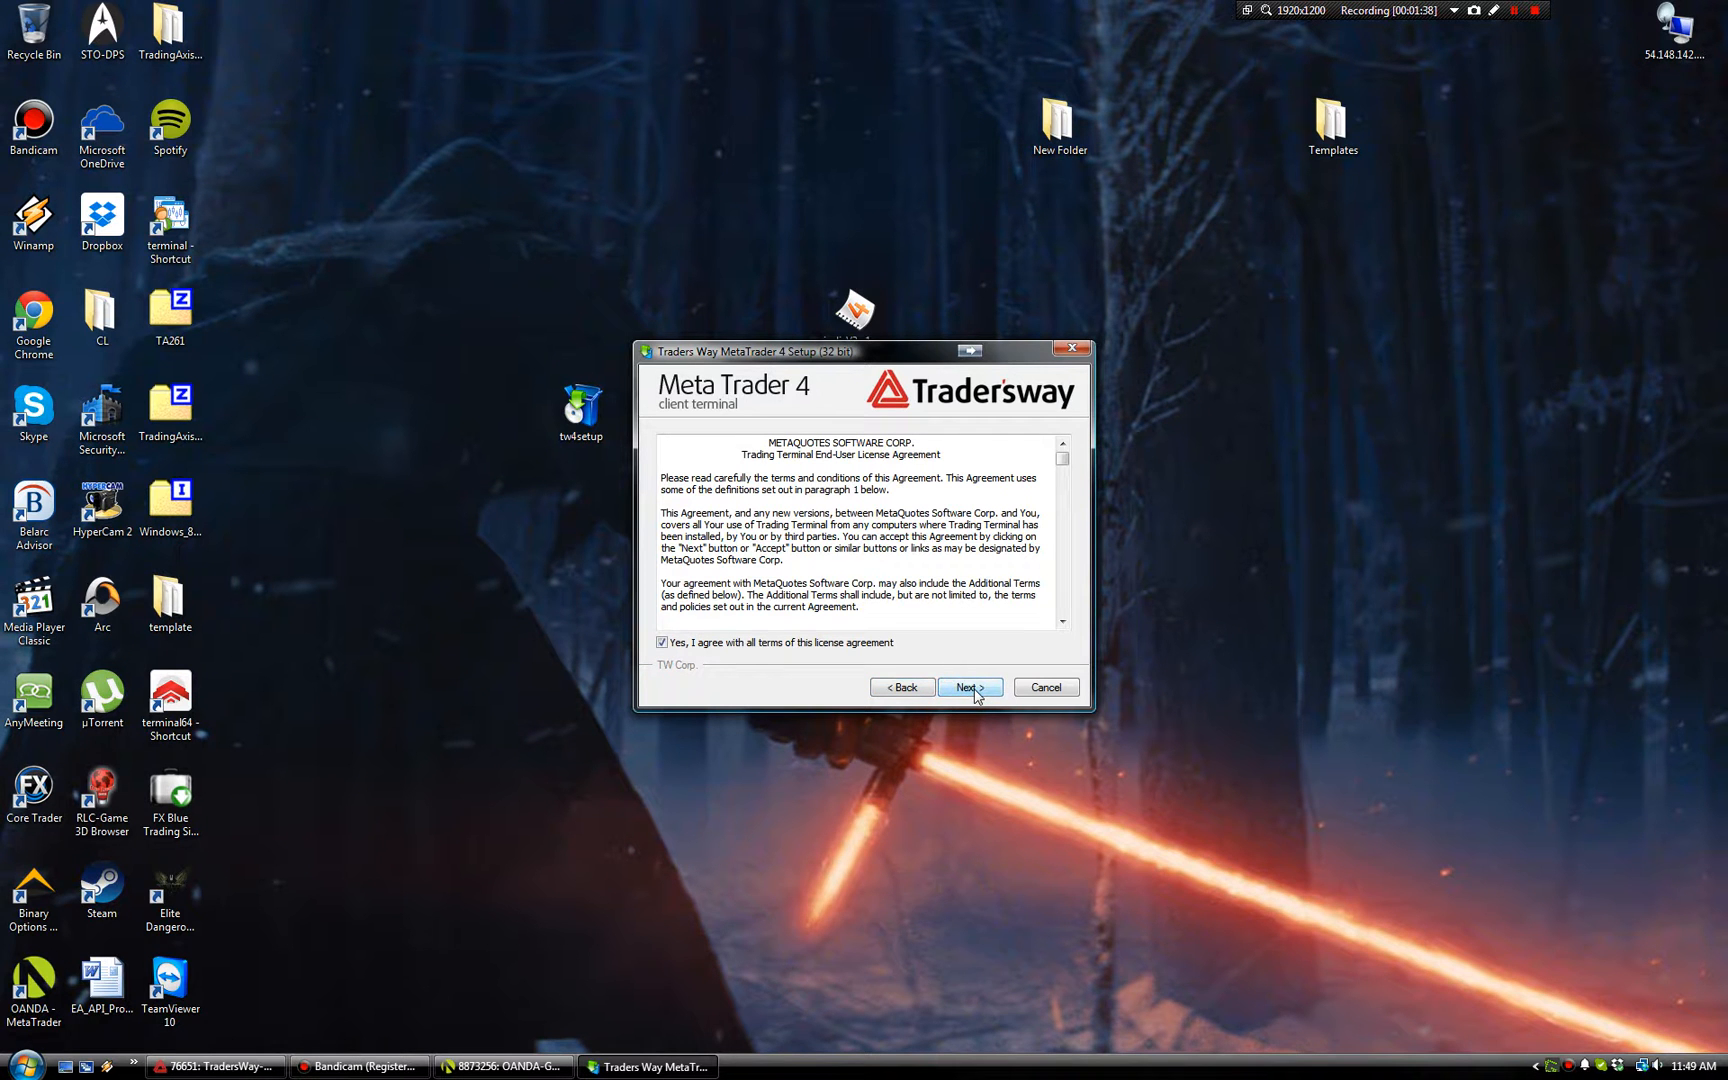
pyautogui.click(969, 687)
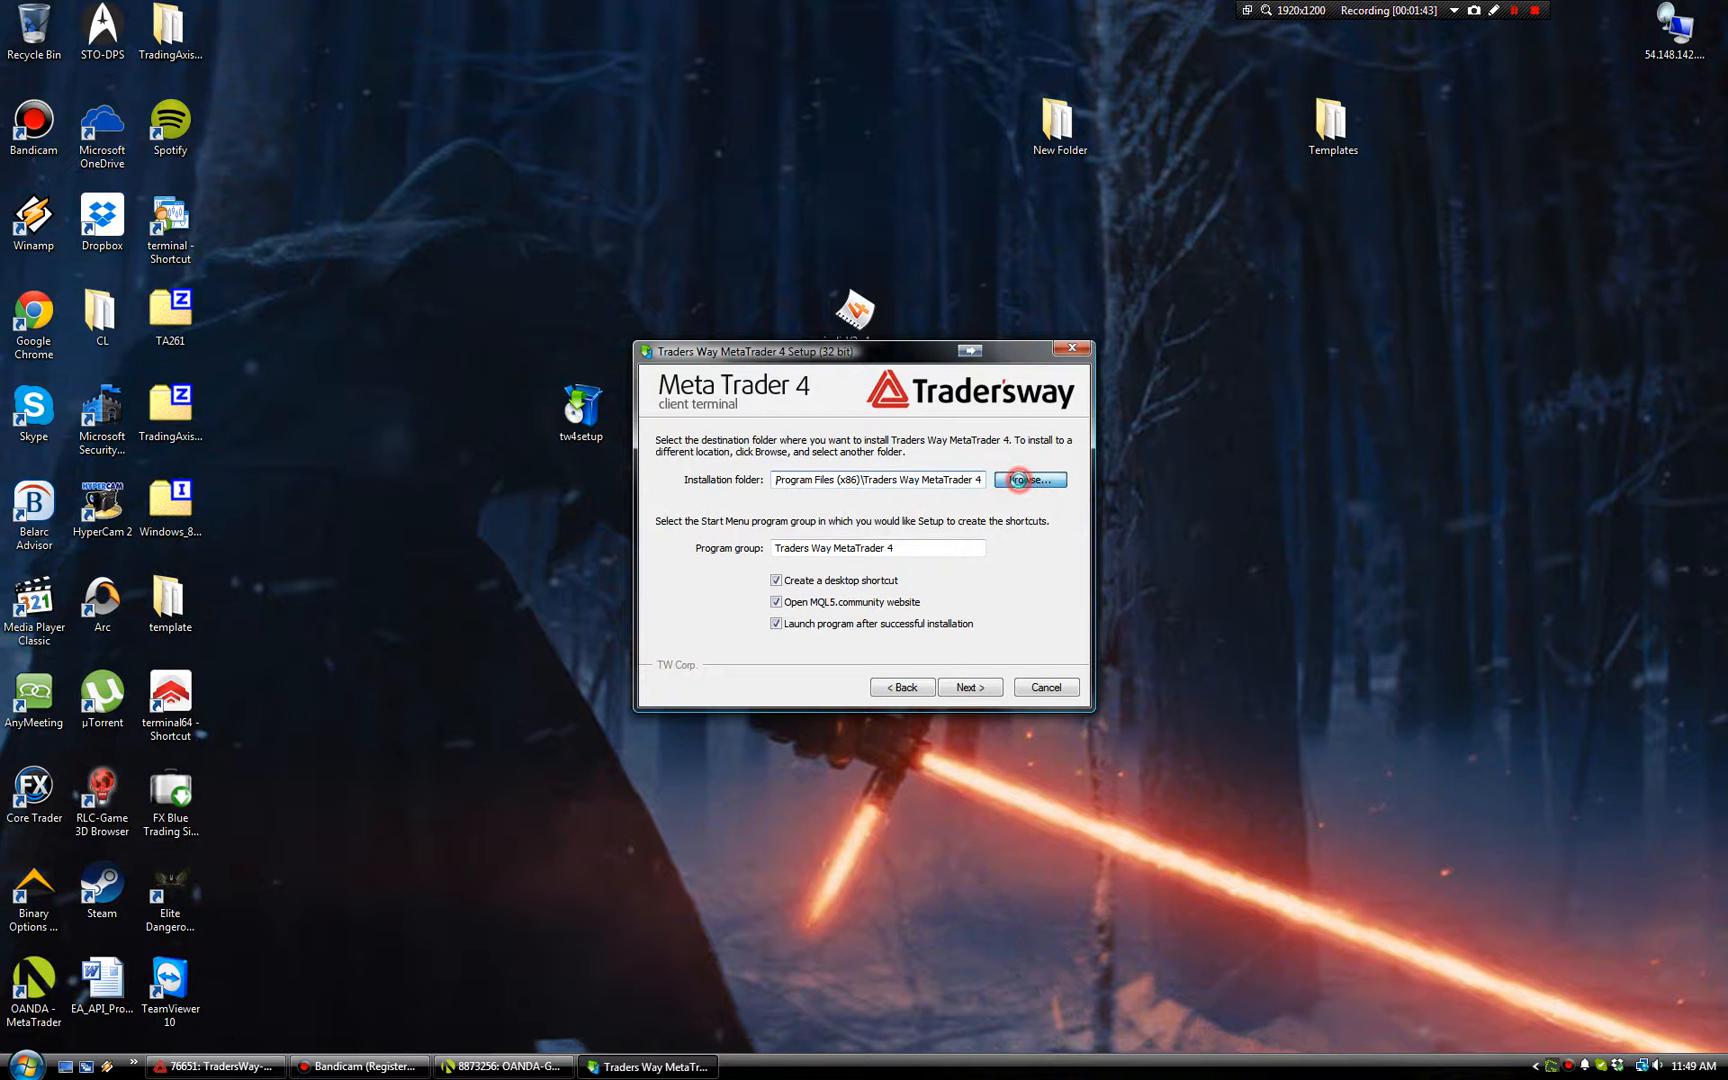
# - Set the installation folder to C:\TWDEMO
pyautogui.click(1026, 479)
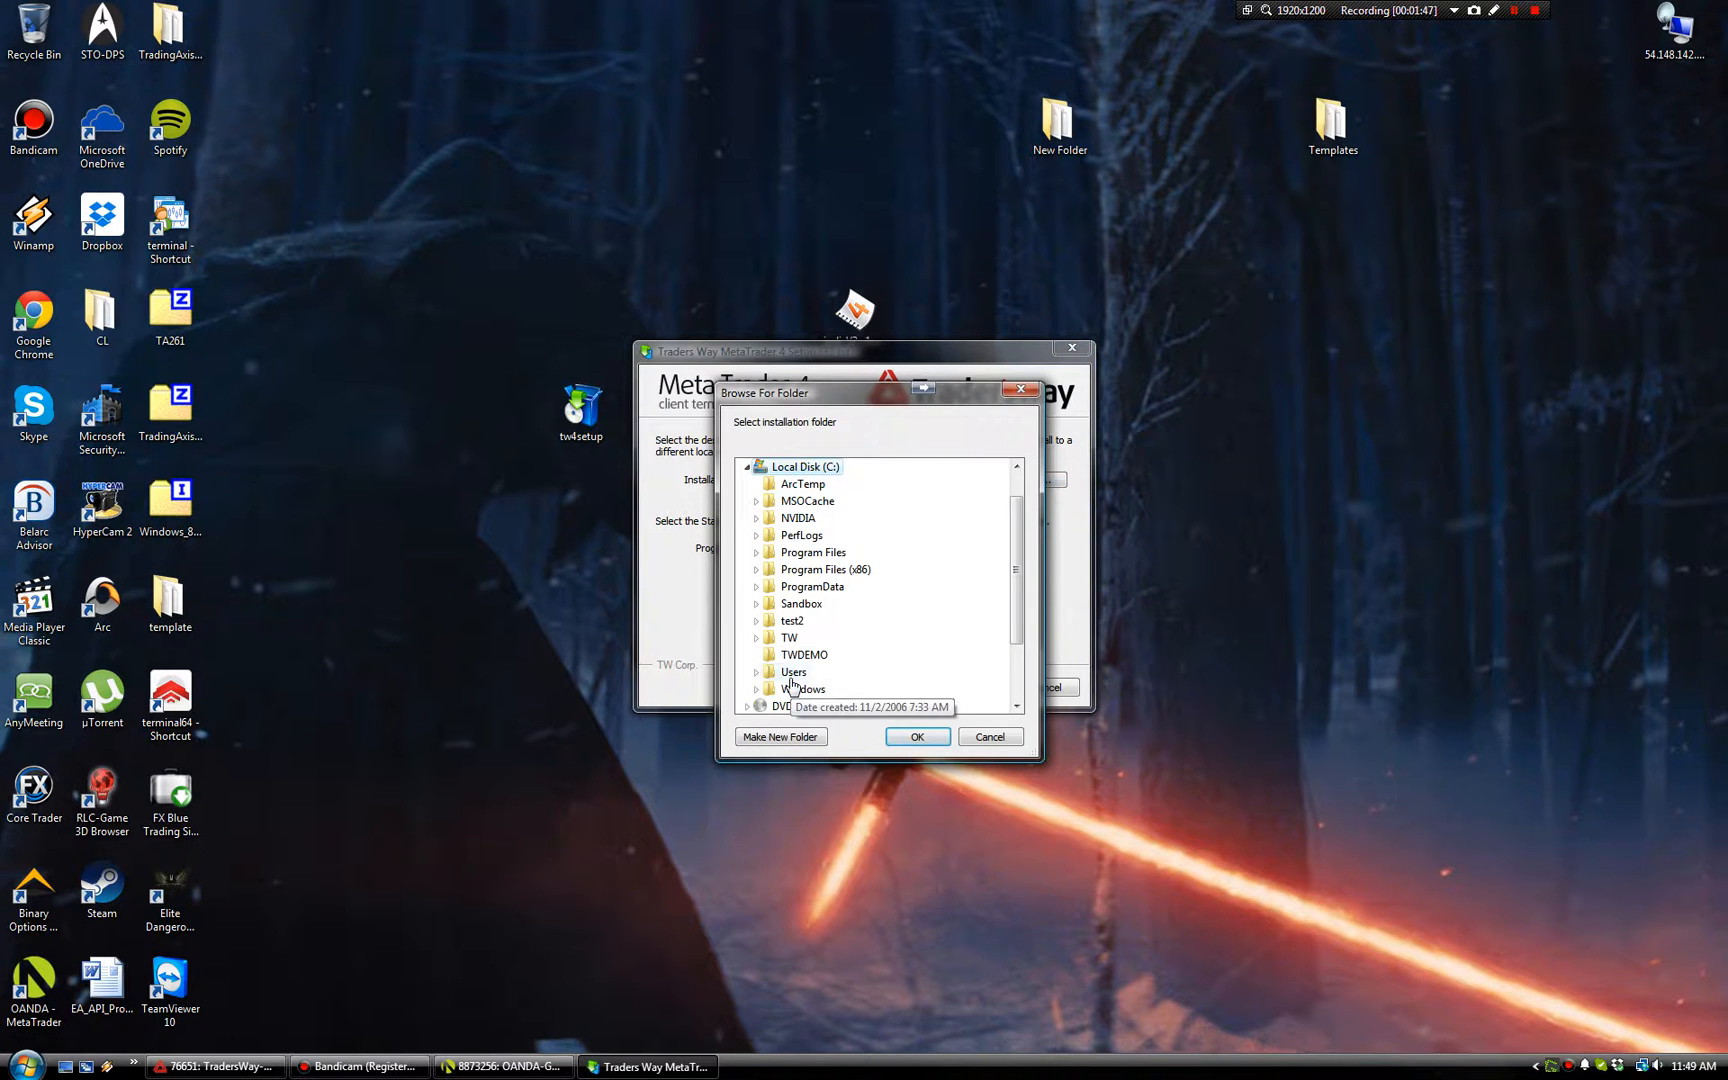
pyautogui.click(803, 654)
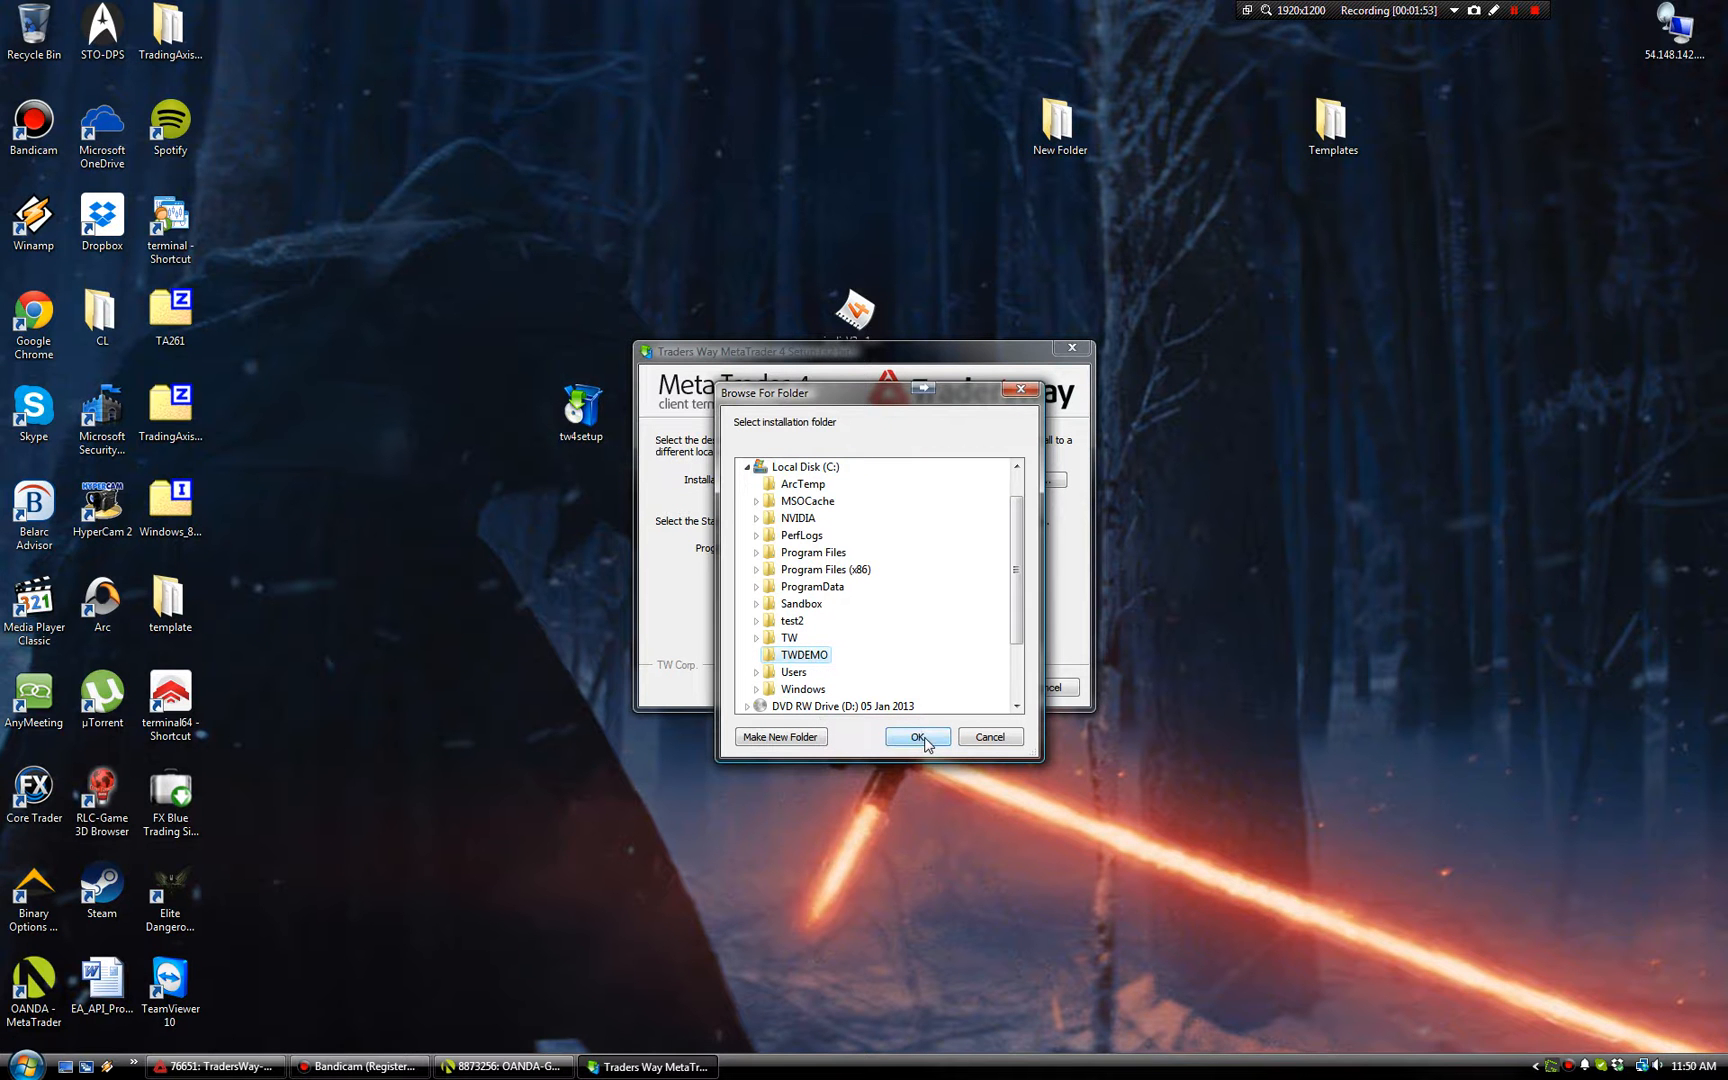
pyautogui.moveTo(779, 736)
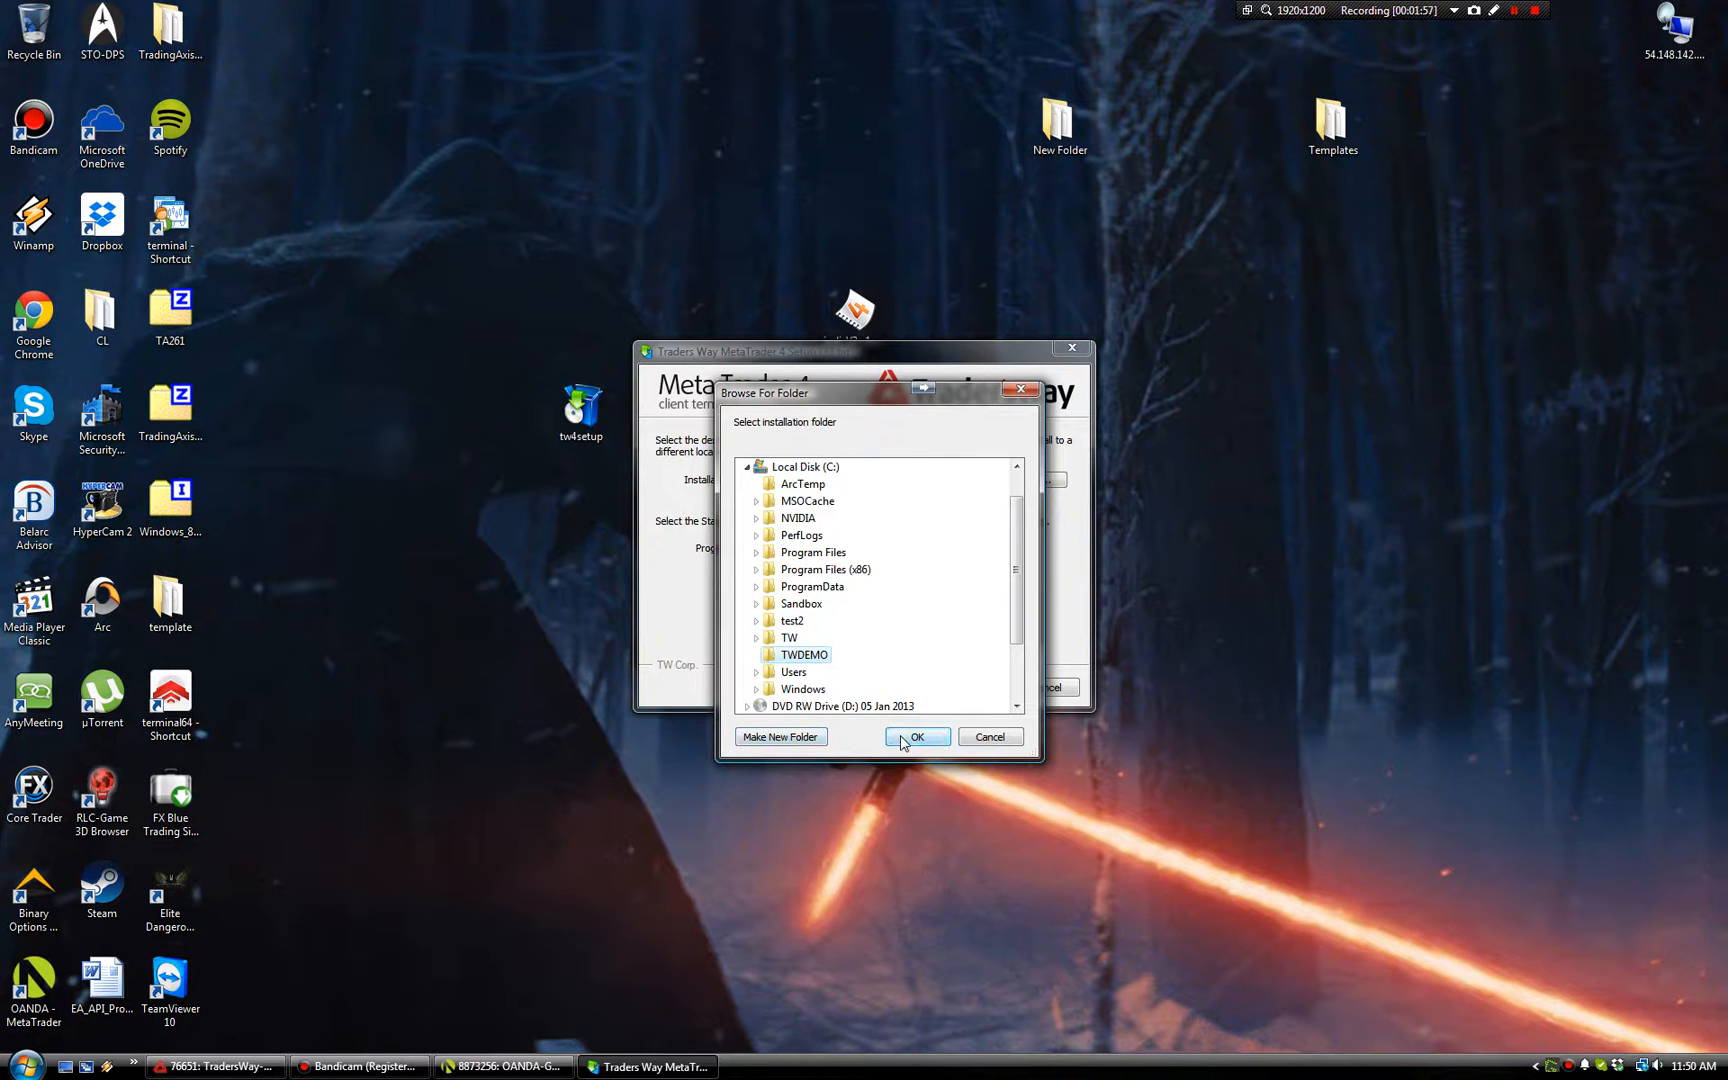
pyautogui.click(915, 736)
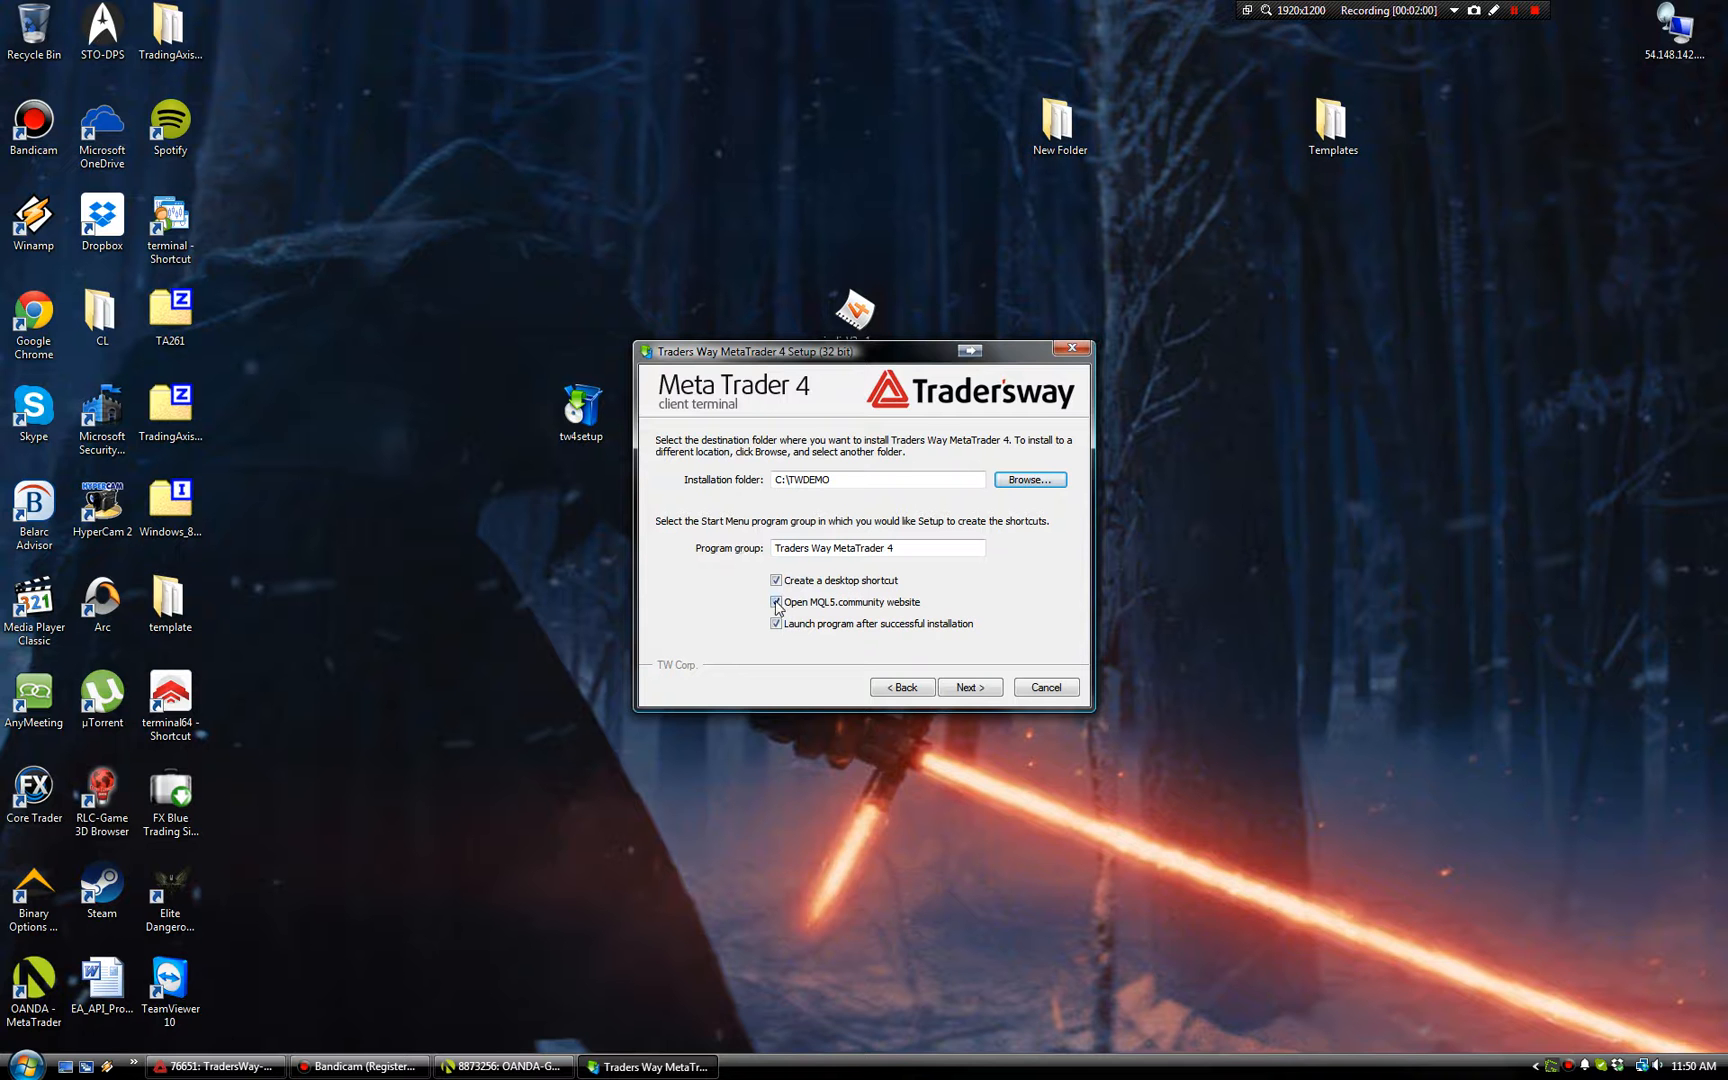
# - Turn off the MQL5 website and auto-launch options, then confirm installing into the existing folder
pyautogui.click(776, 602)
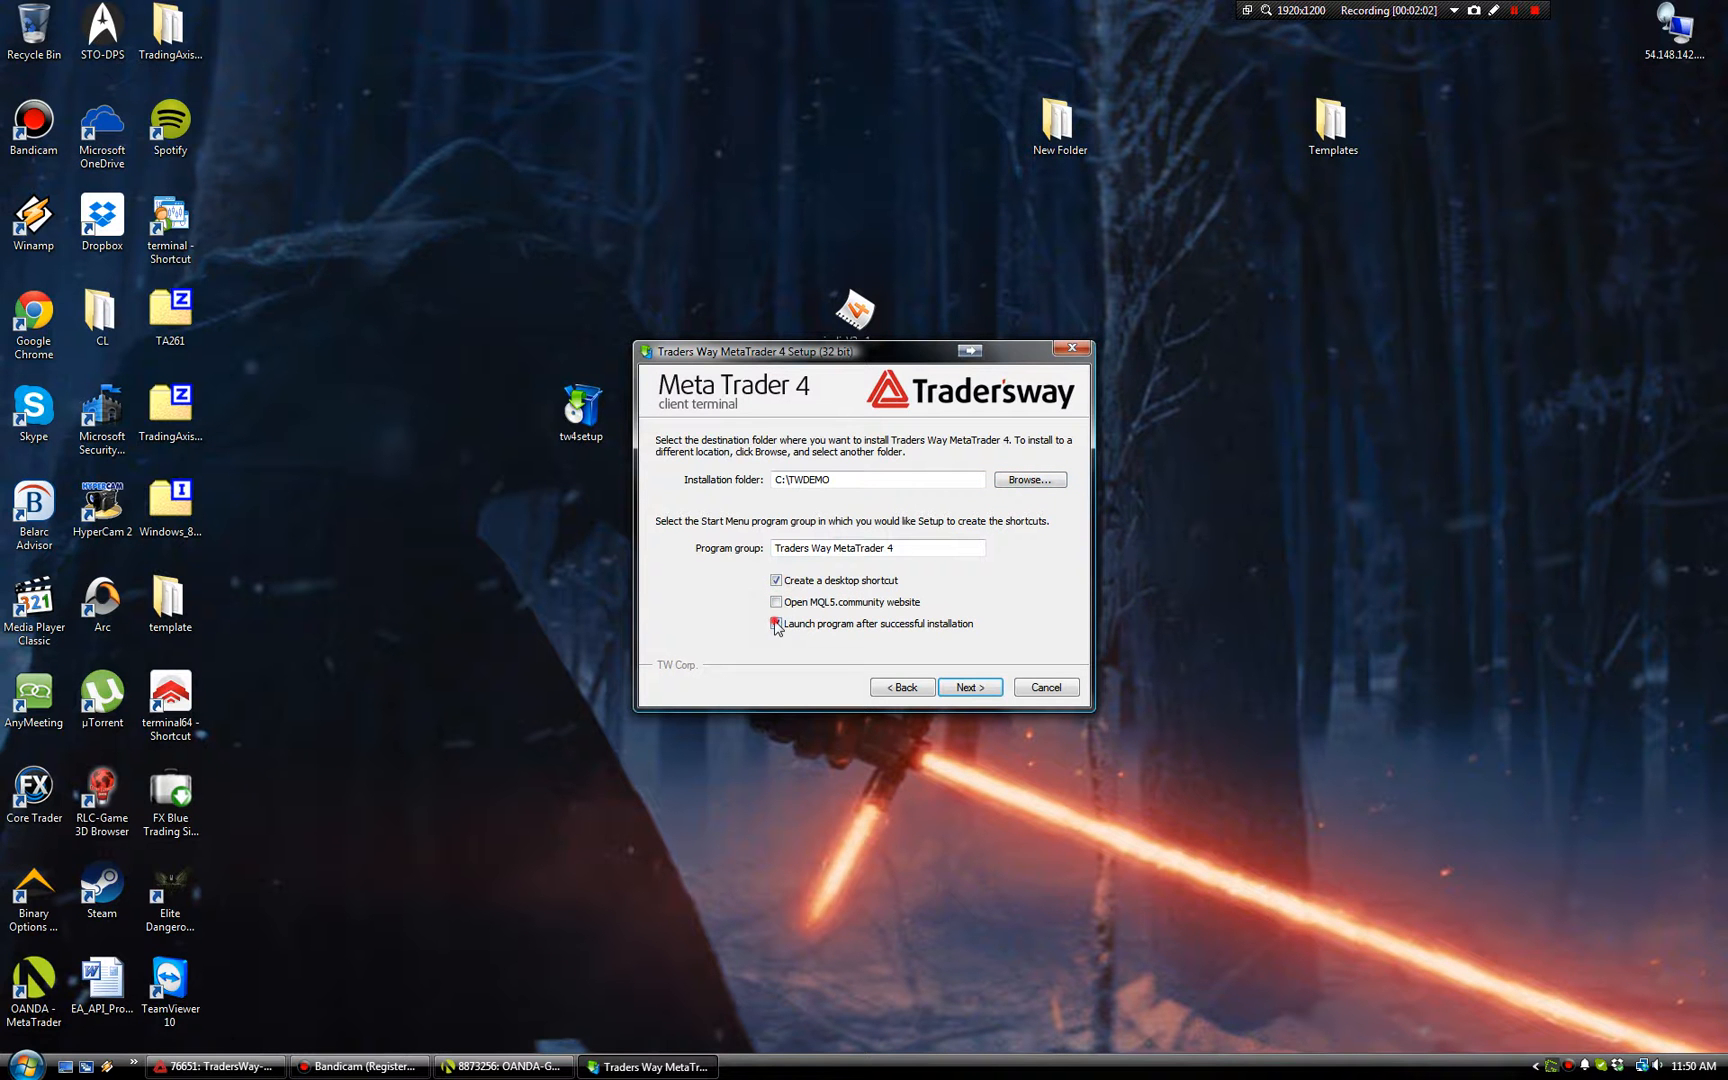
pyautogui.click(776, 623)
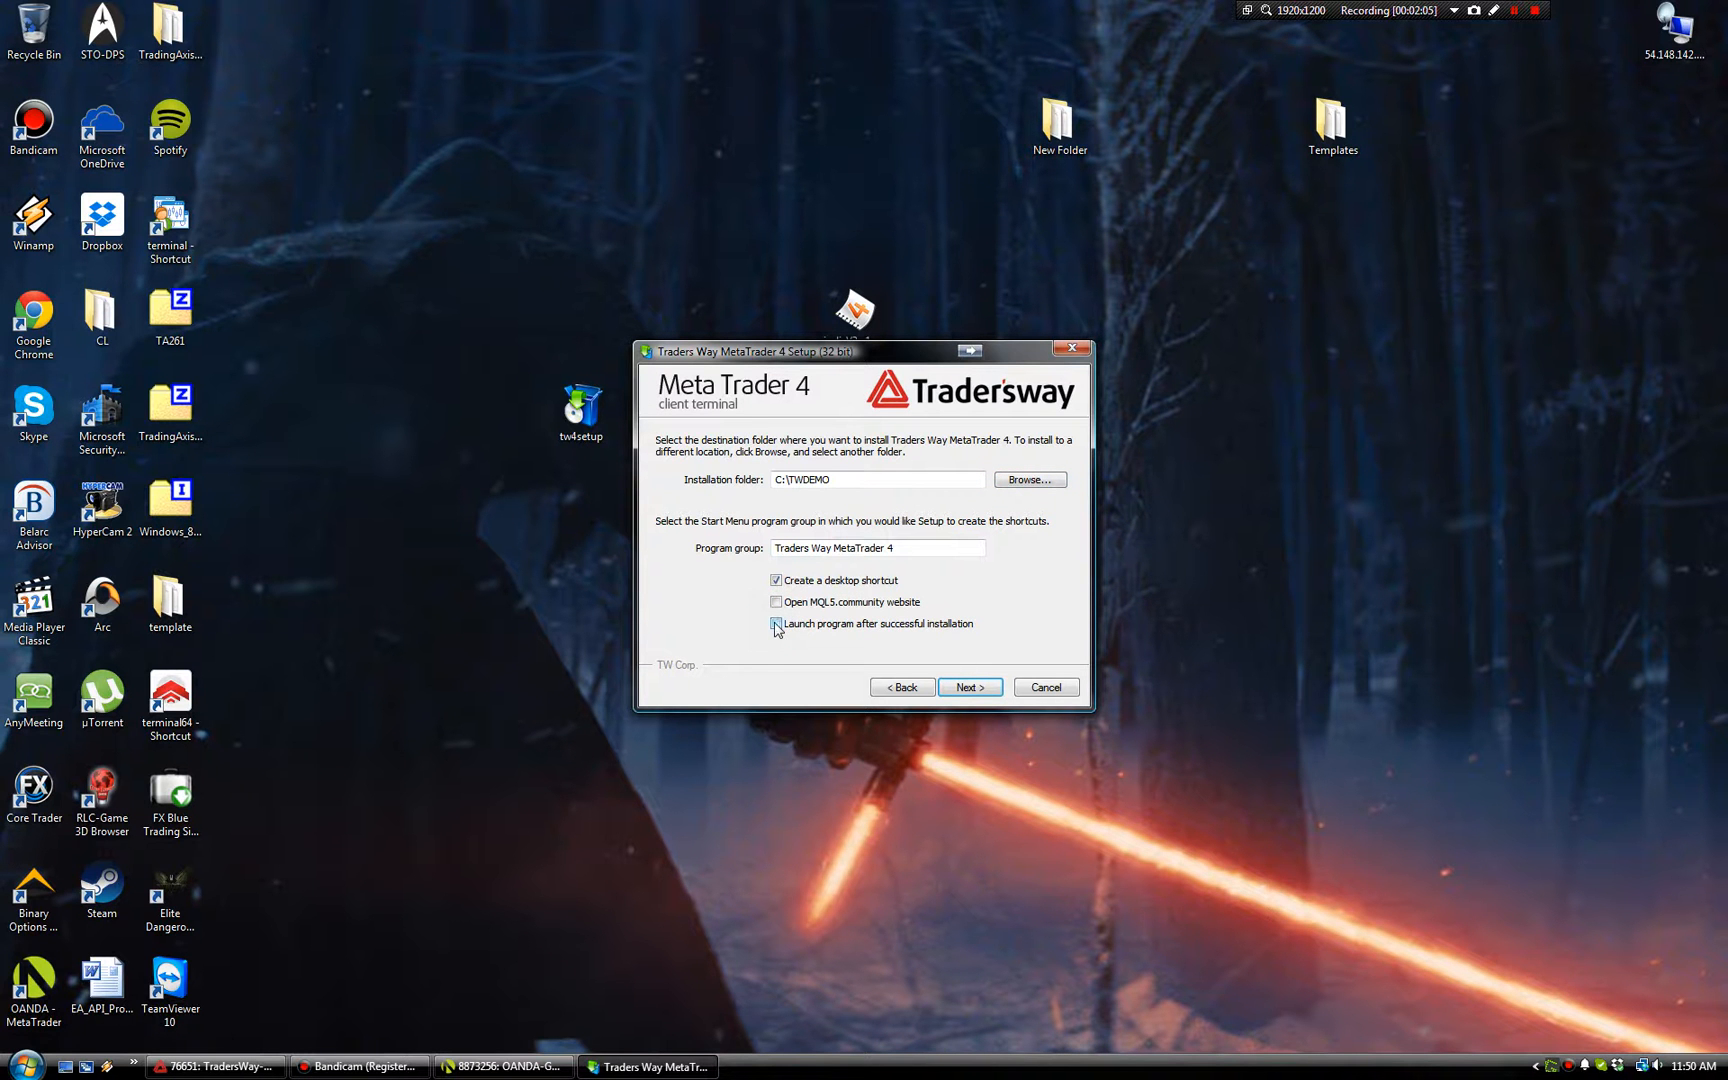
pyautogui.click(776, 624)
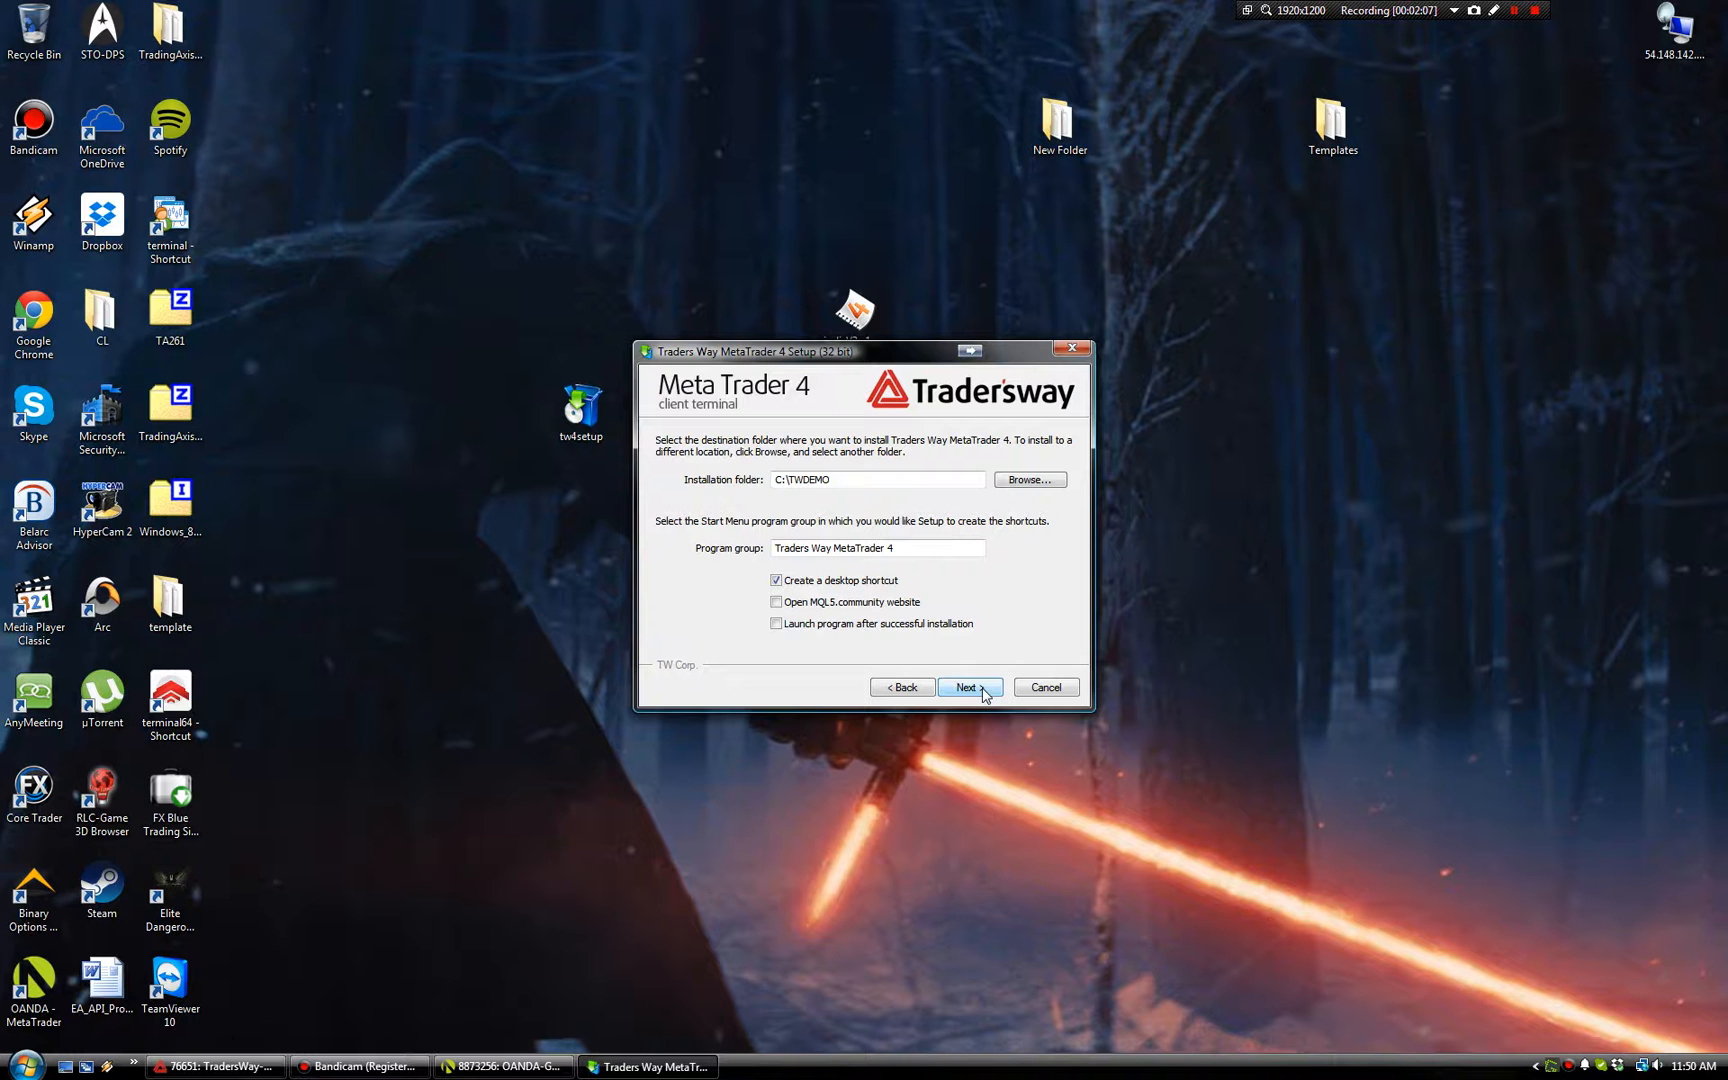
pyautogui.click(969, 687)
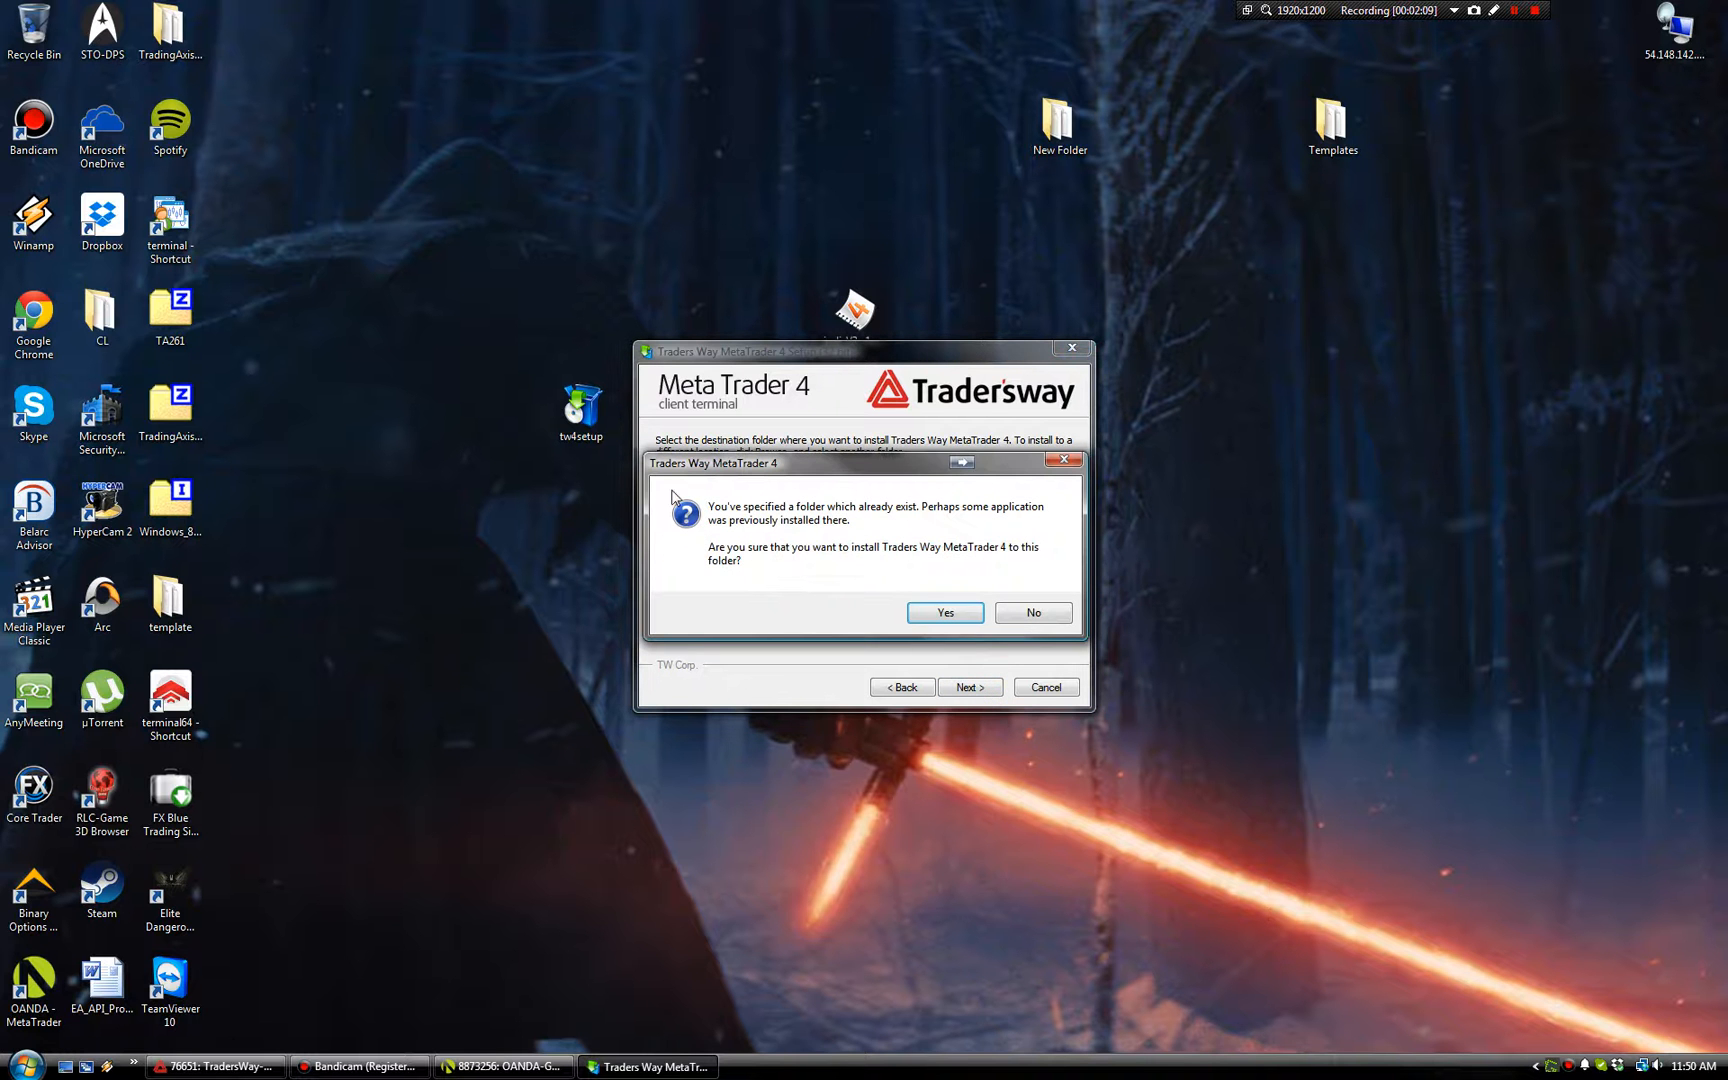
pyautogui.moveTo(954, 532)
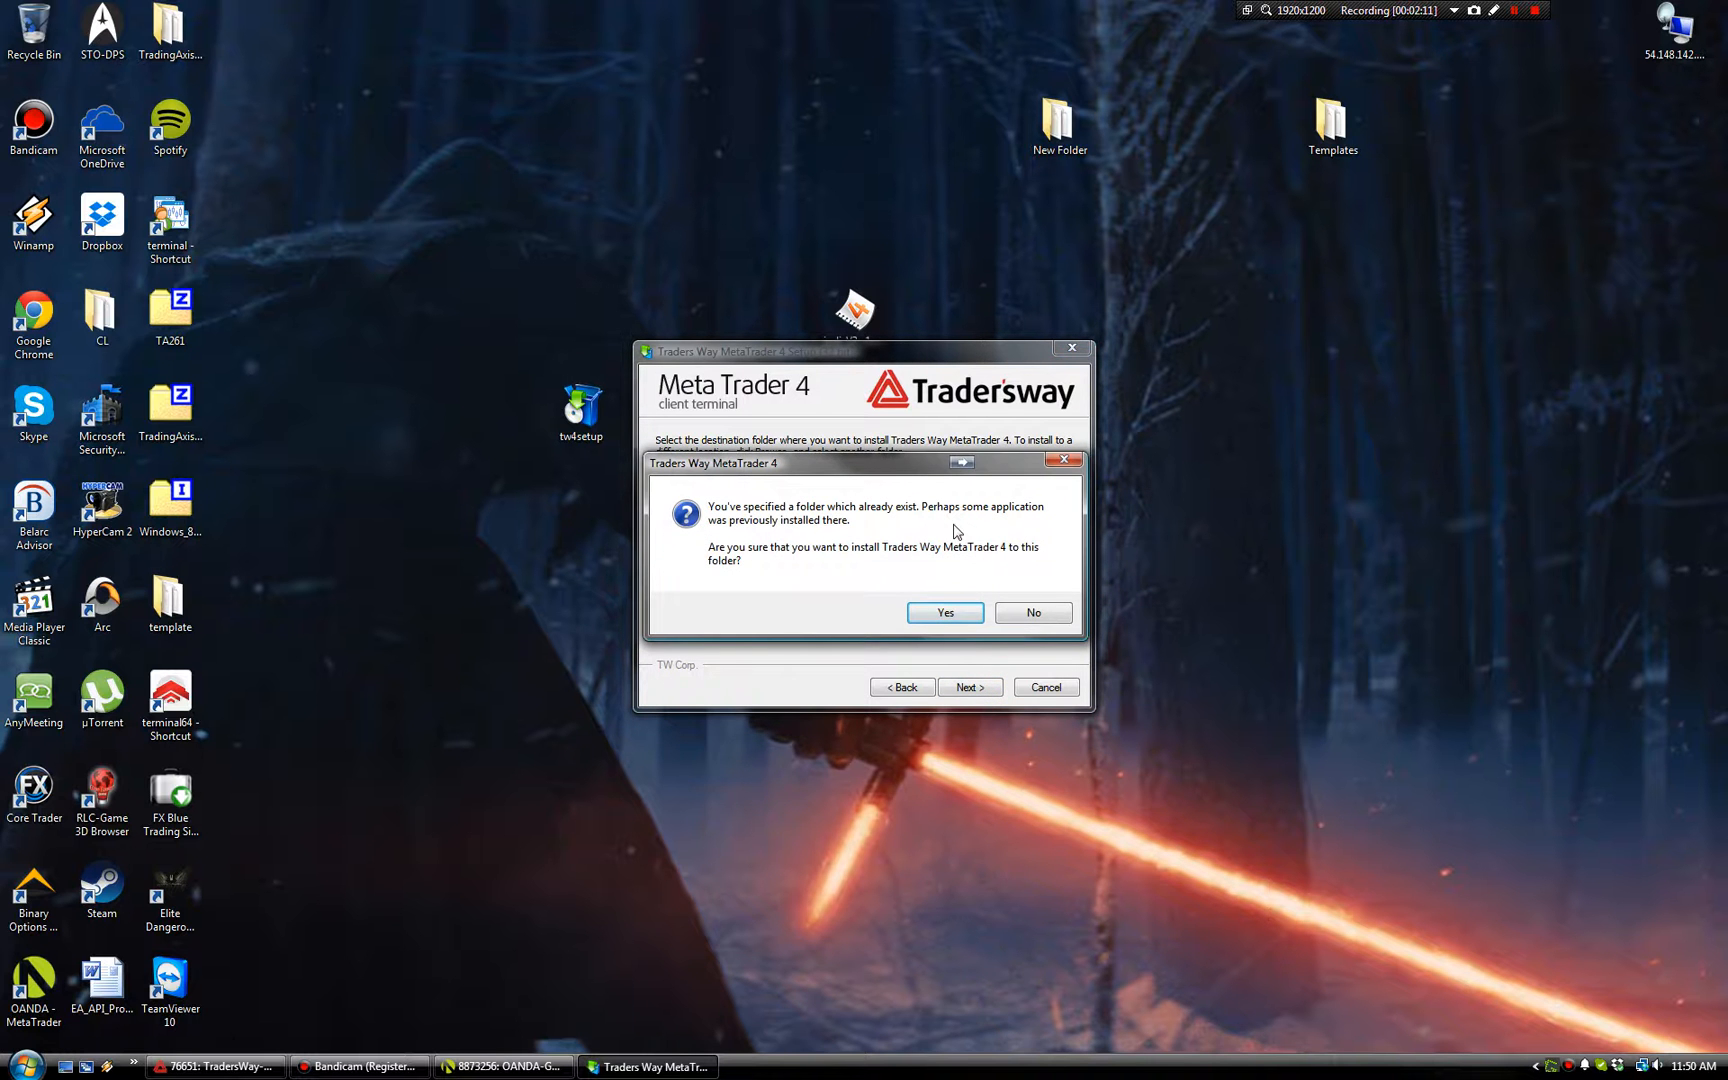
pyautogui.click(942, 612)
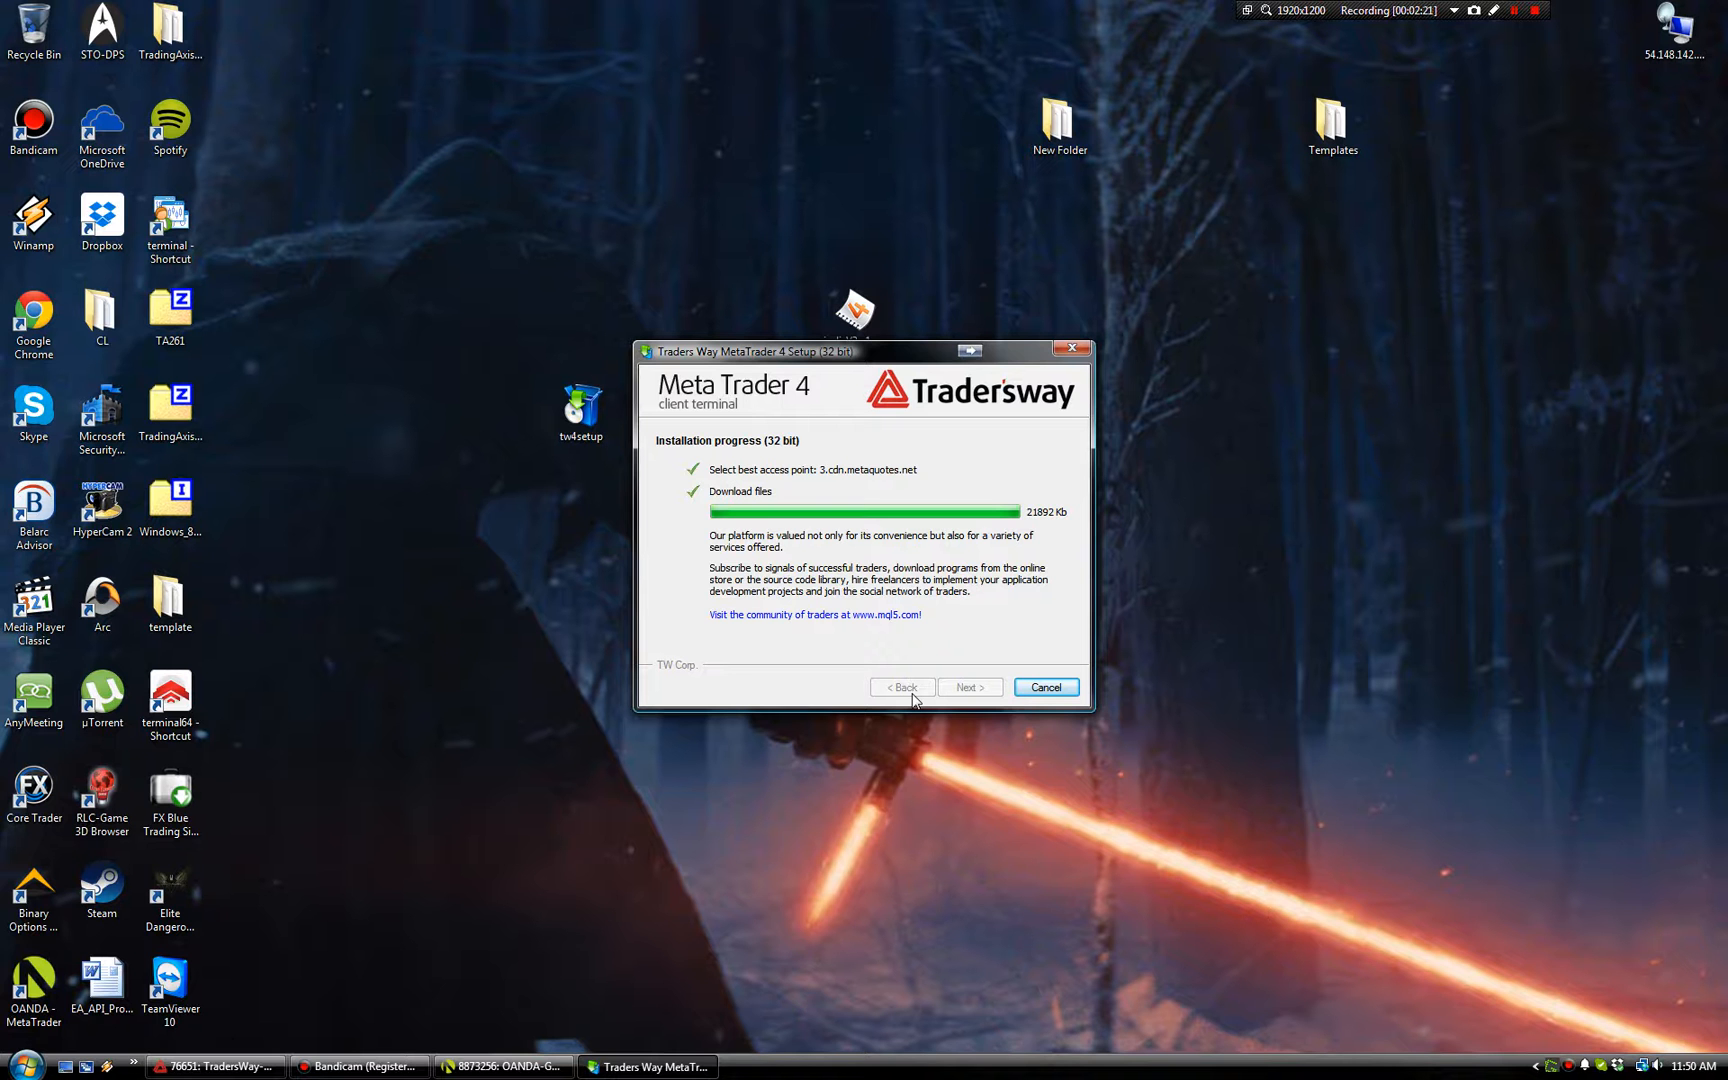
pyautogui.moveTo(938, 687)
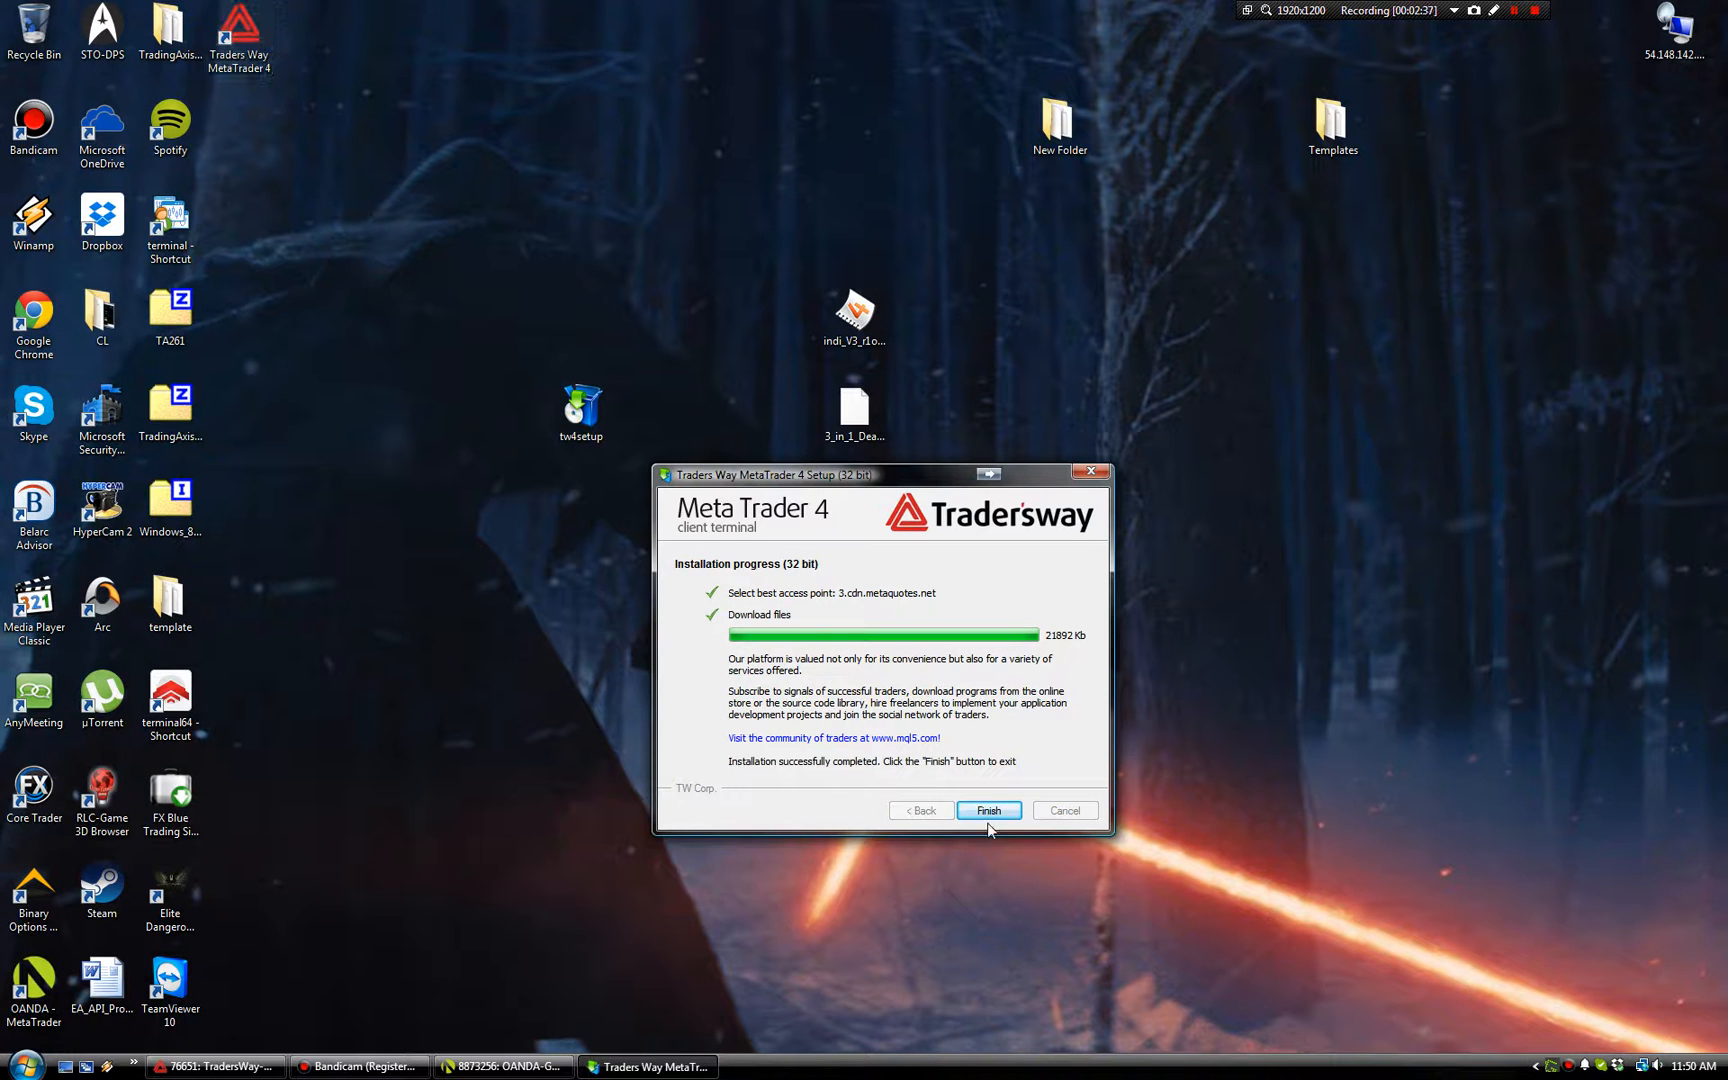
# - Click Finish after the successful installation to close setup
pyautogui.click(986, 810)
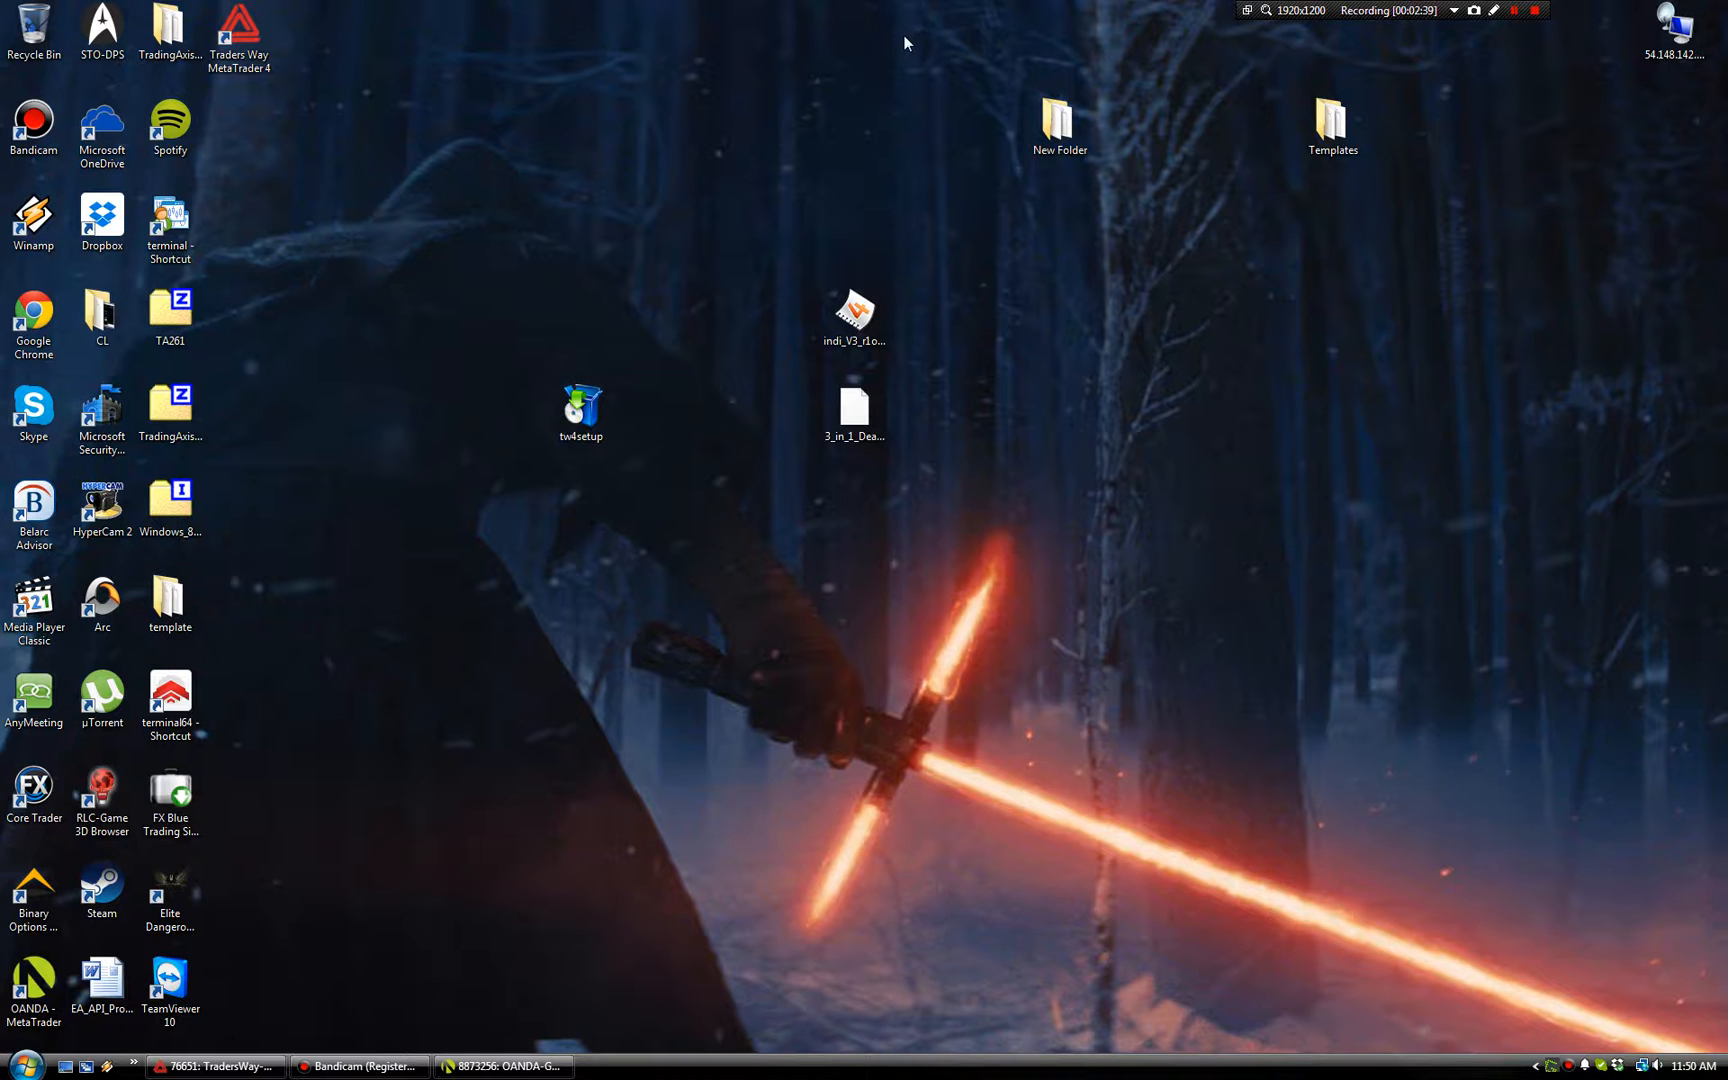
pyautogui.moveTo(1143, 341)
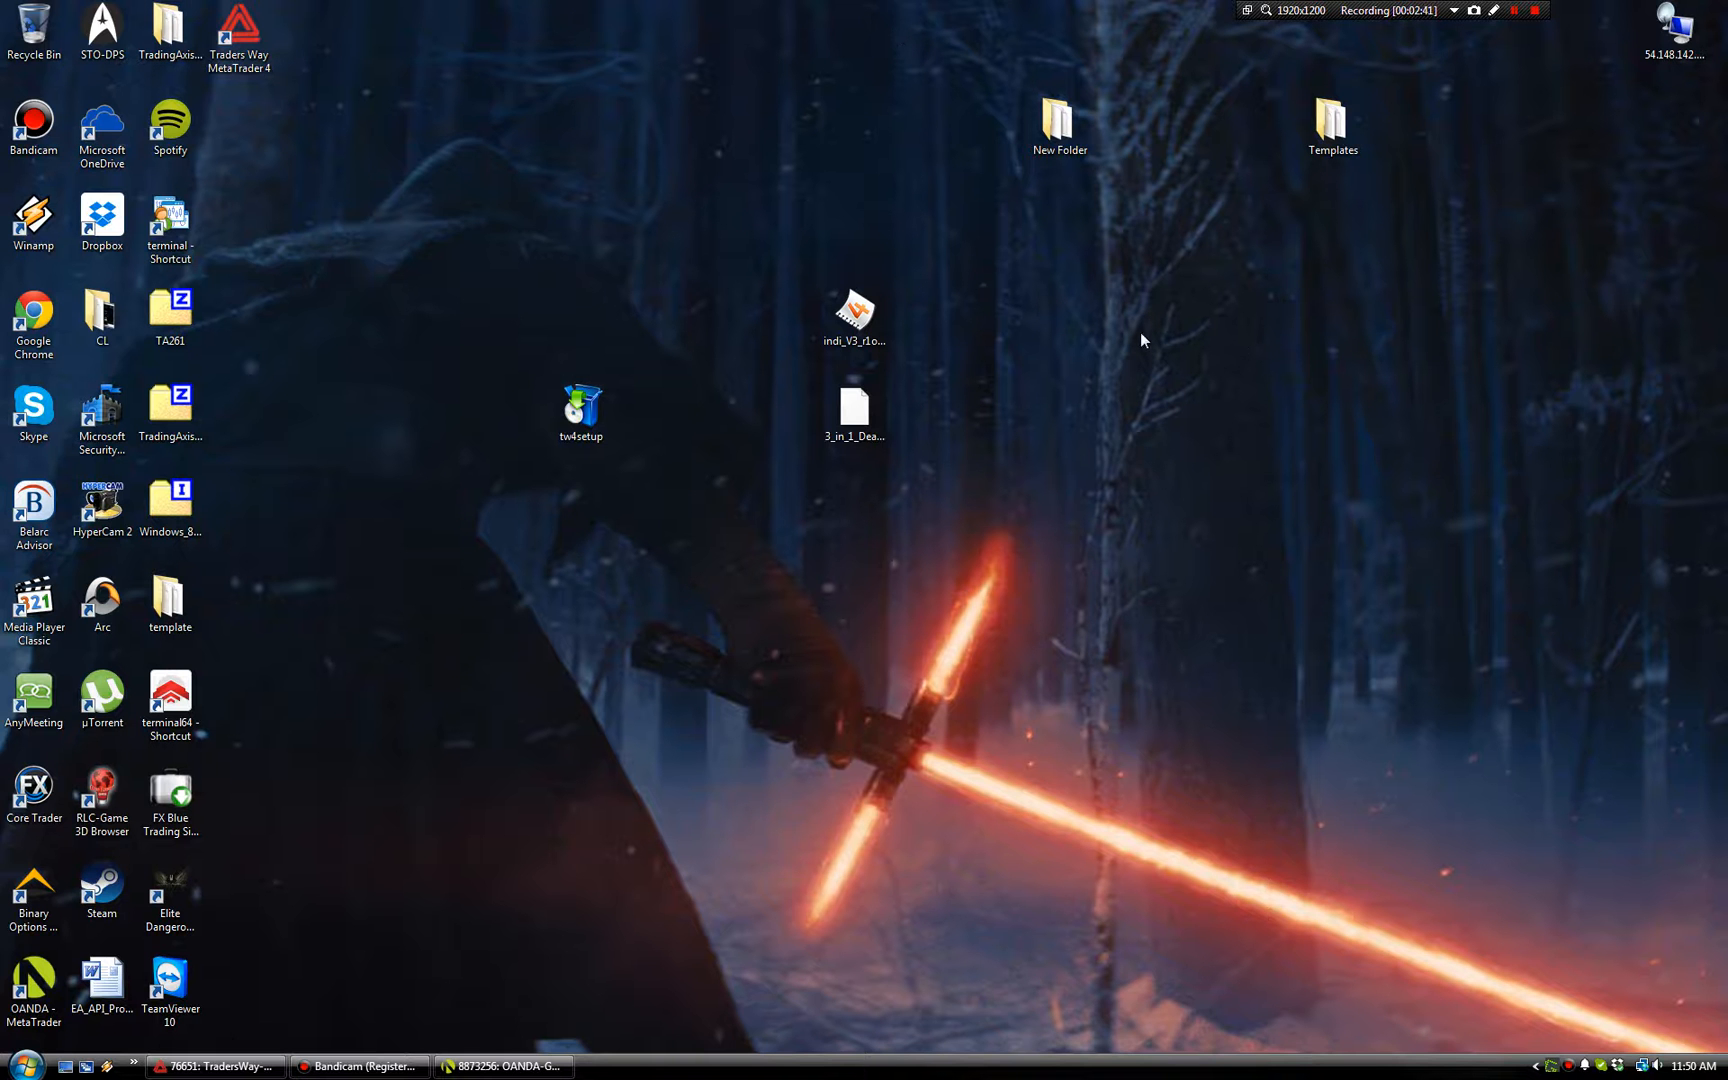
# - Append /portable to the MetaTrader 4 shortcut's Target and save it
pyautogui.rightClick(237, 33)
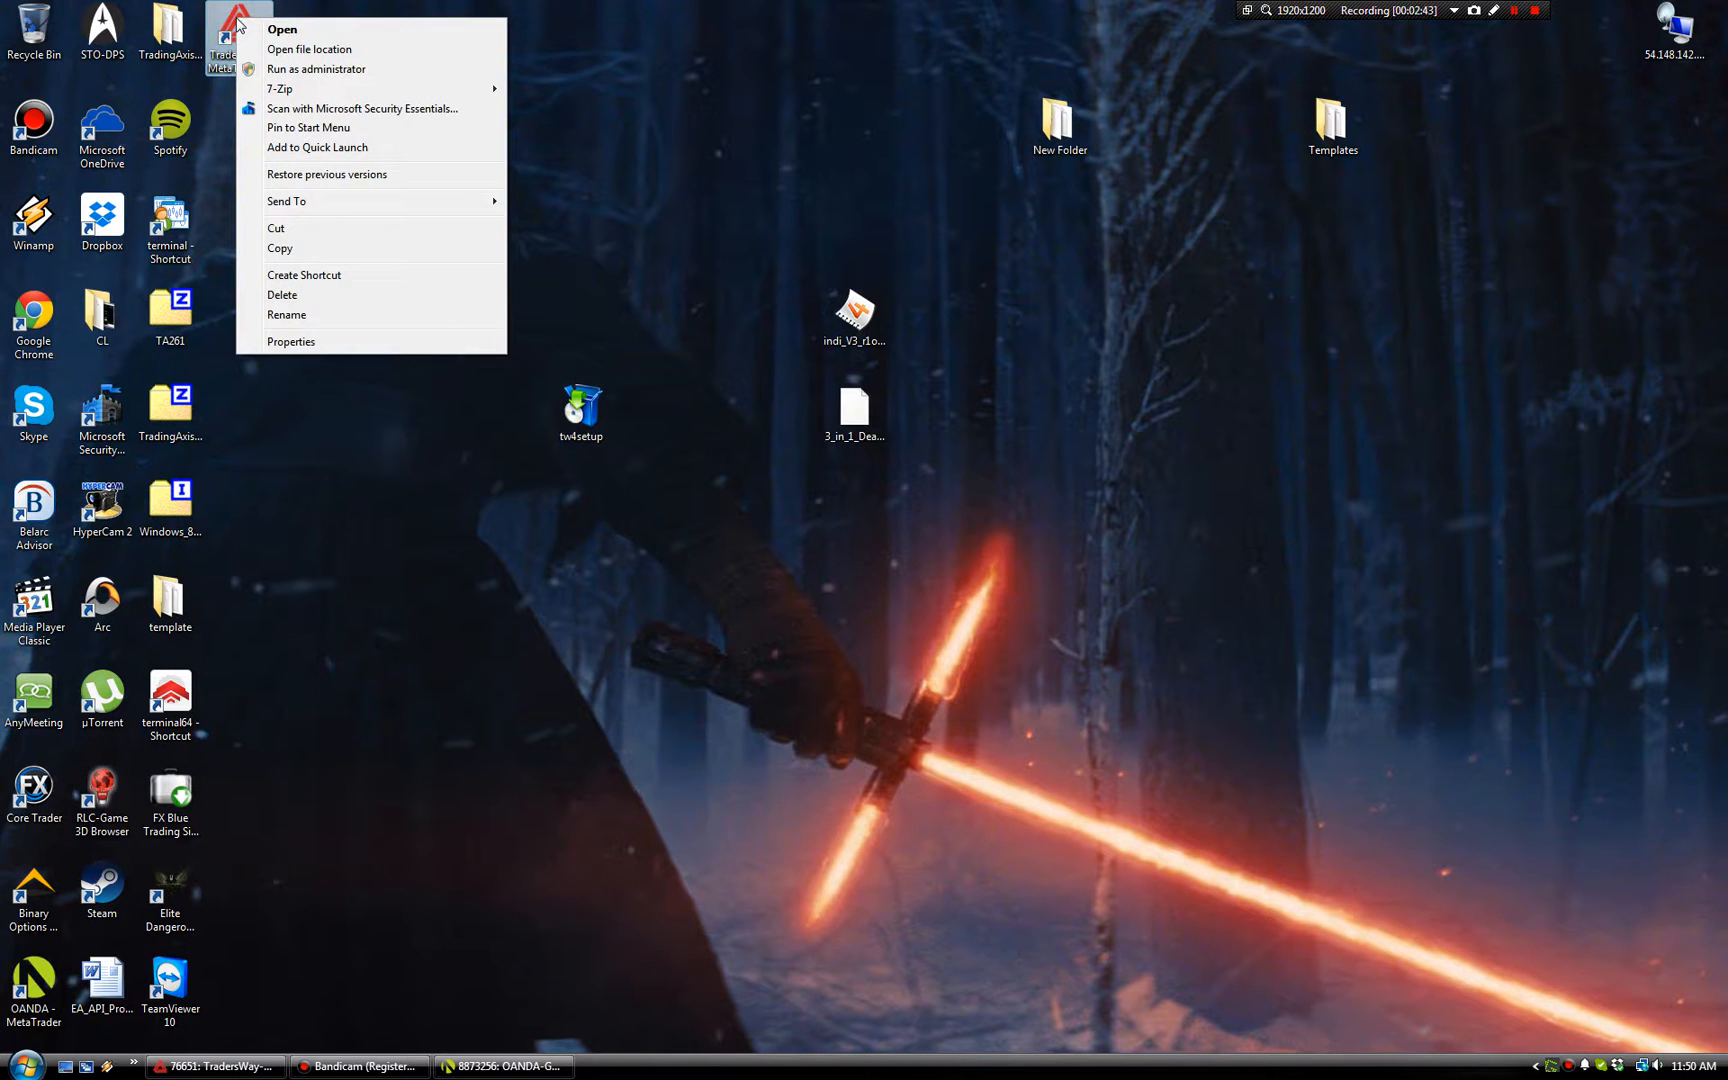
pyautogui.click(291, 342)
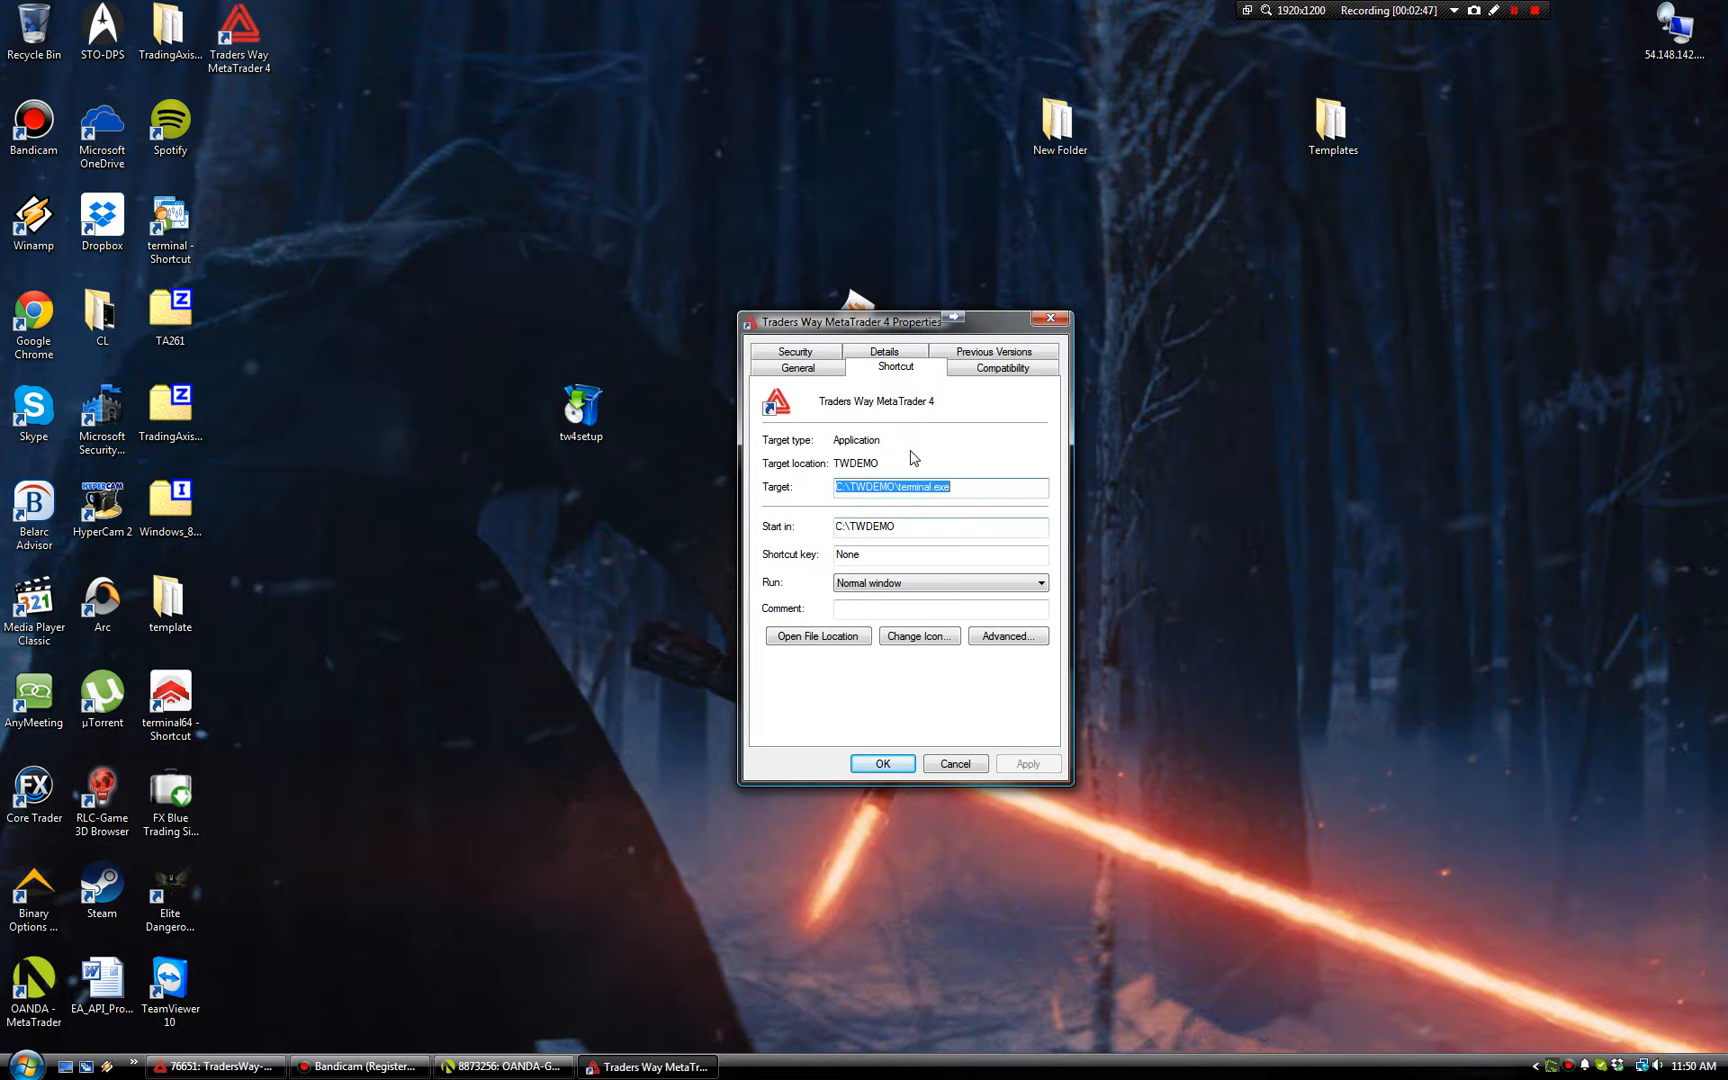
pyautogui.moveTo(779, 486)
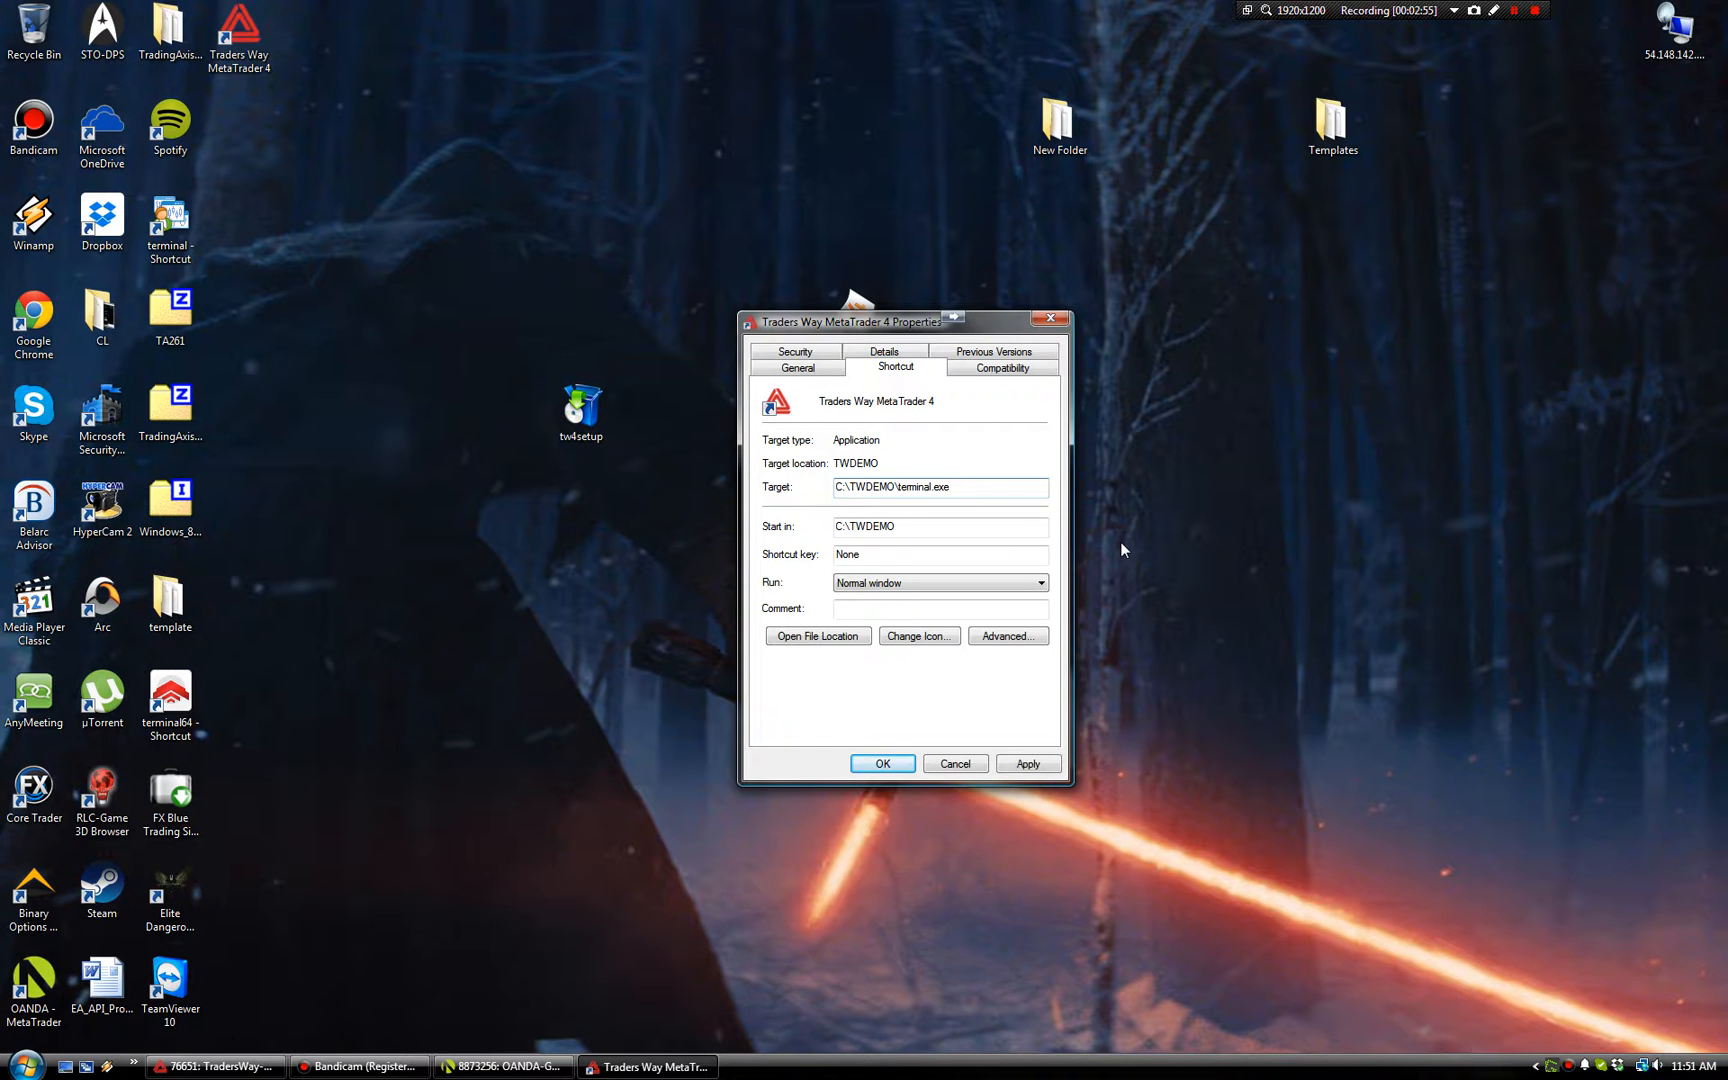
pyautogui.write('/')
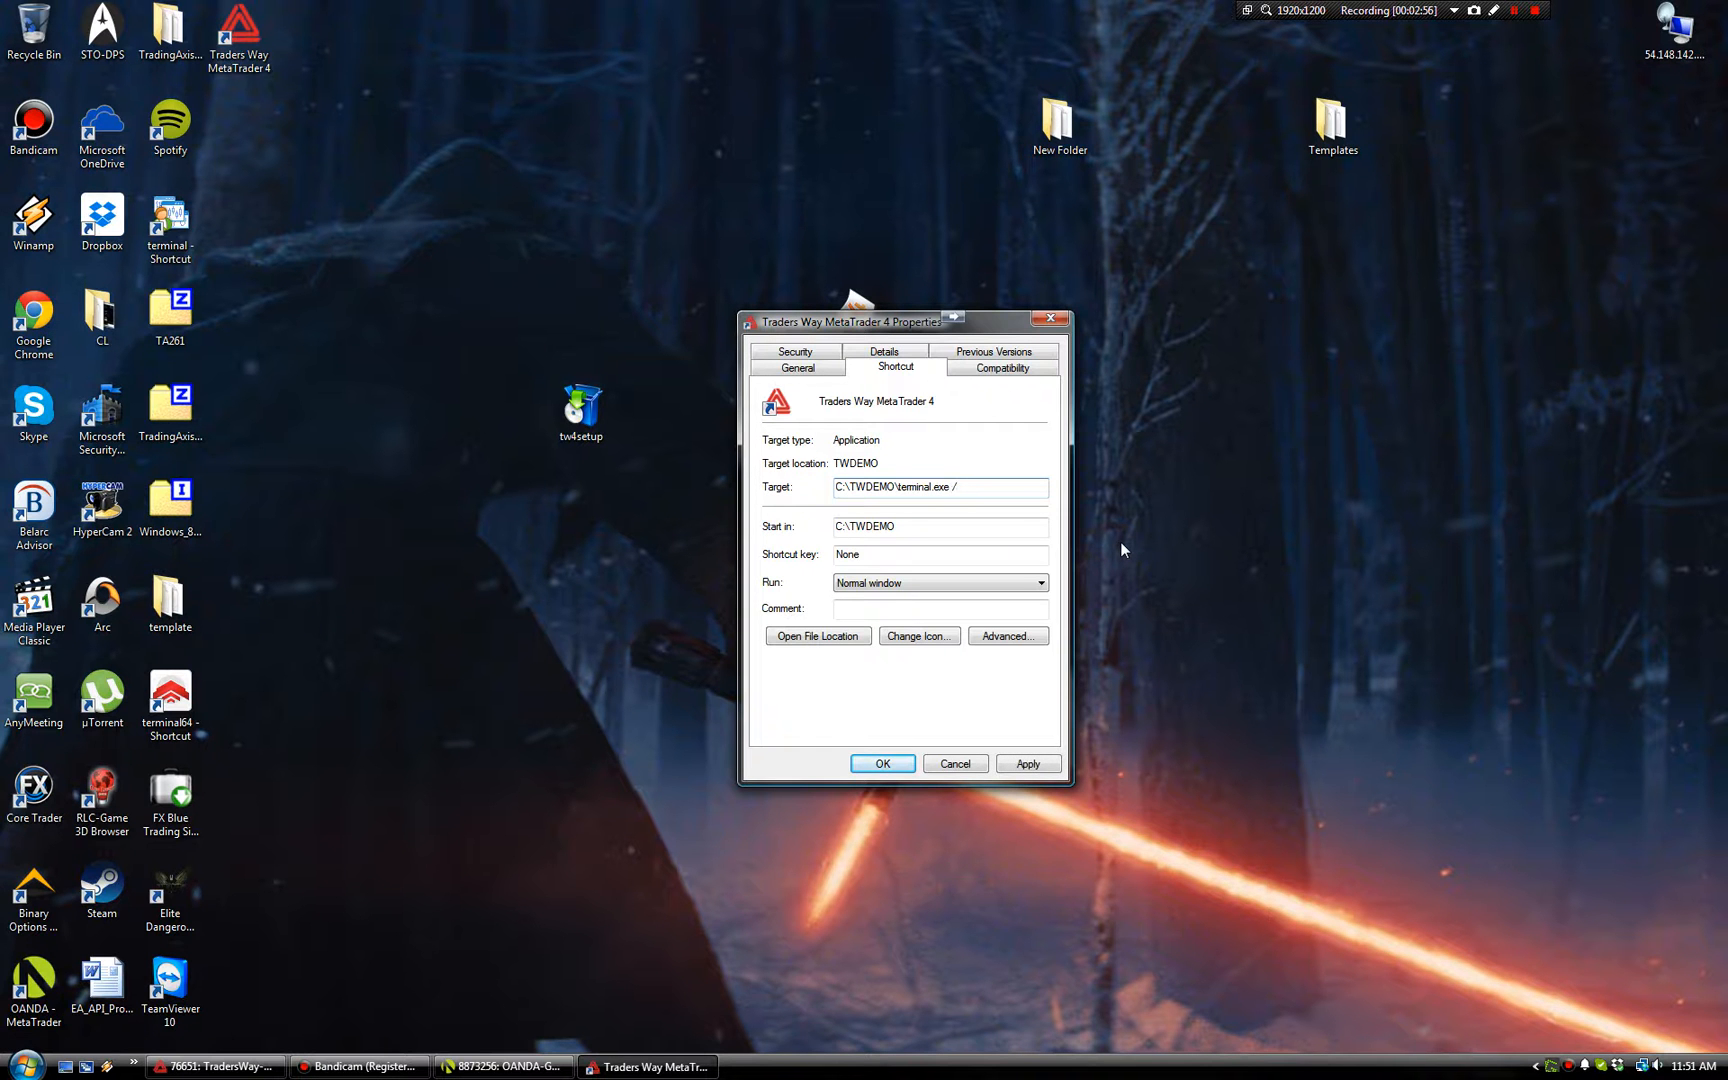
pyautogui.write('portable')
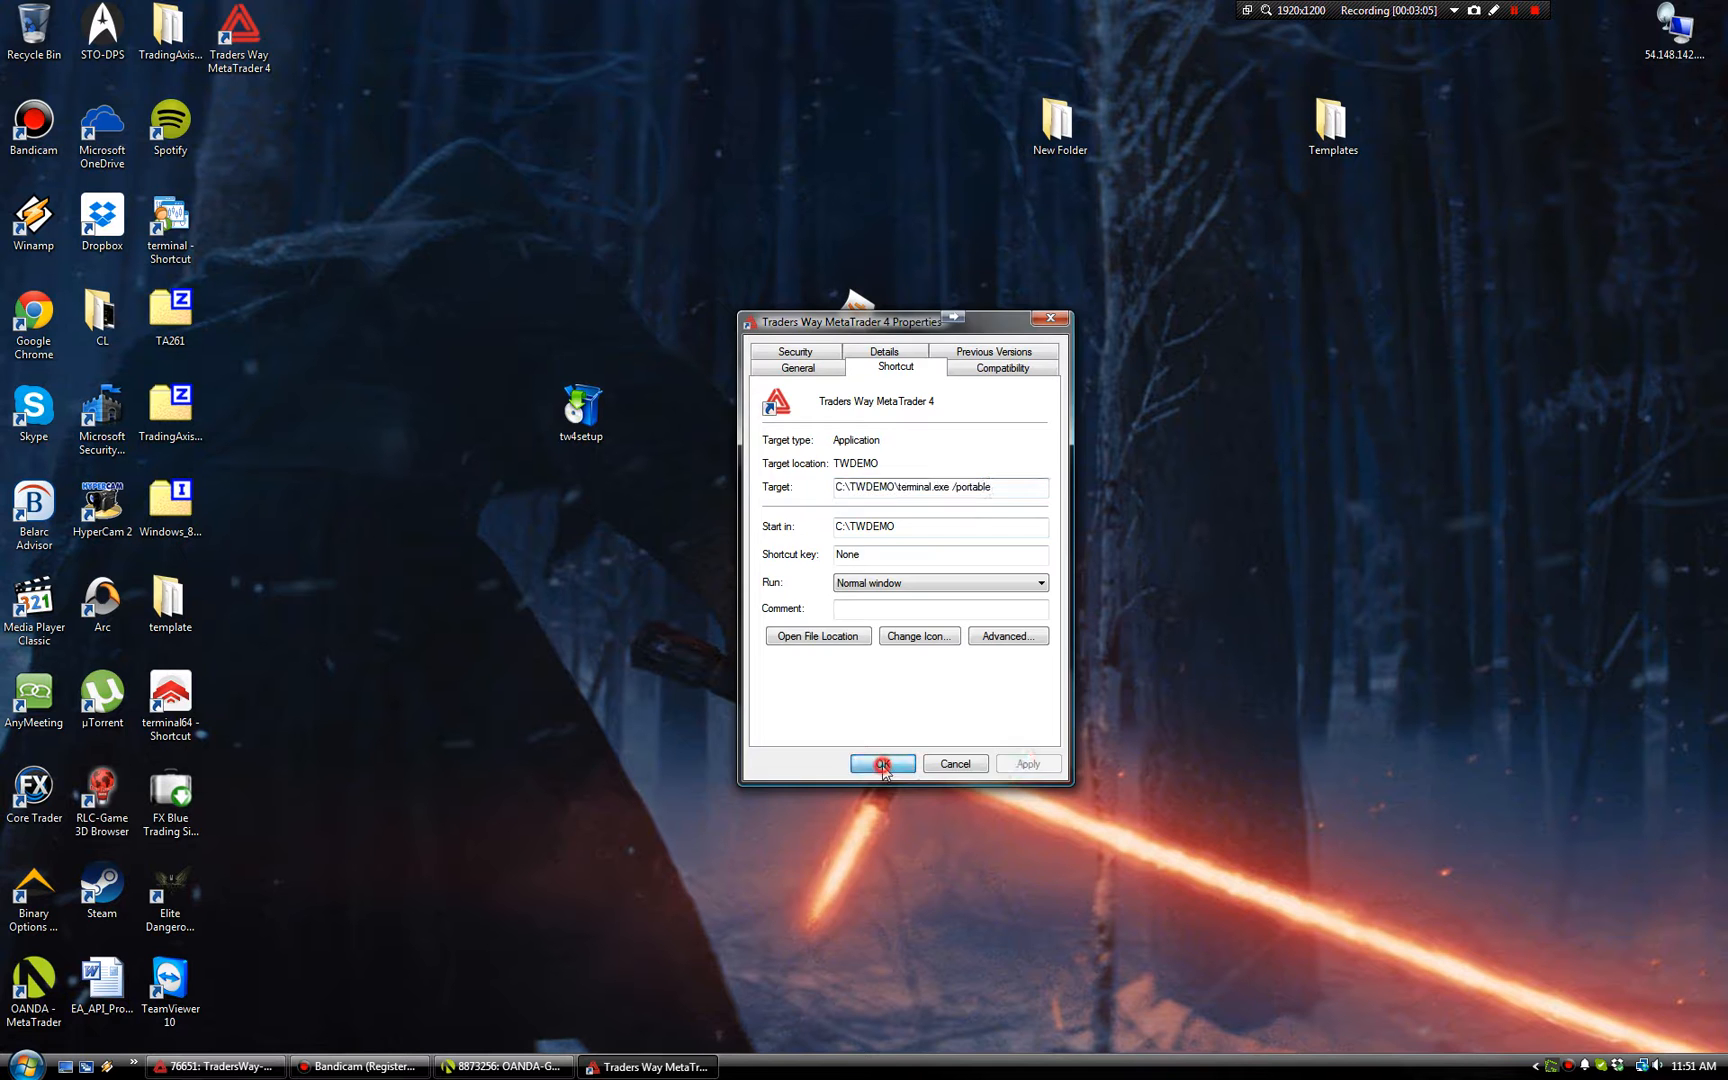
pyautogui.click(882, 764)
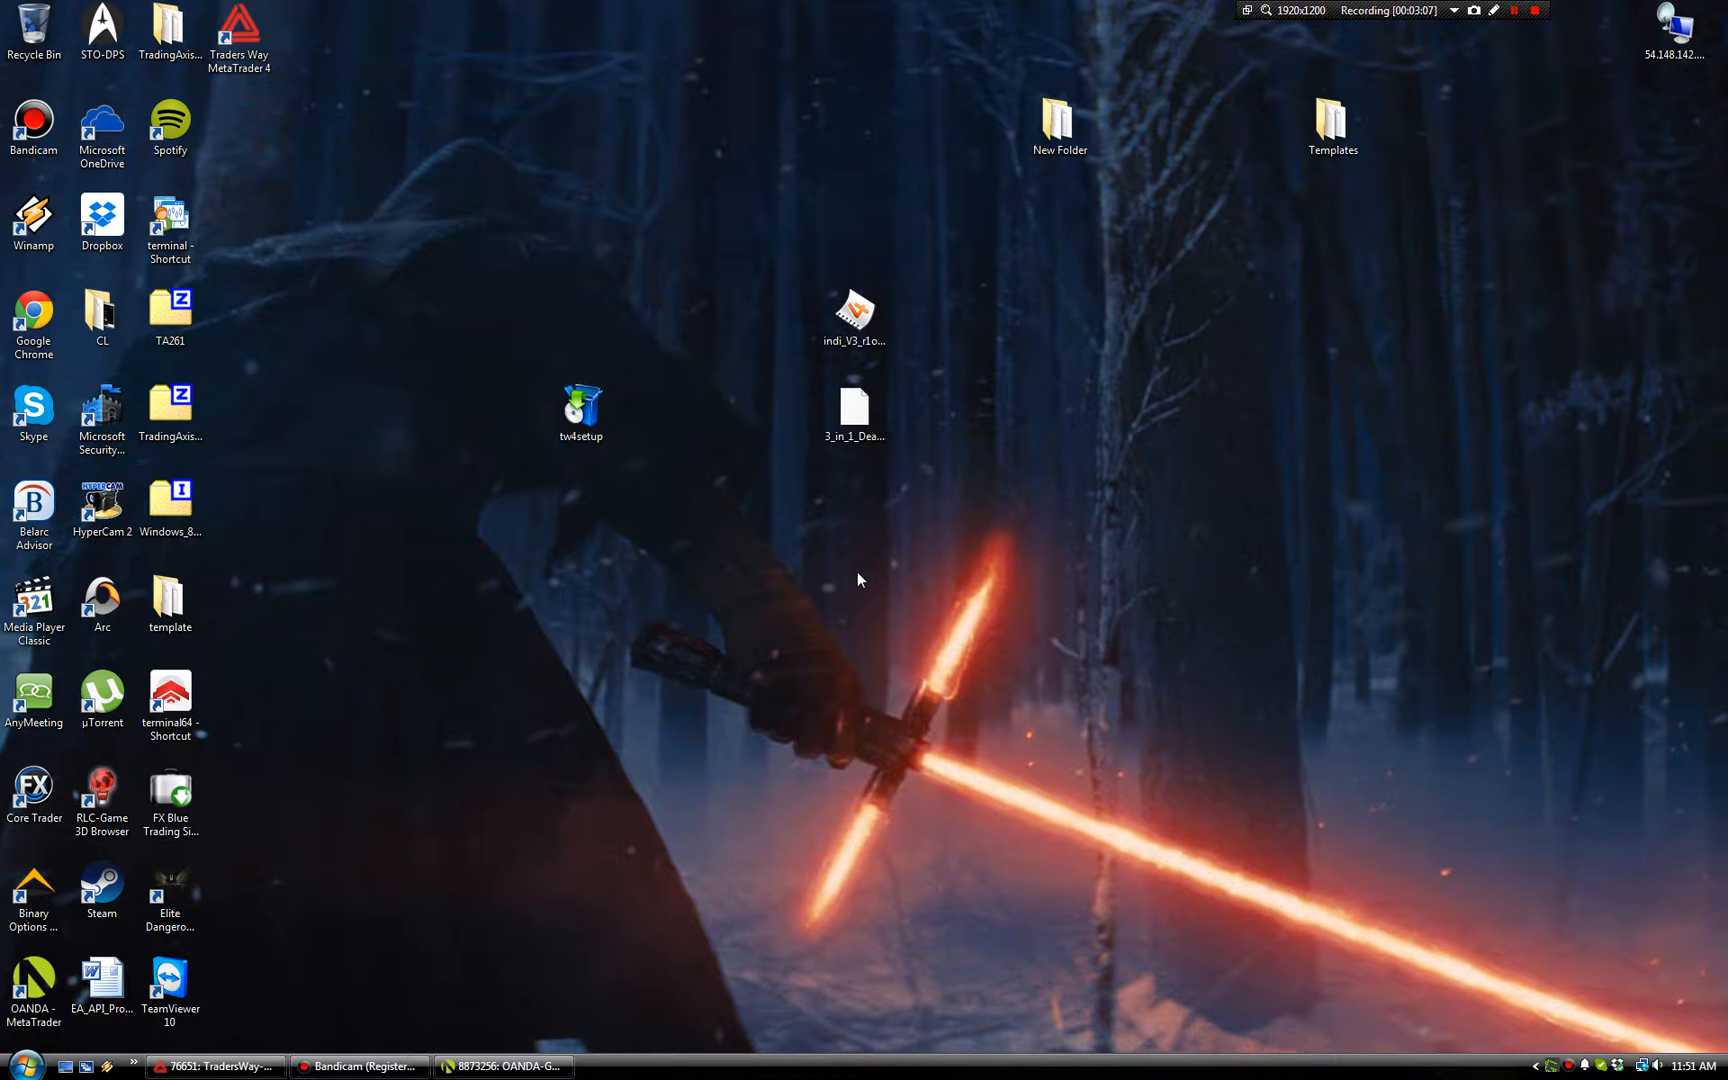
pyautogui.moveTo(700, 264)
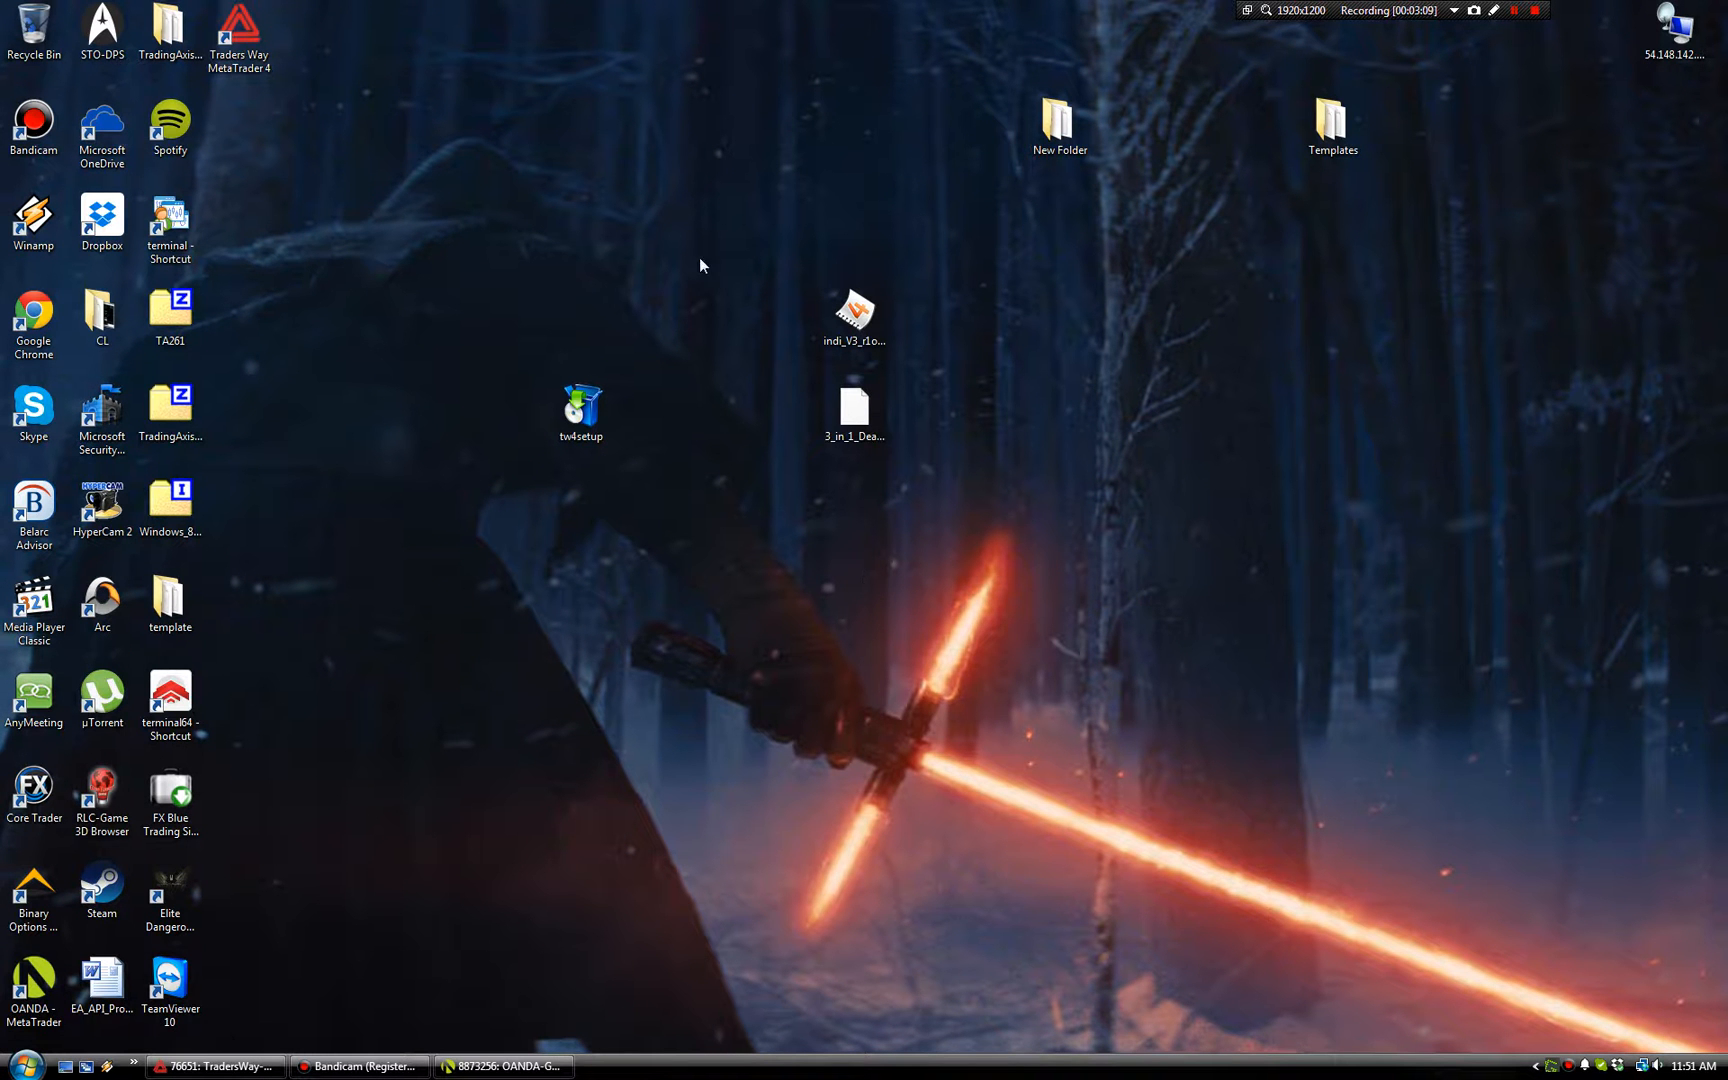
# - Set the shortcut to run as administrator on the Compatibility tab
pyautogui.rightClick(238, 33)
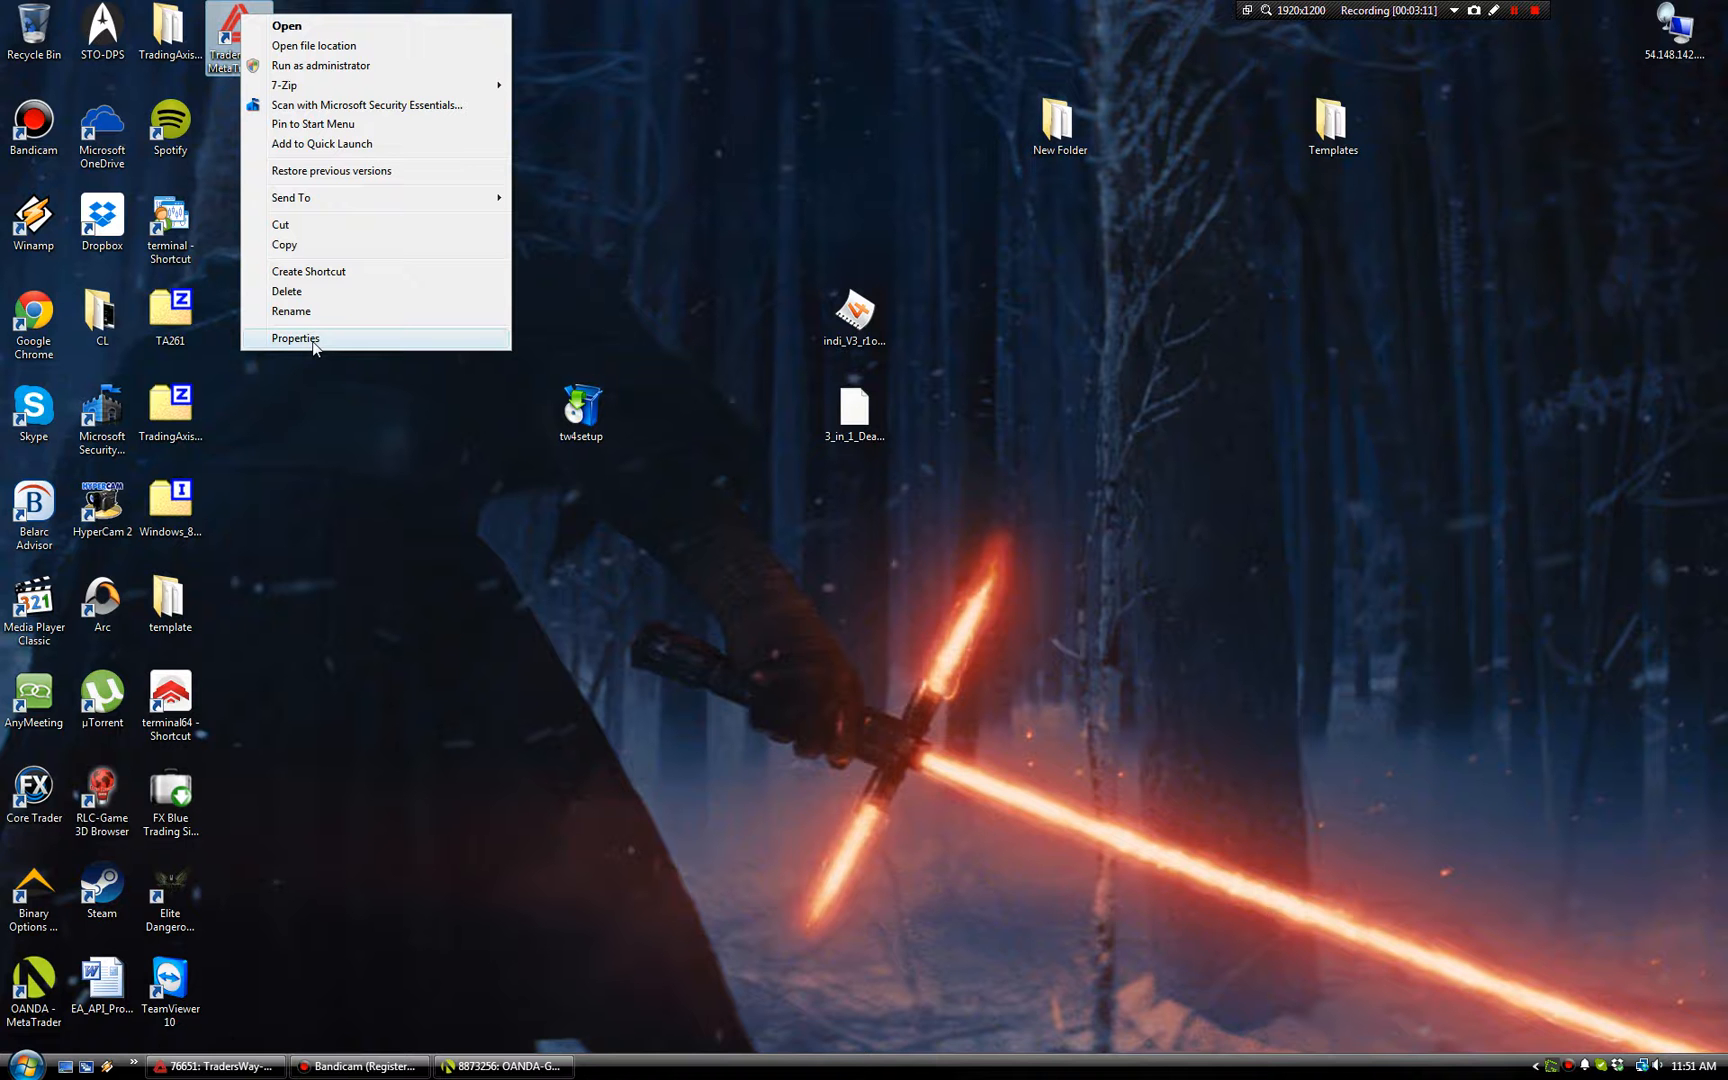
pyautogui.click(295, 338)
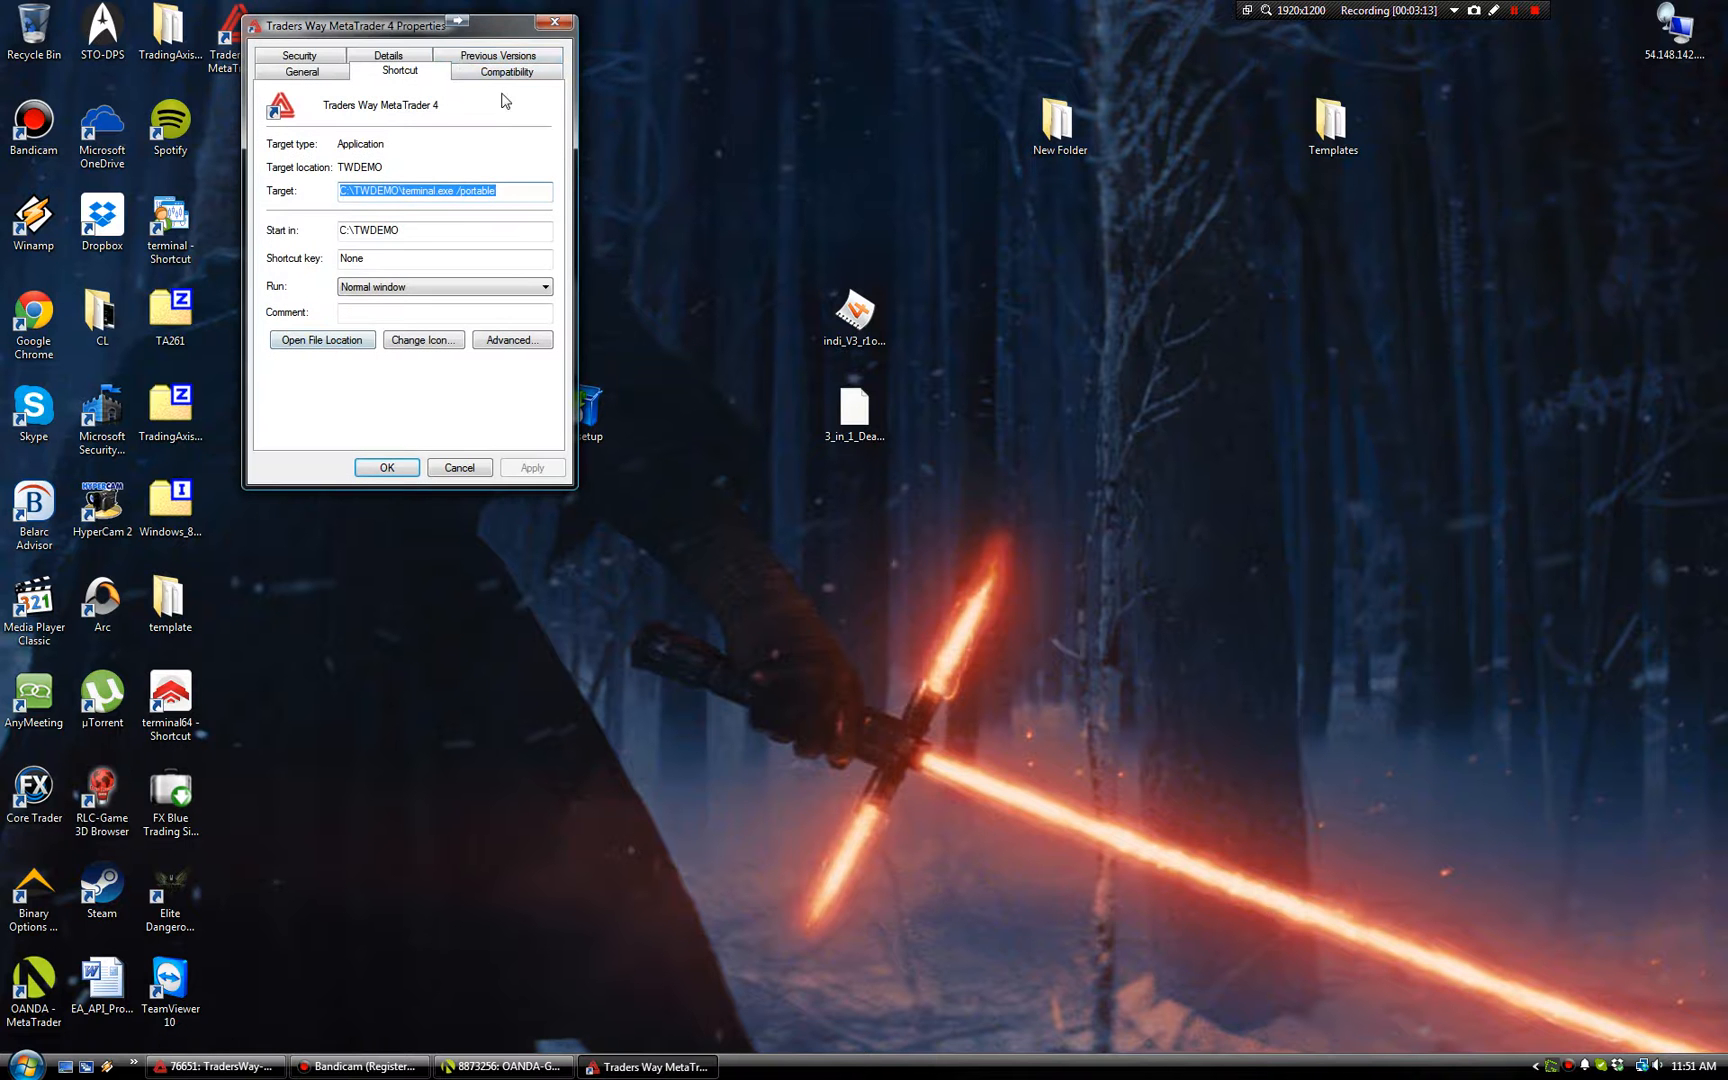
pyautogui.moveTo(400, 25); pyautogui.dragTo(879, 364)
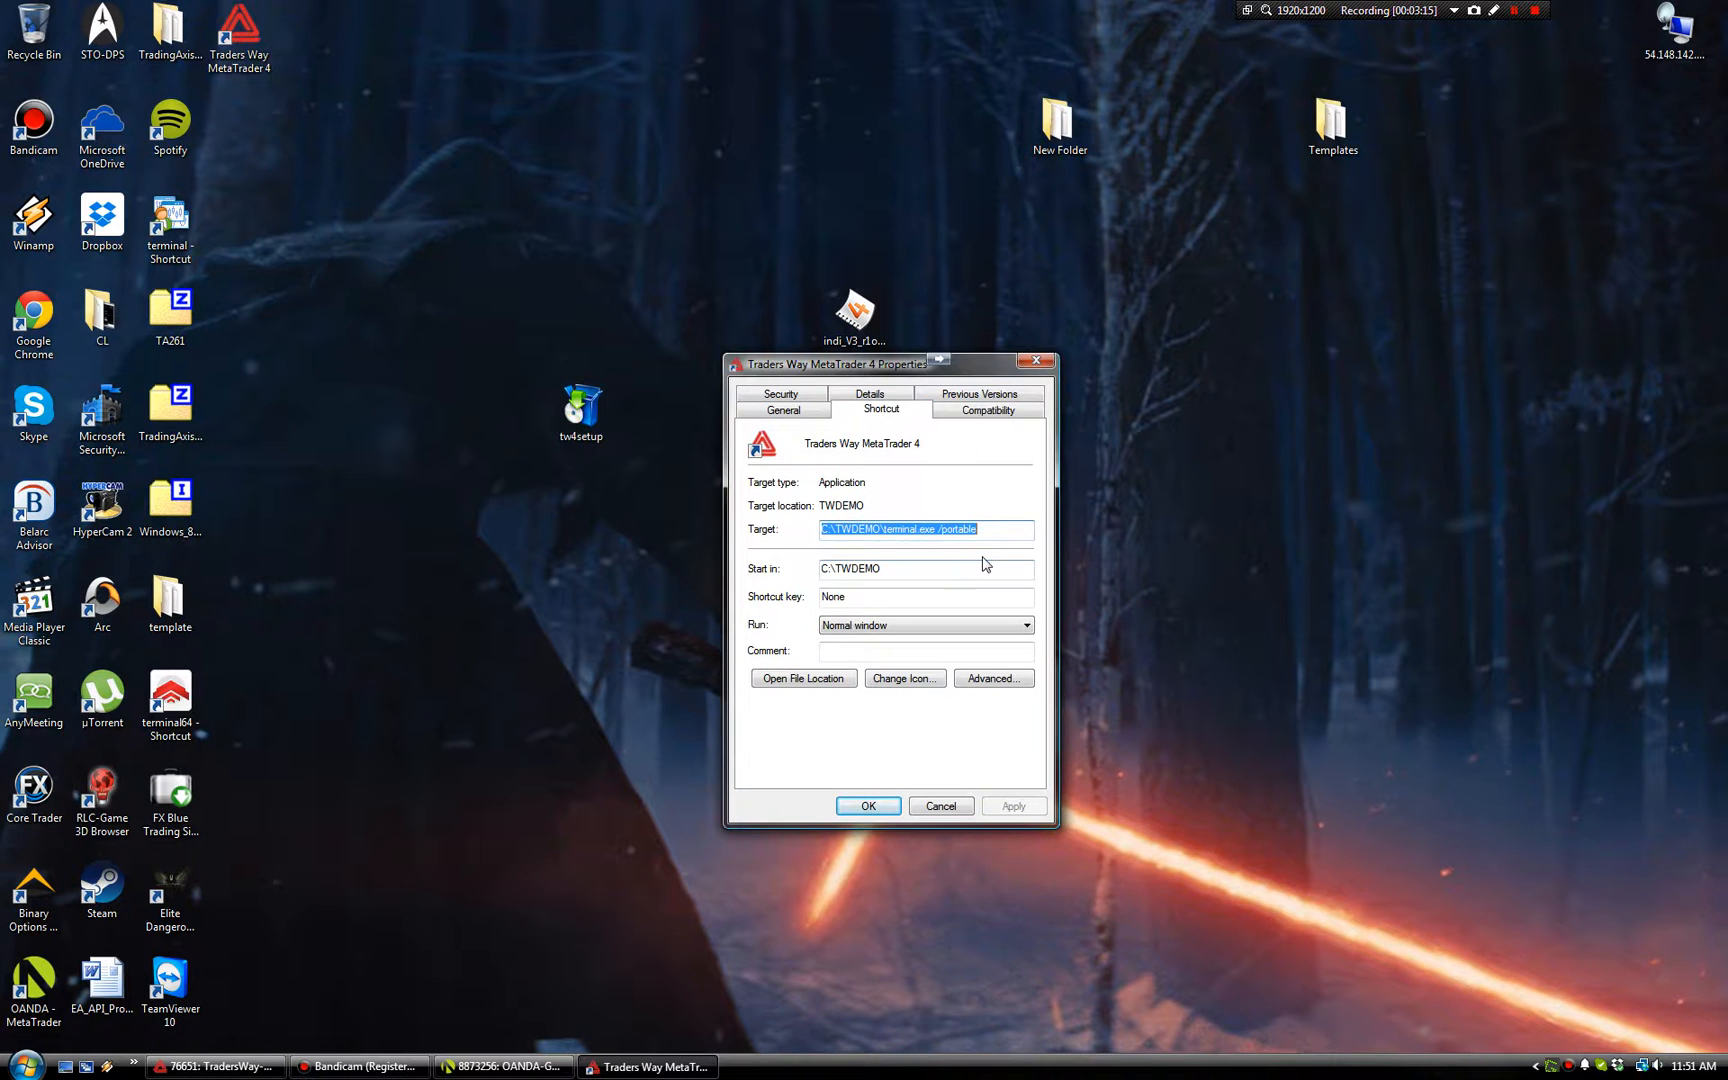
pyautogui.click(986, 409)
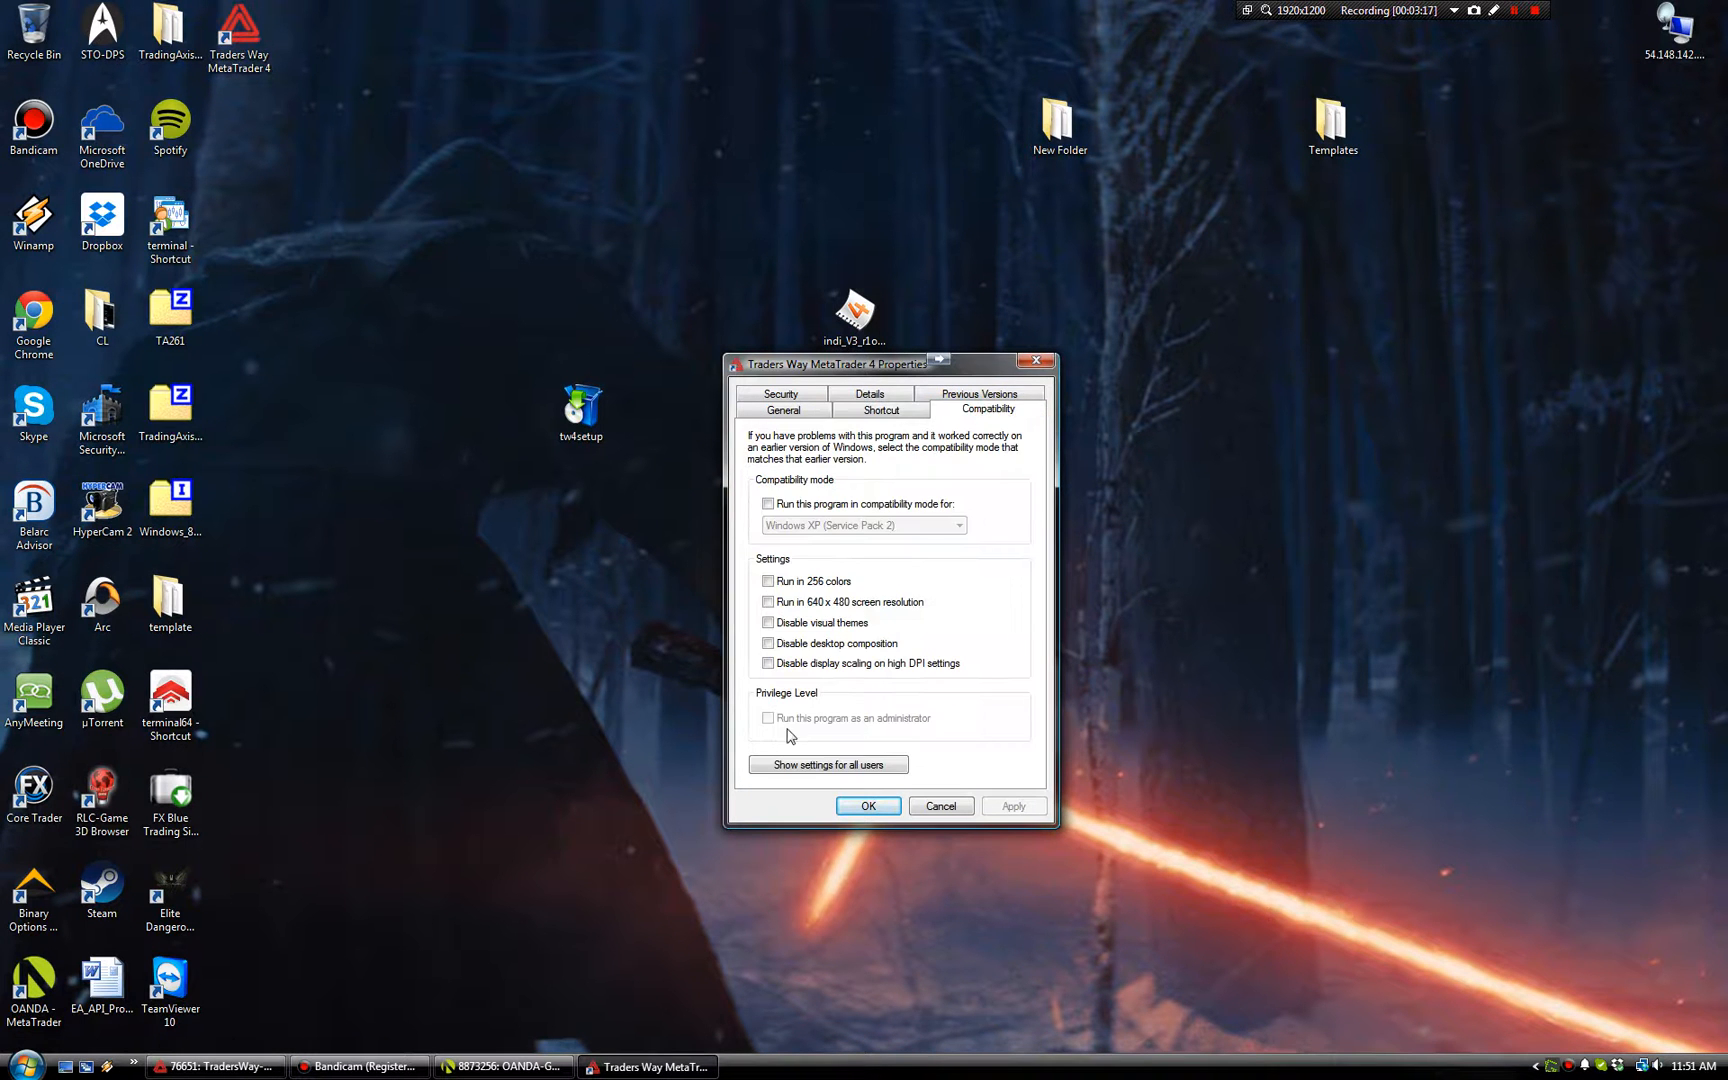
pyautogui.click(768, 504)
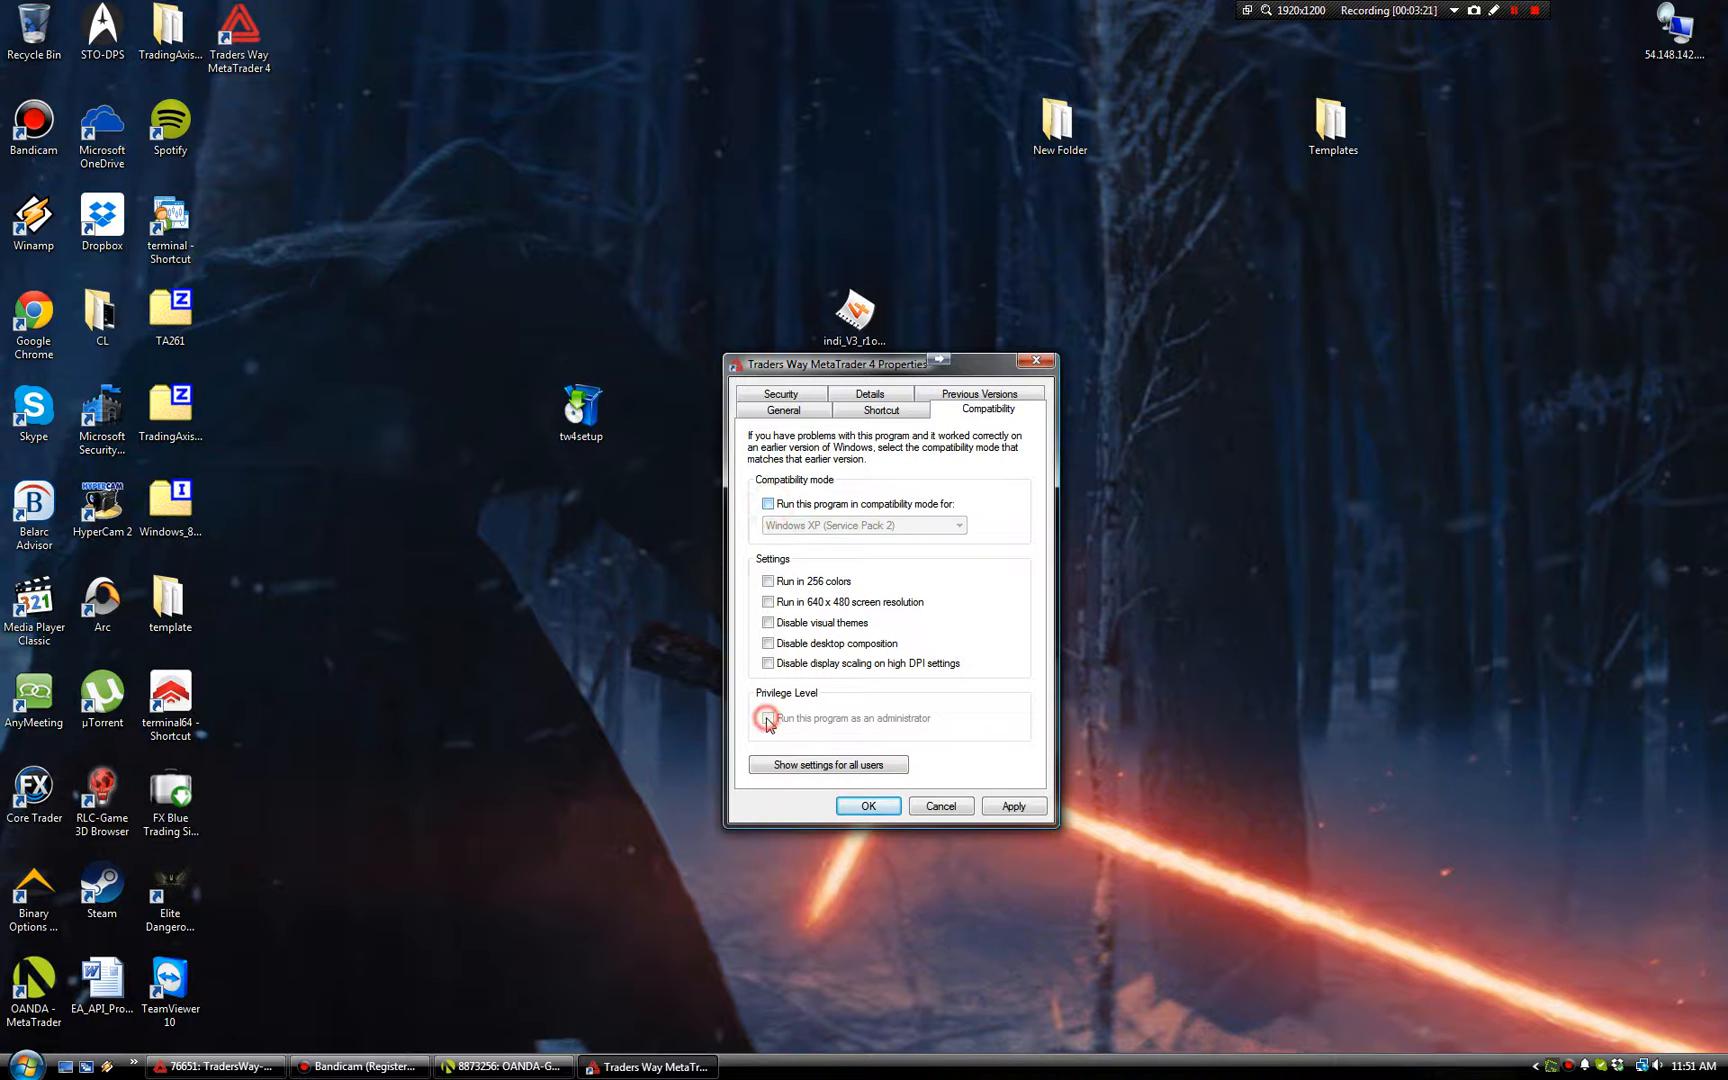
pyautogui.click(828, 764)
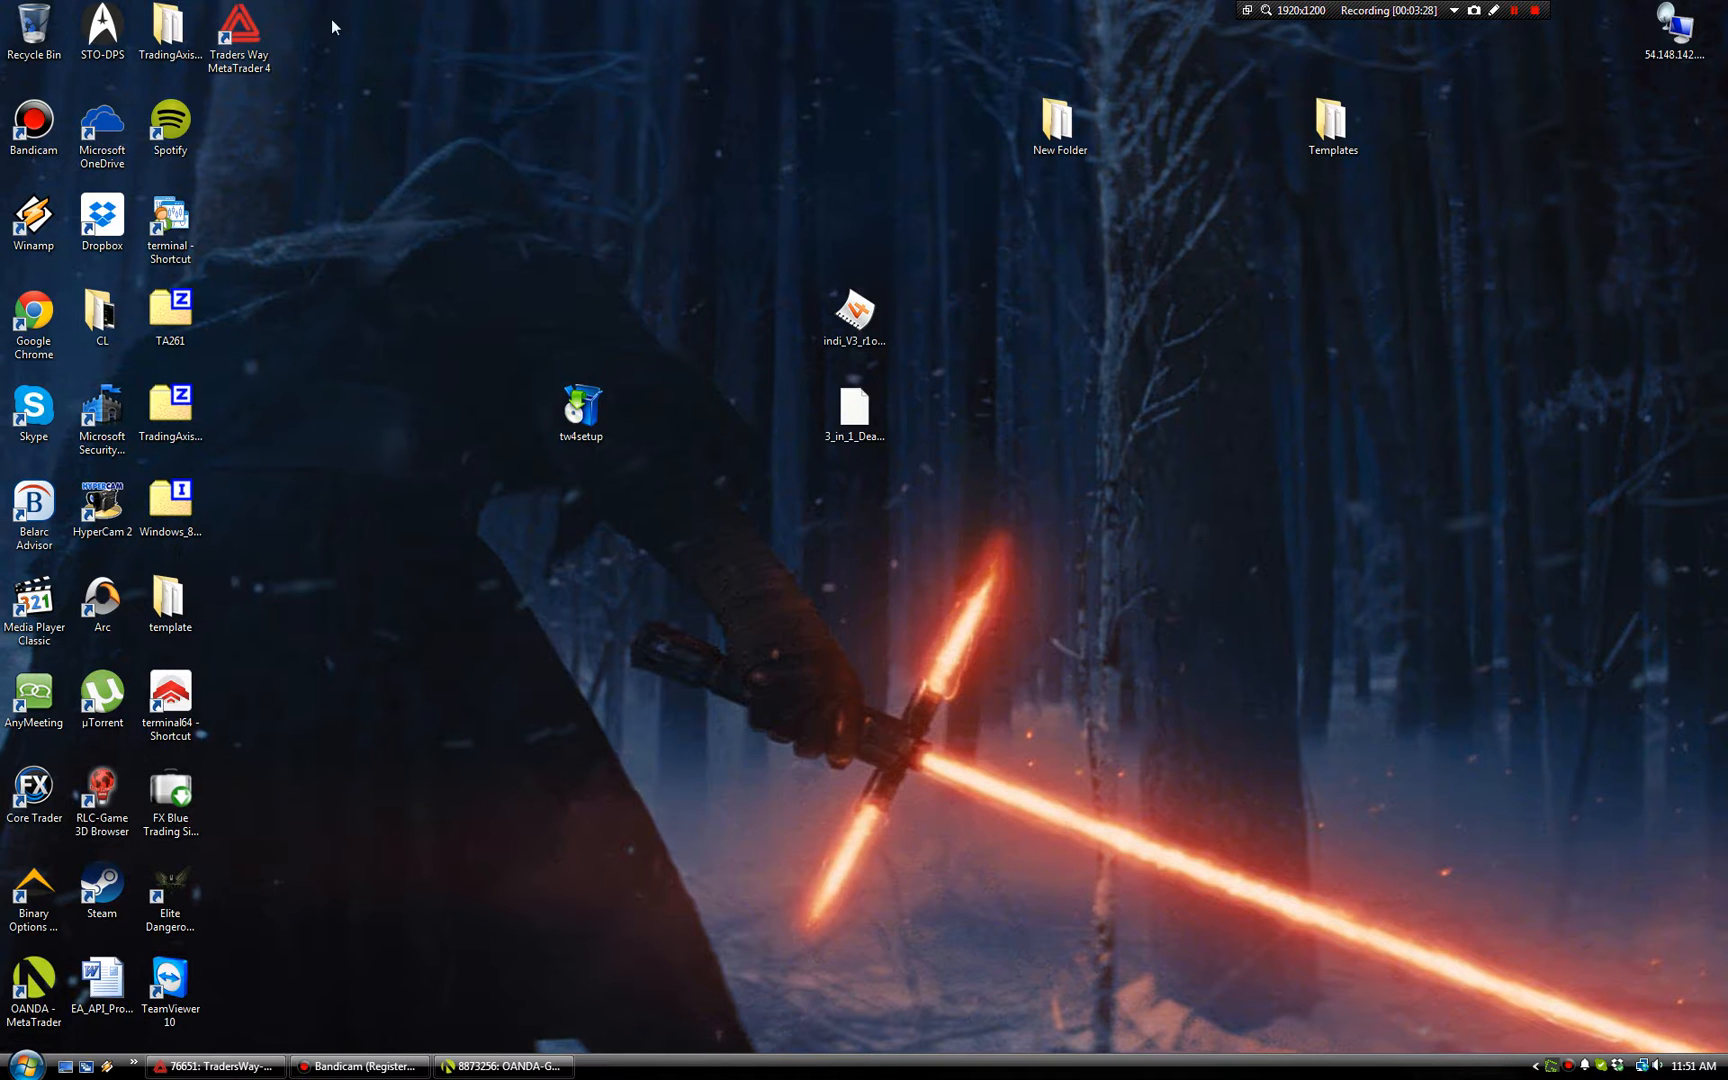
# - Reopen the shortcut's Properties to verify the /portable target
pyautogui.rightClick(237, 33)
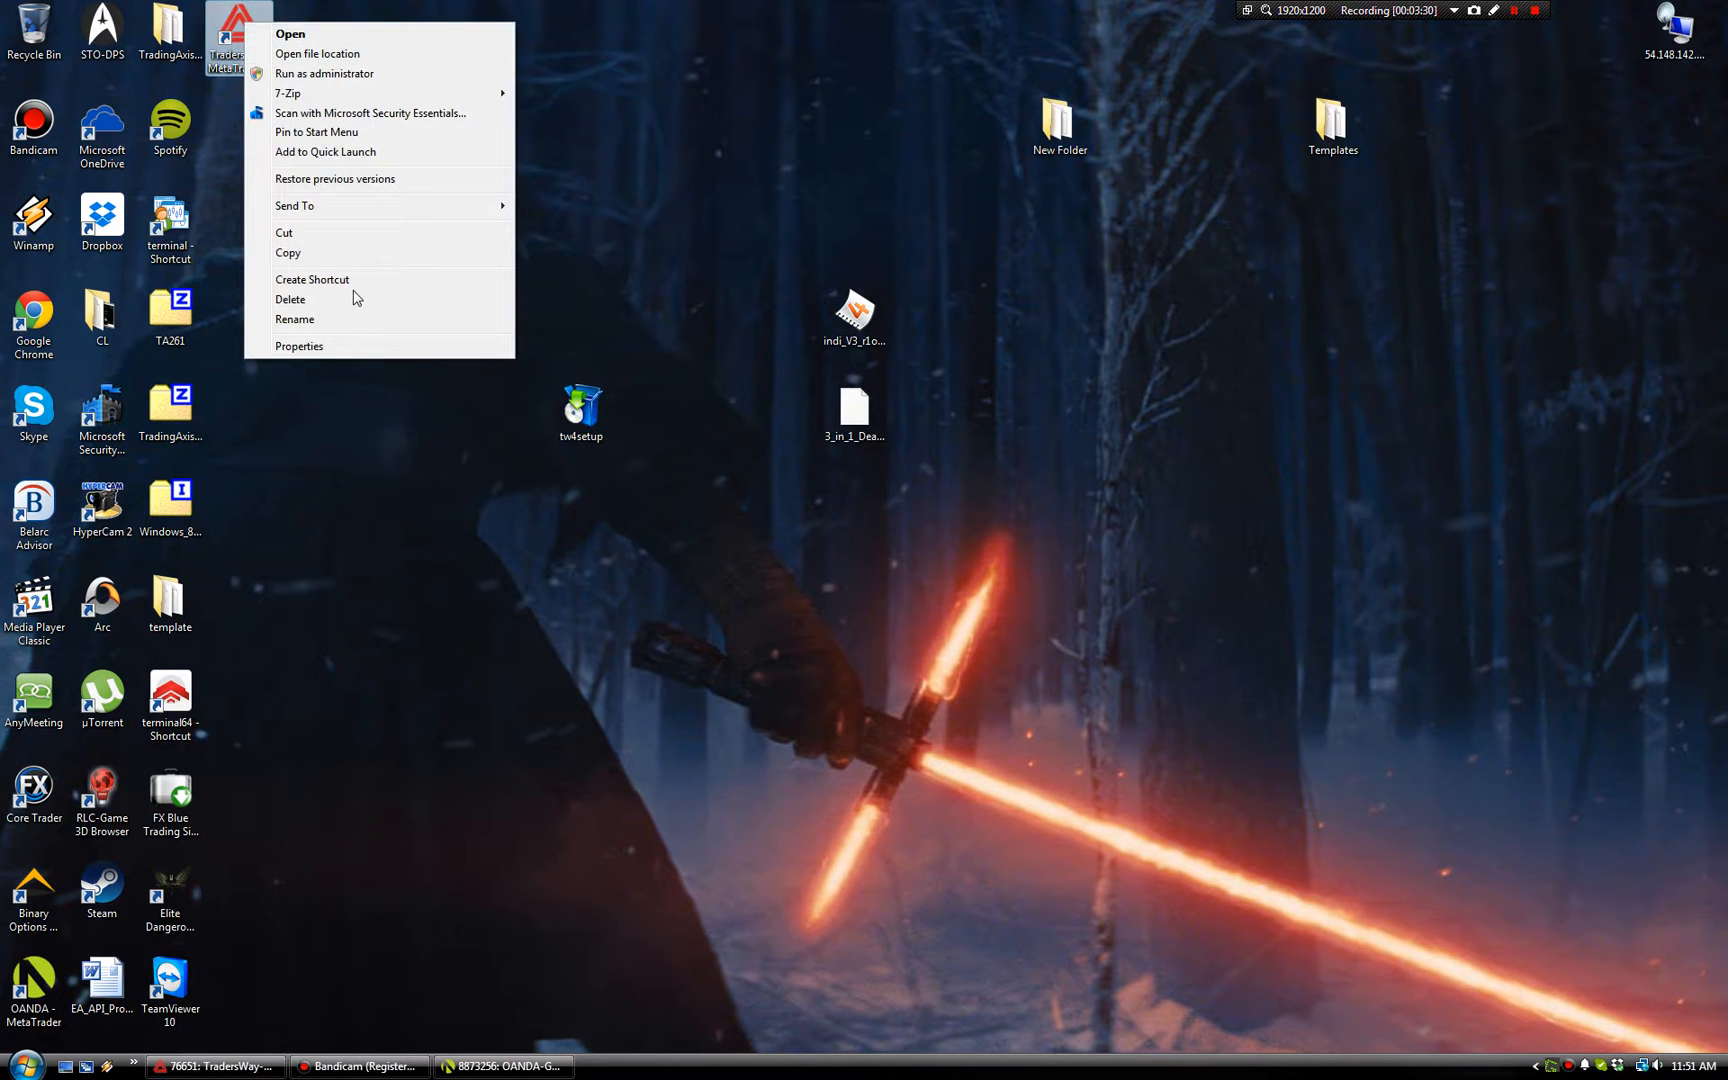
pyautogui.click(299, 346)
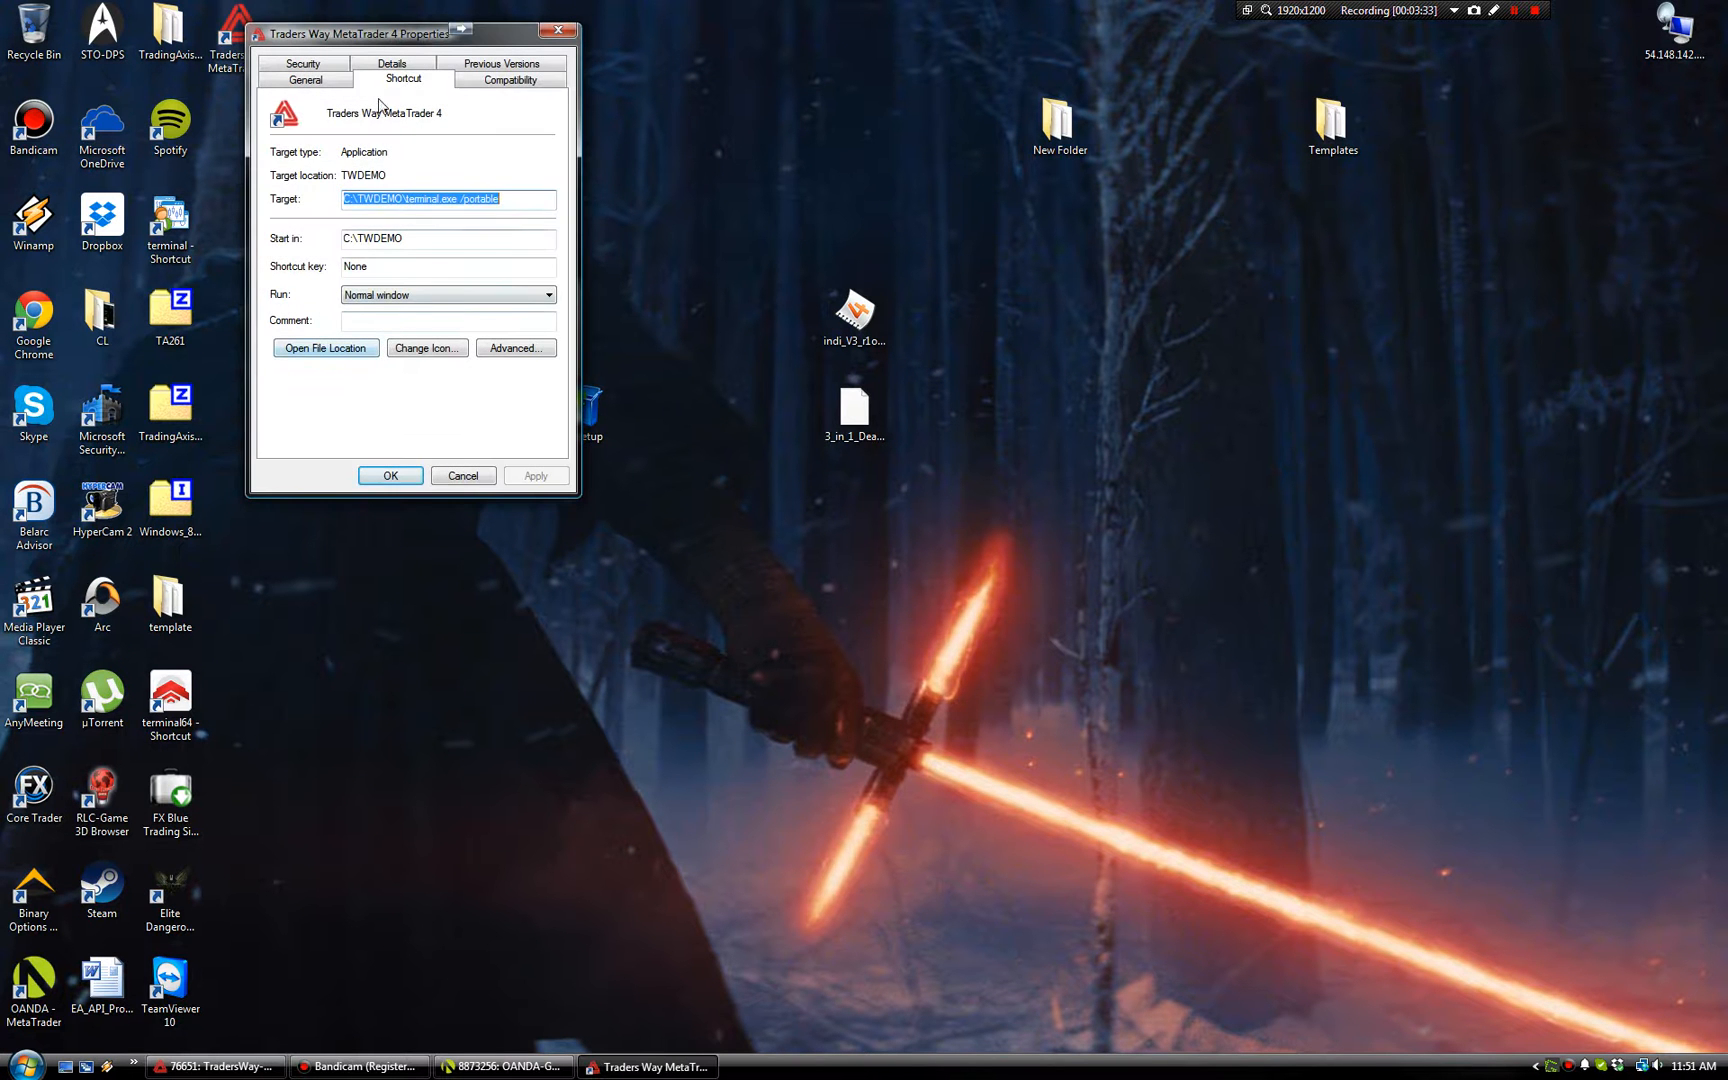
pyautogui.click(509, 78)
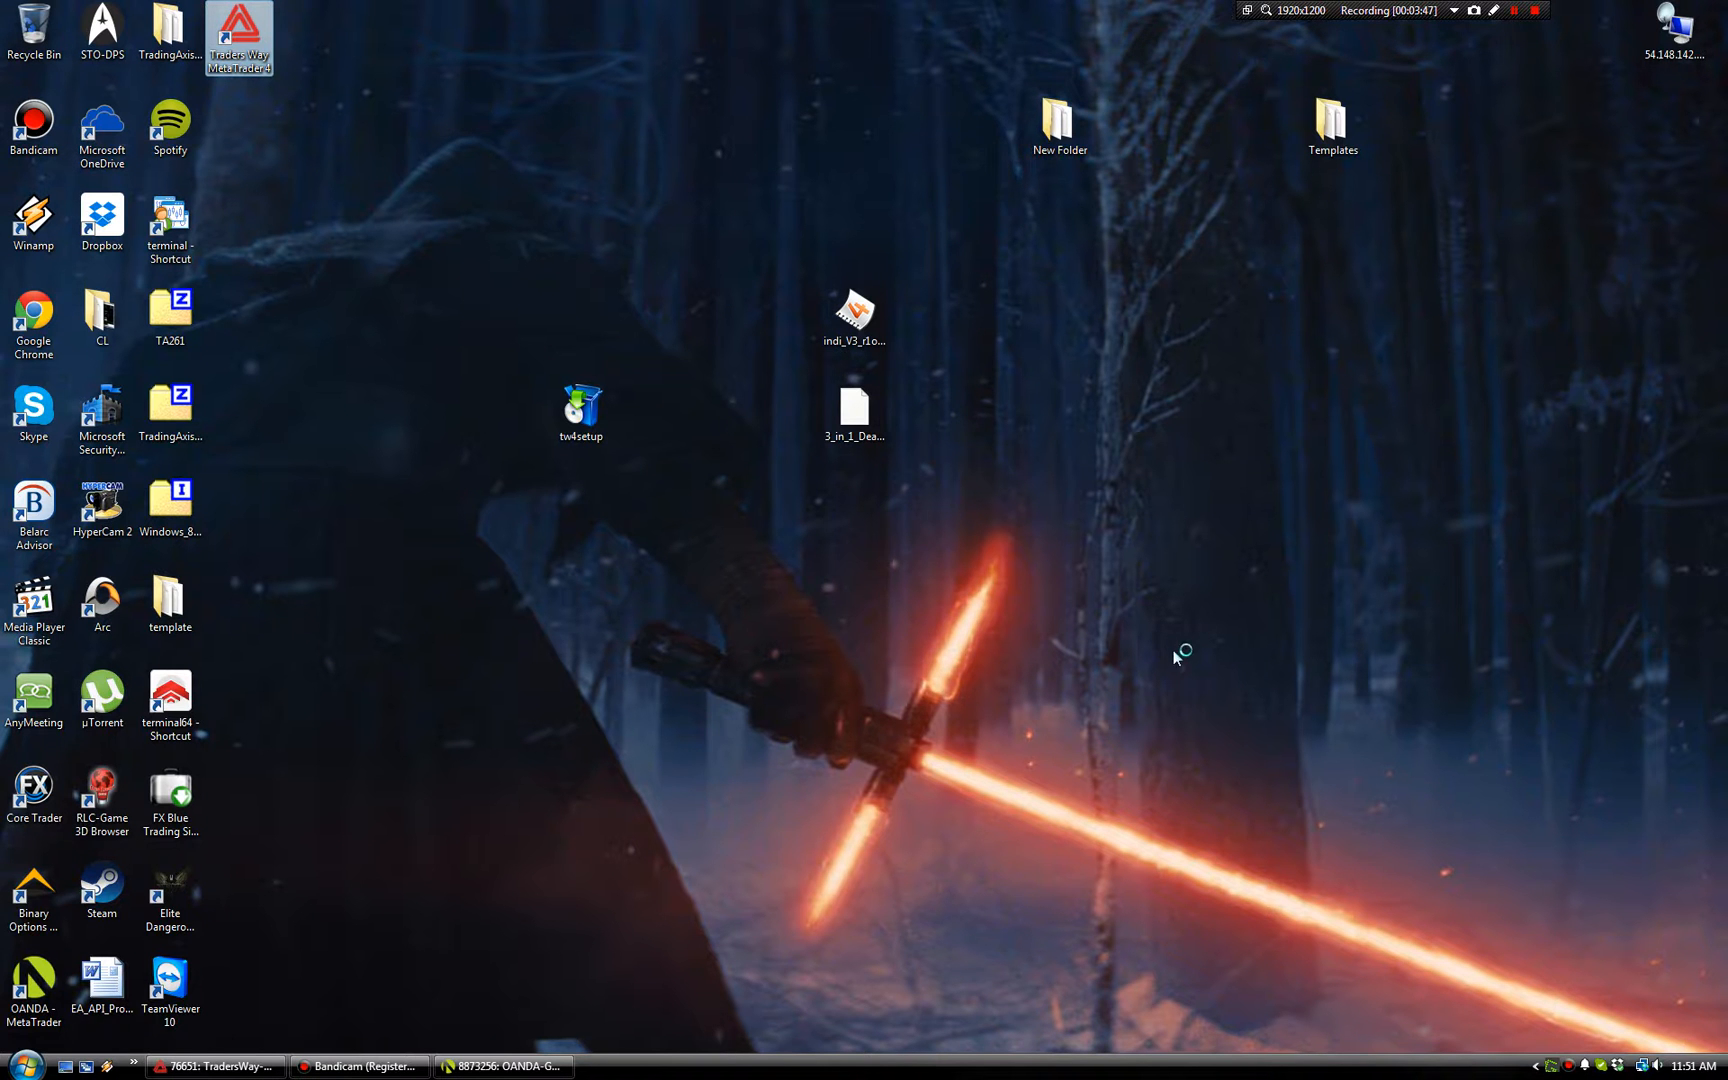
pyautogui.moveTo(672, 499)
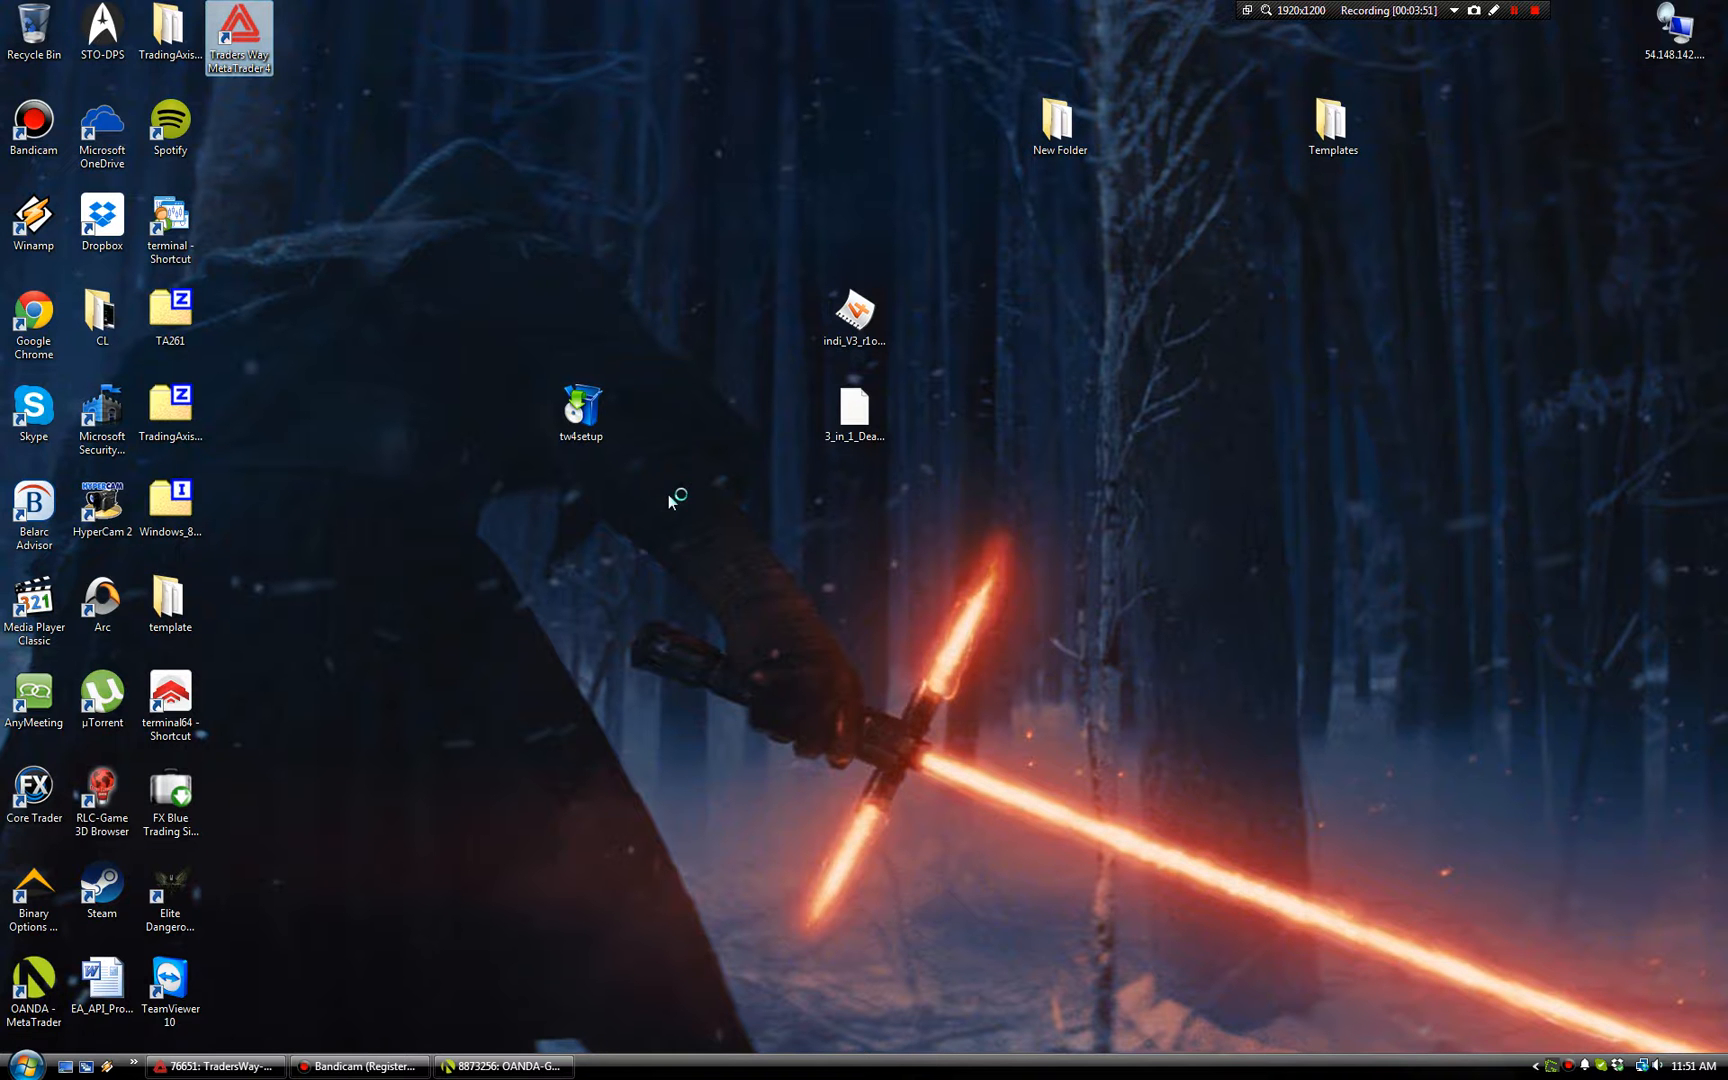
pyautogui.moveTo(1212, 478)
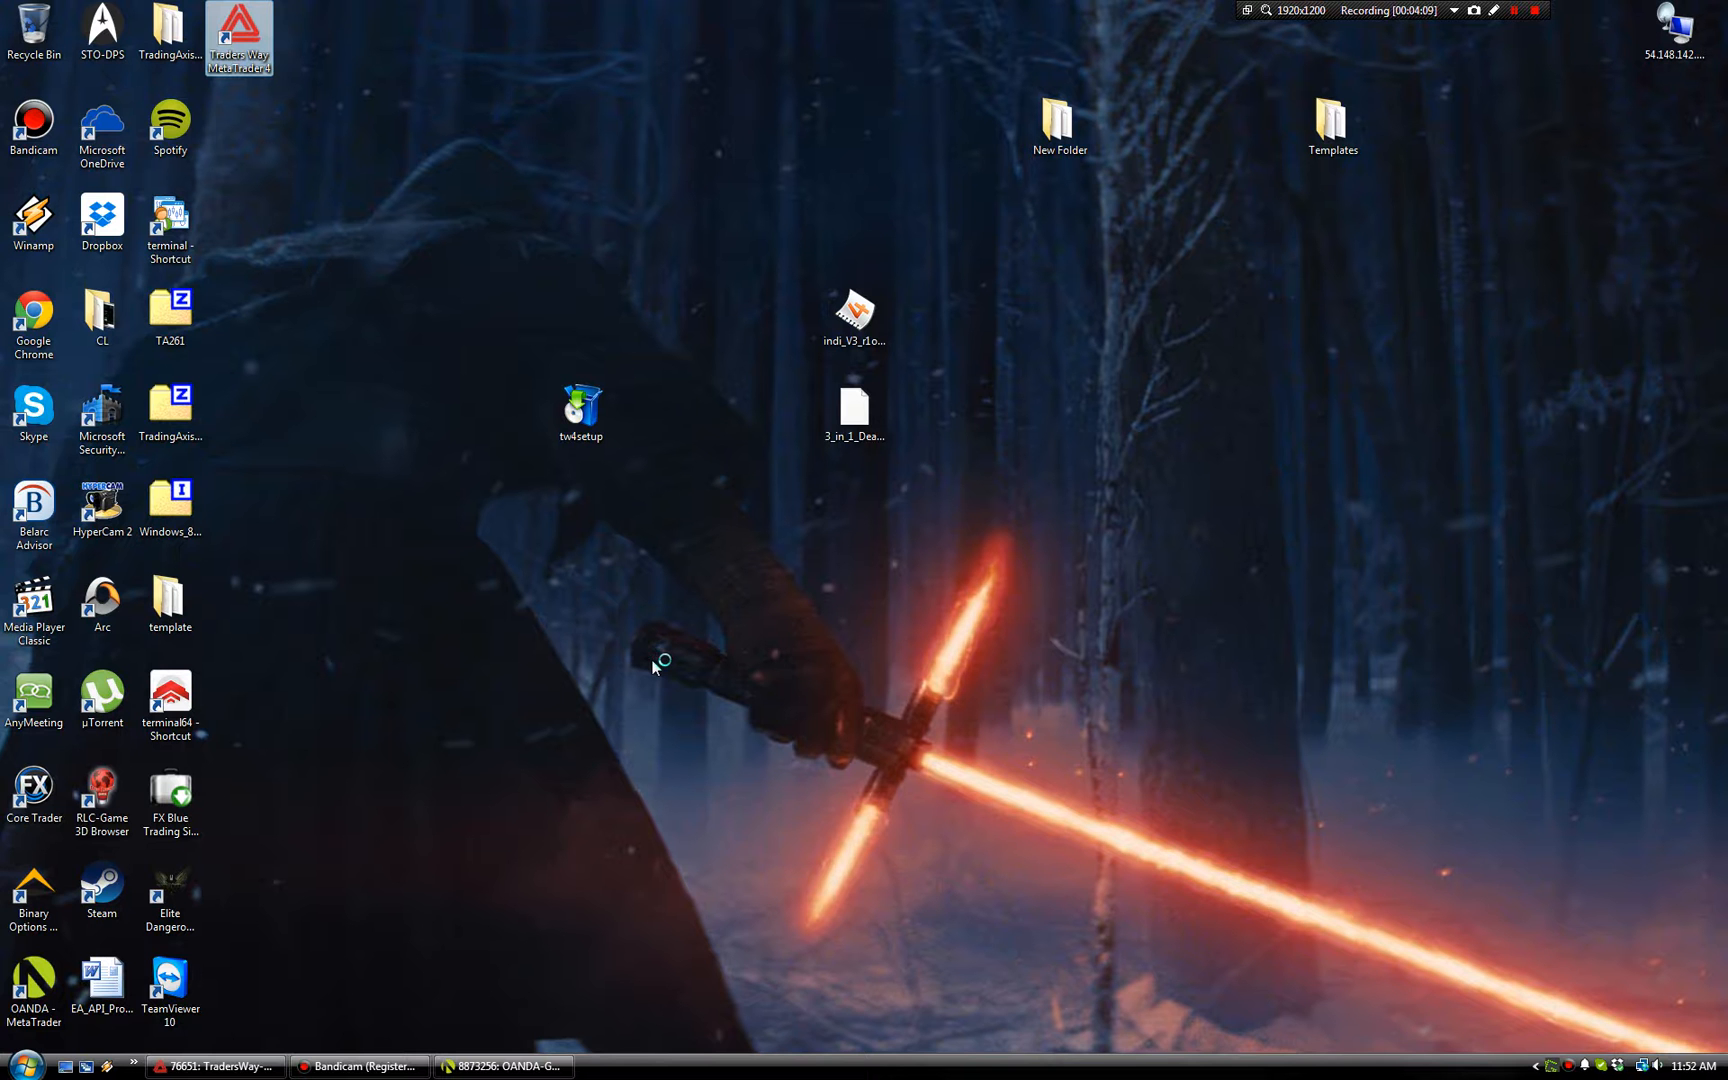
pyautogui.moveTo(380, 860)
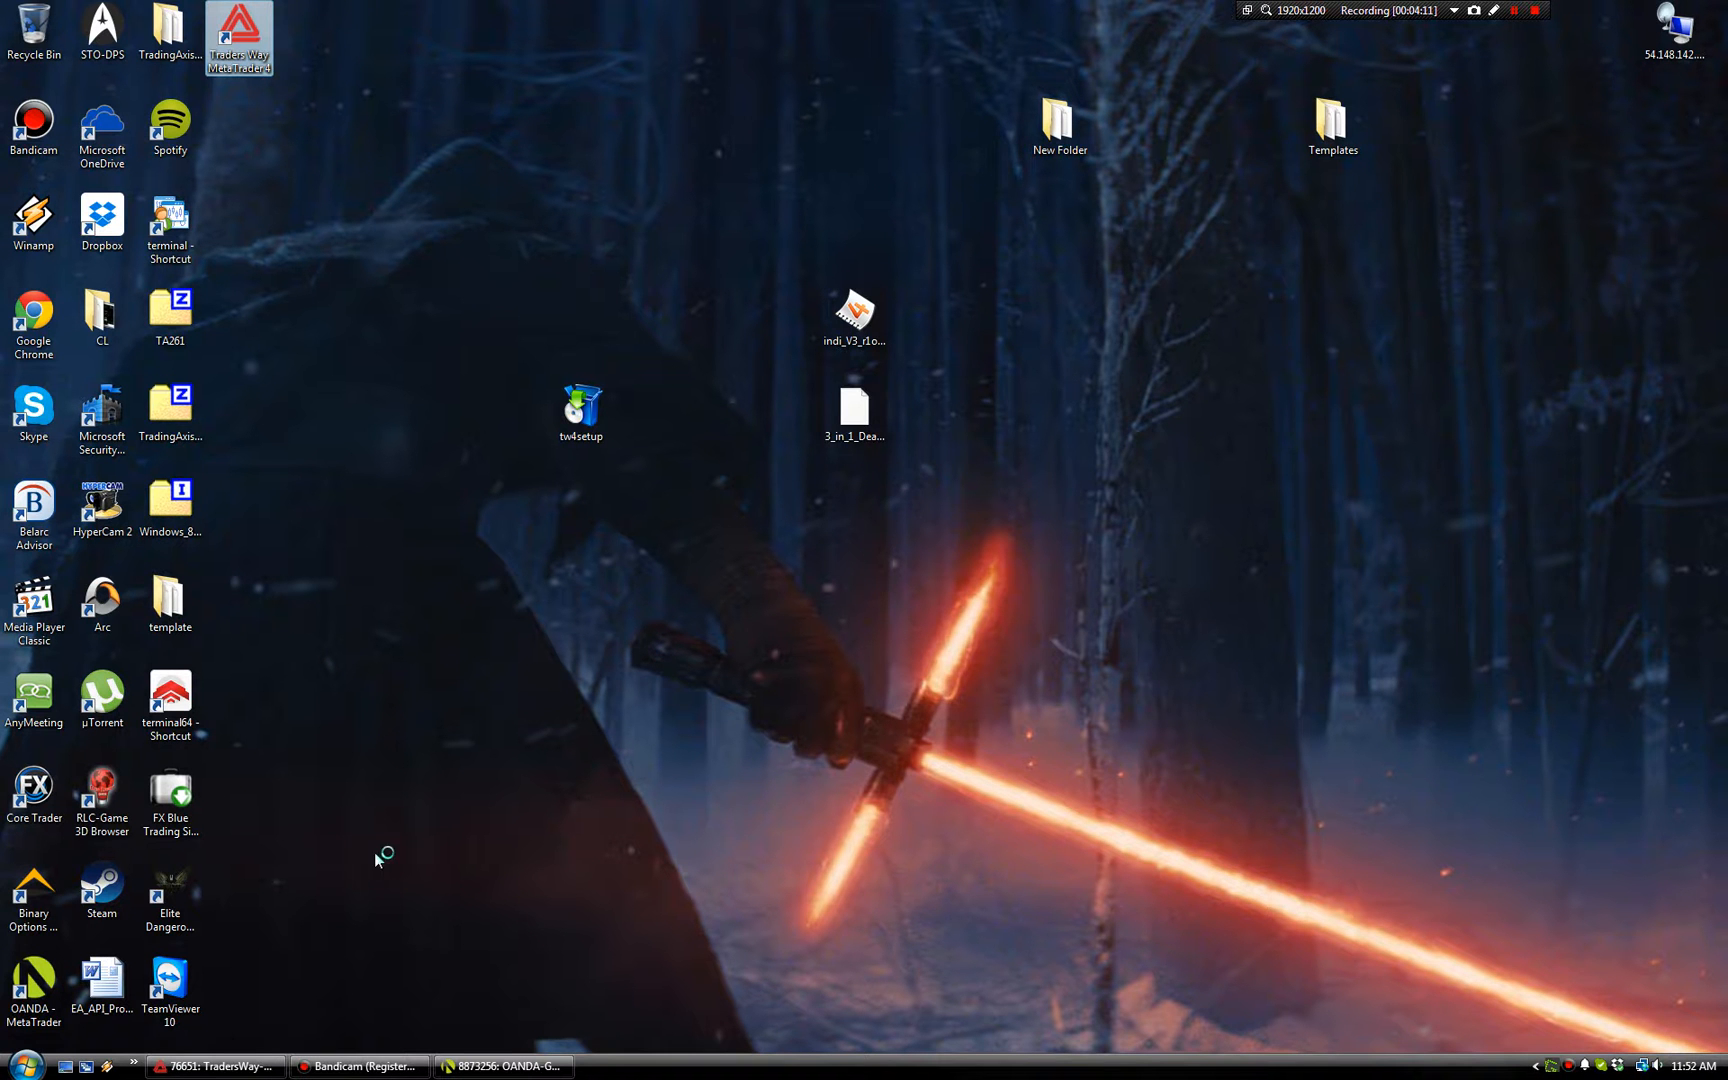
# - Launch Traders Way MetaTrader 4 from the adjusted shortcut and wait for it to load
pyautogui.click(358, 1066)
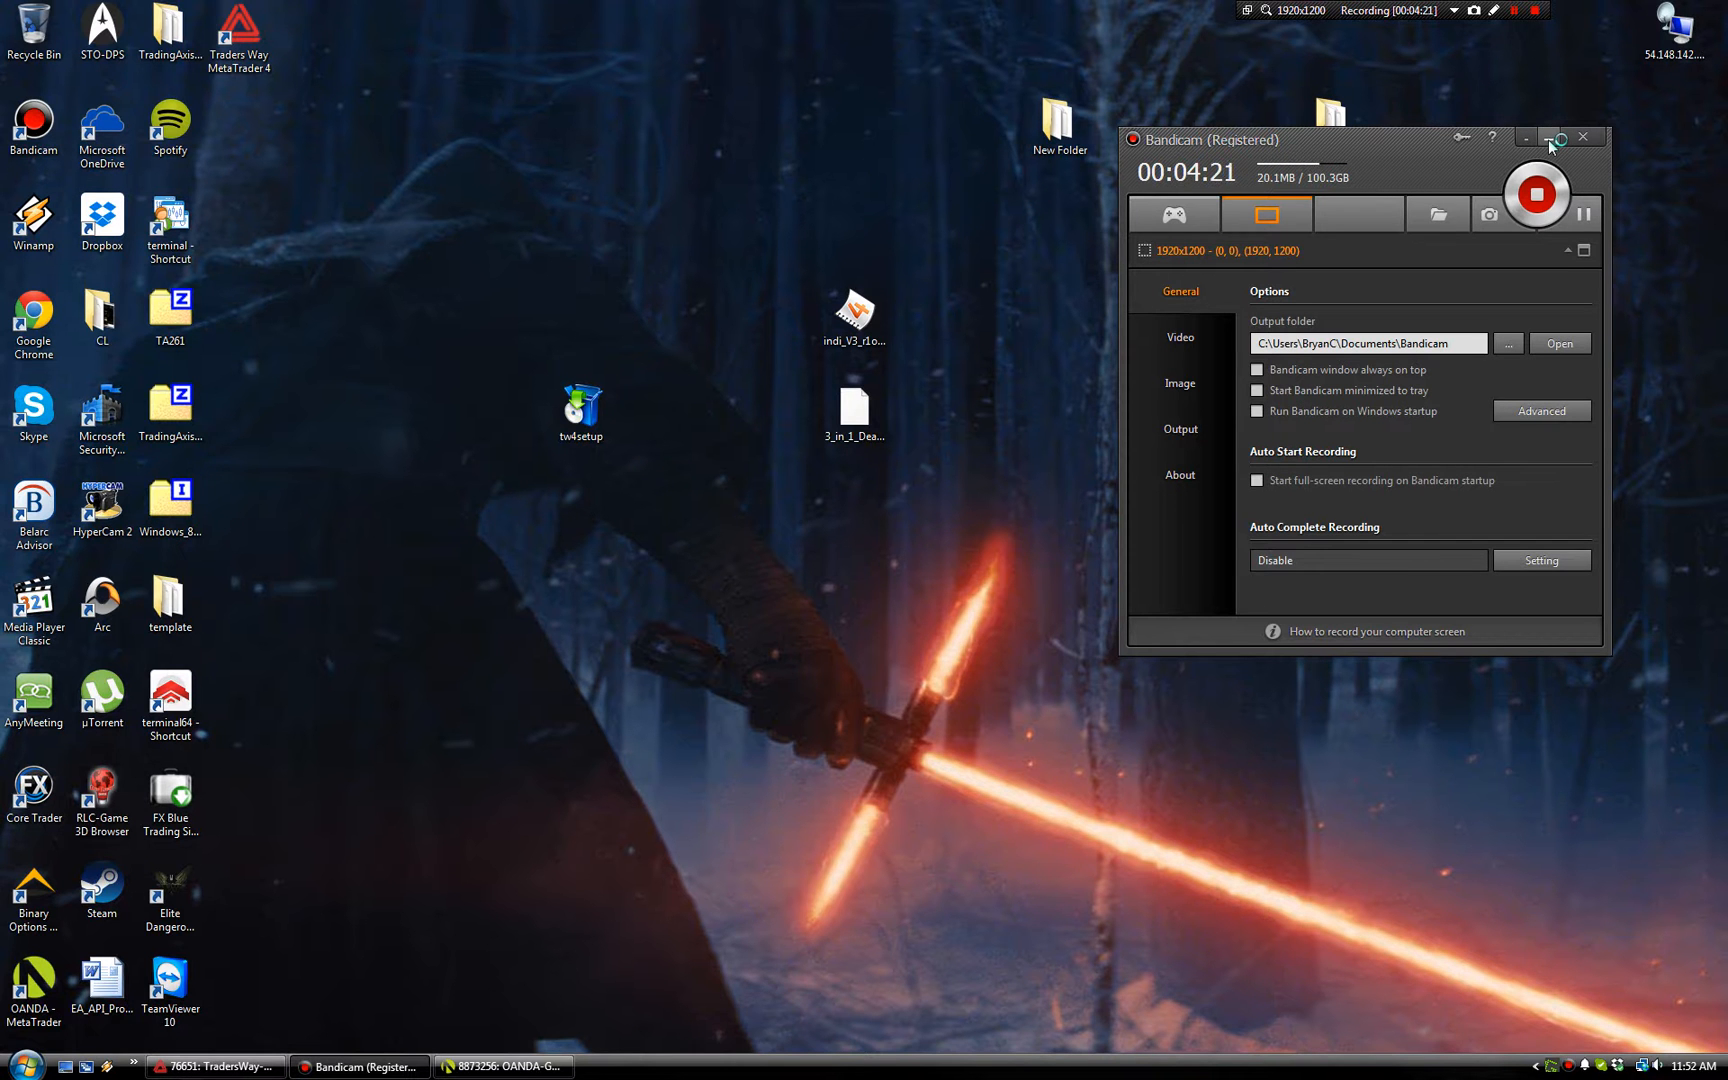
pyautogui.click(645, 1066)
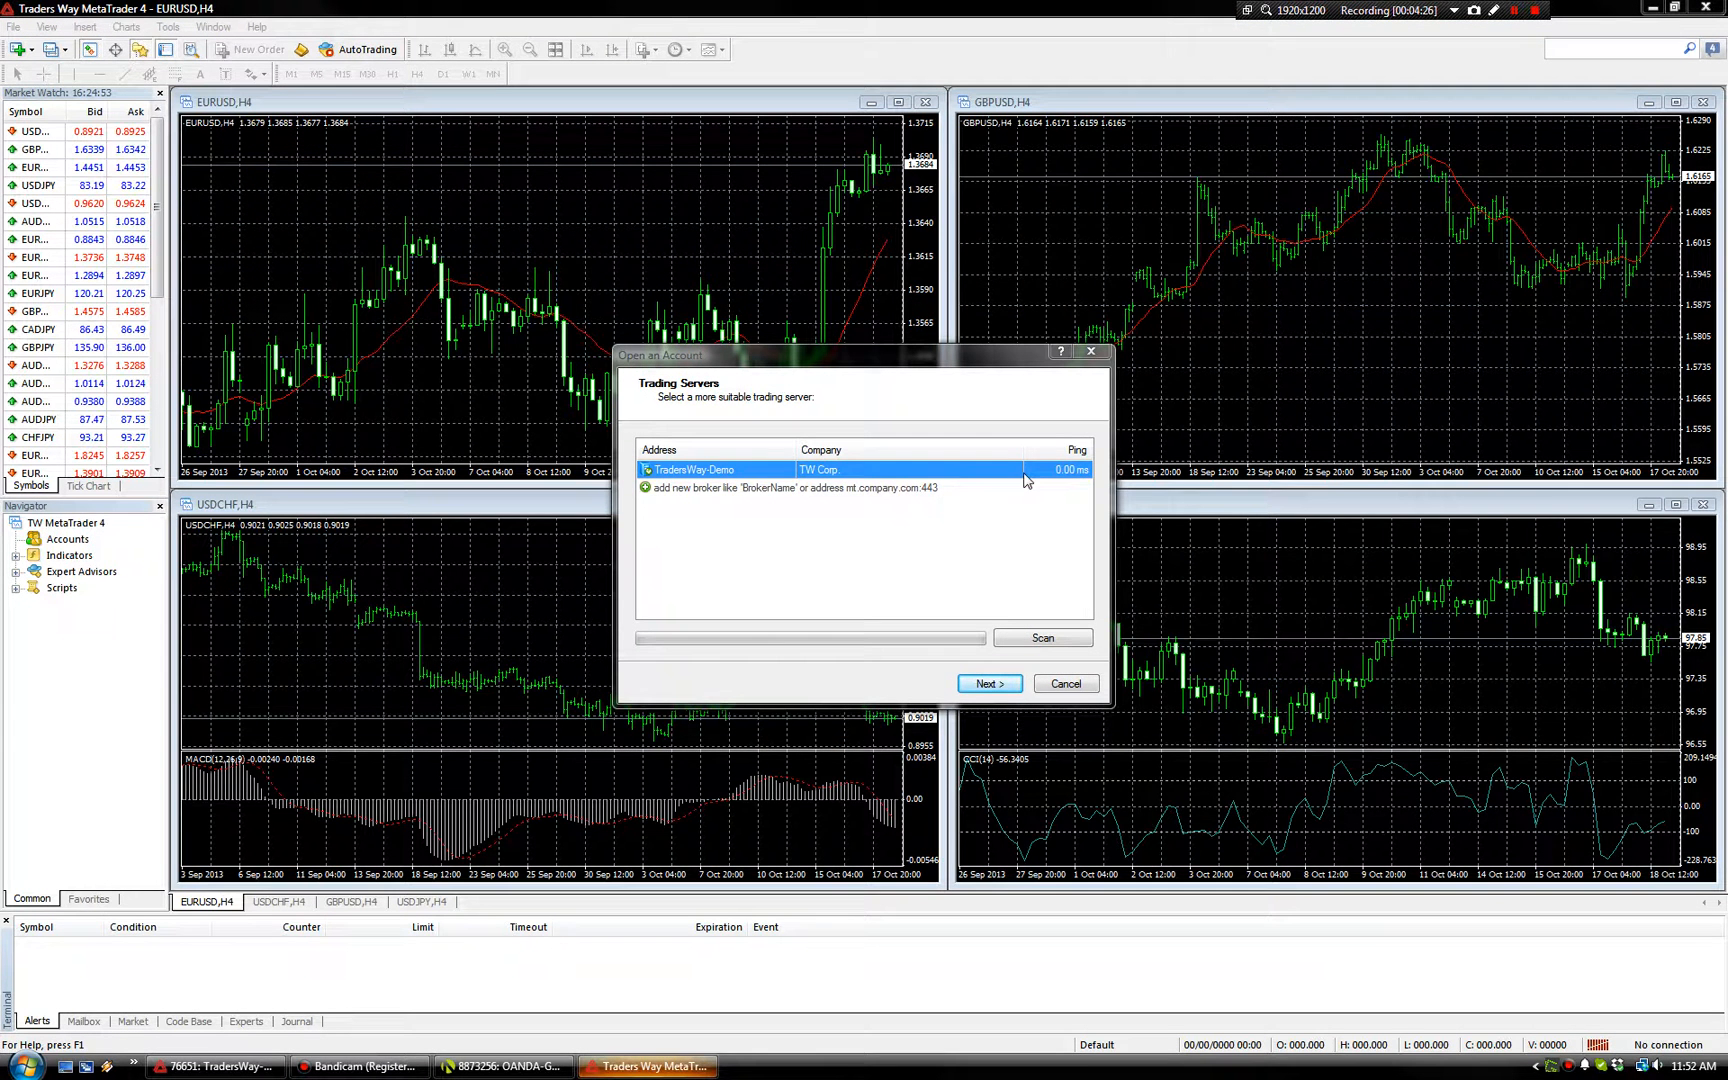
# - Confirm the TradersWay-Demo server and choose a new demo account
pyautogui.click(986, 683)
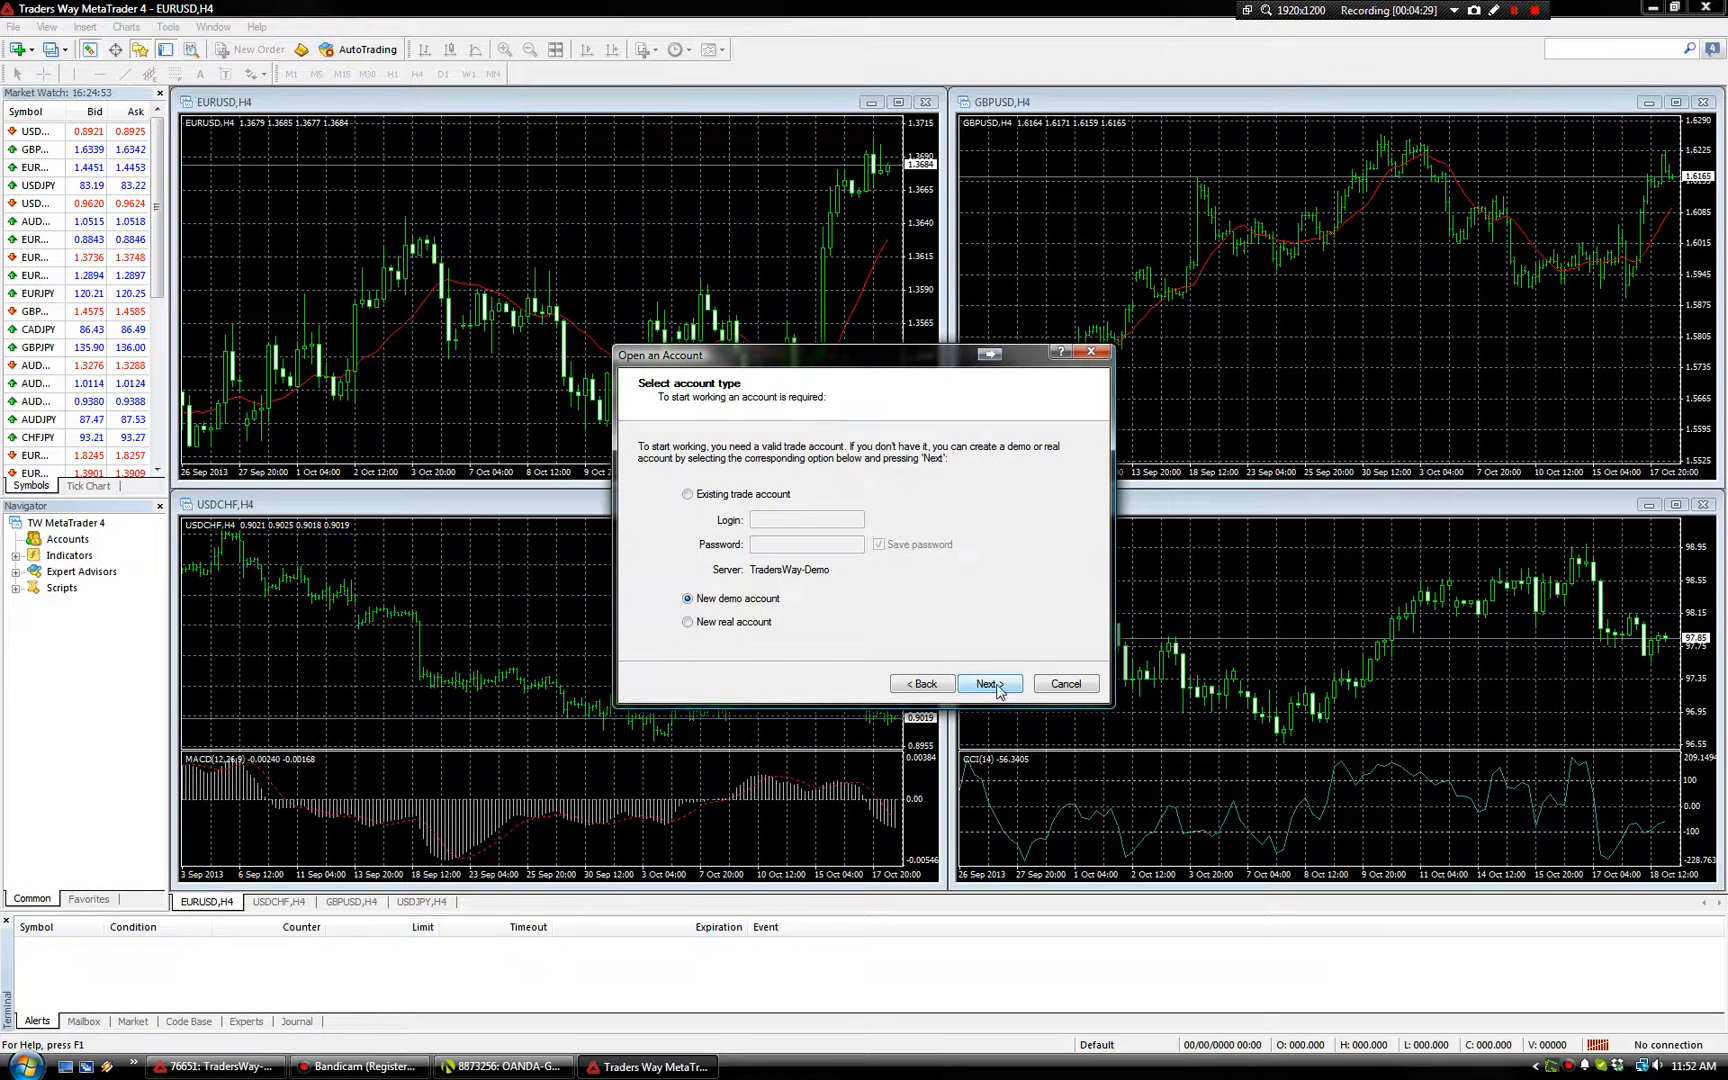
pyautogui.click(989, 683)
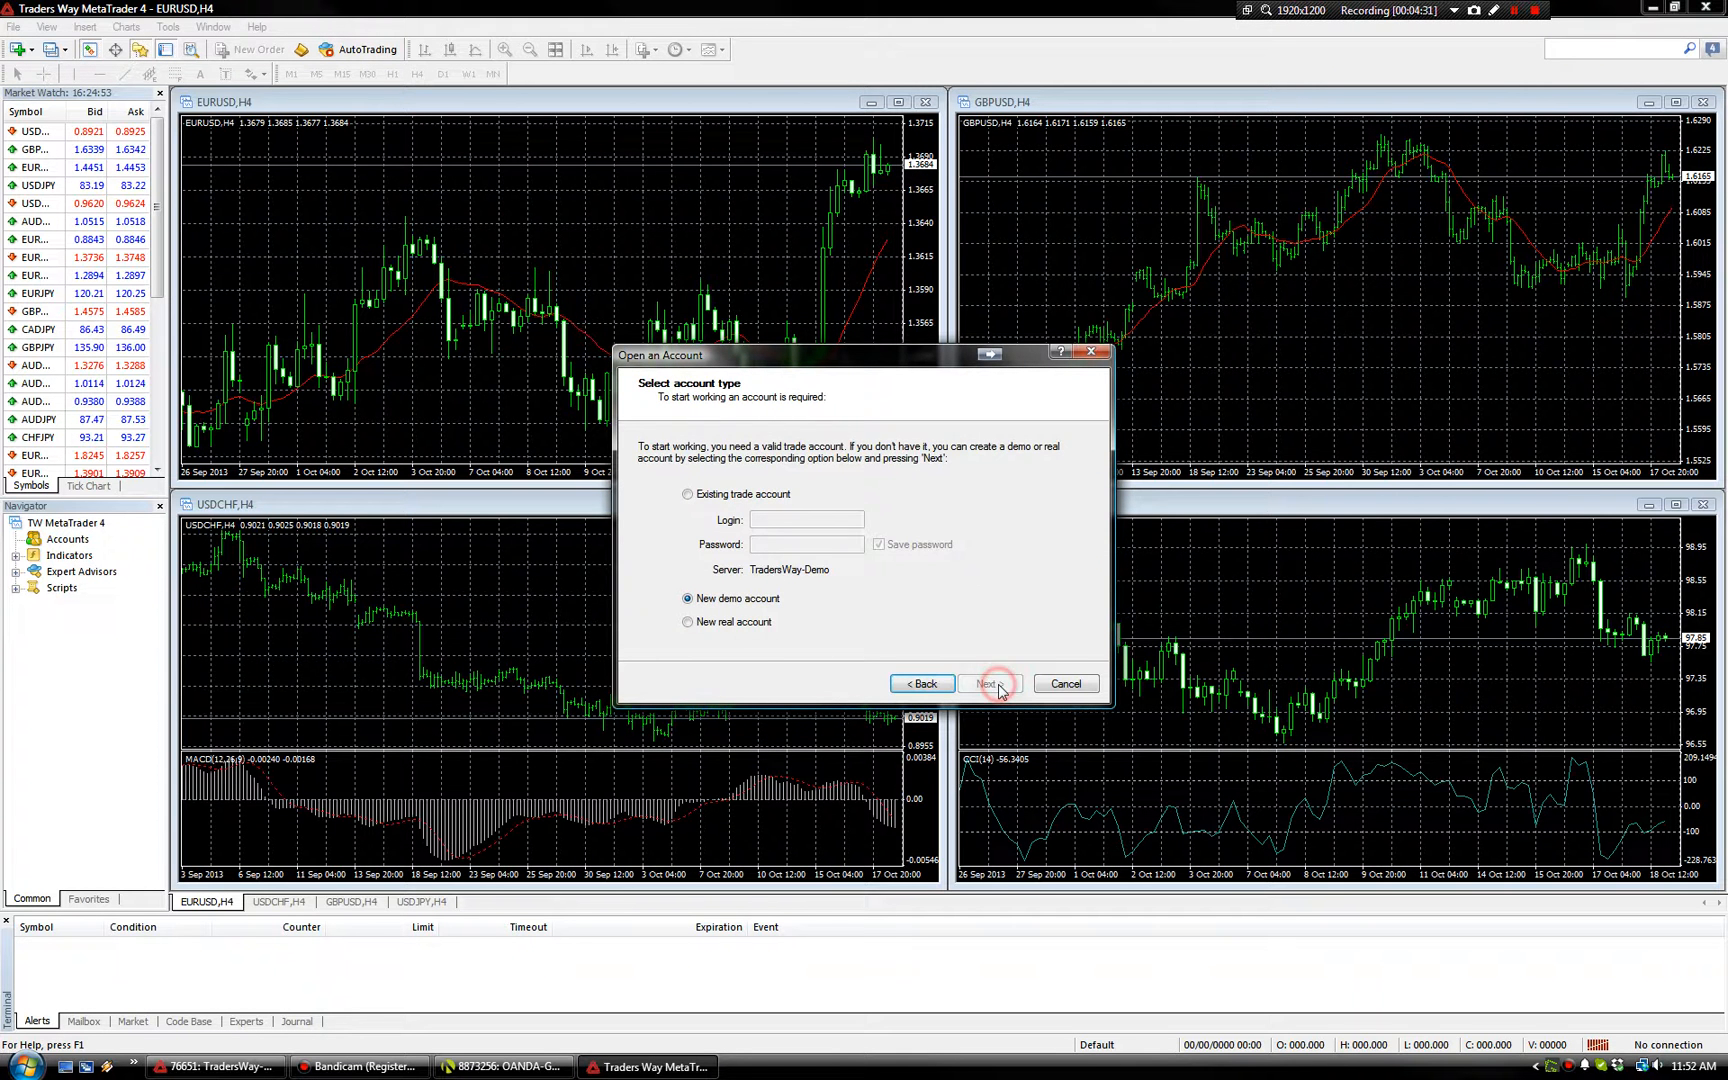
pyautogui.click(986, 683)
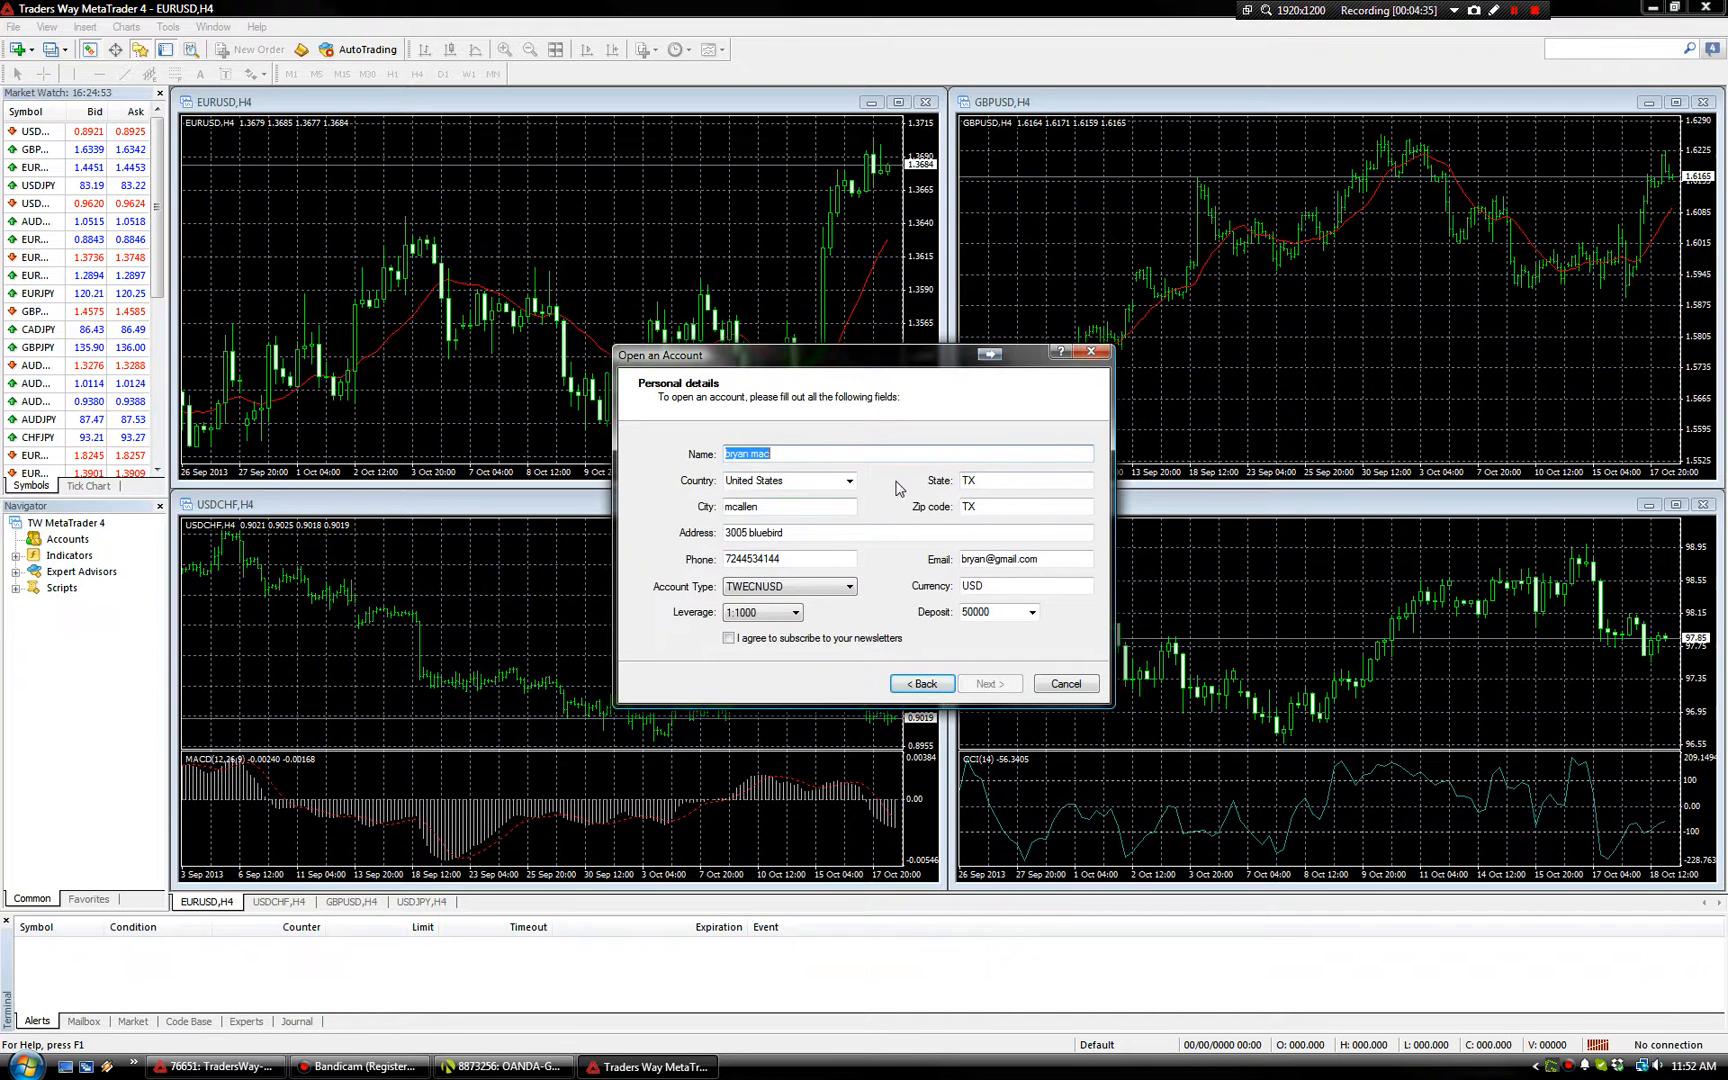
# - Enter name Mickey Mouse and personal details, register the account, and finish
pyautogui.write('Mickel')
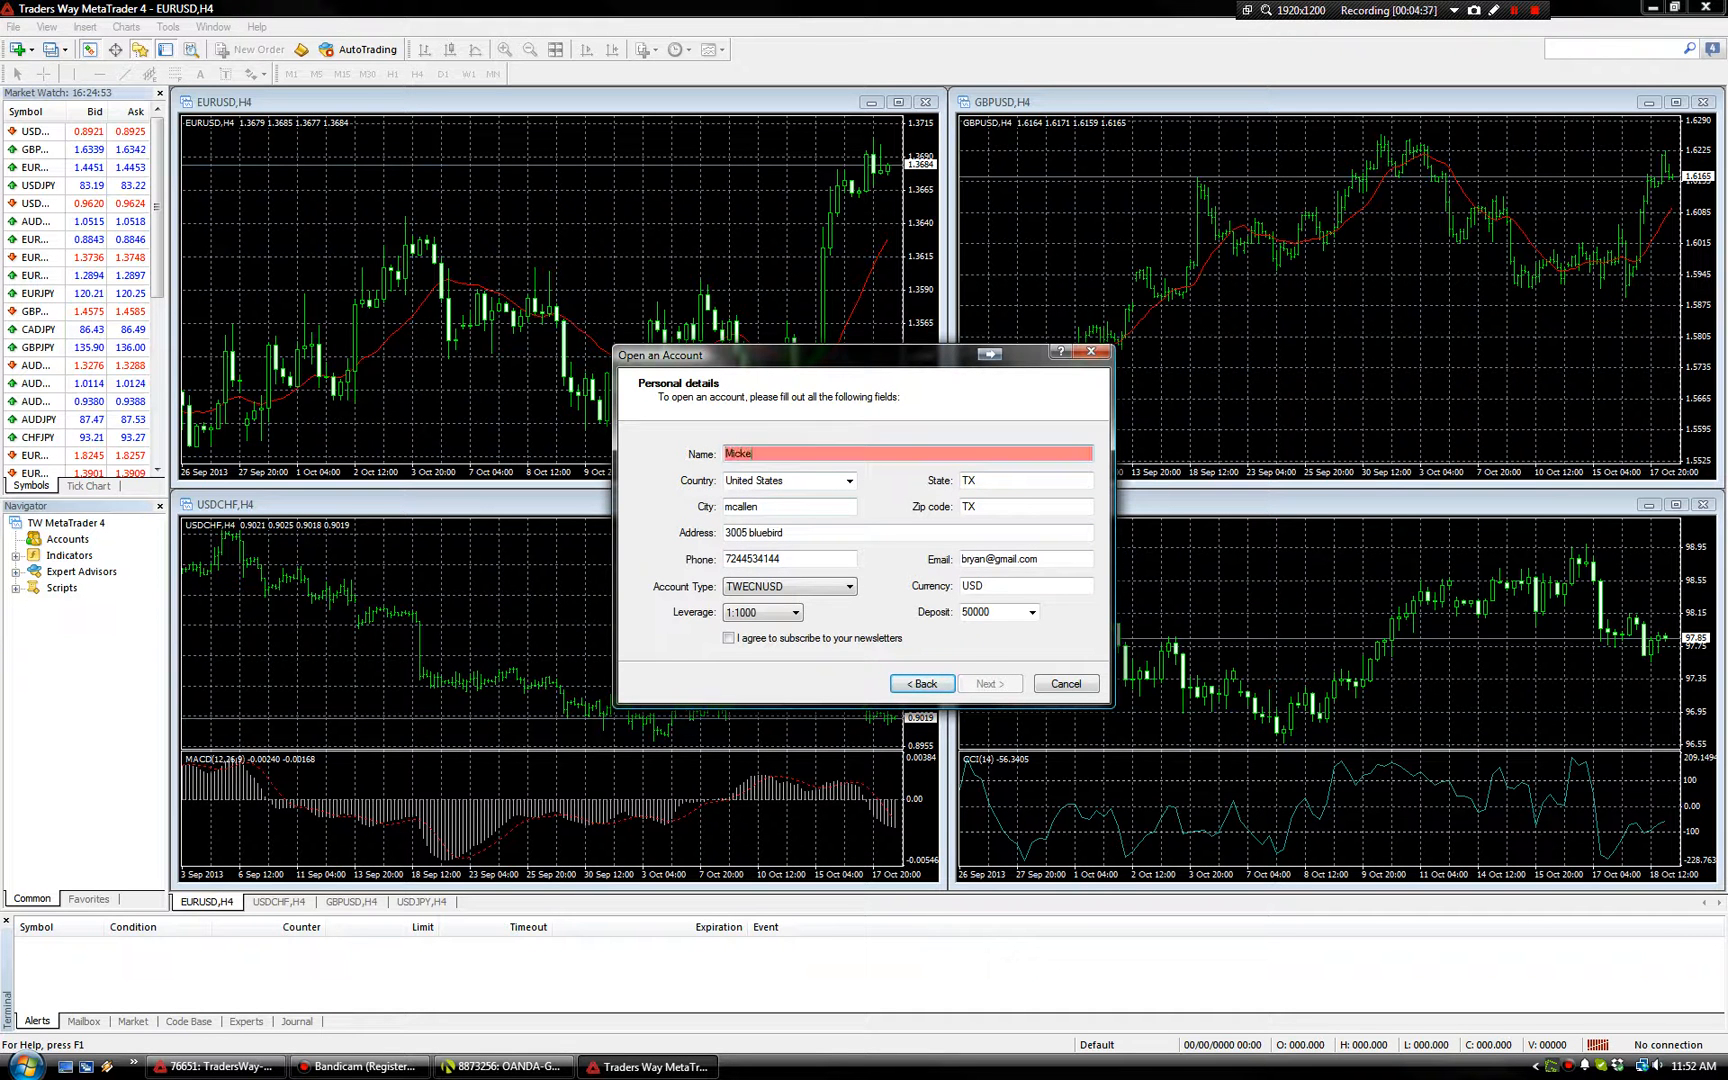
pyautogui.write('Mickey Mouse')
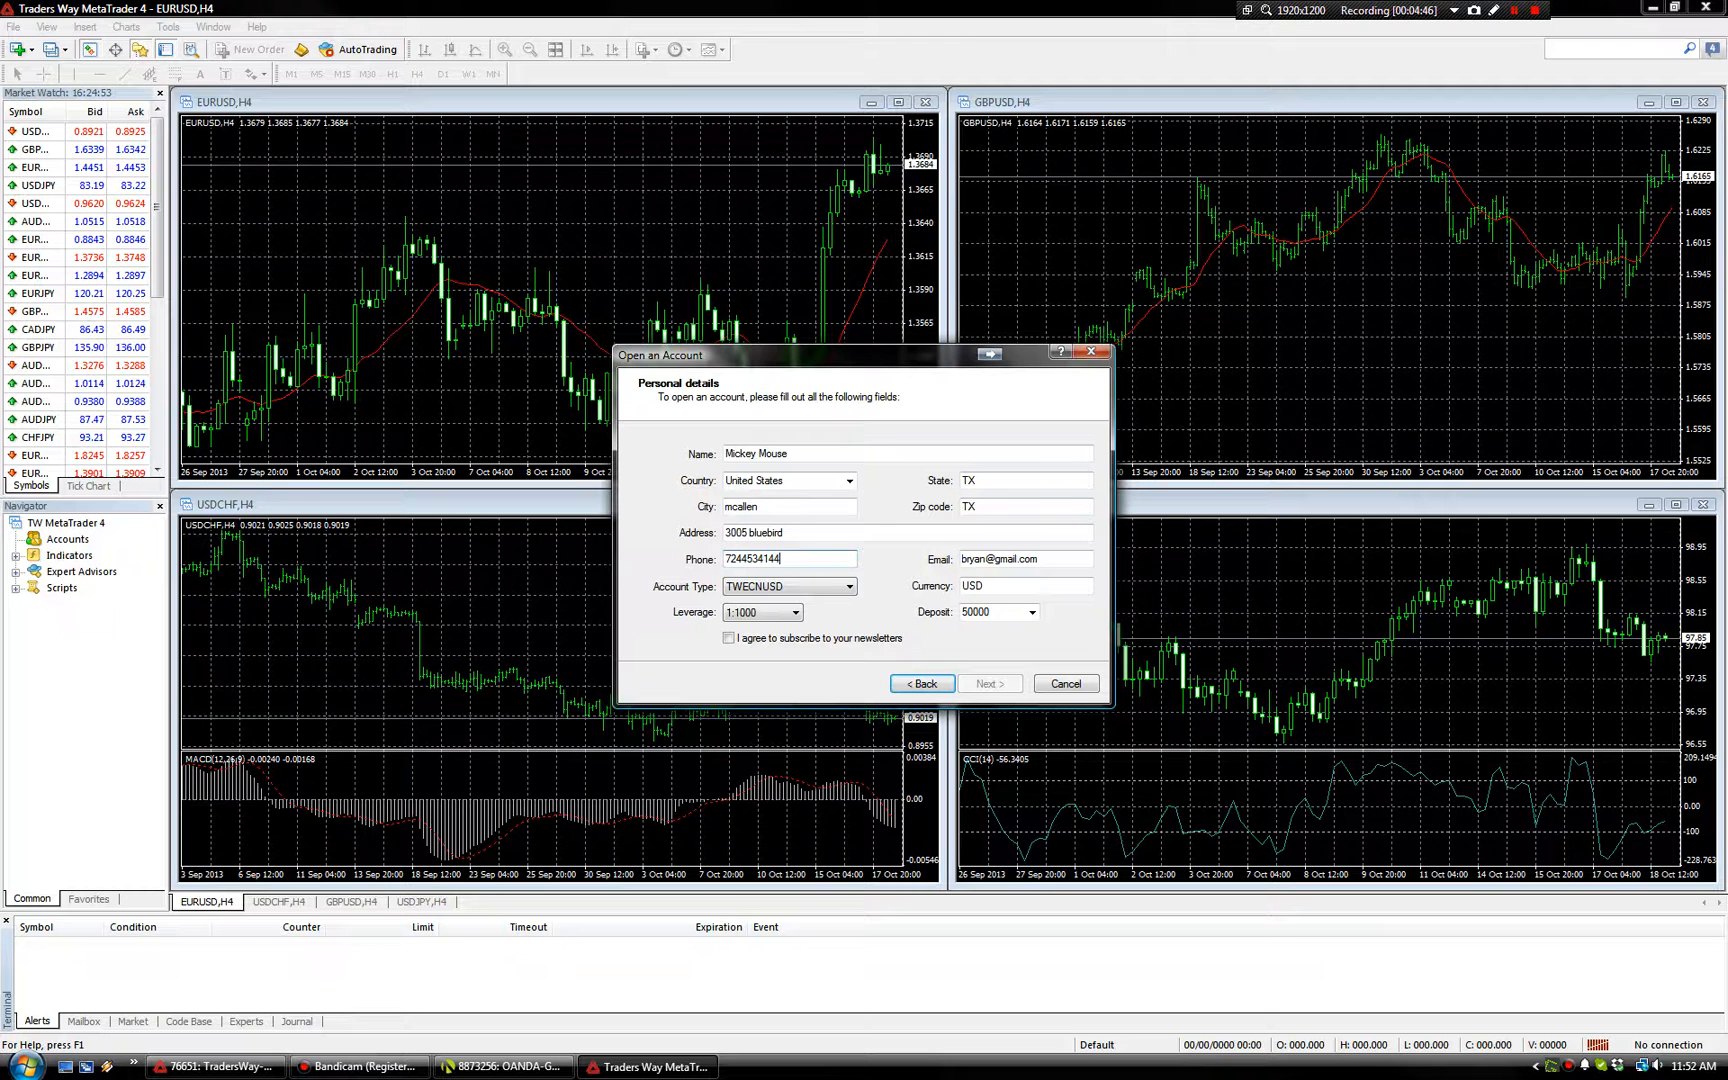
pyautogui.tripleClick(997, 559)
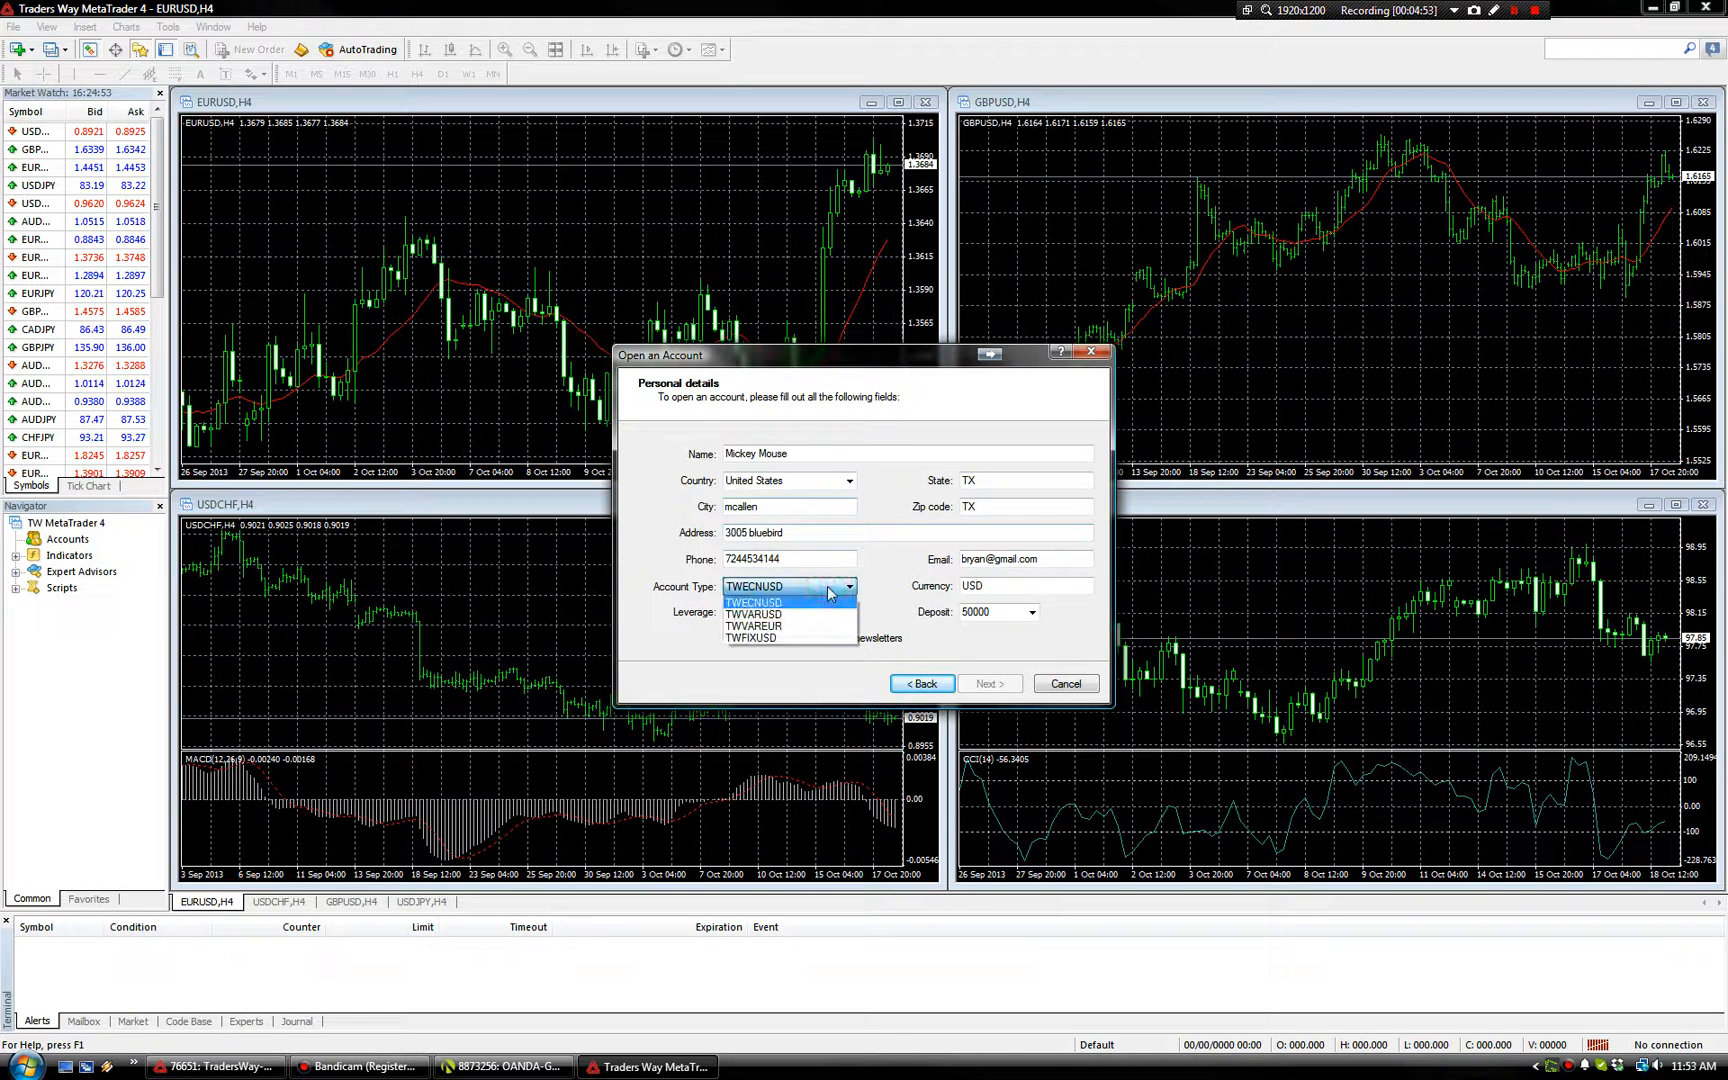
pyautogui.moveTo(790, 614)
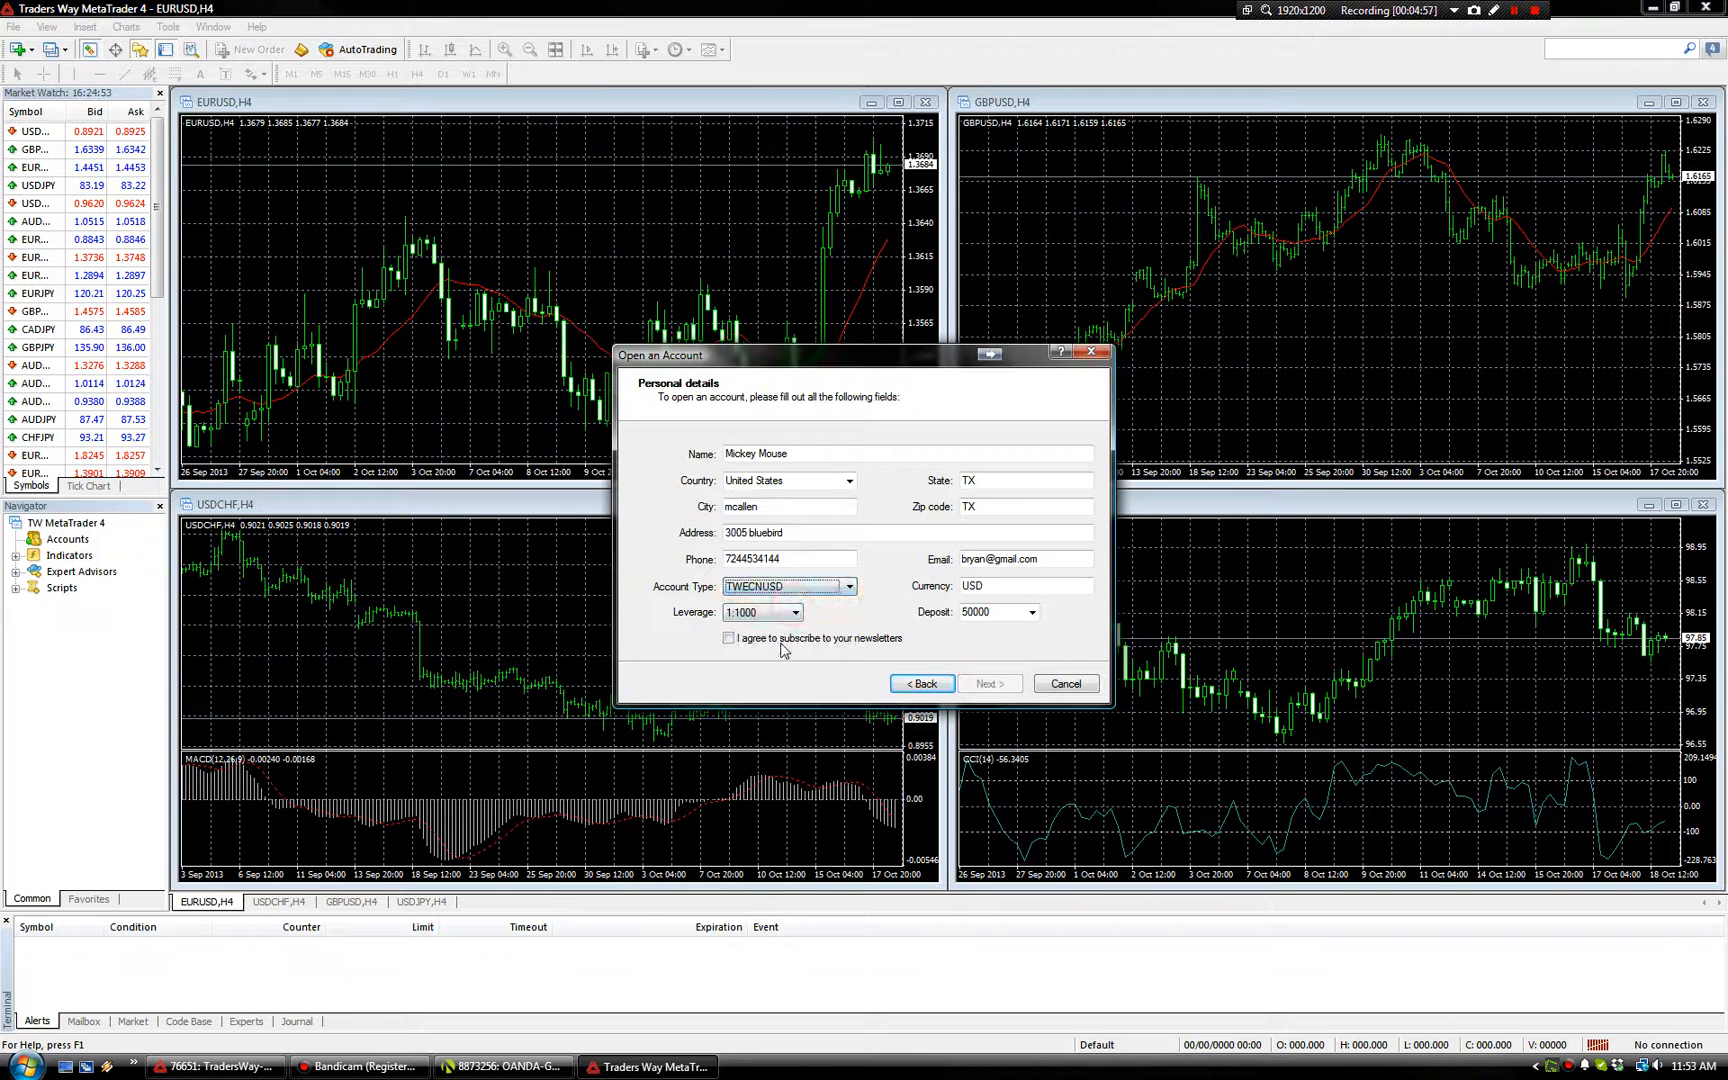
pyautogui.click(986, 683)
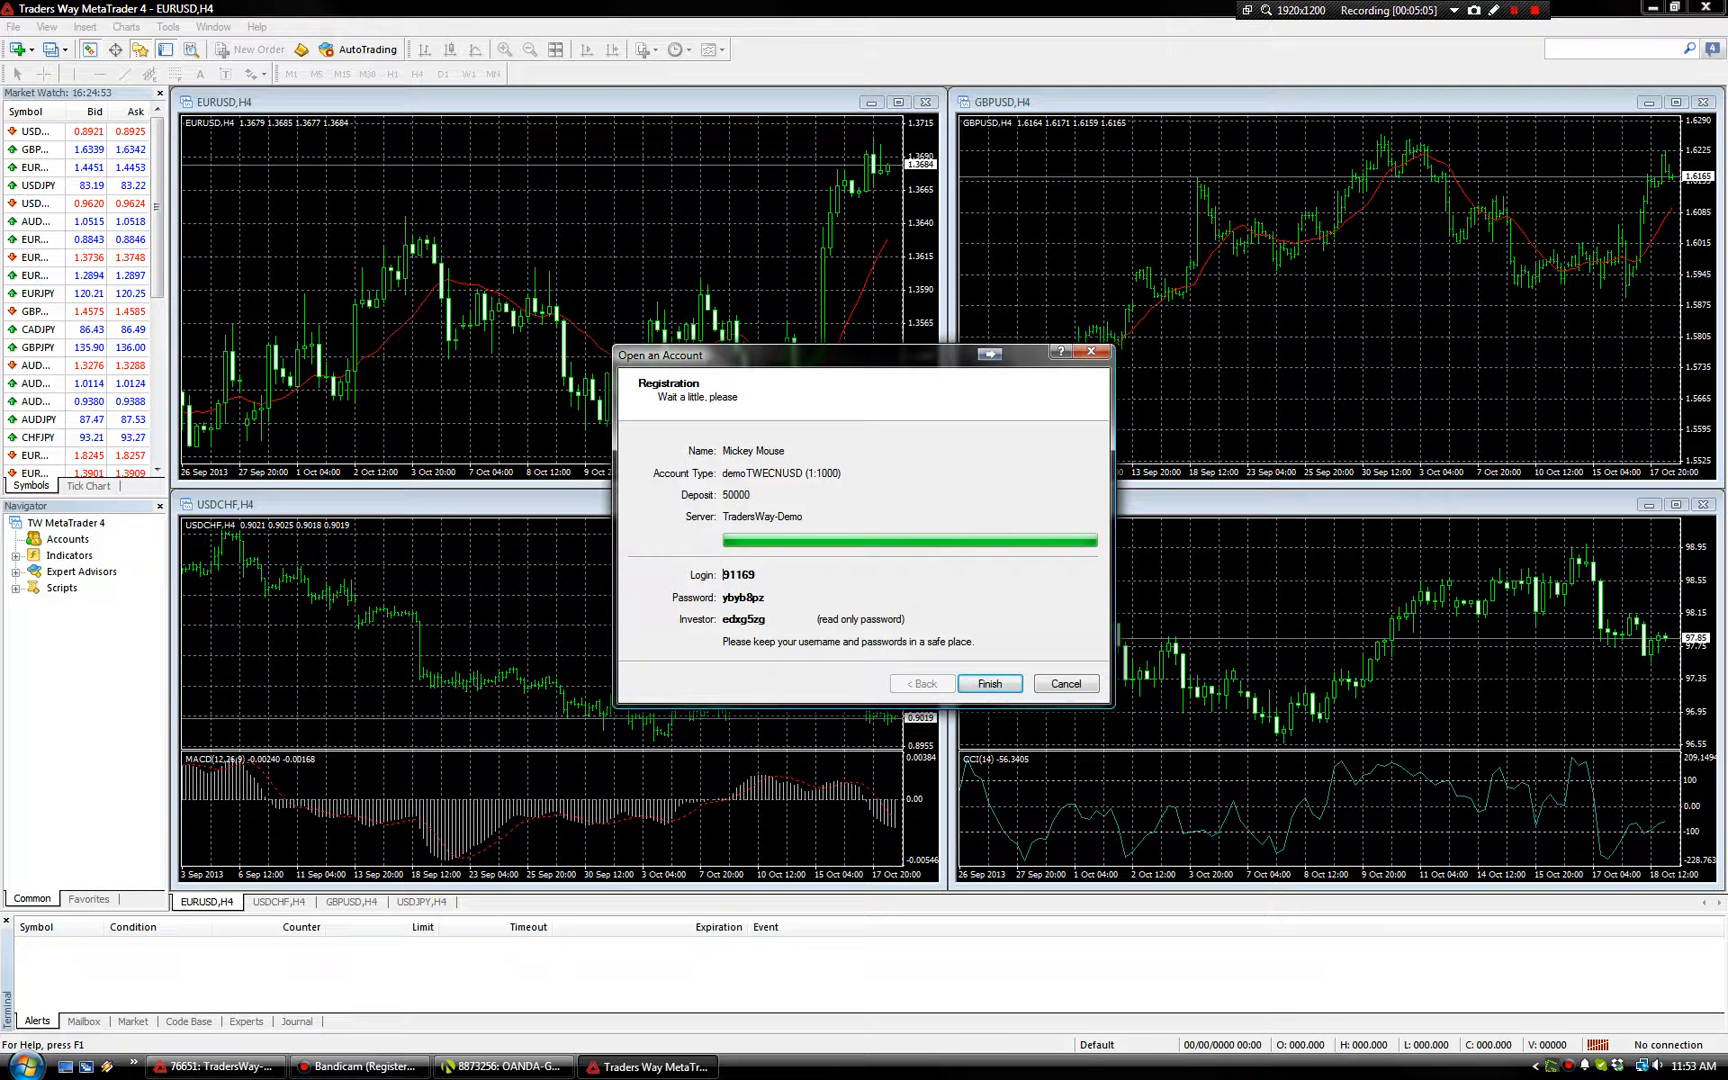
pyautogui.moveTo(1140, 407)
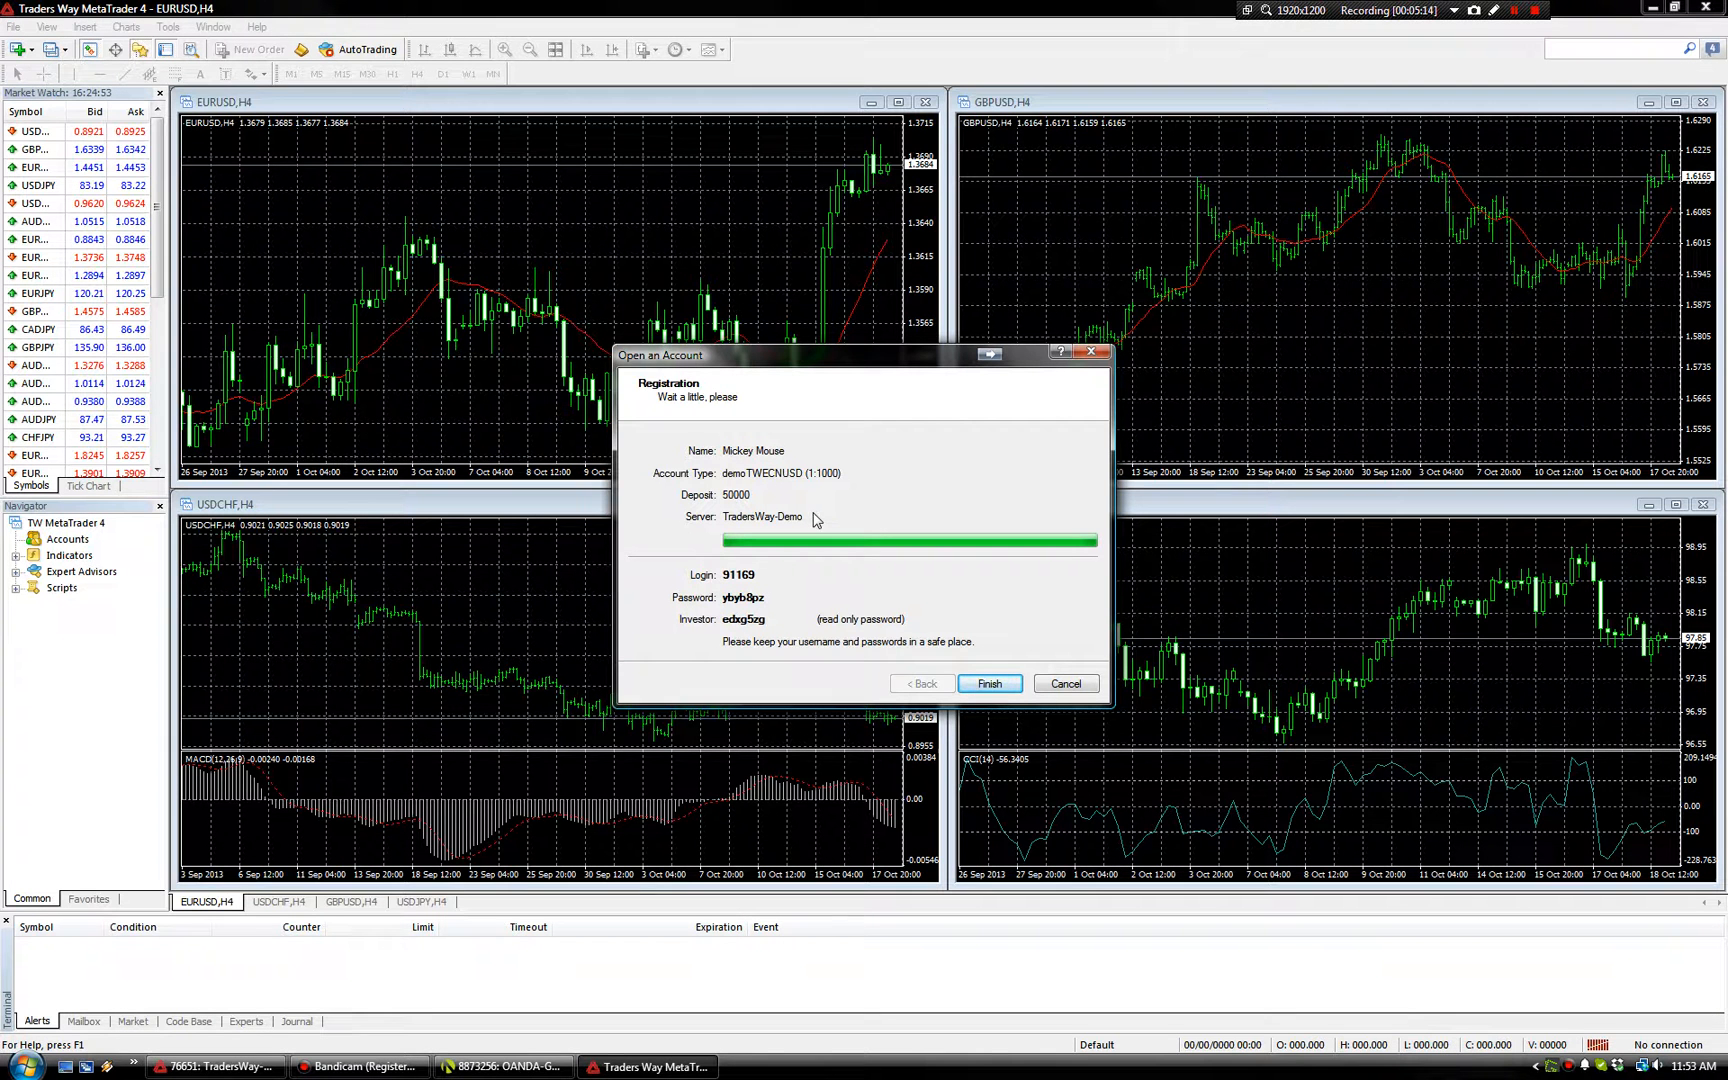
pyautogui.click(987, 683)
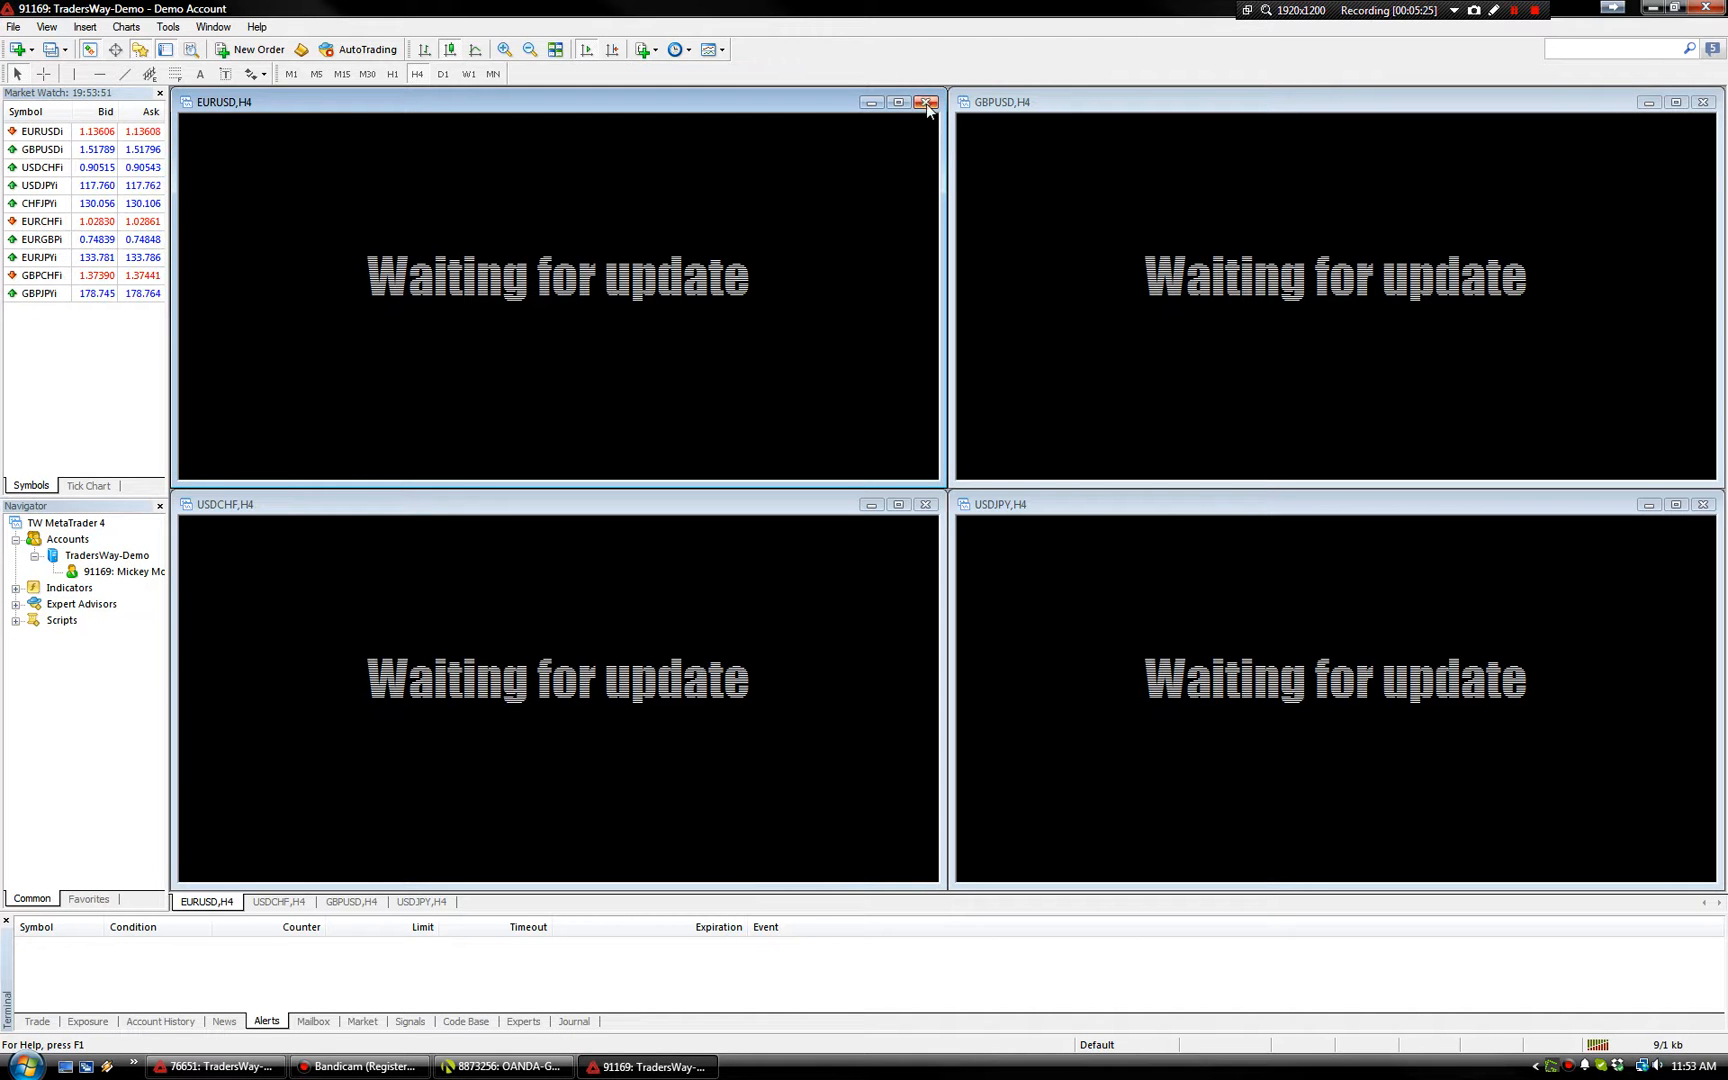
# - Close the waiting chart windows and show all symbols in Market Watch
pyautogui.click(926, 101)
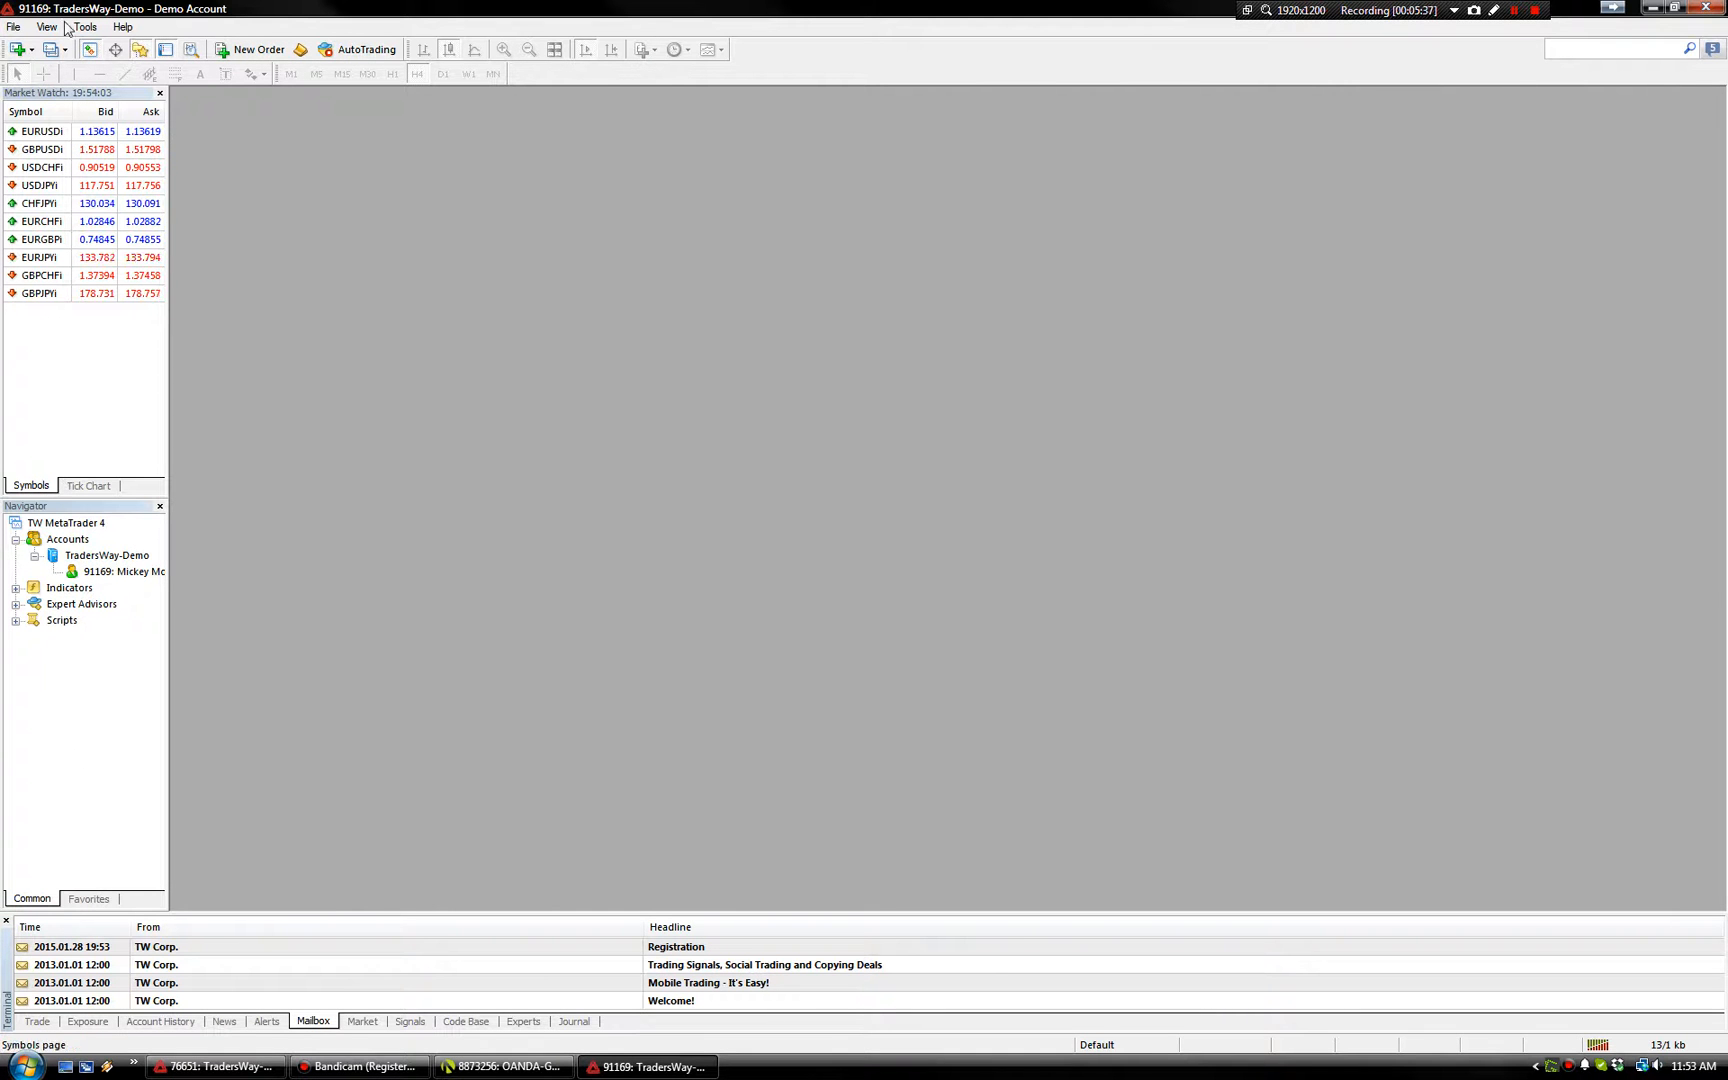
pyautogui.rightClick(44, 220)
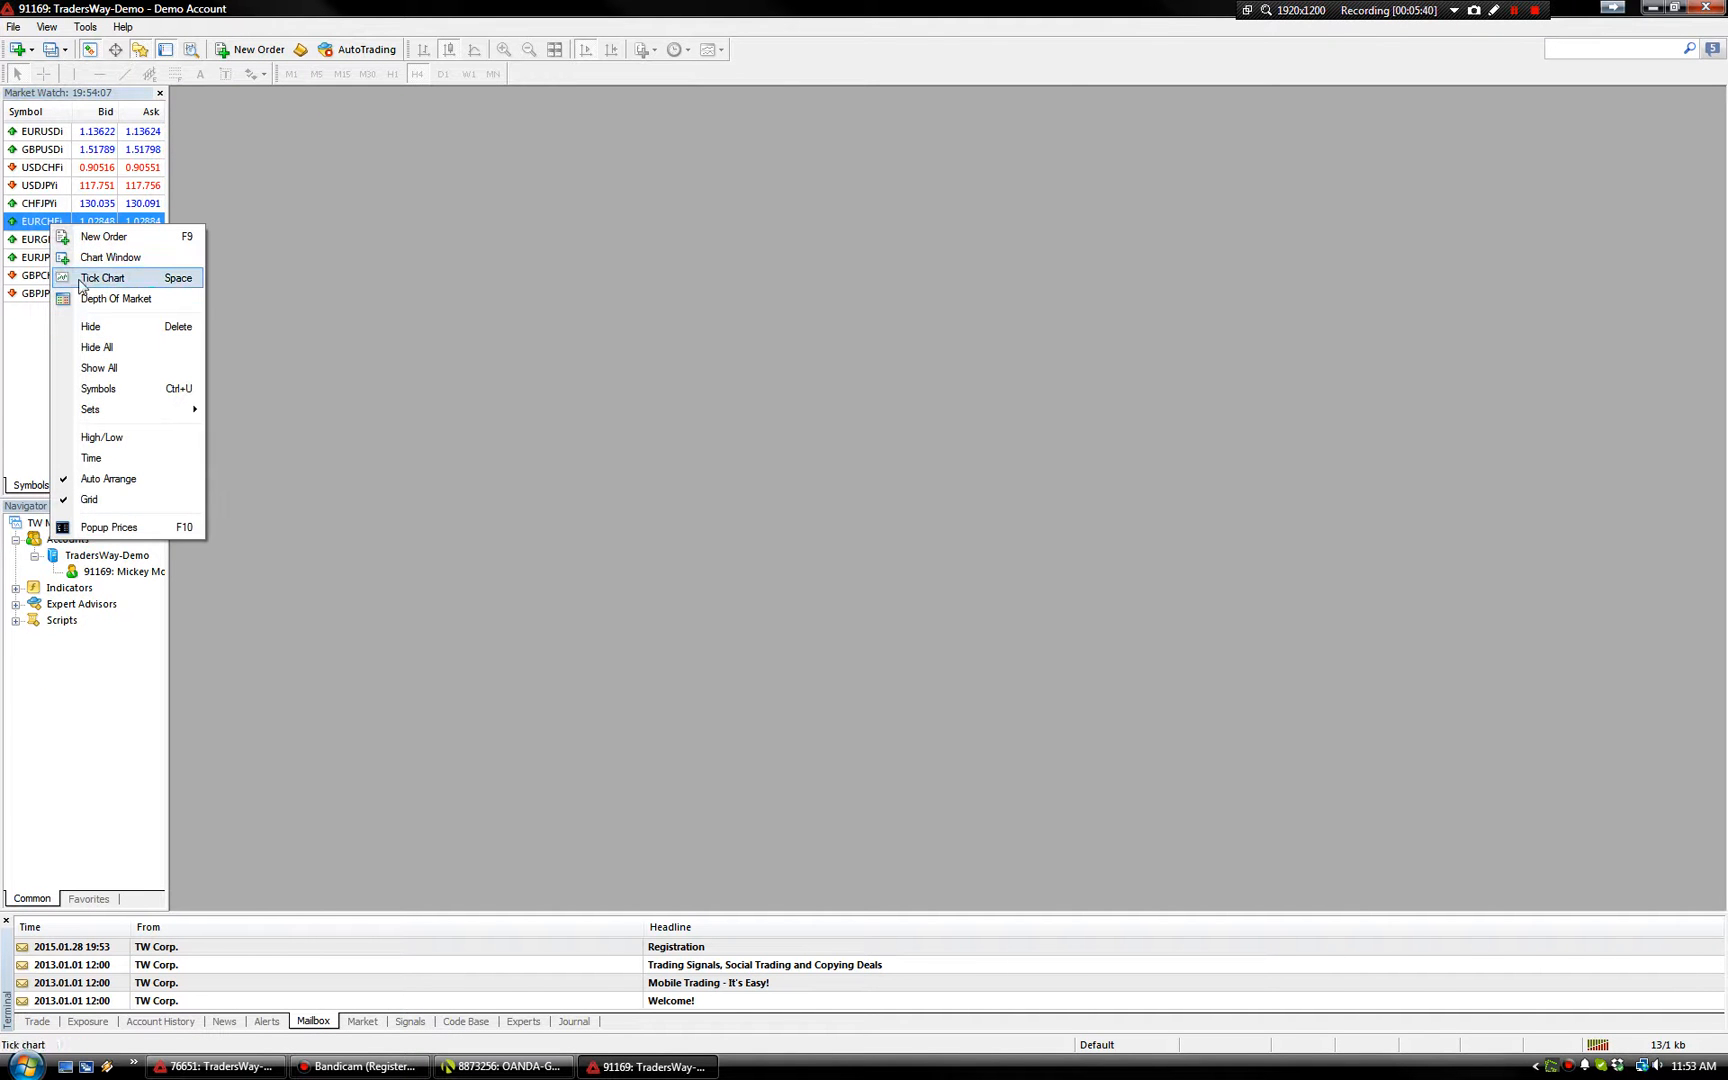
pyautogui.moveTo(98, 347)
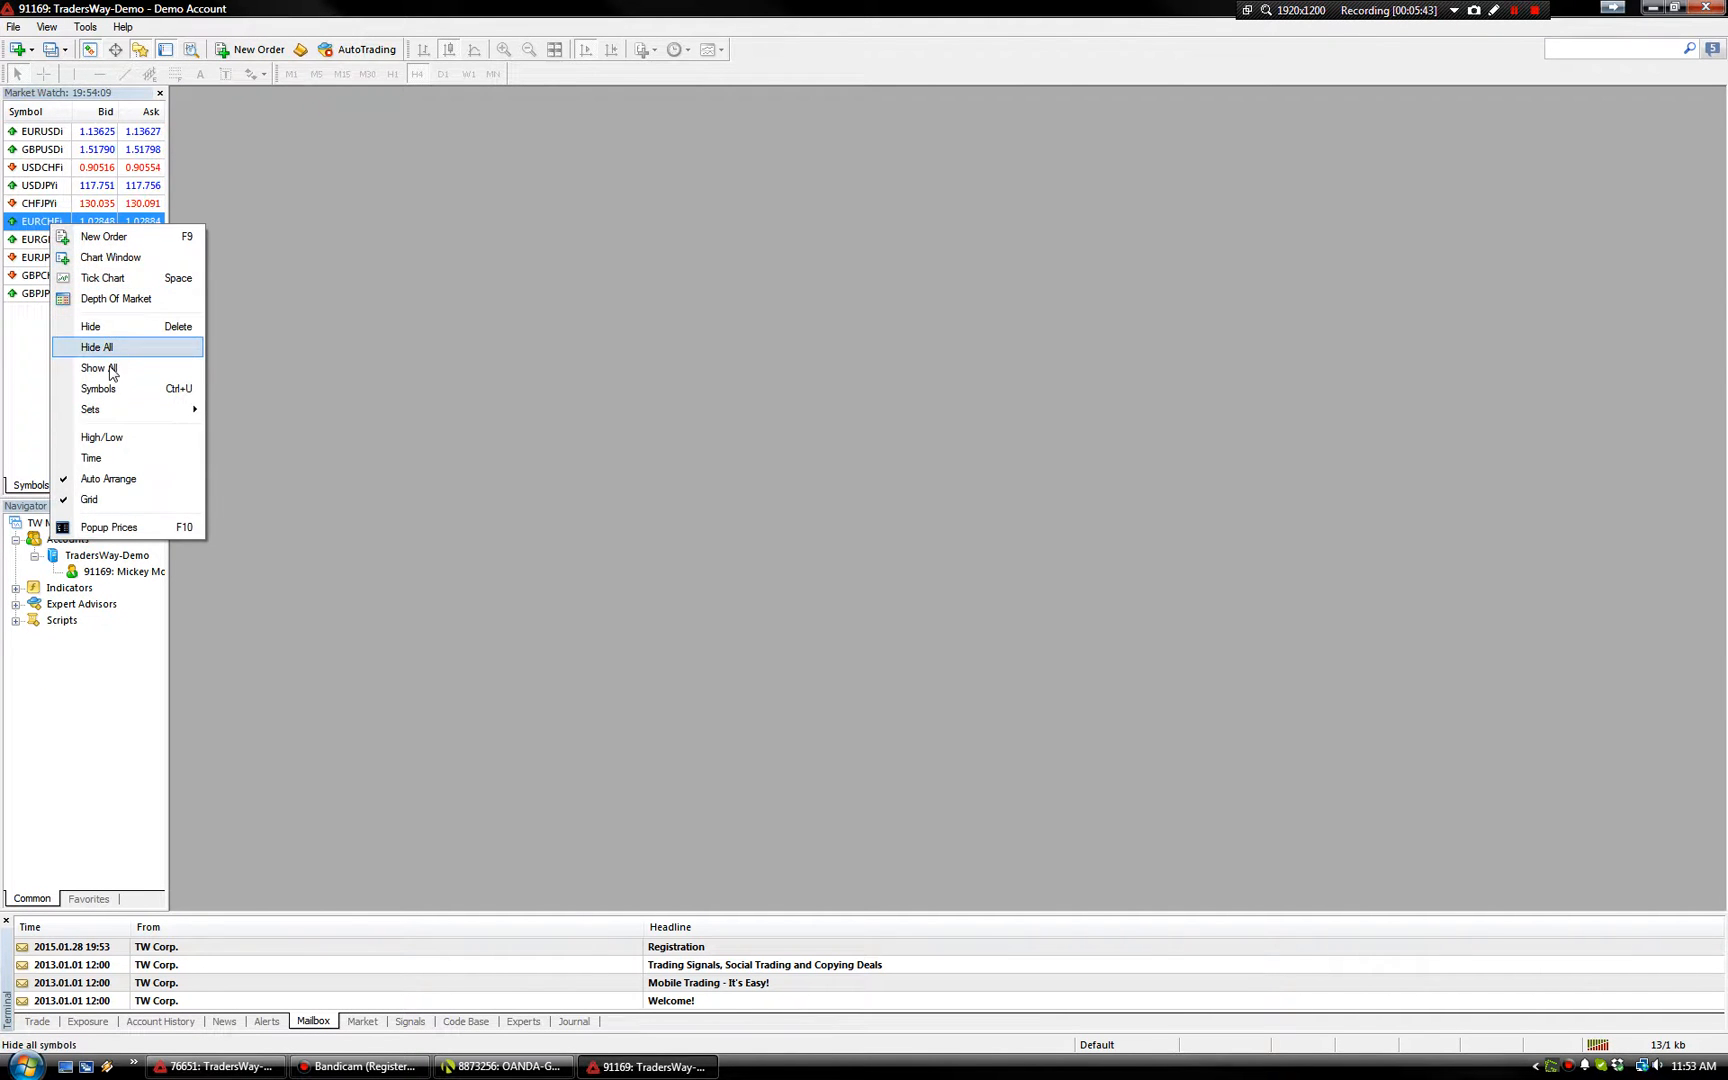
pyautogui.click(97, 367)
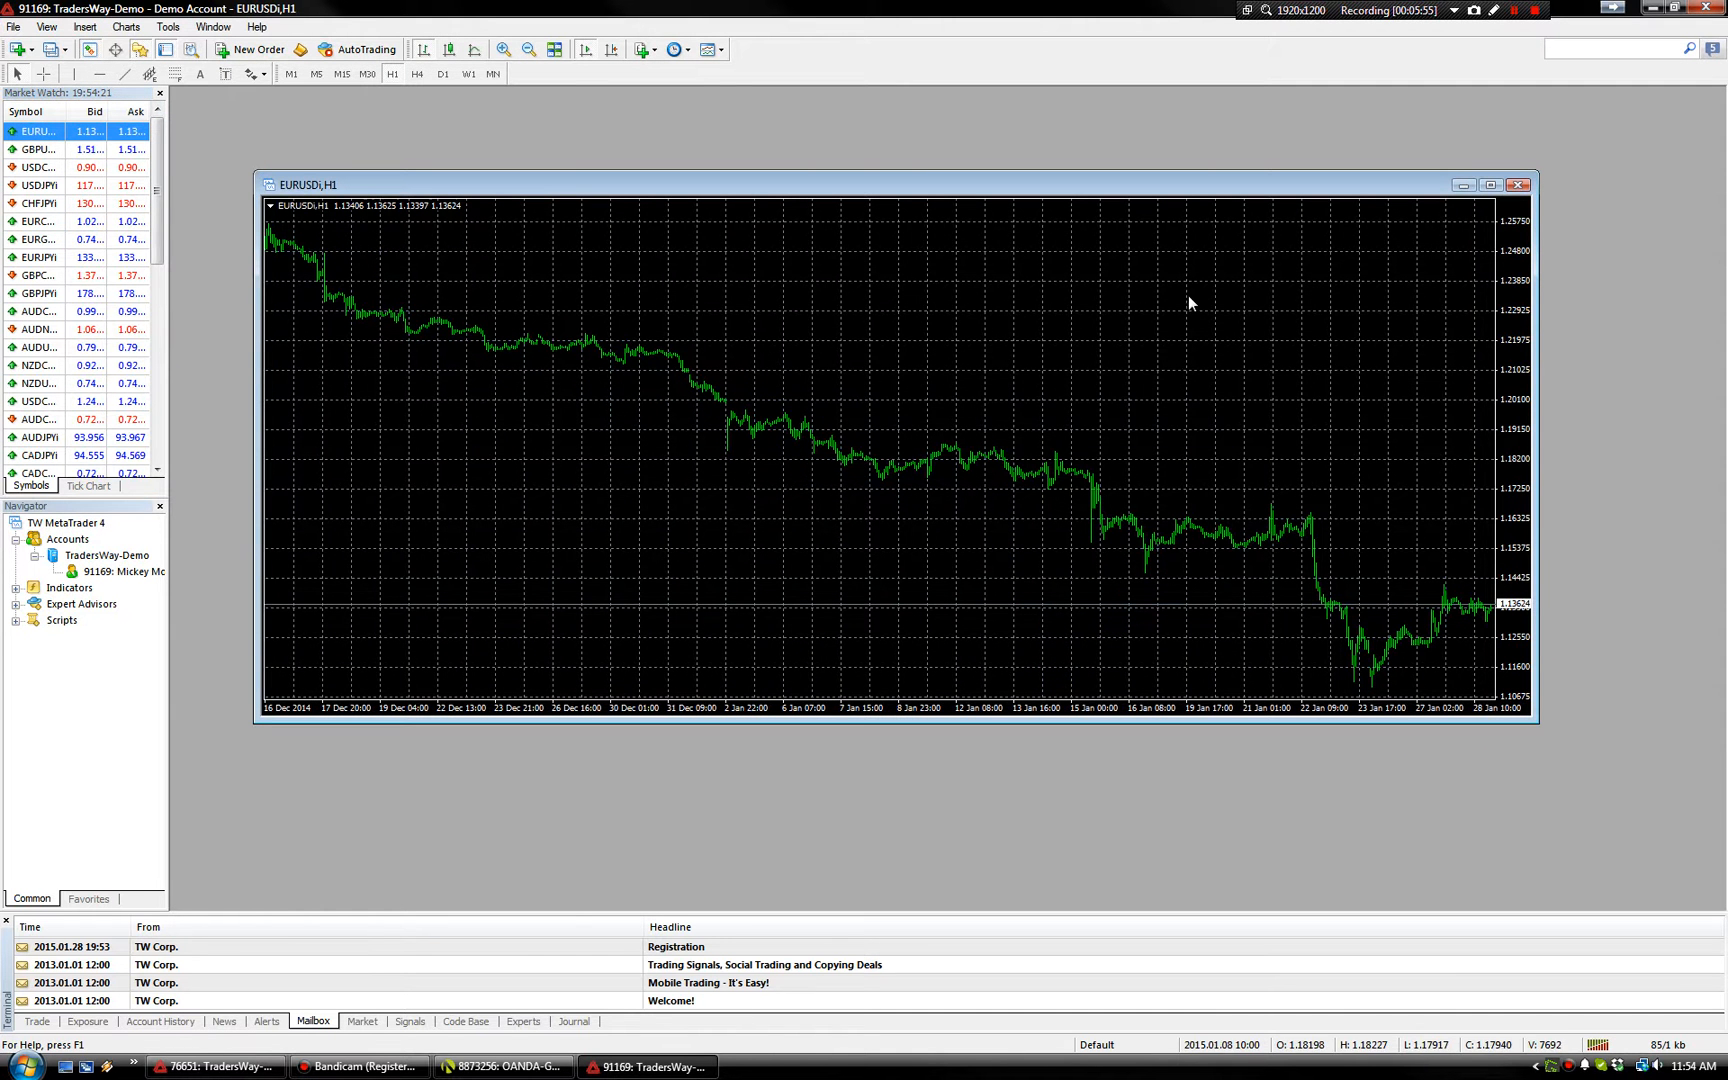
pyautogui.moveTo(878, 460)
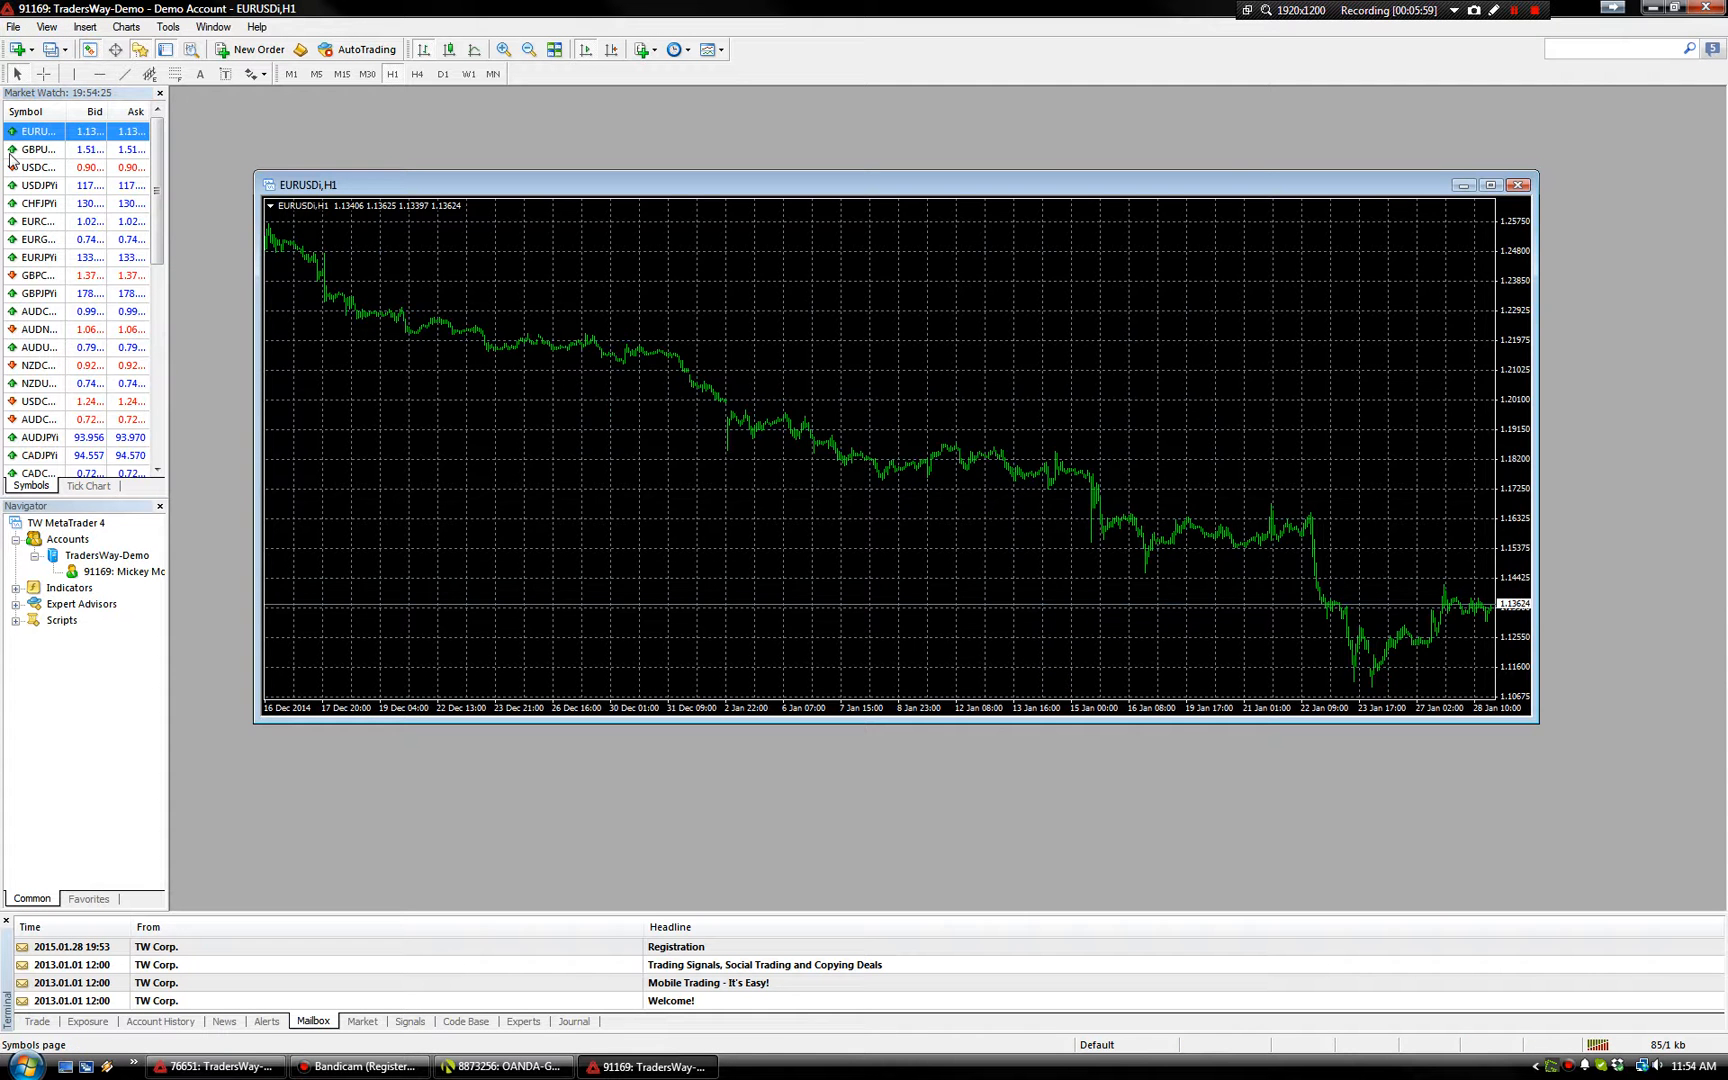
# - Open a maximized GBPJPY chart, close the duplicate EURUSD chart, and expand Navigator's Indicators
pyautogui.doubleClick(37, 149)
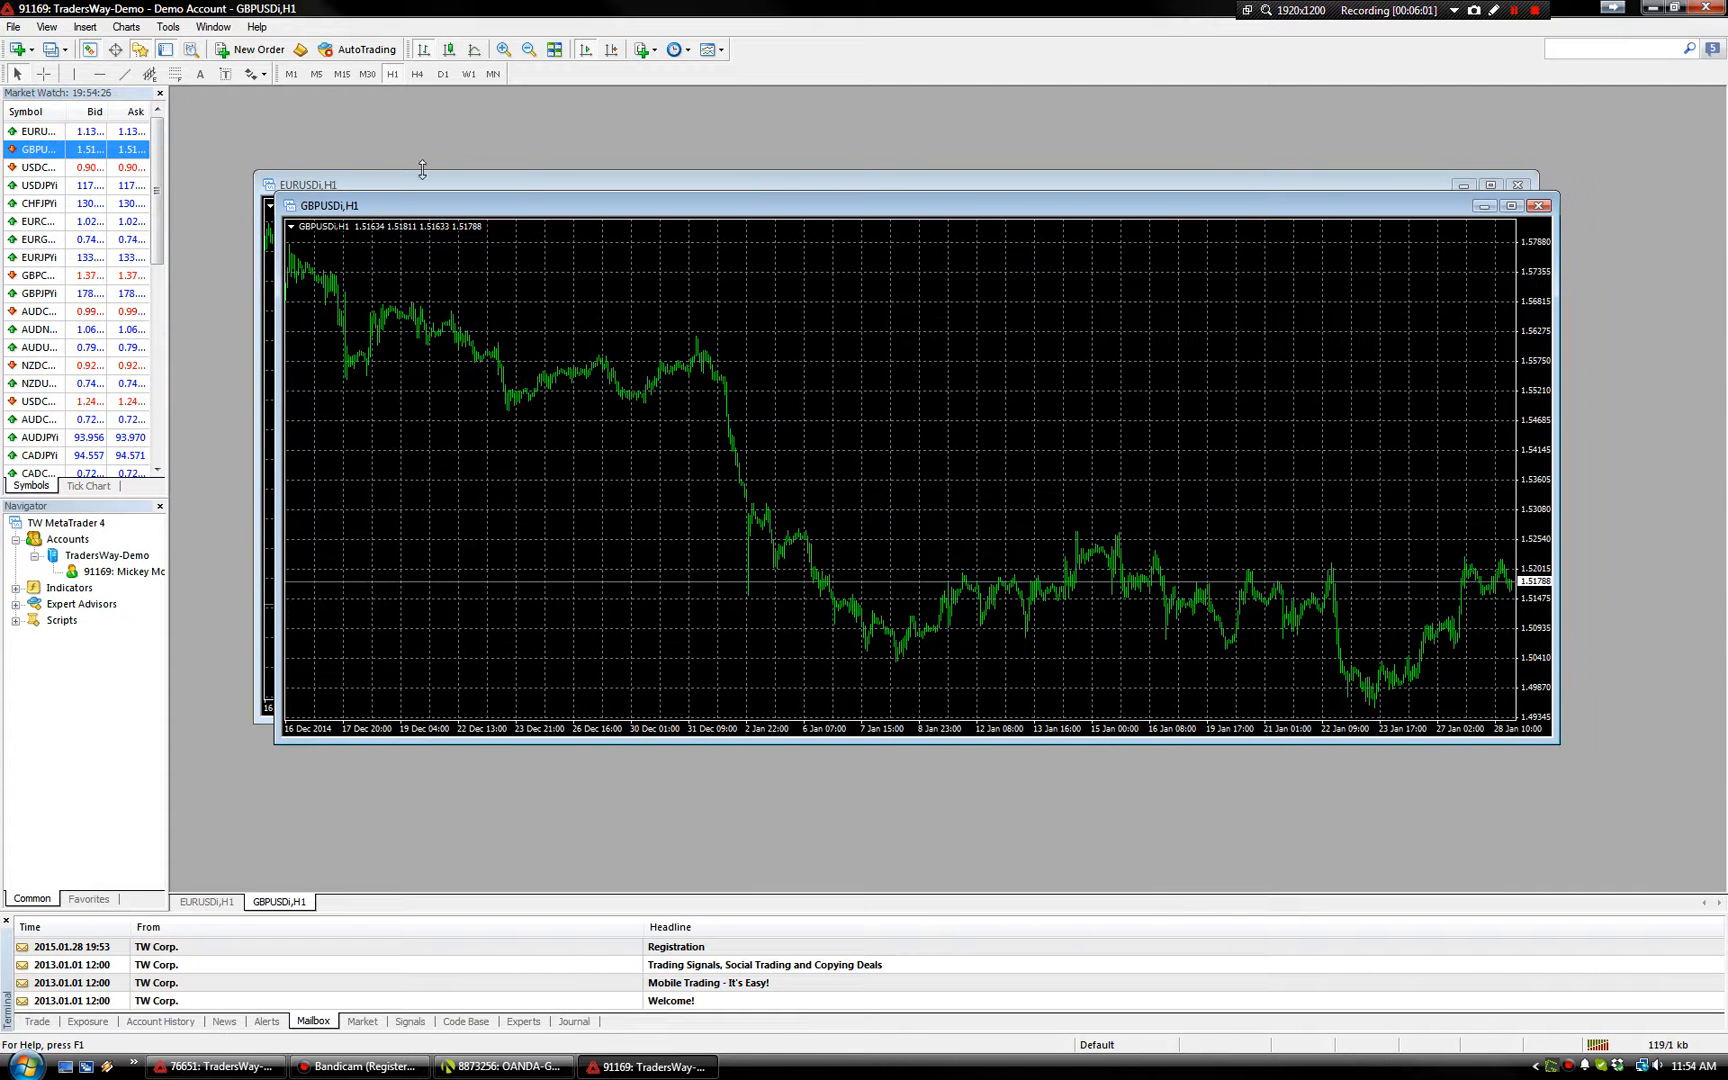
pyautogui.click(1482, 206)
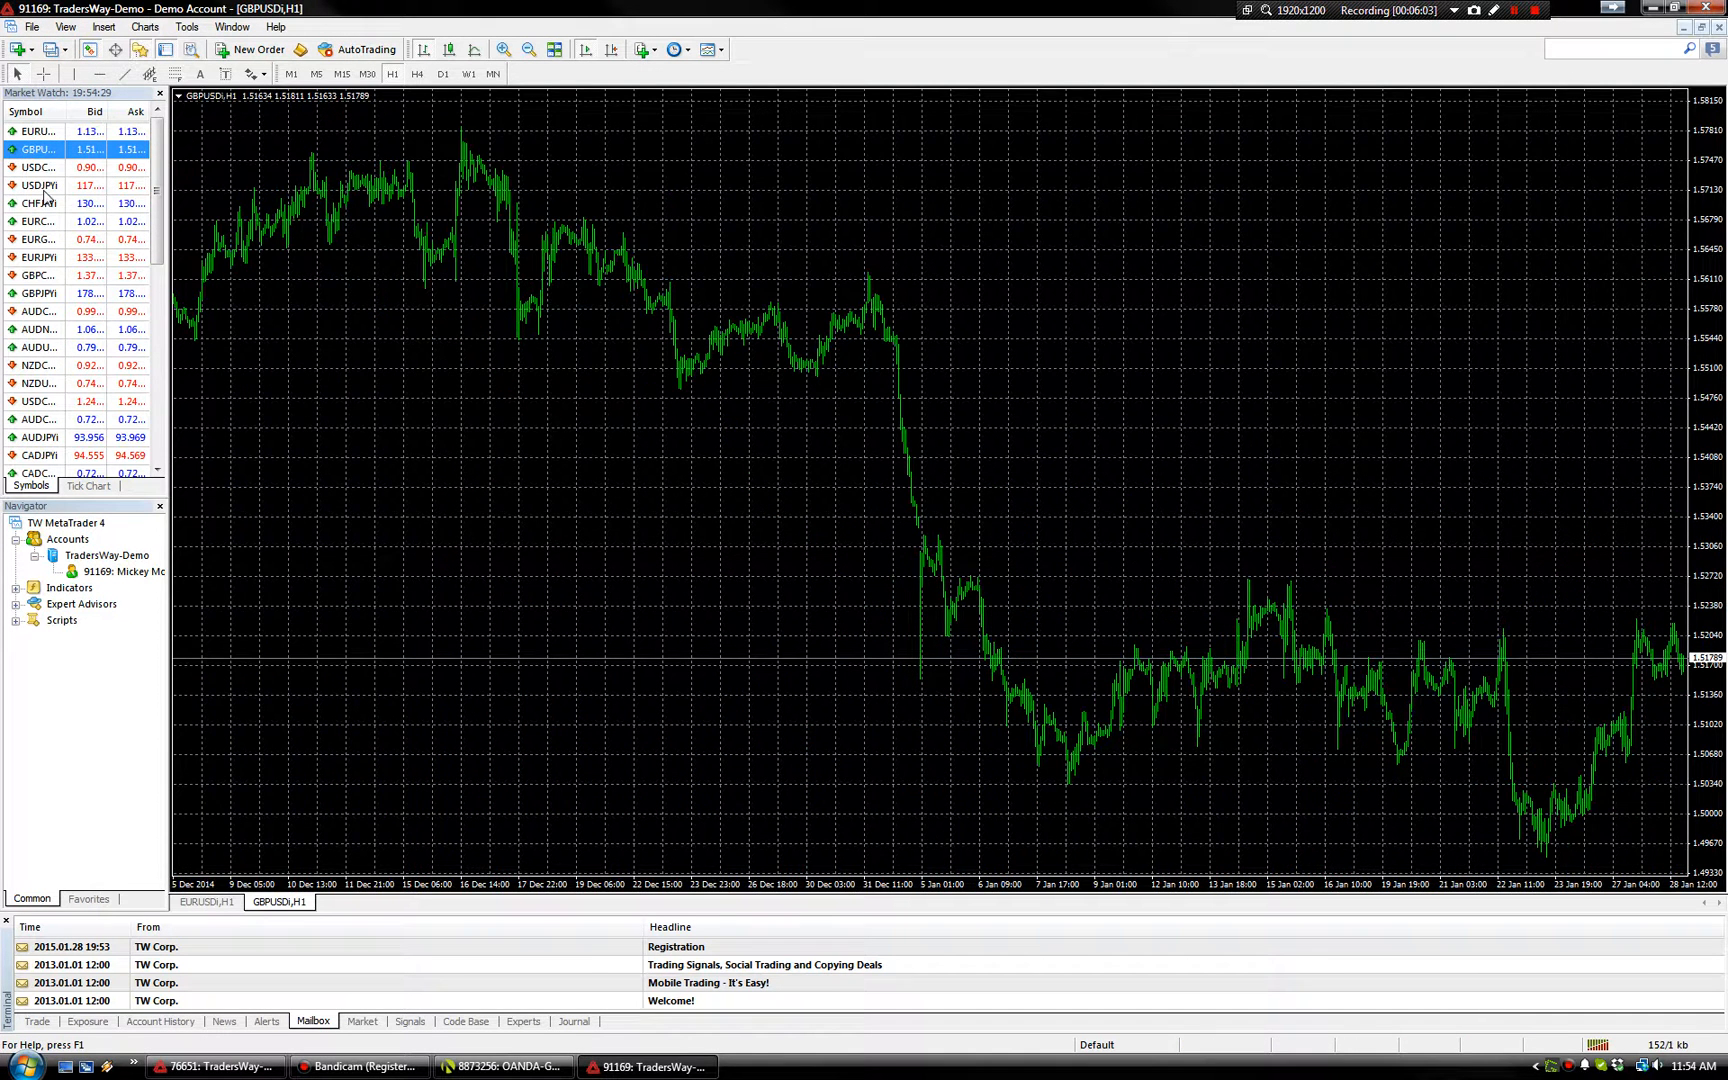
pyautogui.moveTo(37, 149)
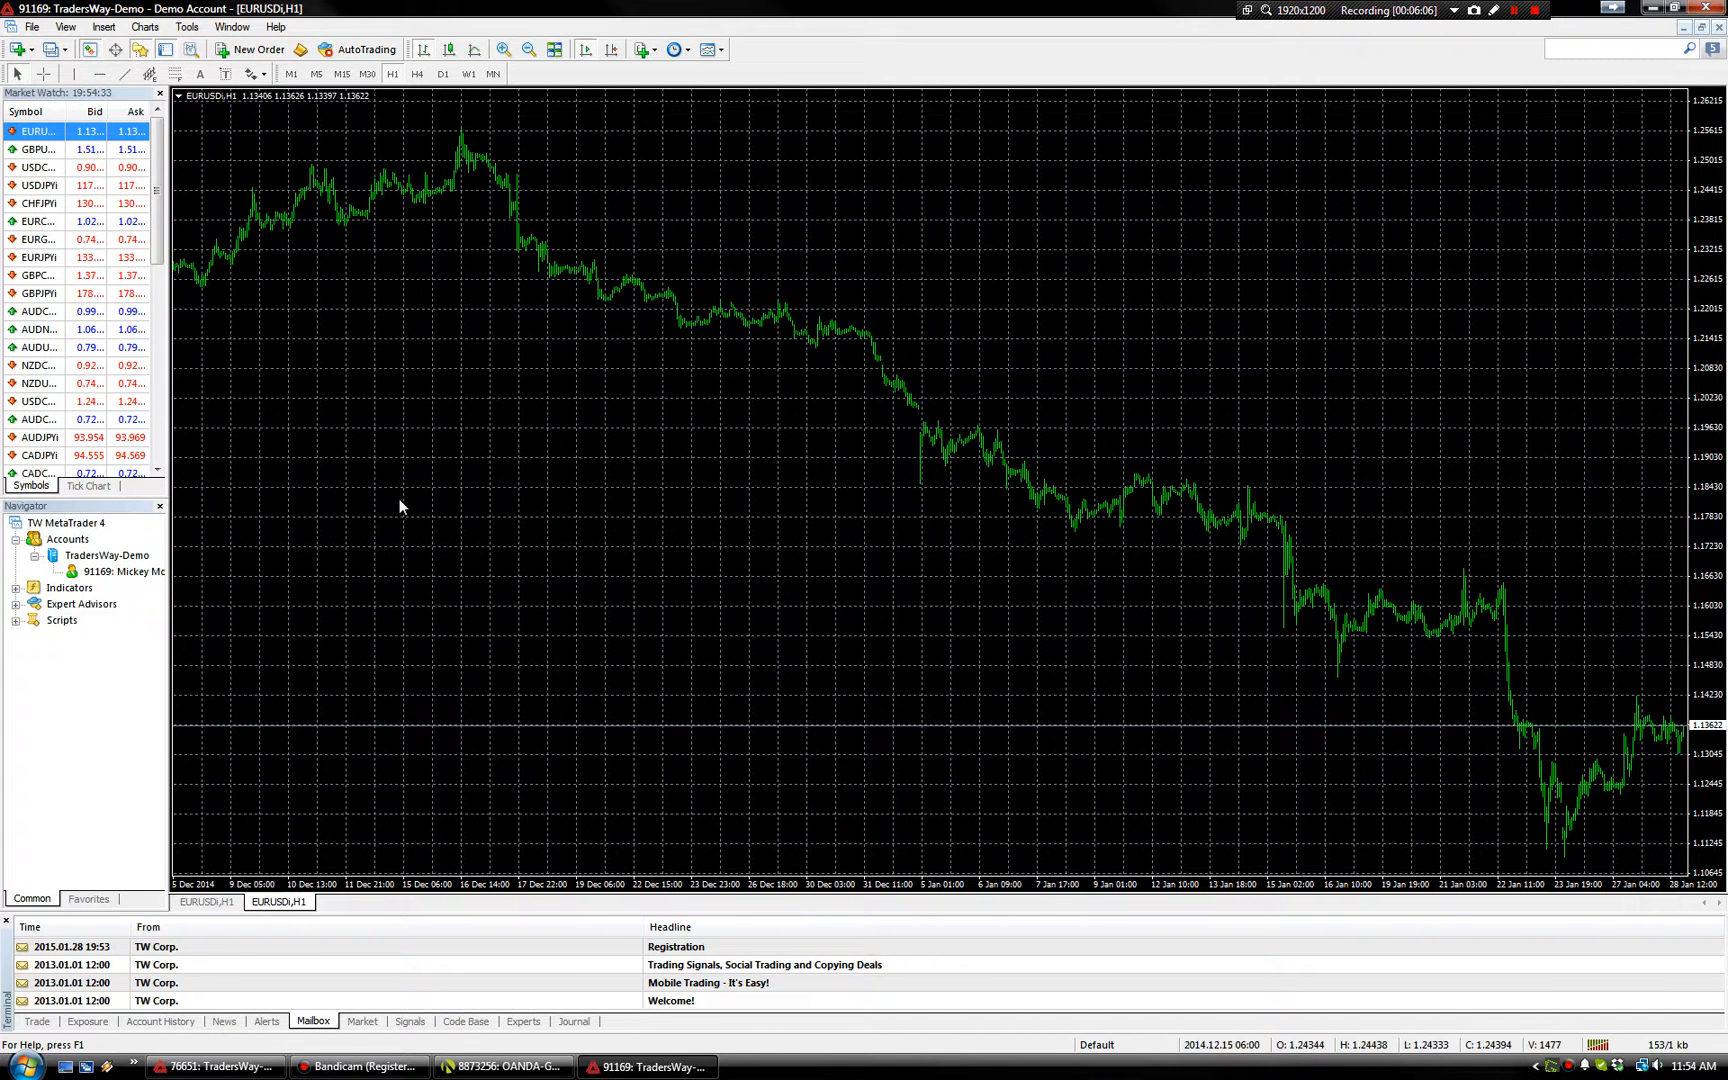
pyautogui.moveTo(667, 417)
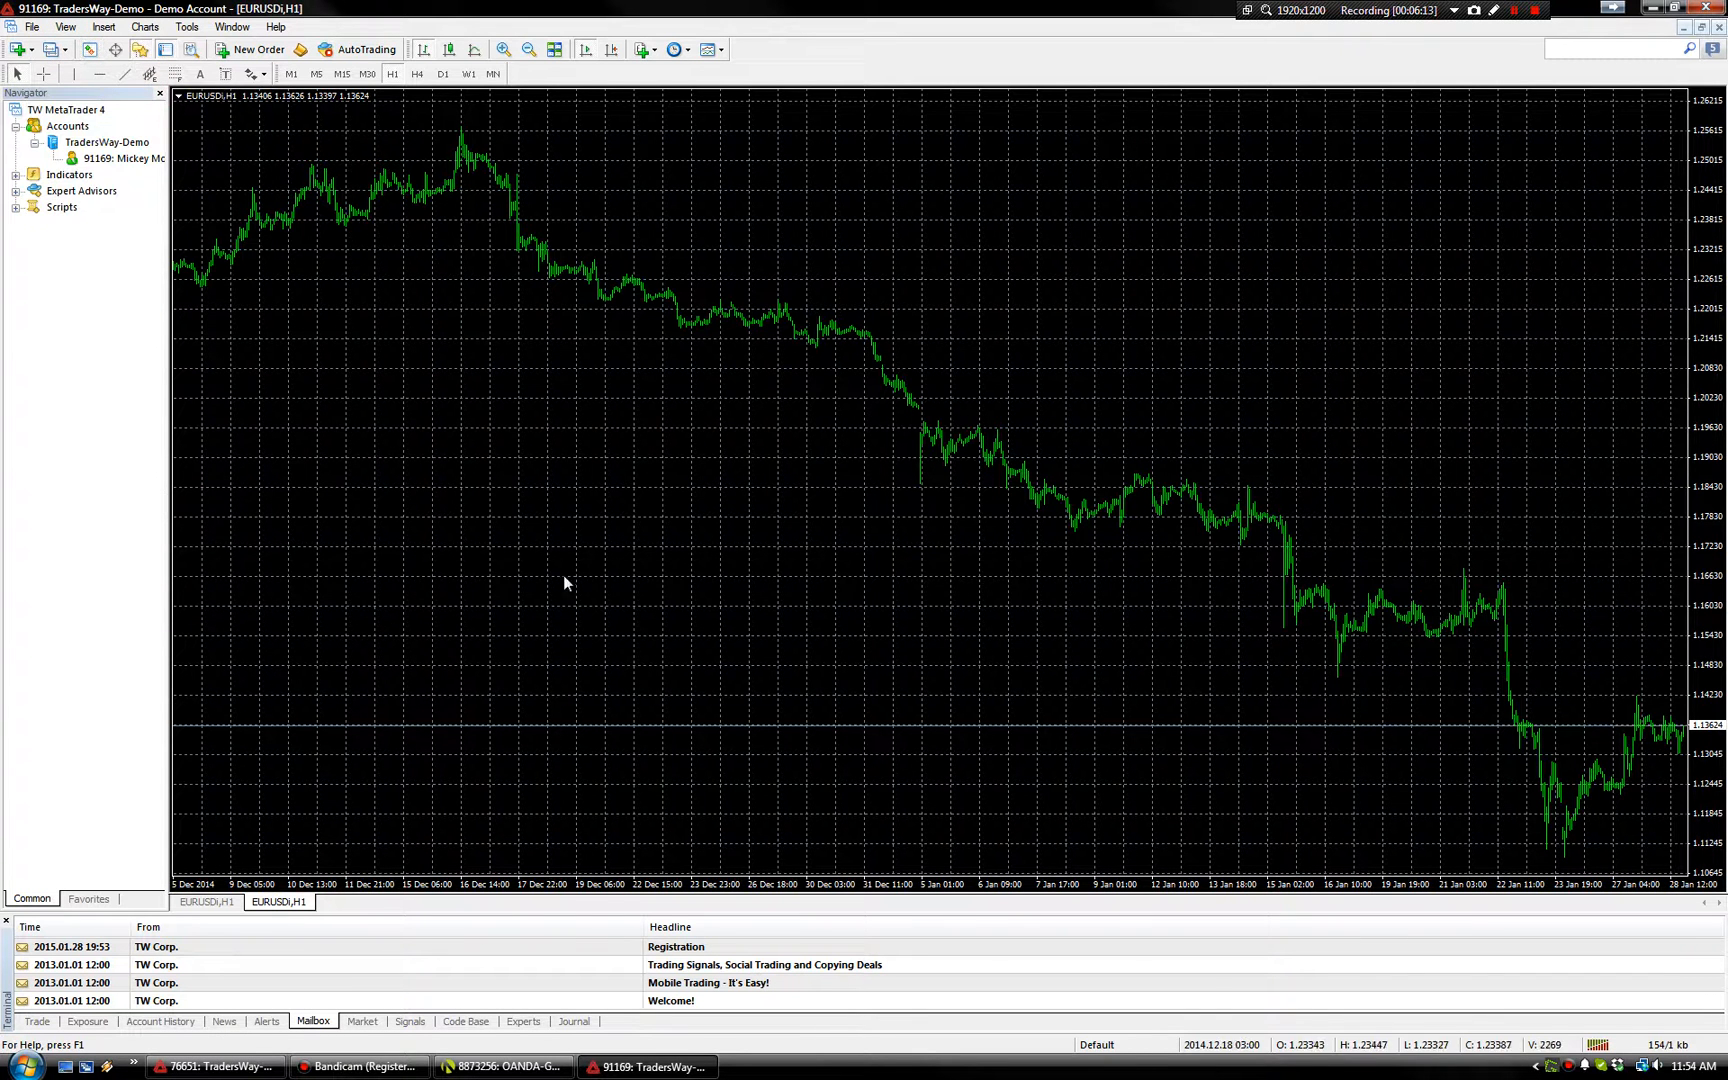
pyautogui.click(32, 26)
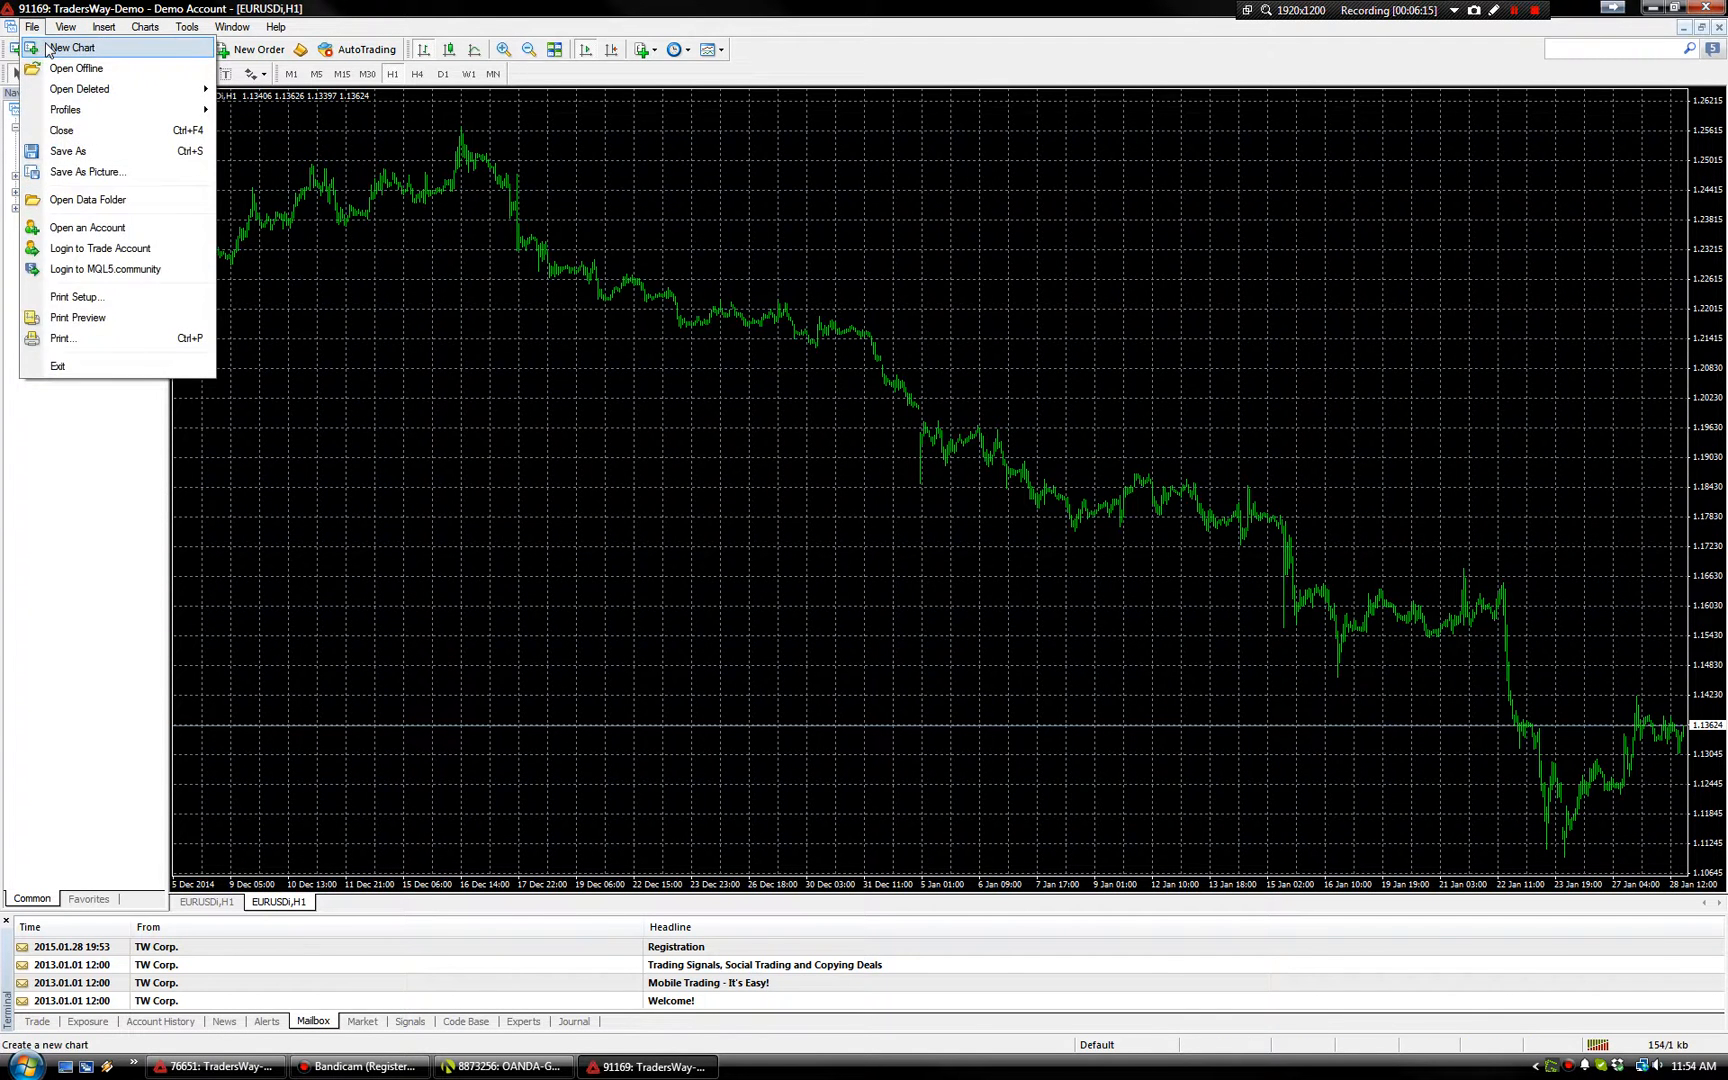
pyautogui.click(71, 46)
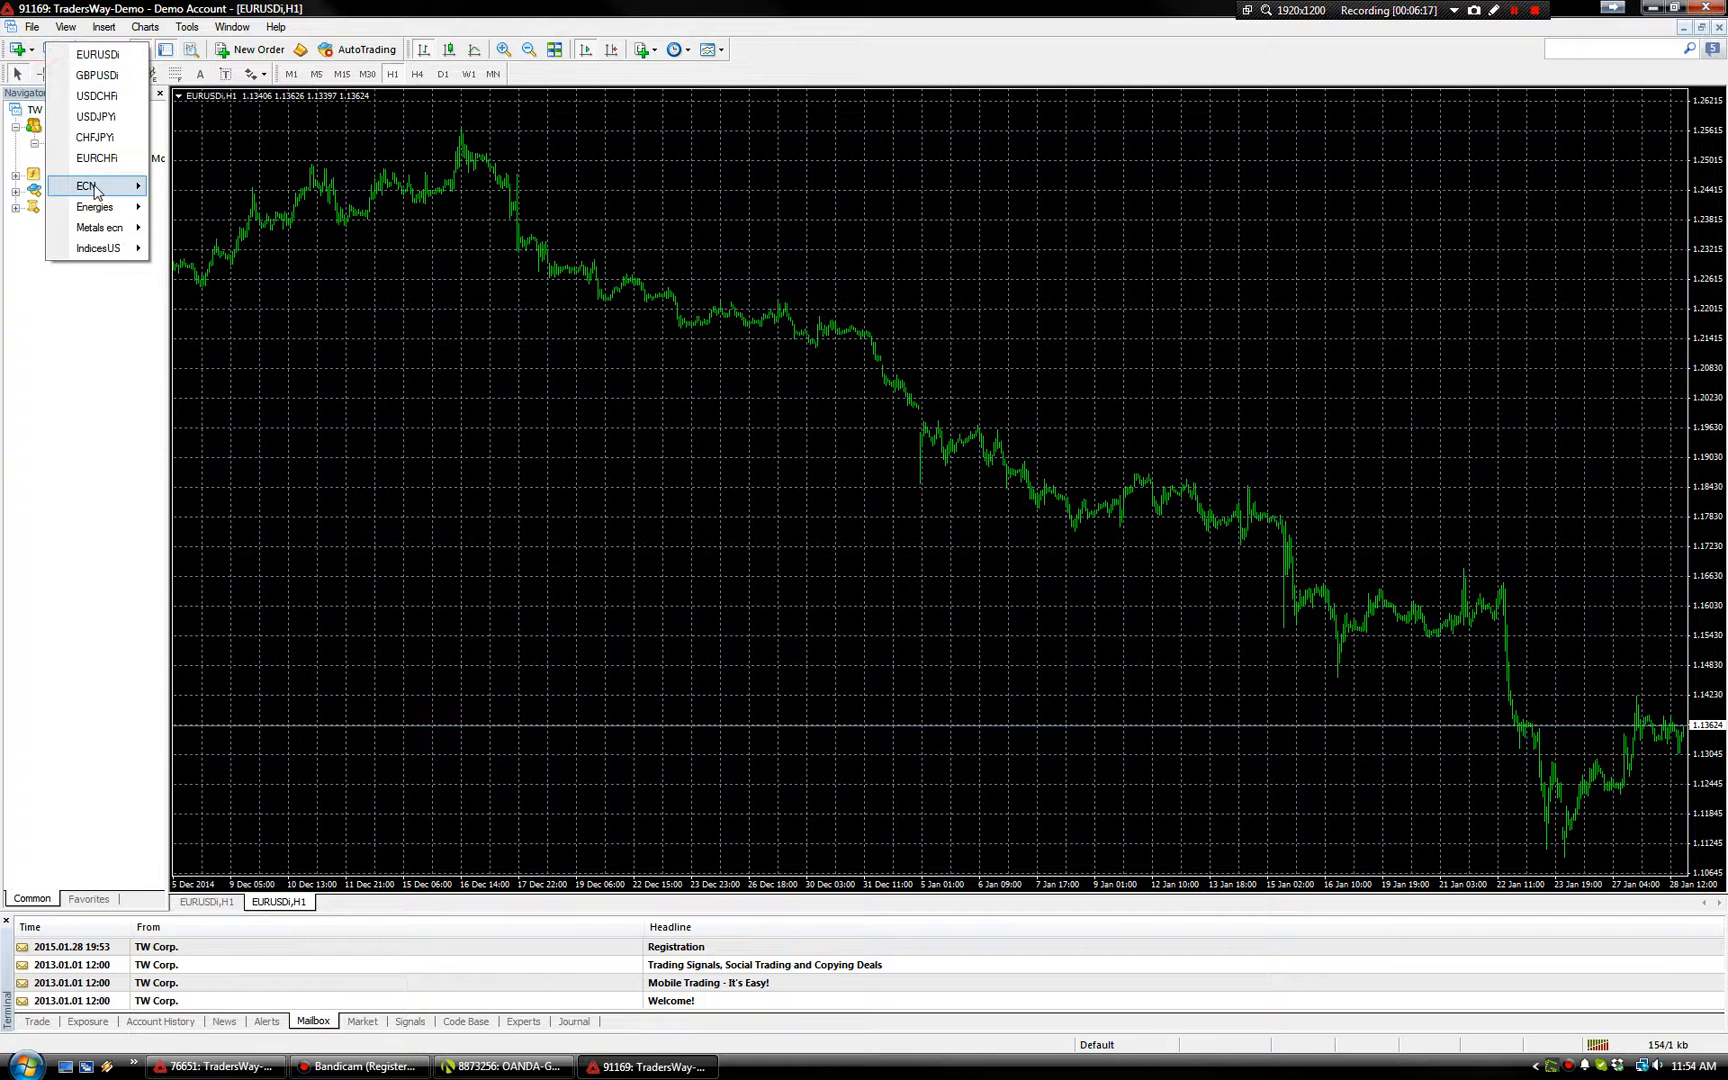
pyautogui.moveTo(95, 206)
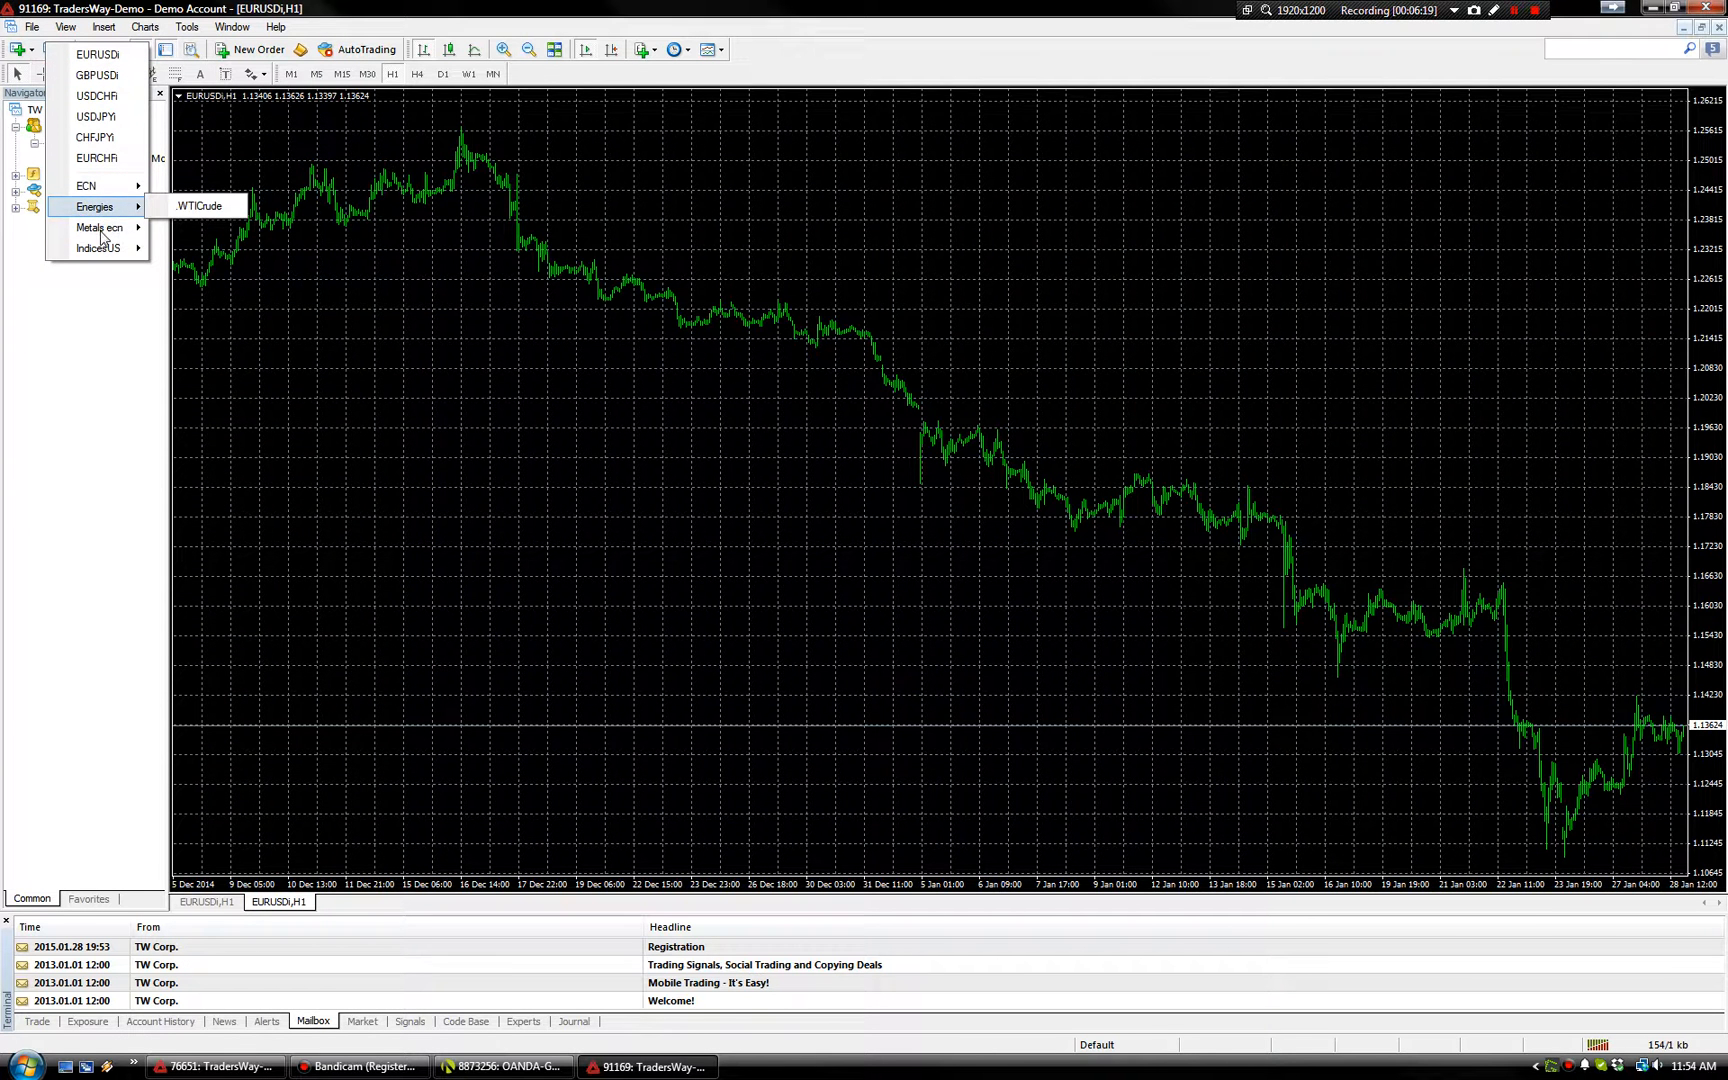
pyautogui.moveTo(97, 248)
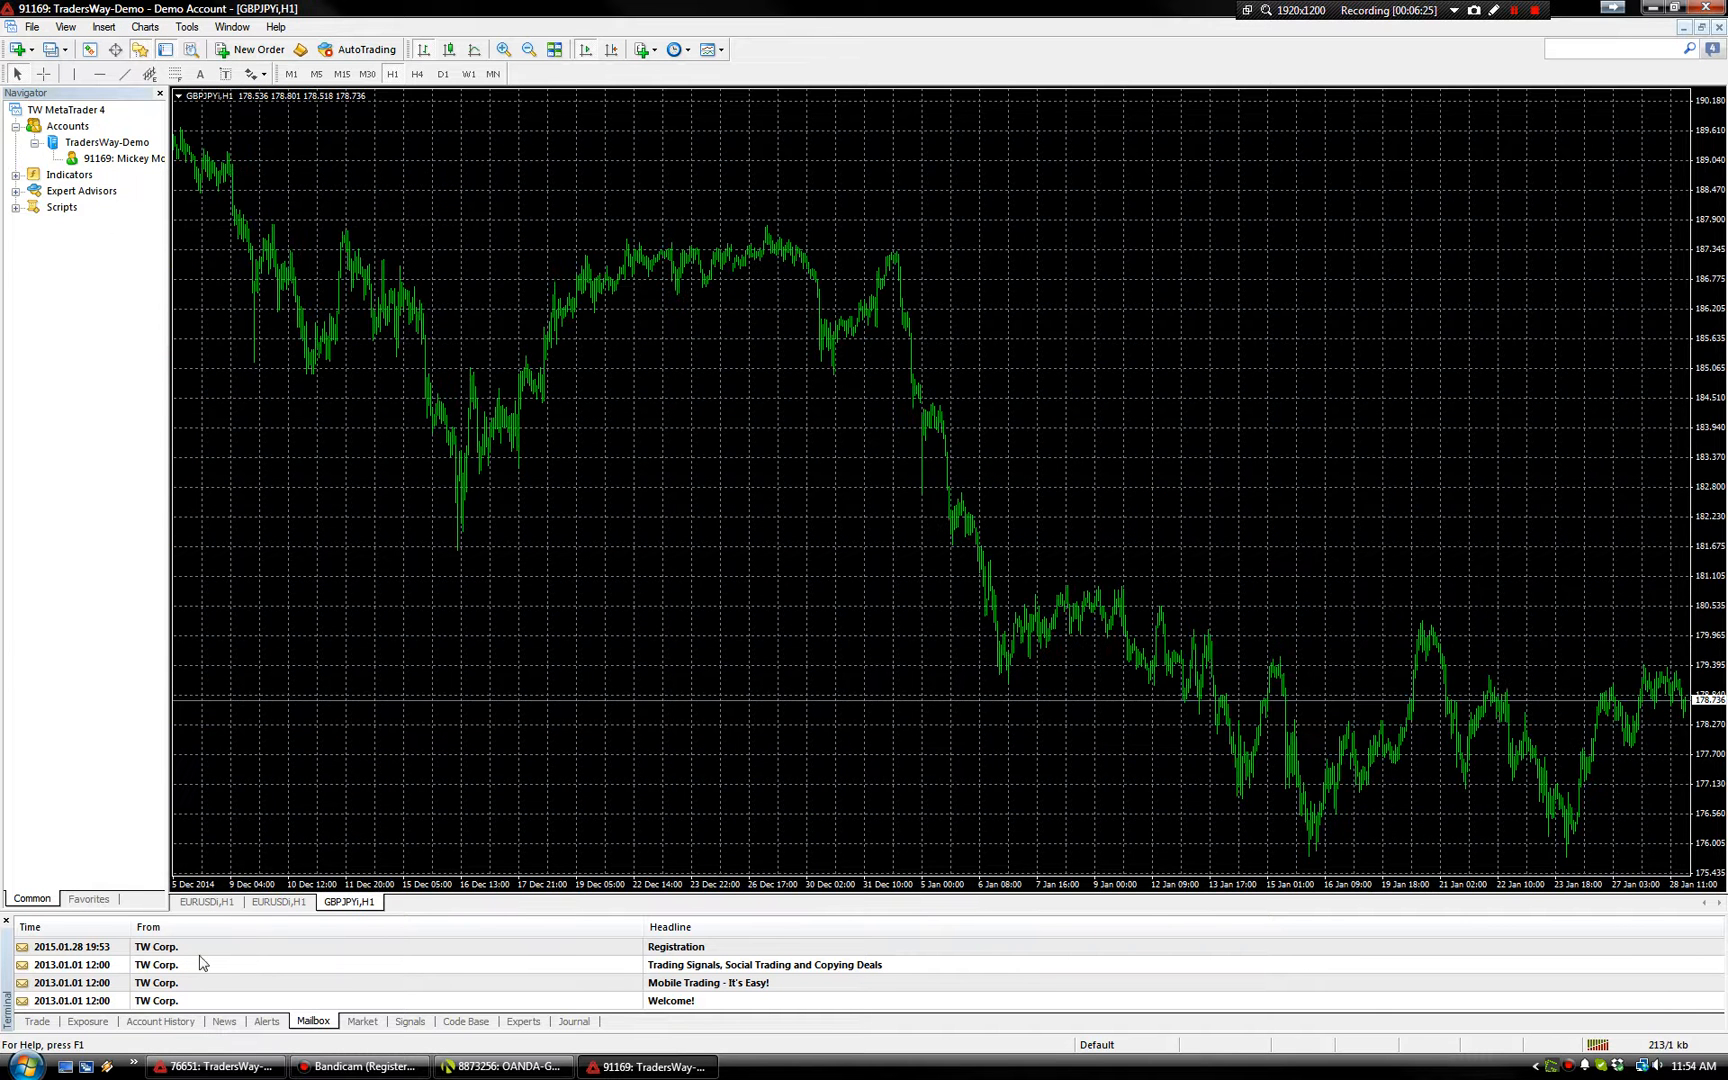
pyautogui.moveTo(207, 901)
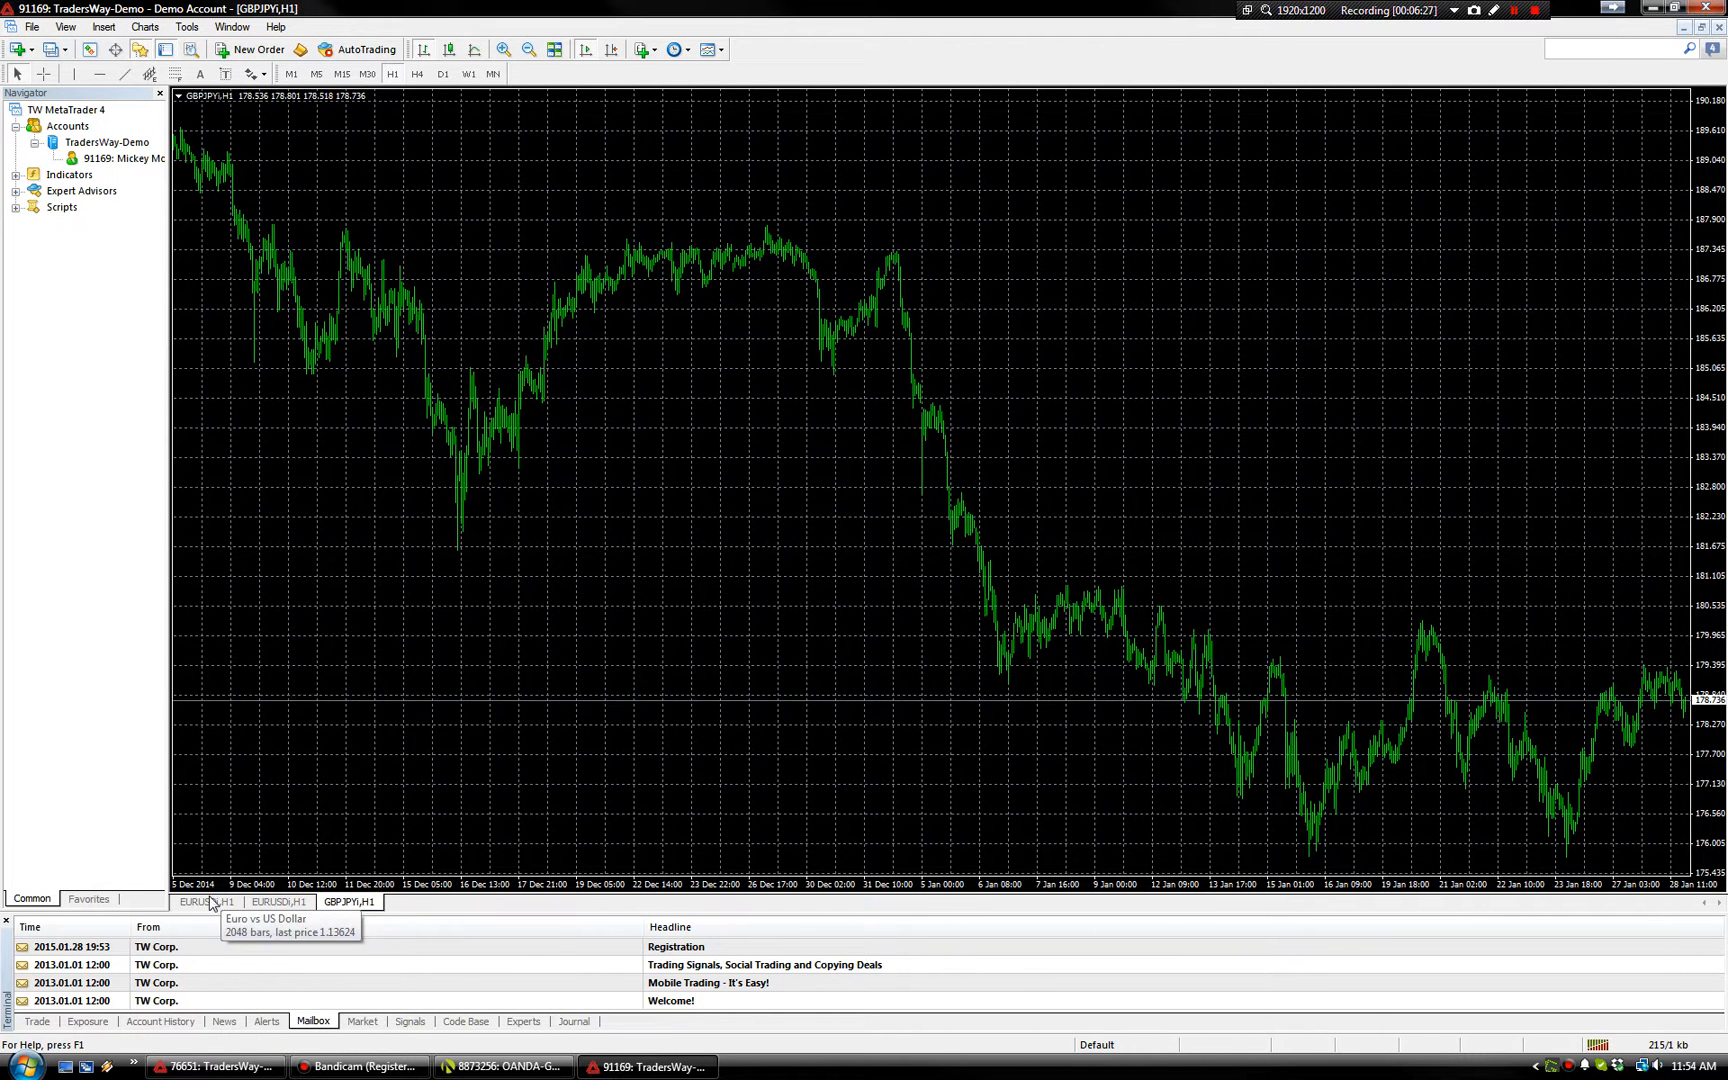
pyautogui.click(207, 901)
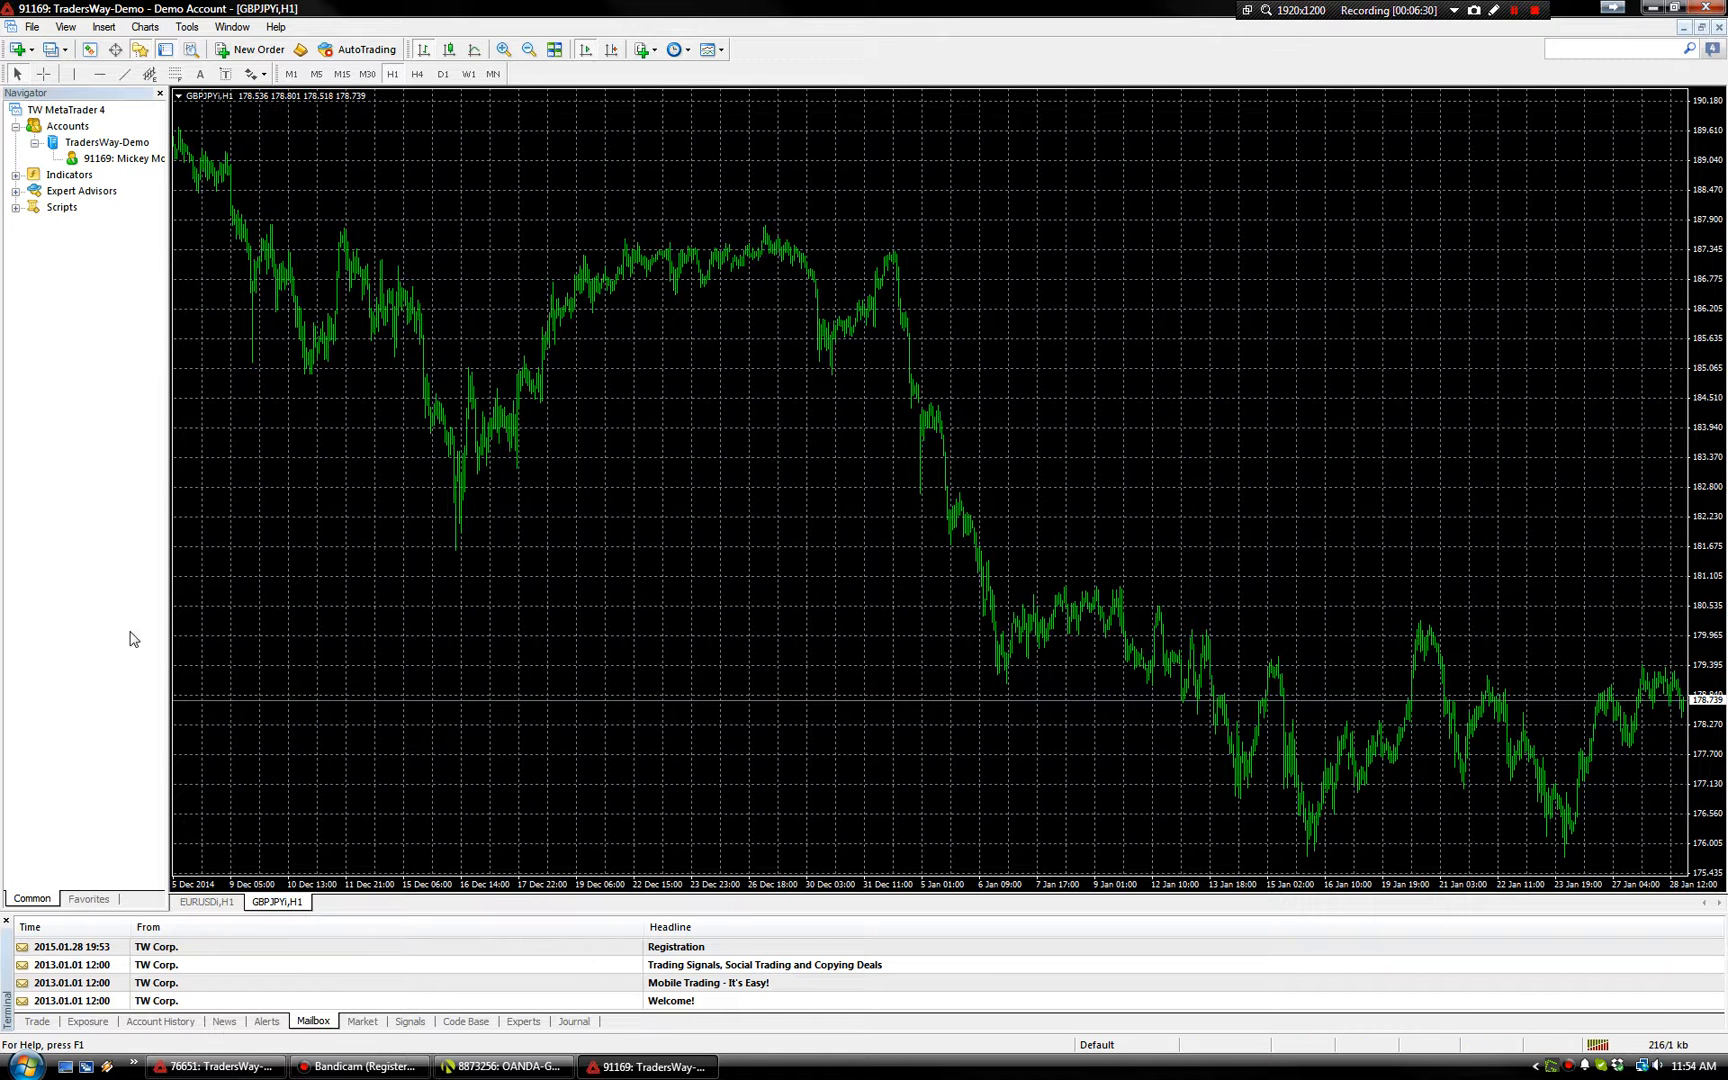
pyautogui.moveTo(33, 863)
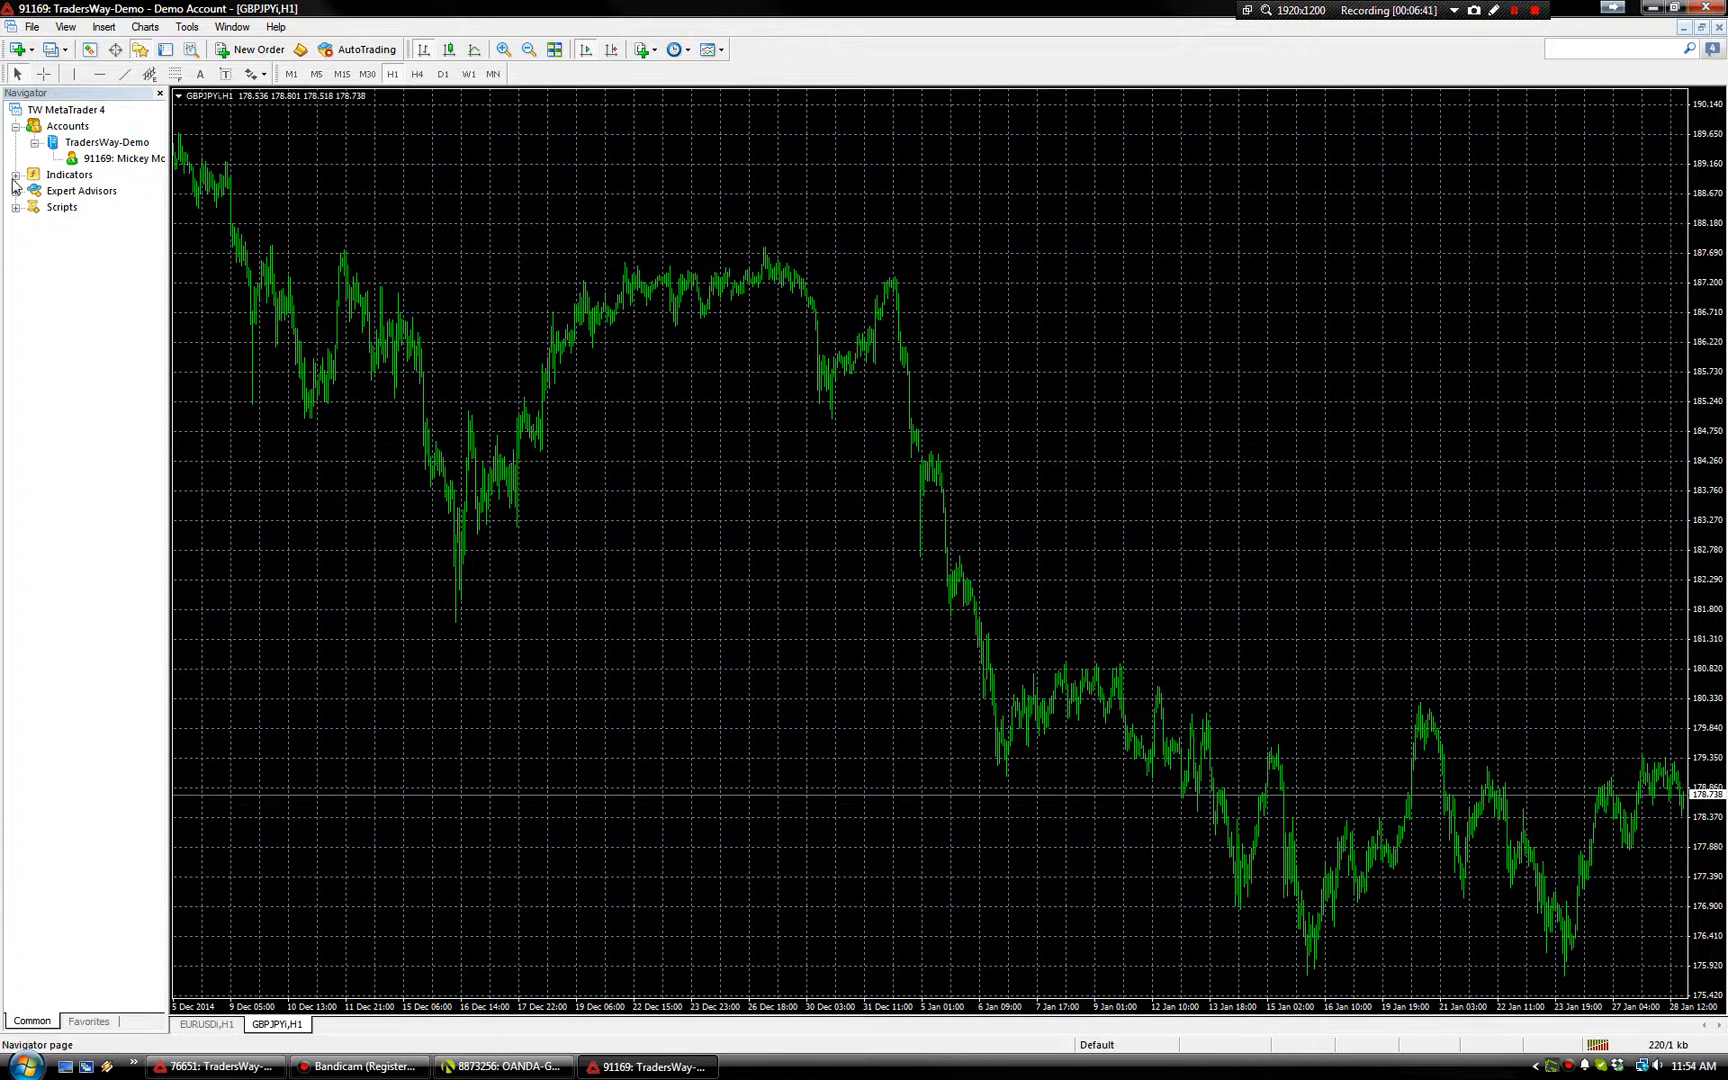
pyautogui.moveTo(57, 223)
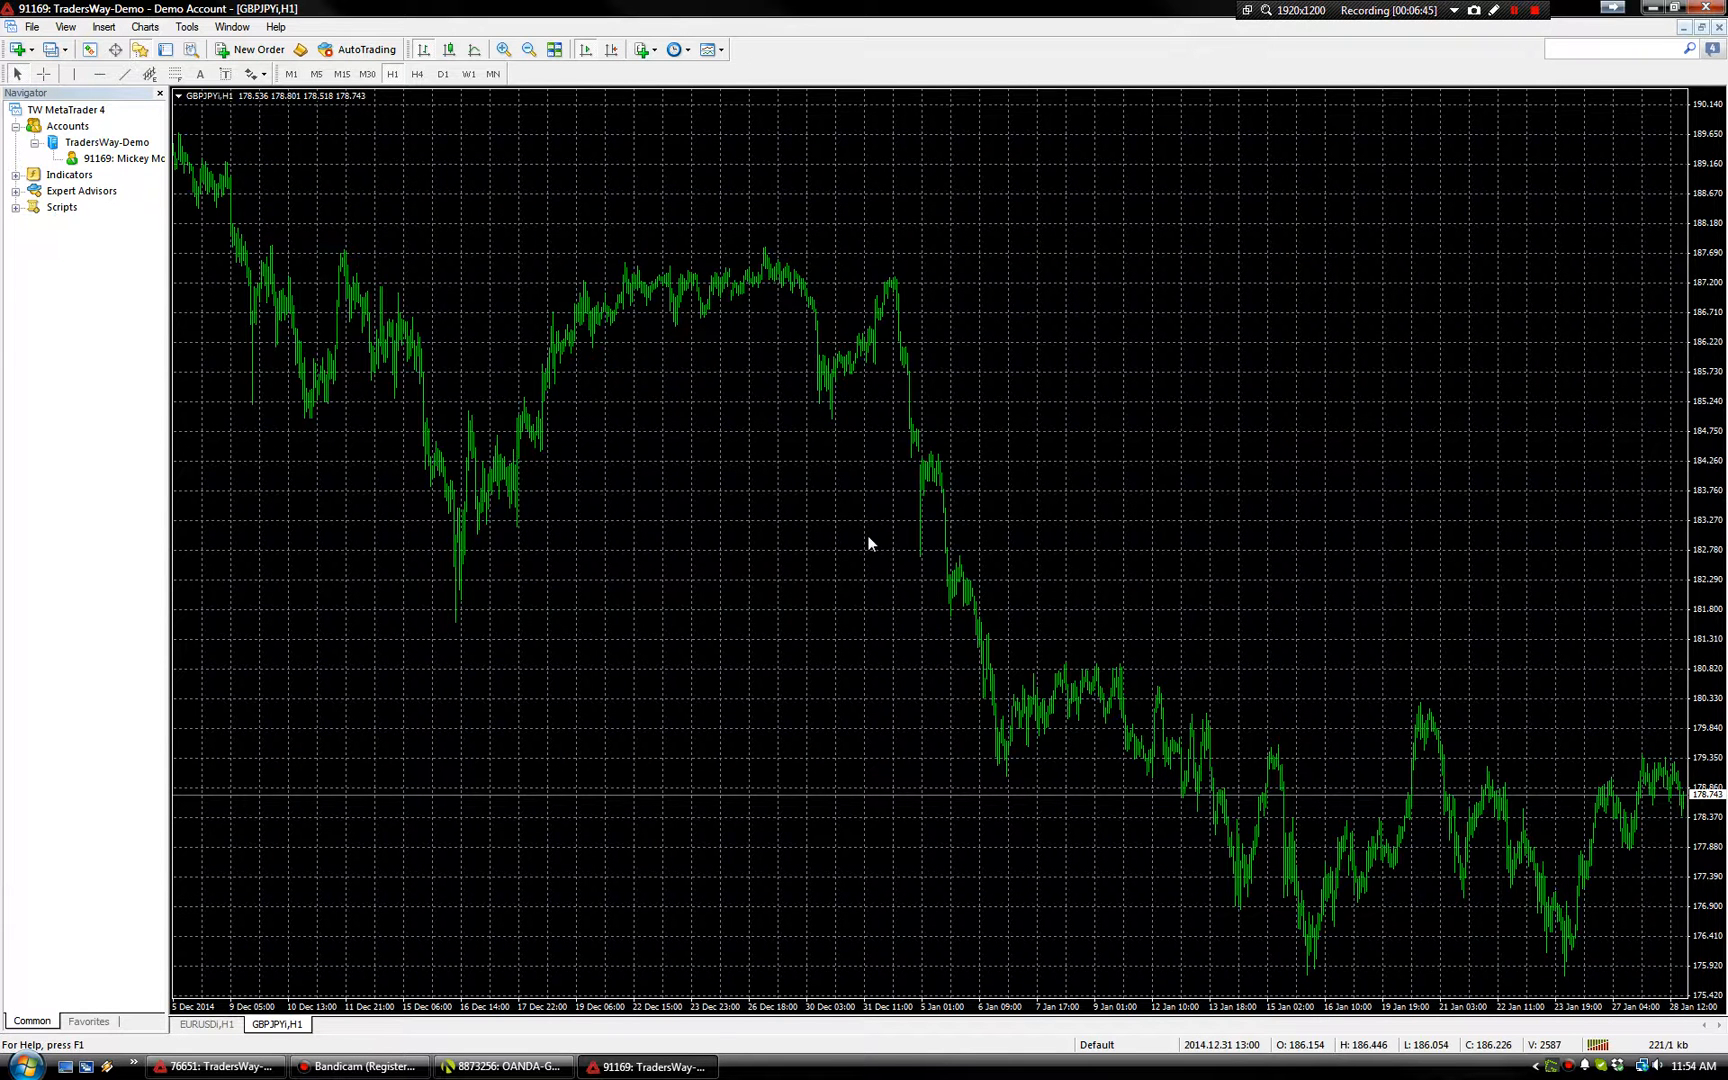
pyautogui.moveTo(532, 289)
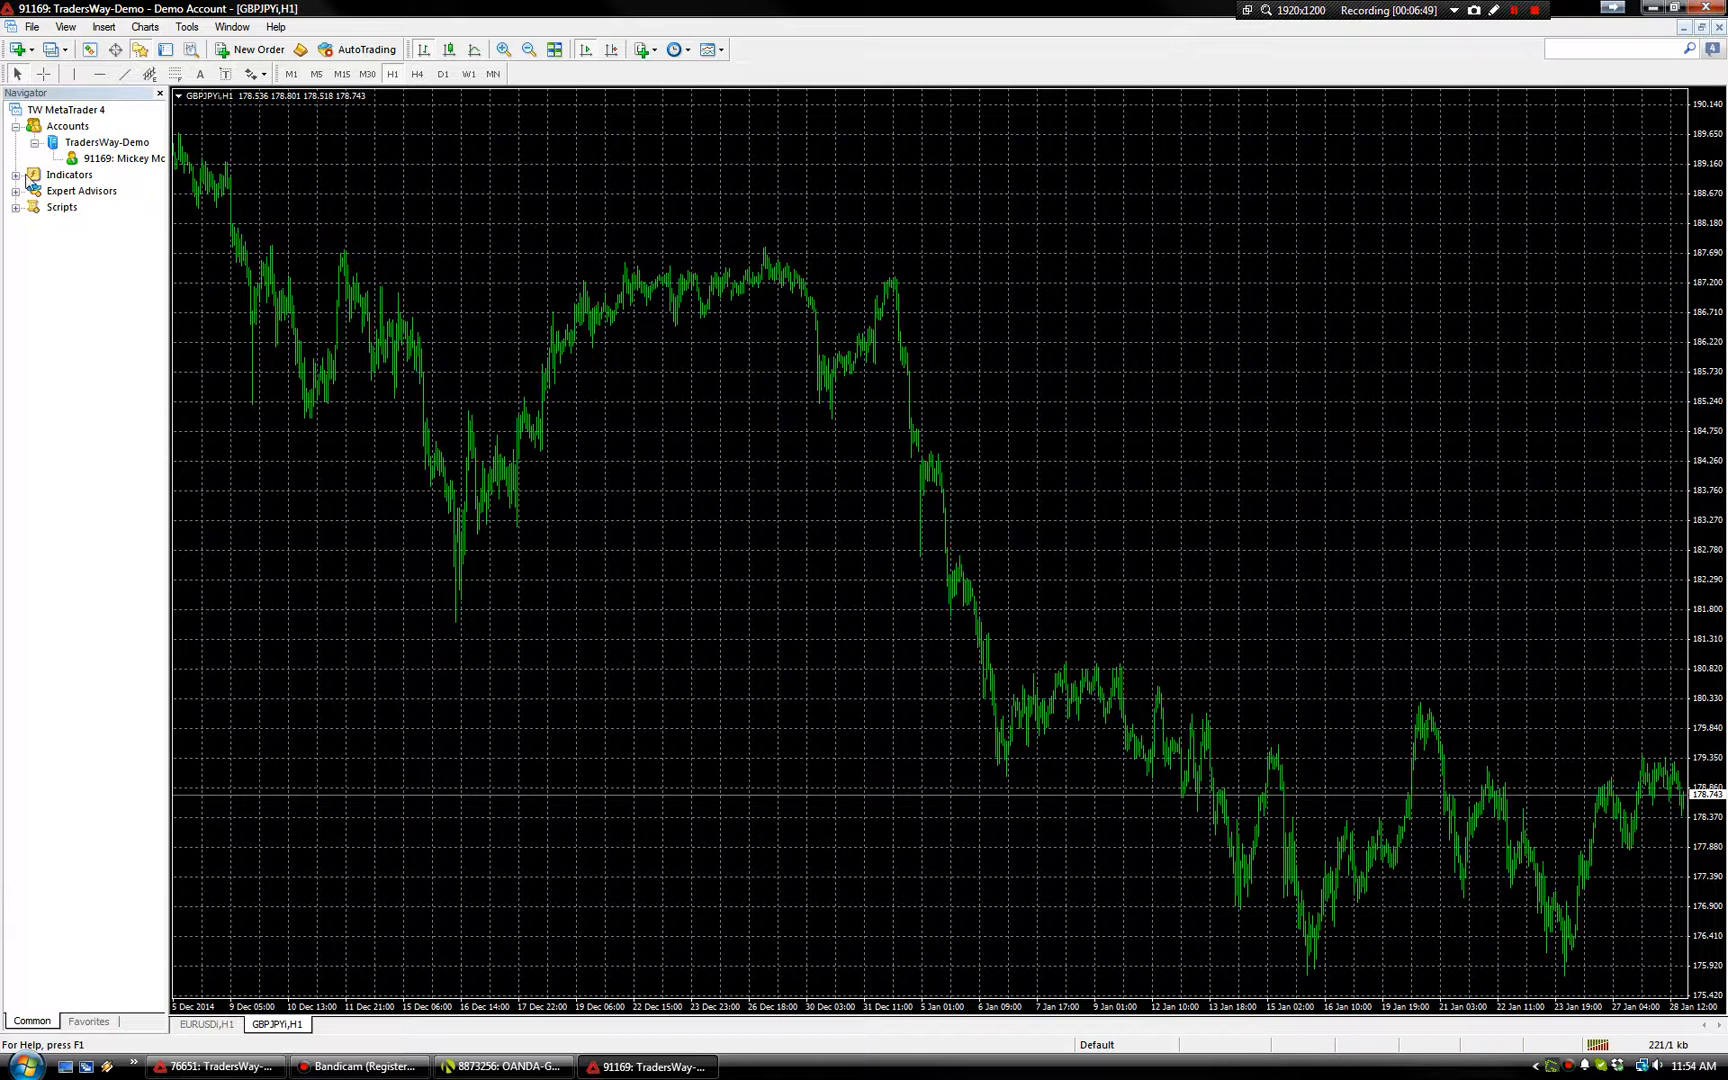
pyautogui.click(17, 174)
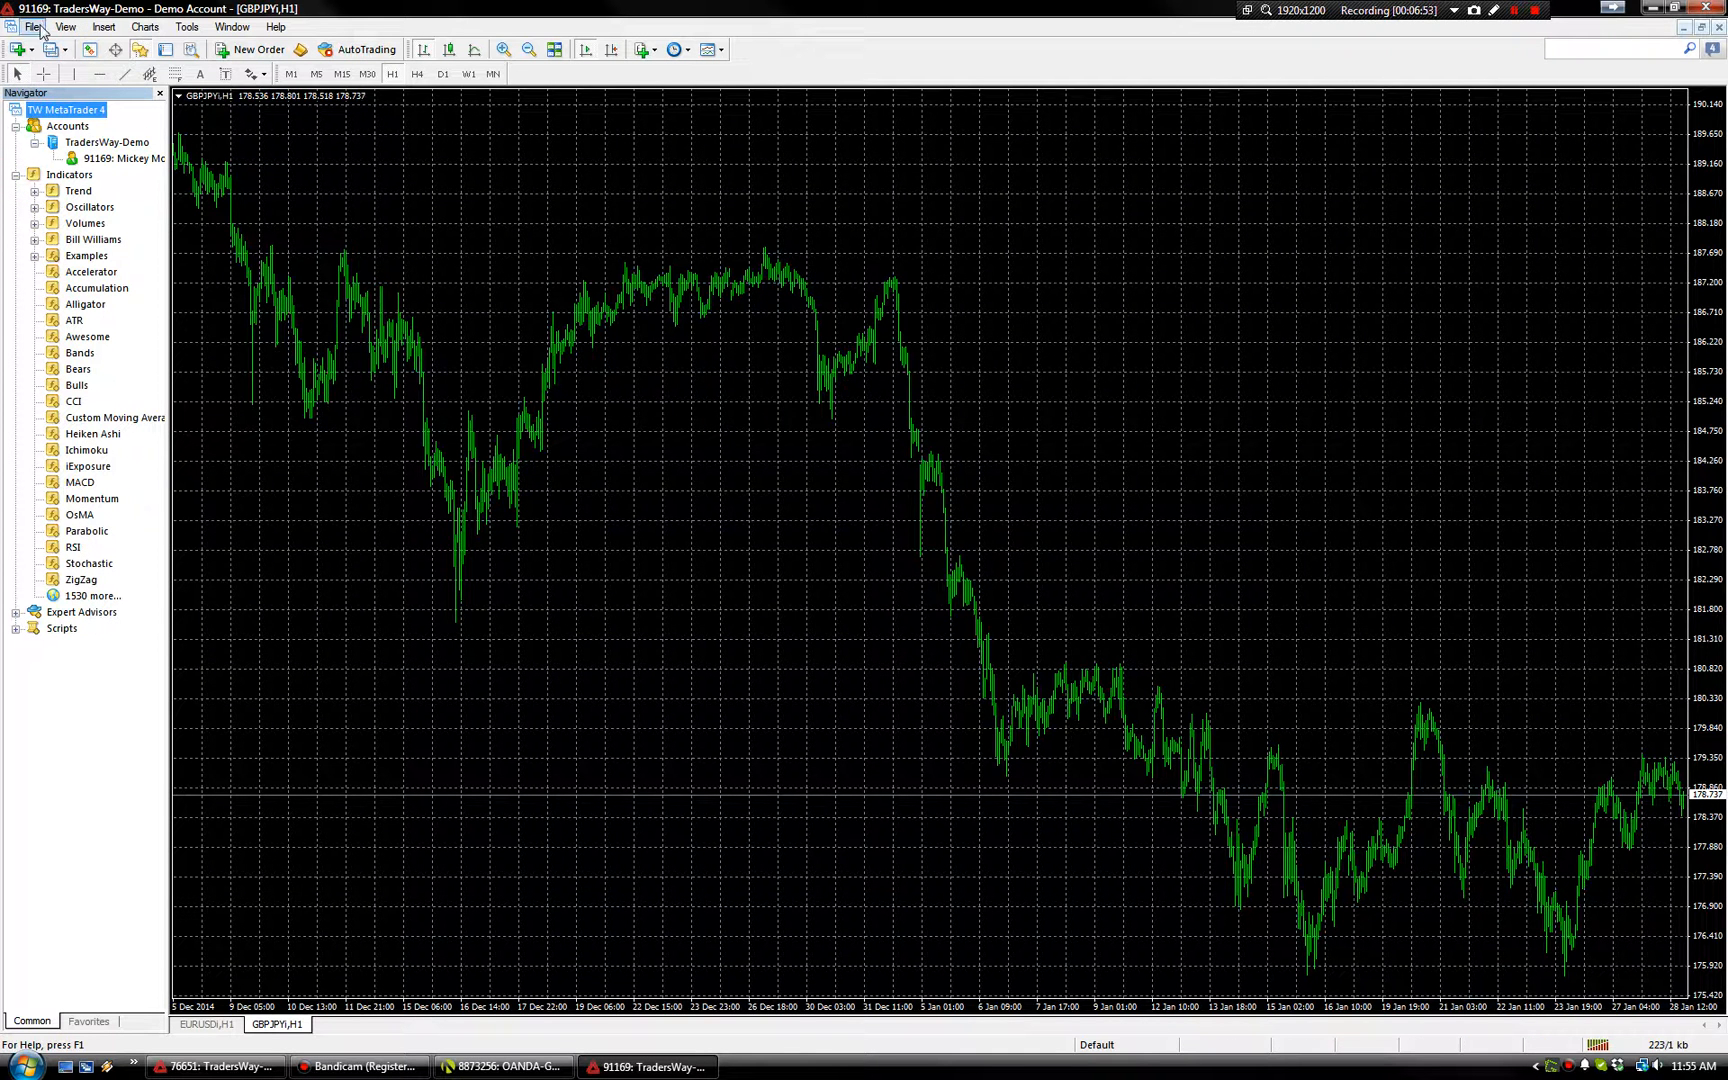
# - Open the data folder and browse C:\TWDEMO\MQL4\Indicators, scrolling the 42 indicator files
pyautogui.click(32, 26)
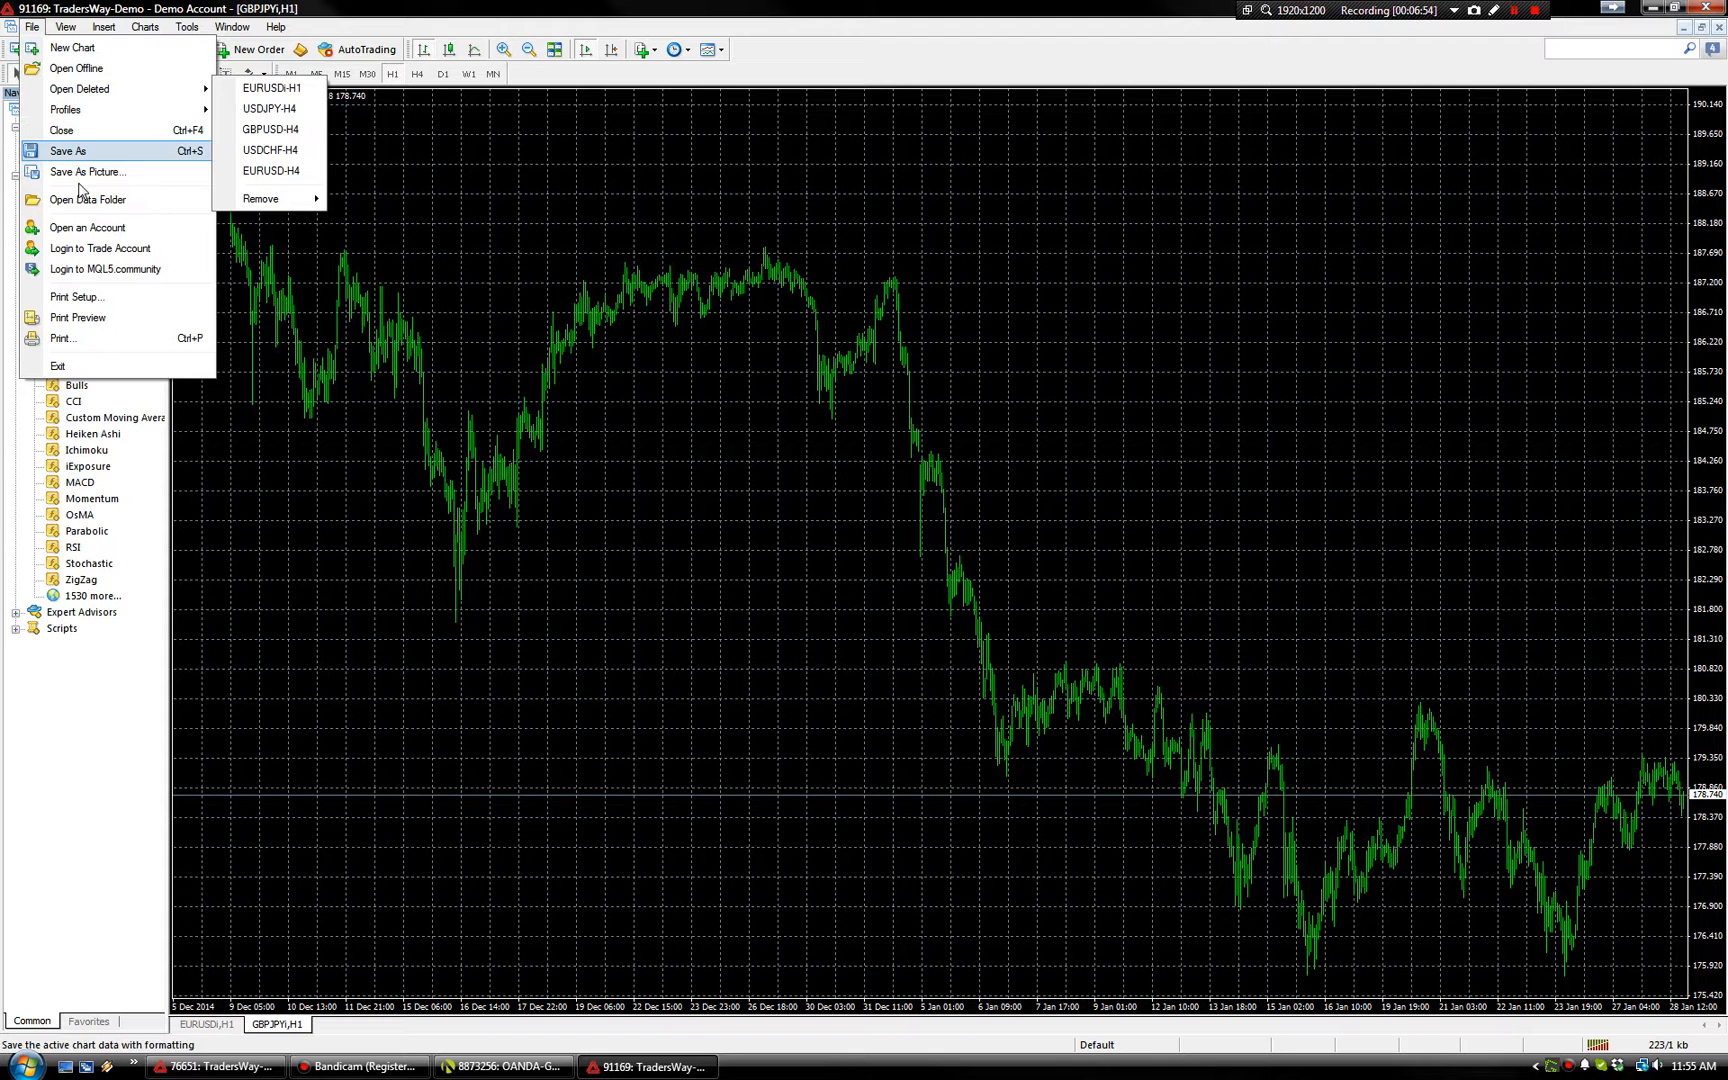
pyautogui.moveTo(87, 199)
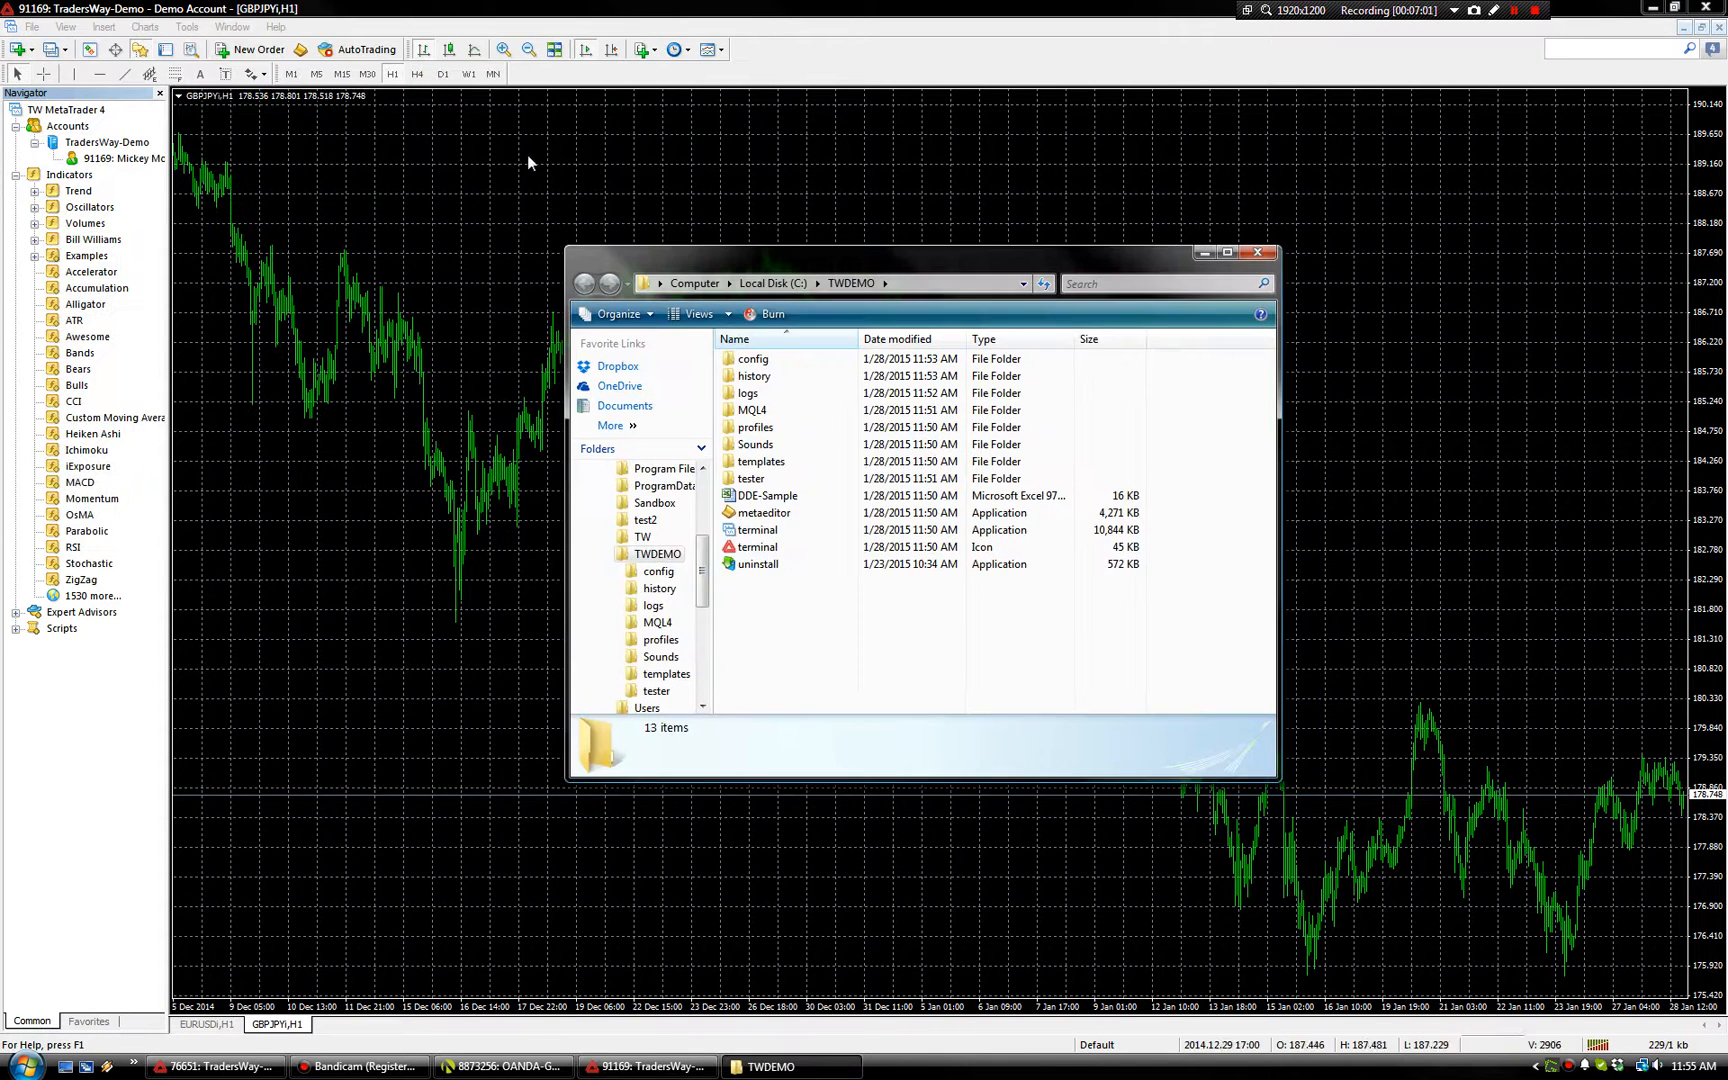
pyautogui.doubleClick(753, 410)
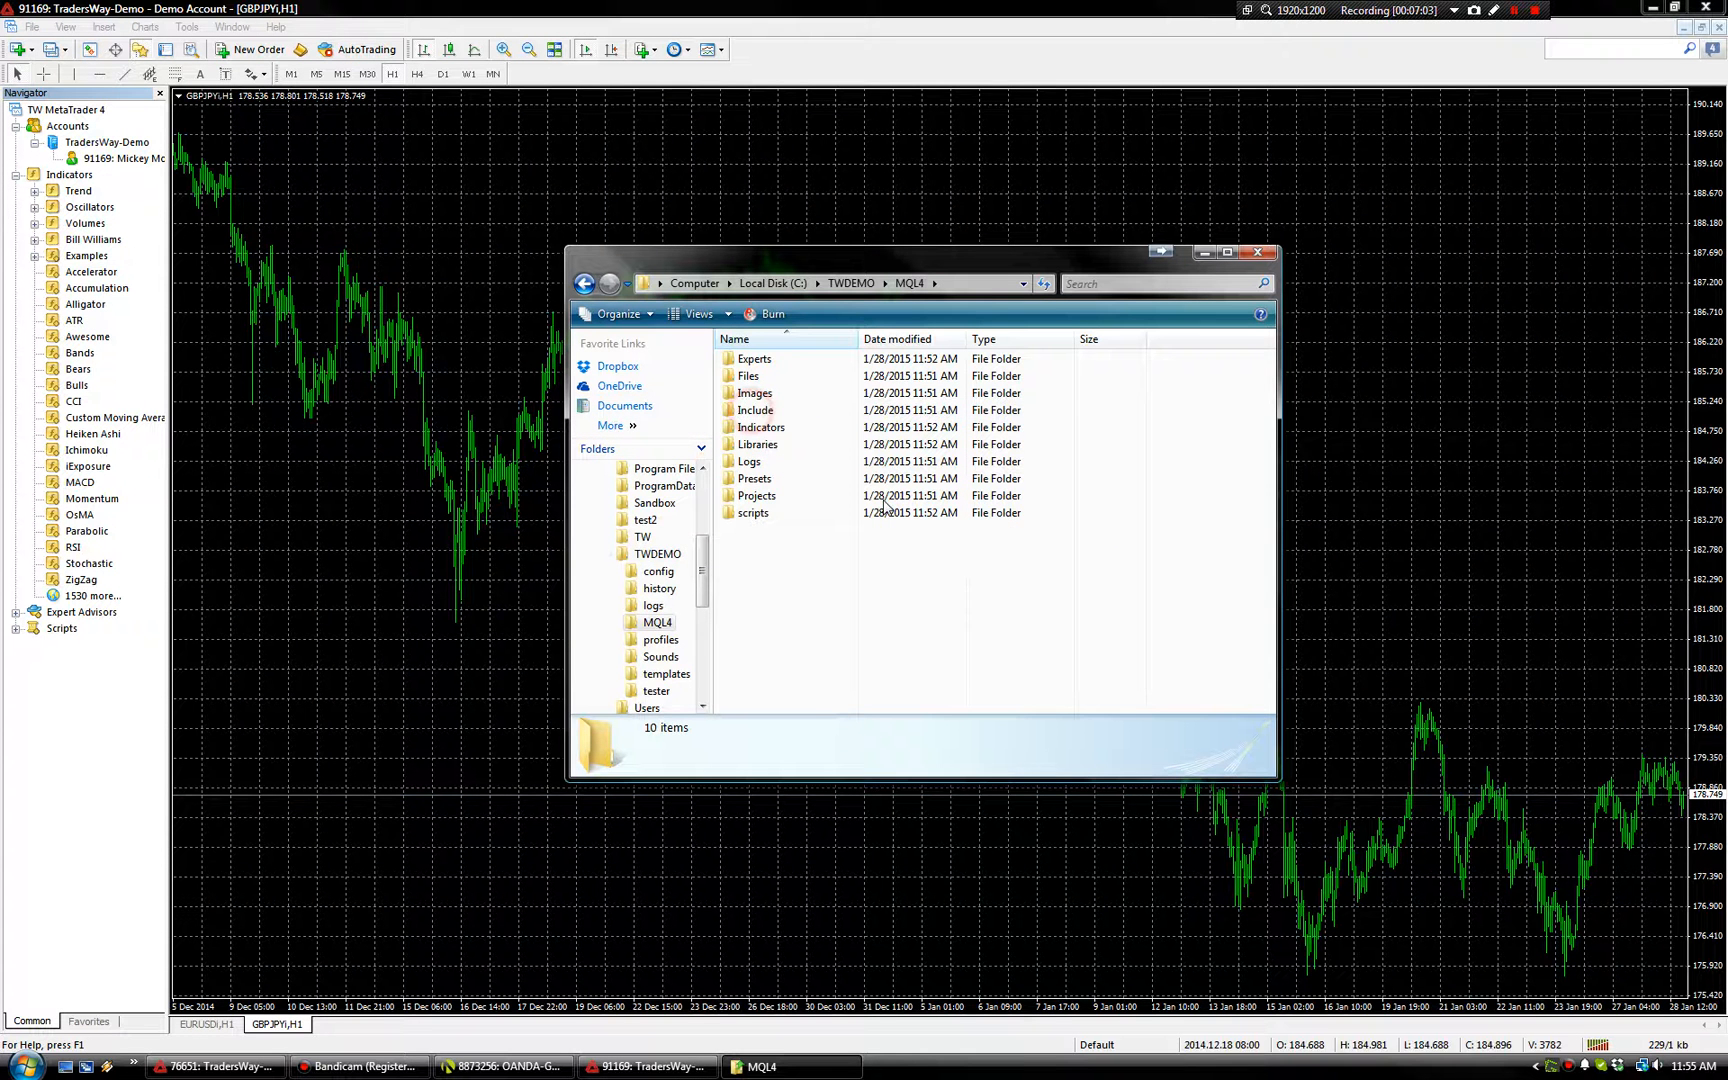
pyautogui.doubleClick(762, 426)
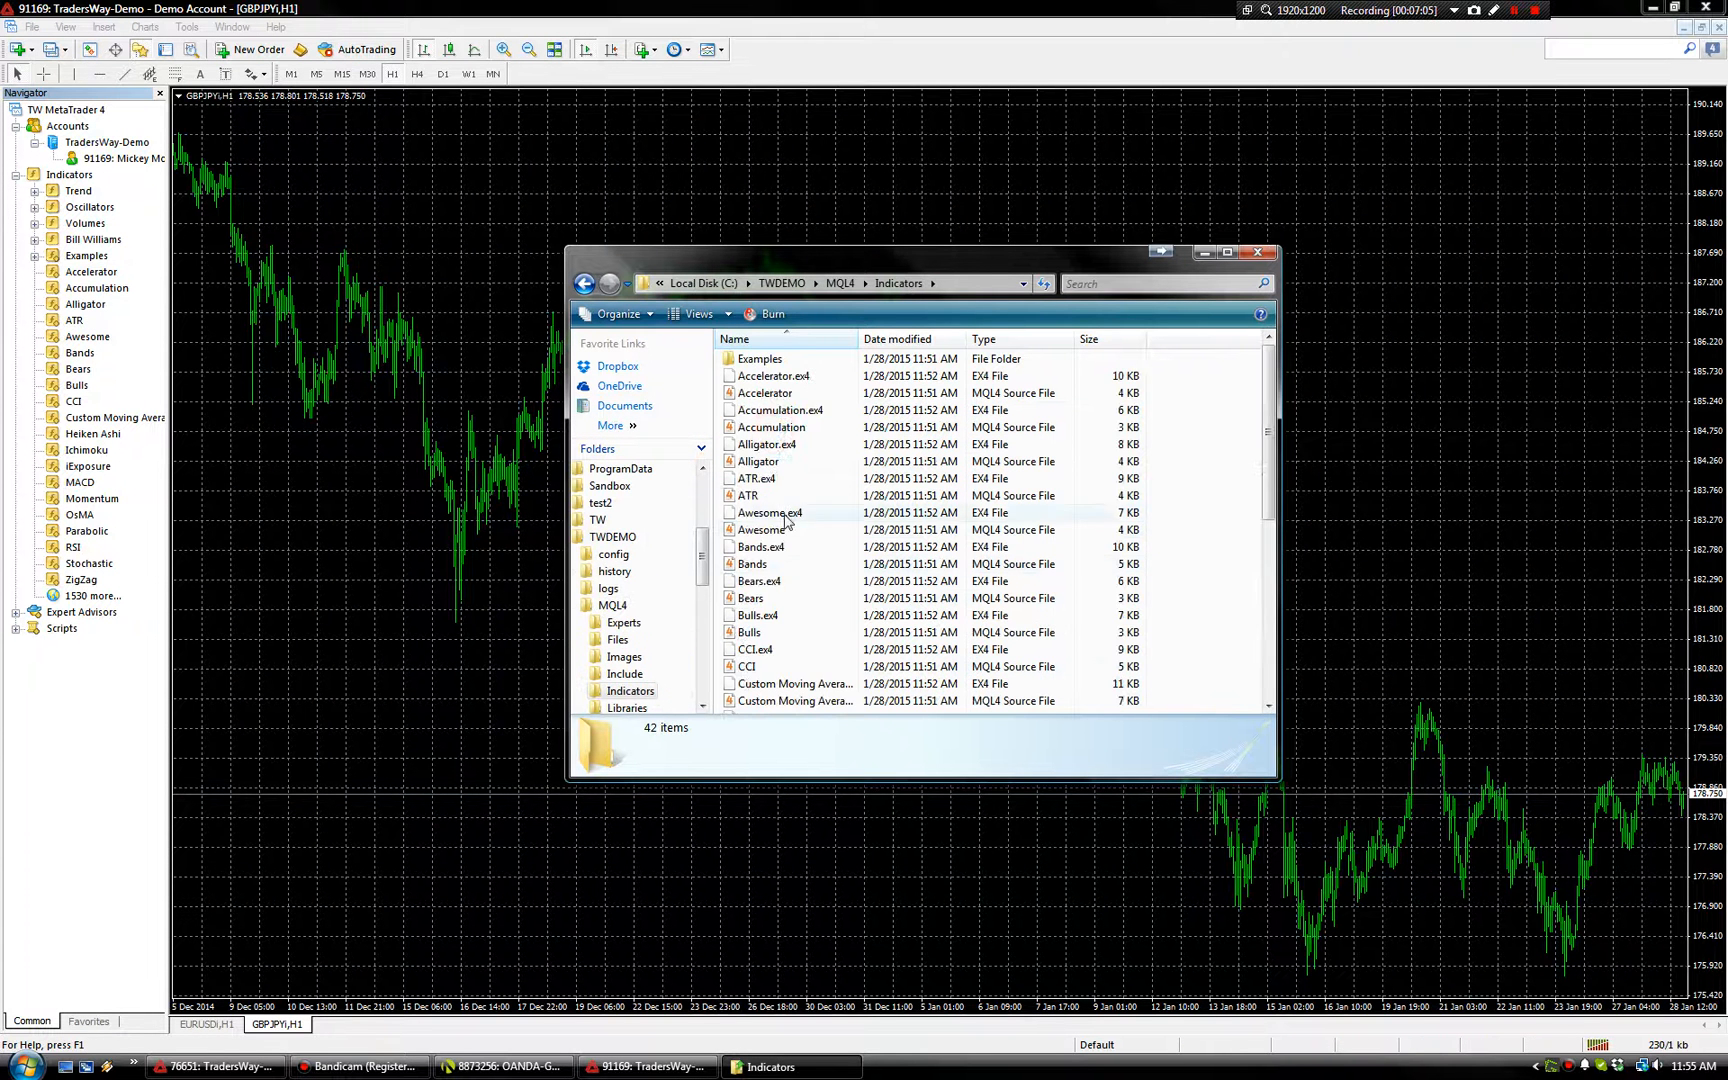
pyautogui.scroll(-3)
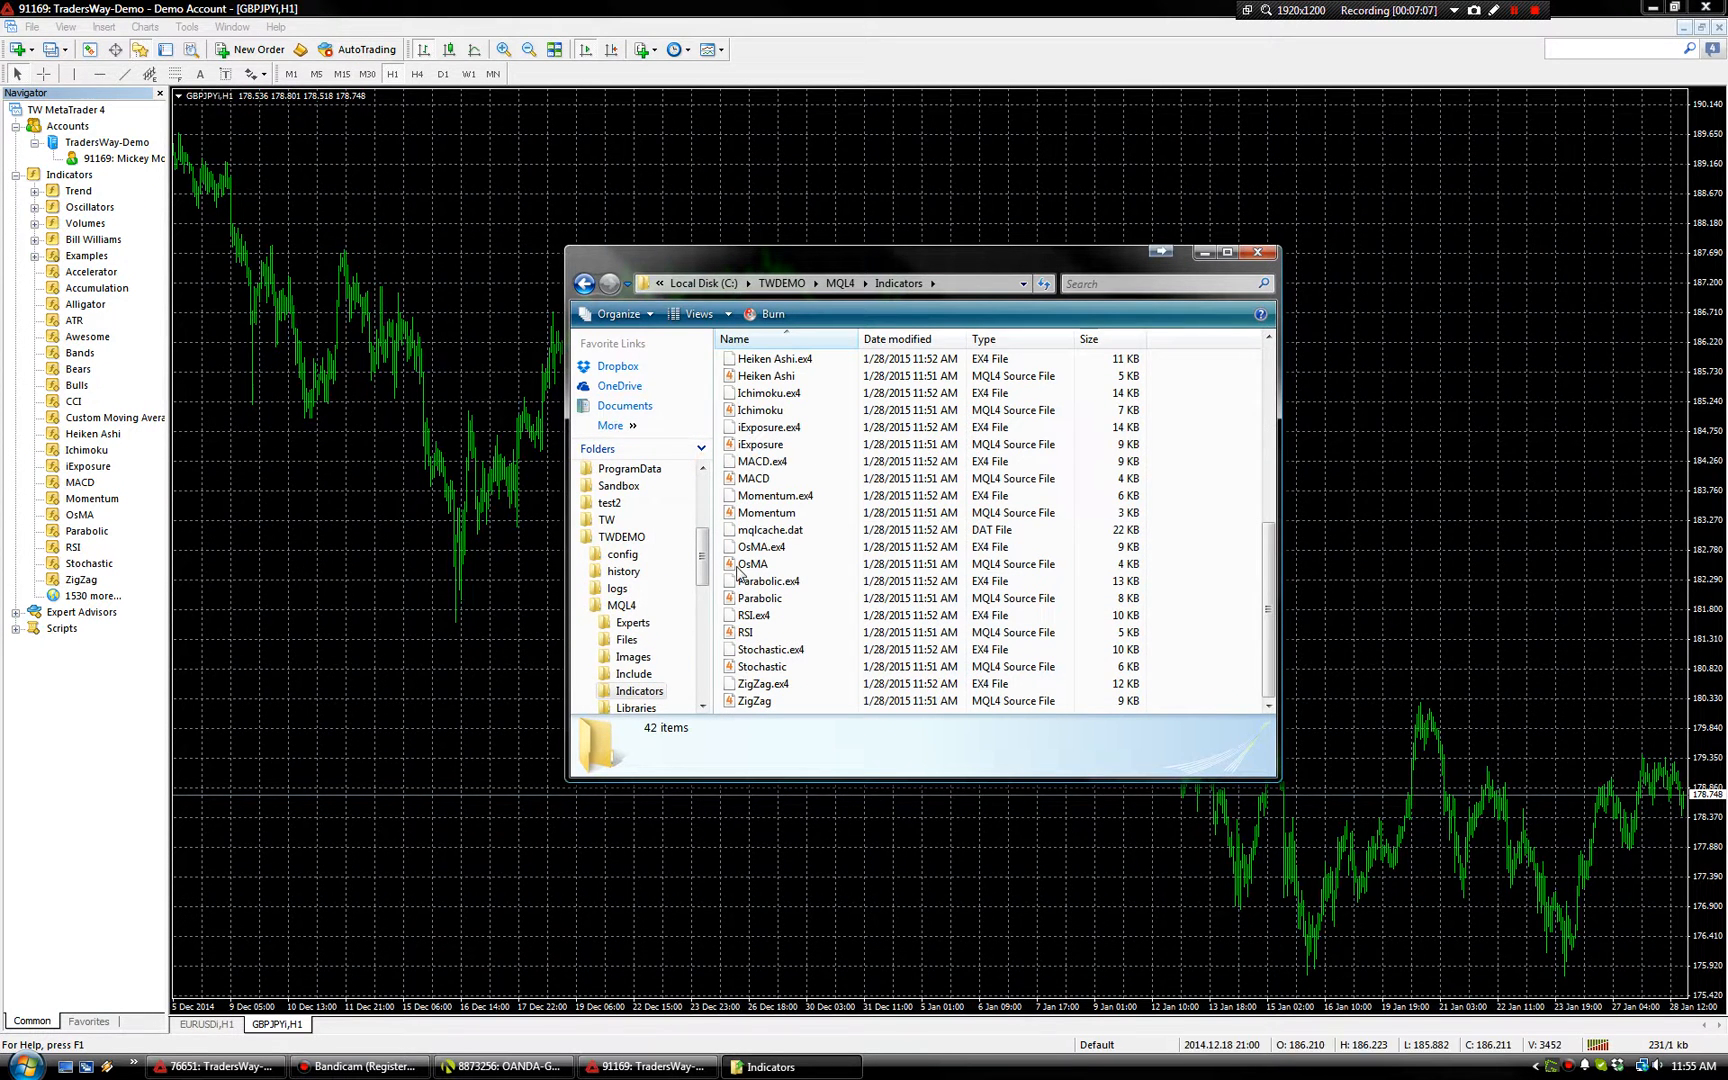
pyautogui.click(762, 666)
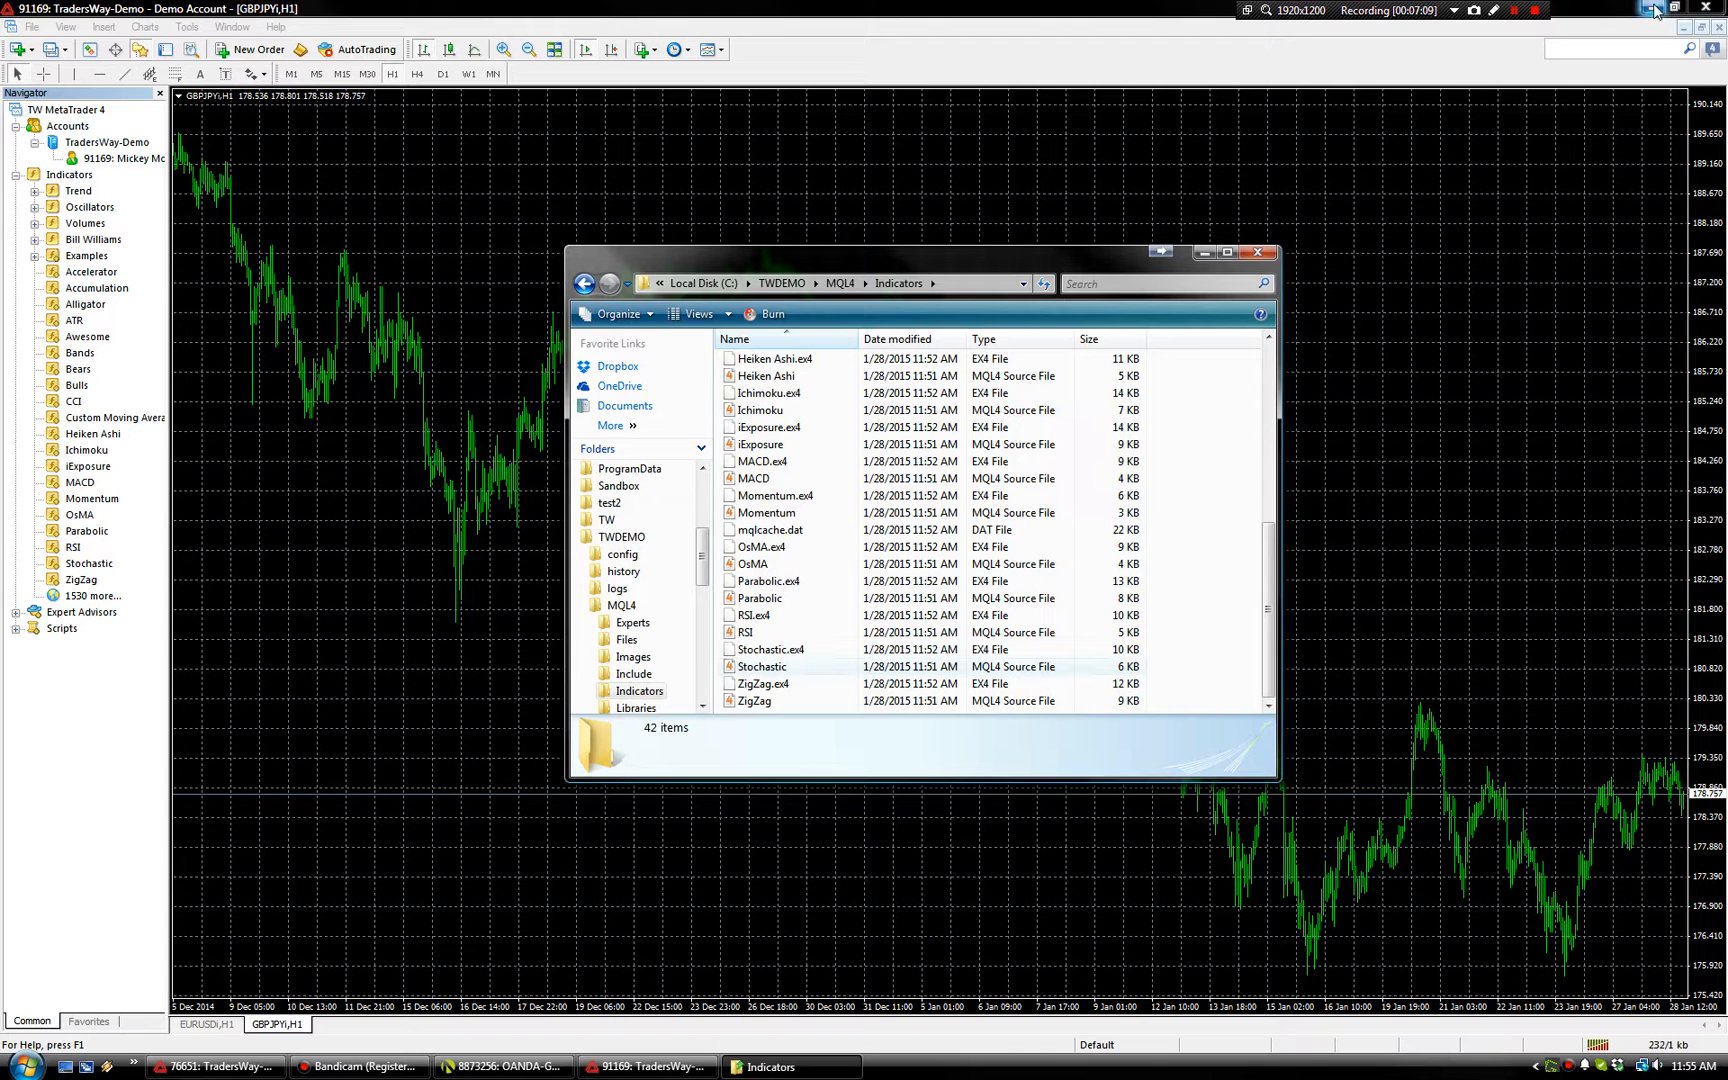
pyautogui.moveTo(1655, 9)
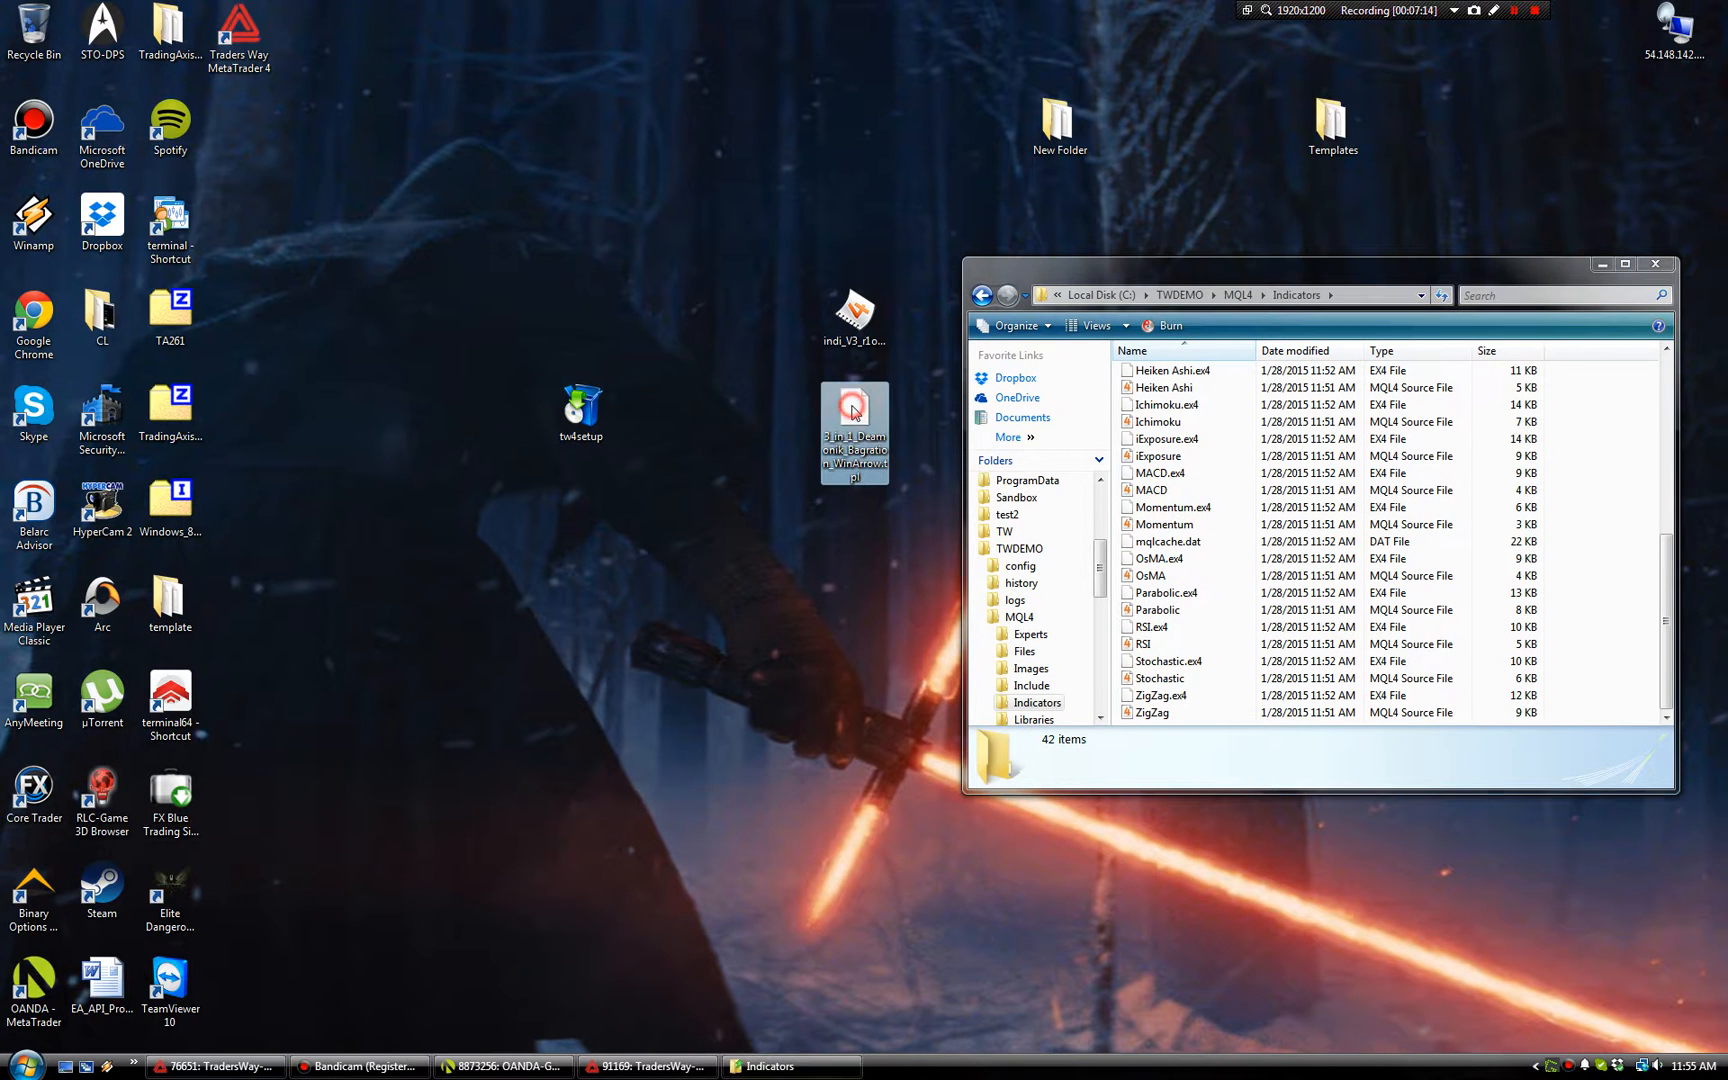
pyautogui.moveTo(853, 393)
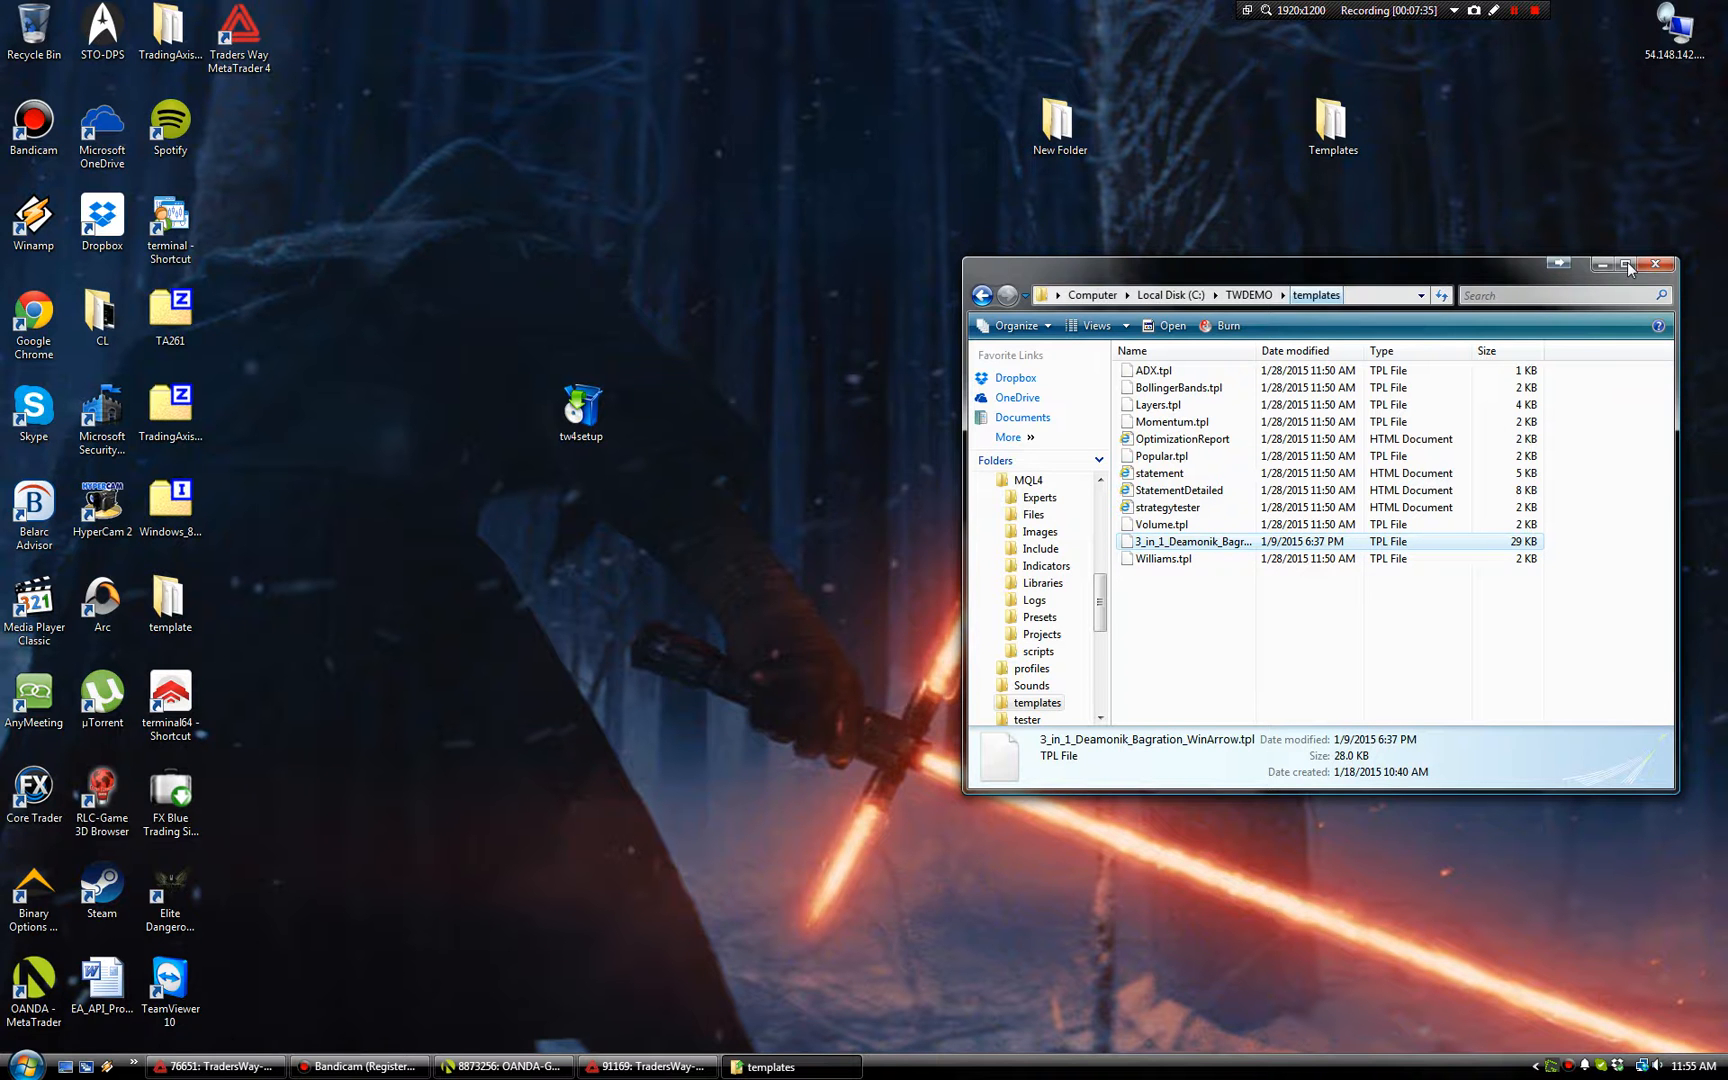
# - Close the C:\TWDEMO\templates Explorer window to return to the desktop
pyautogui.click(1605, 264)
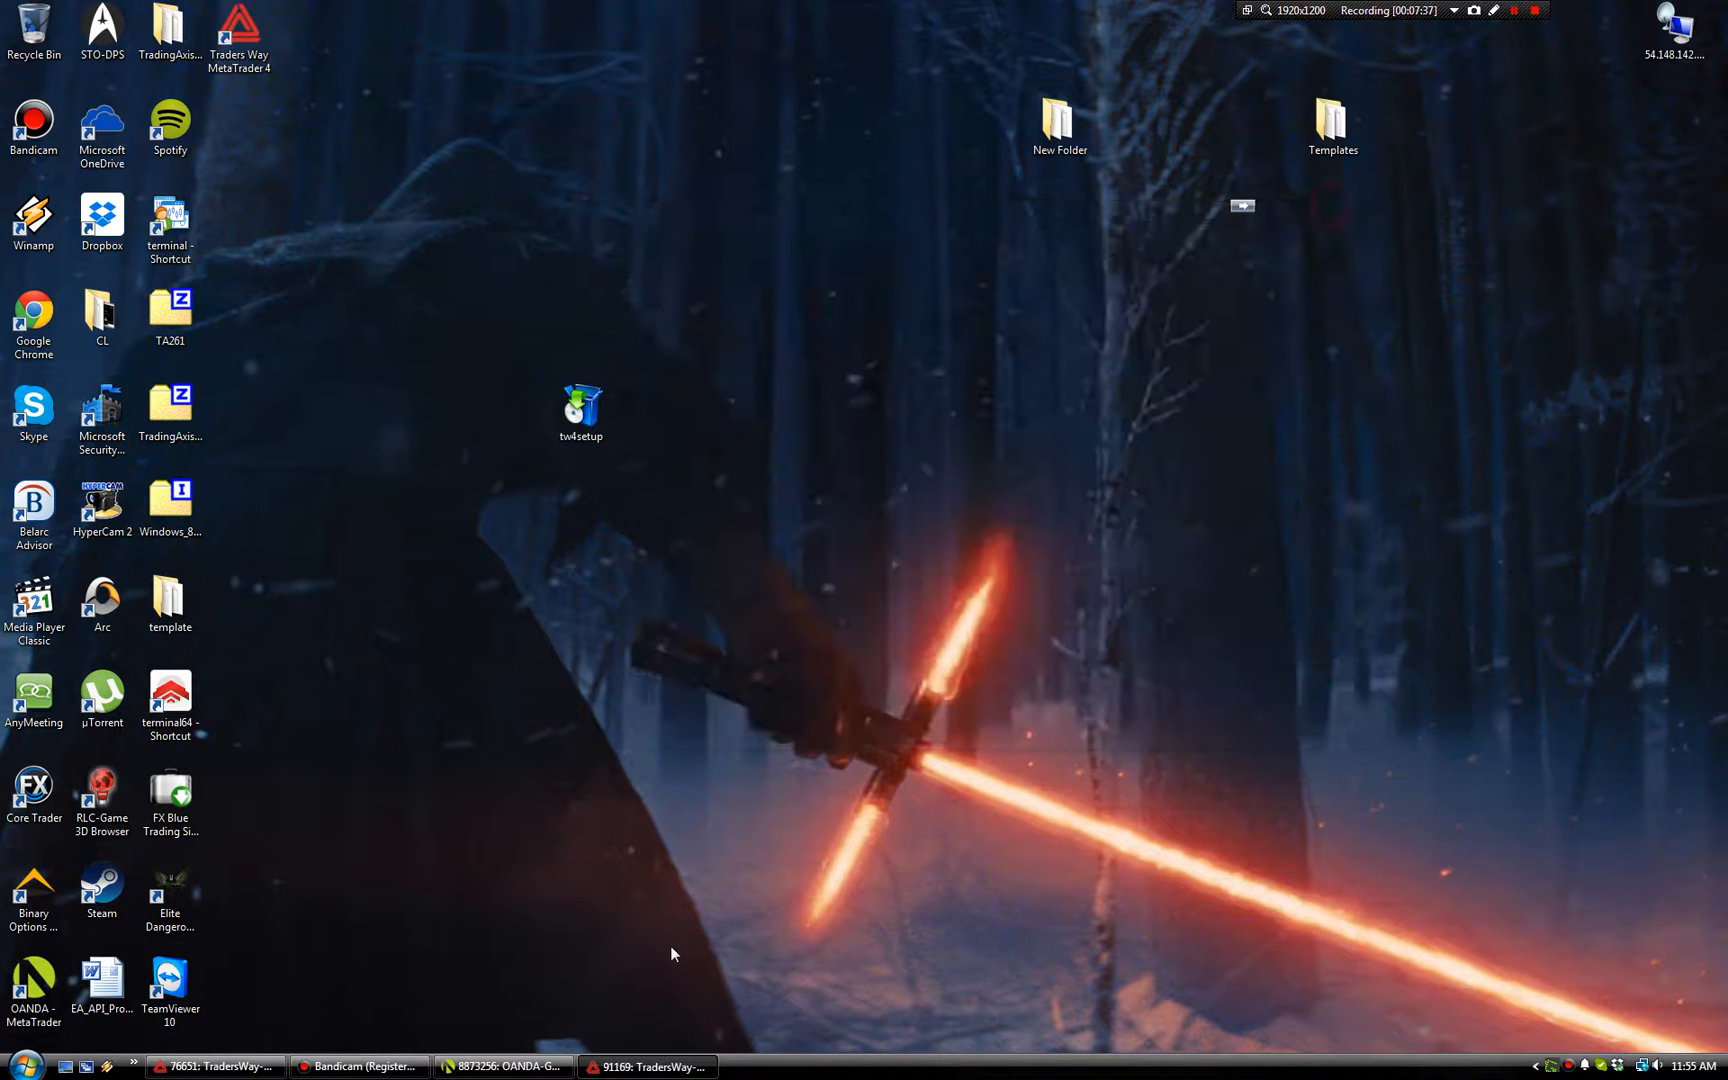
pyautogui.click(503, 1066)
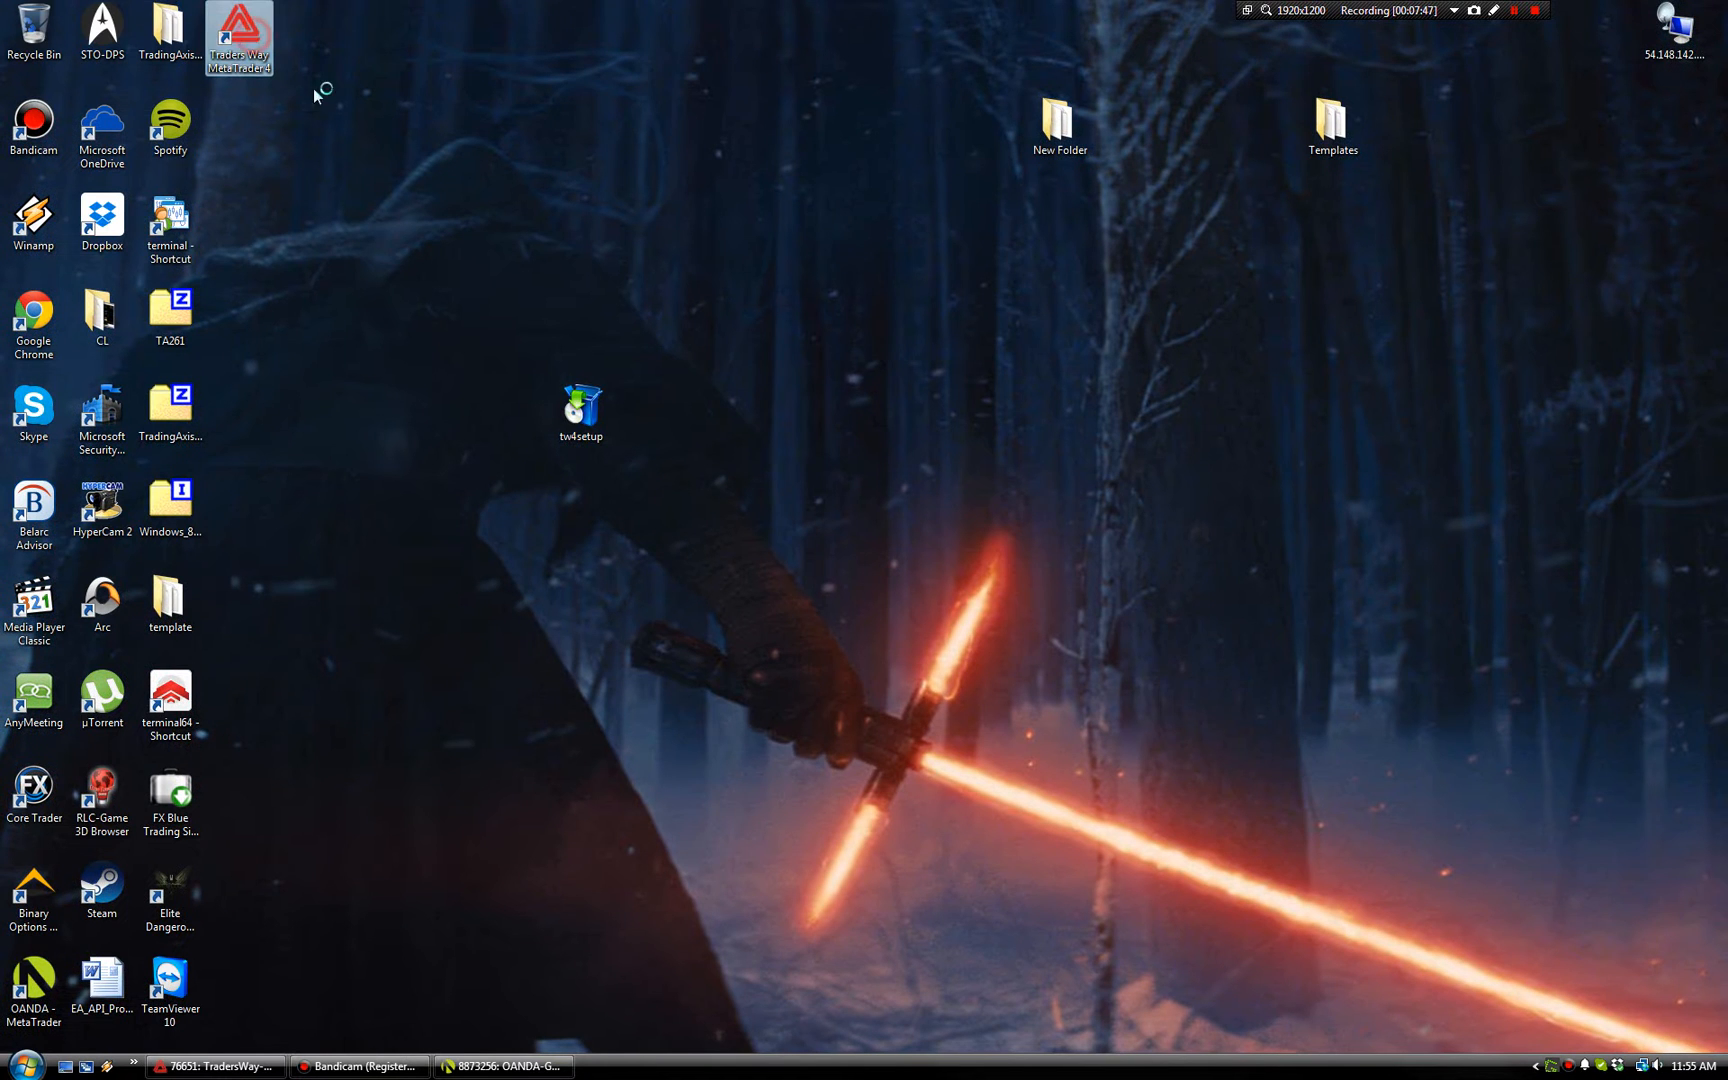
pyautogui.moveTo(1052, 512)
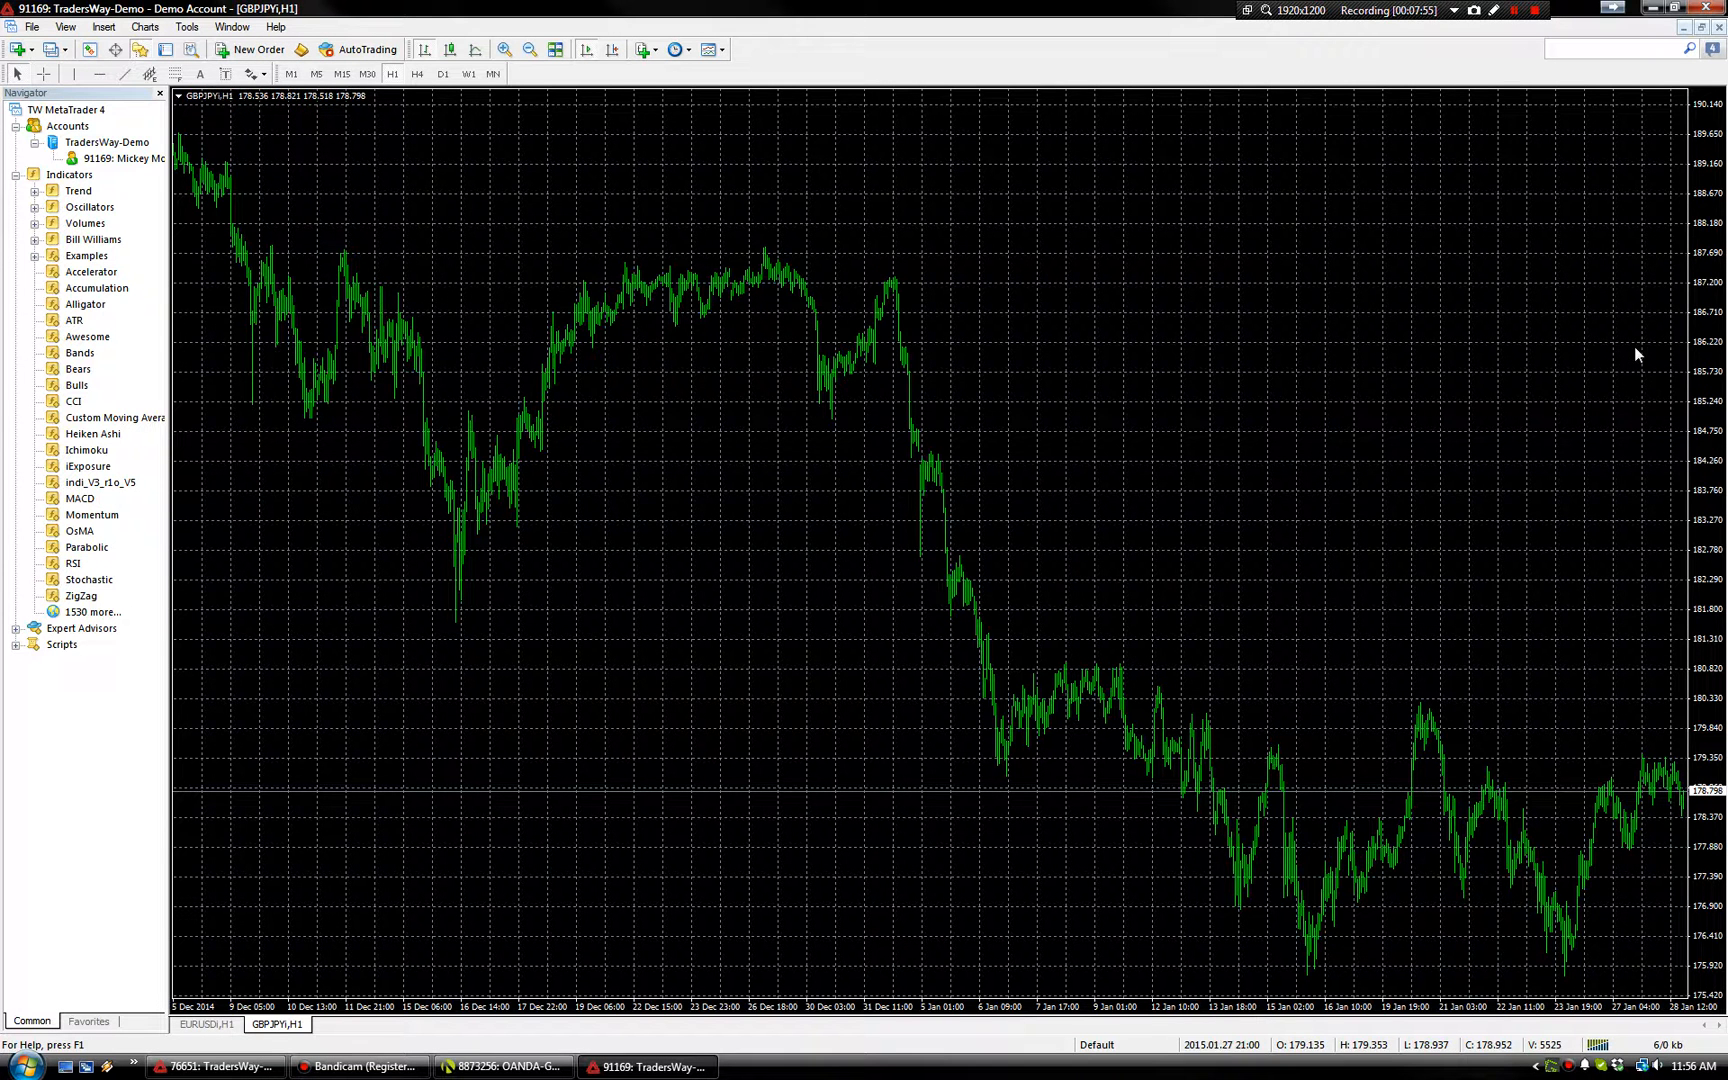
# - Attach indi_V3_r1o_V5 to the GBPJPY H1 chart with default settings, then open the data folder
pyautogui.click(99, 483)
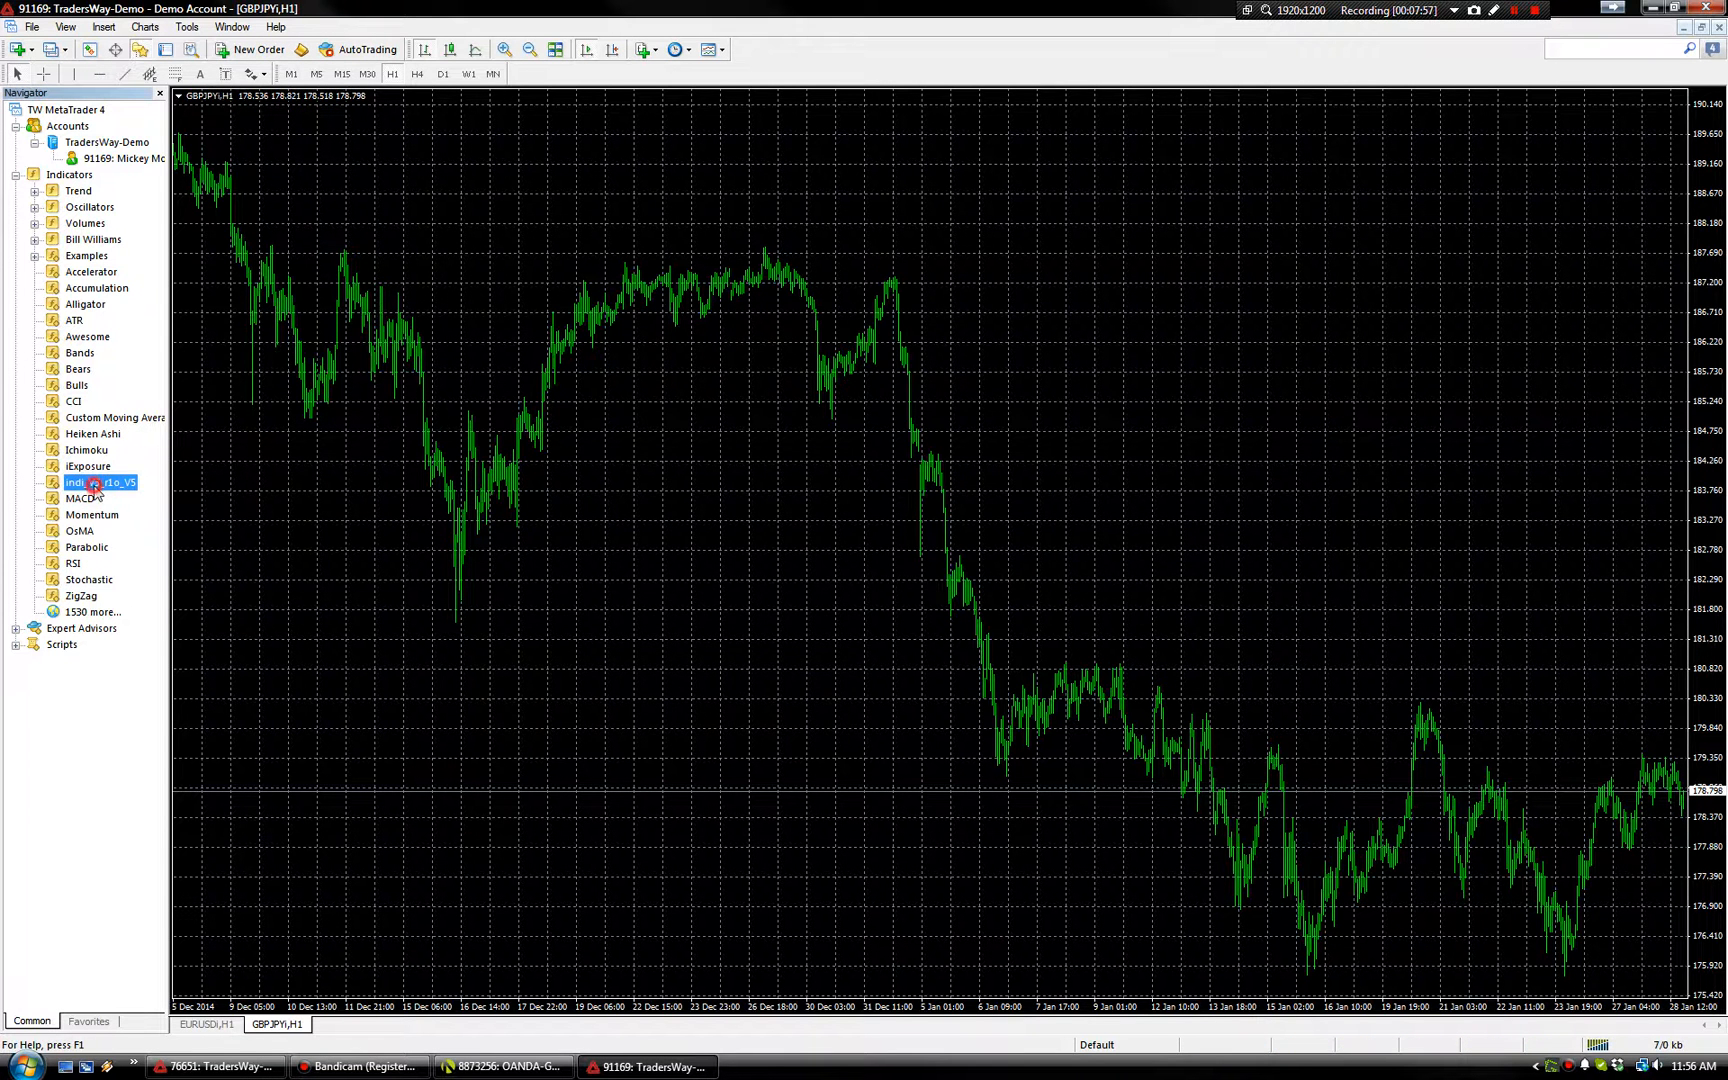
pyautogui.doubleClick(99, 482)
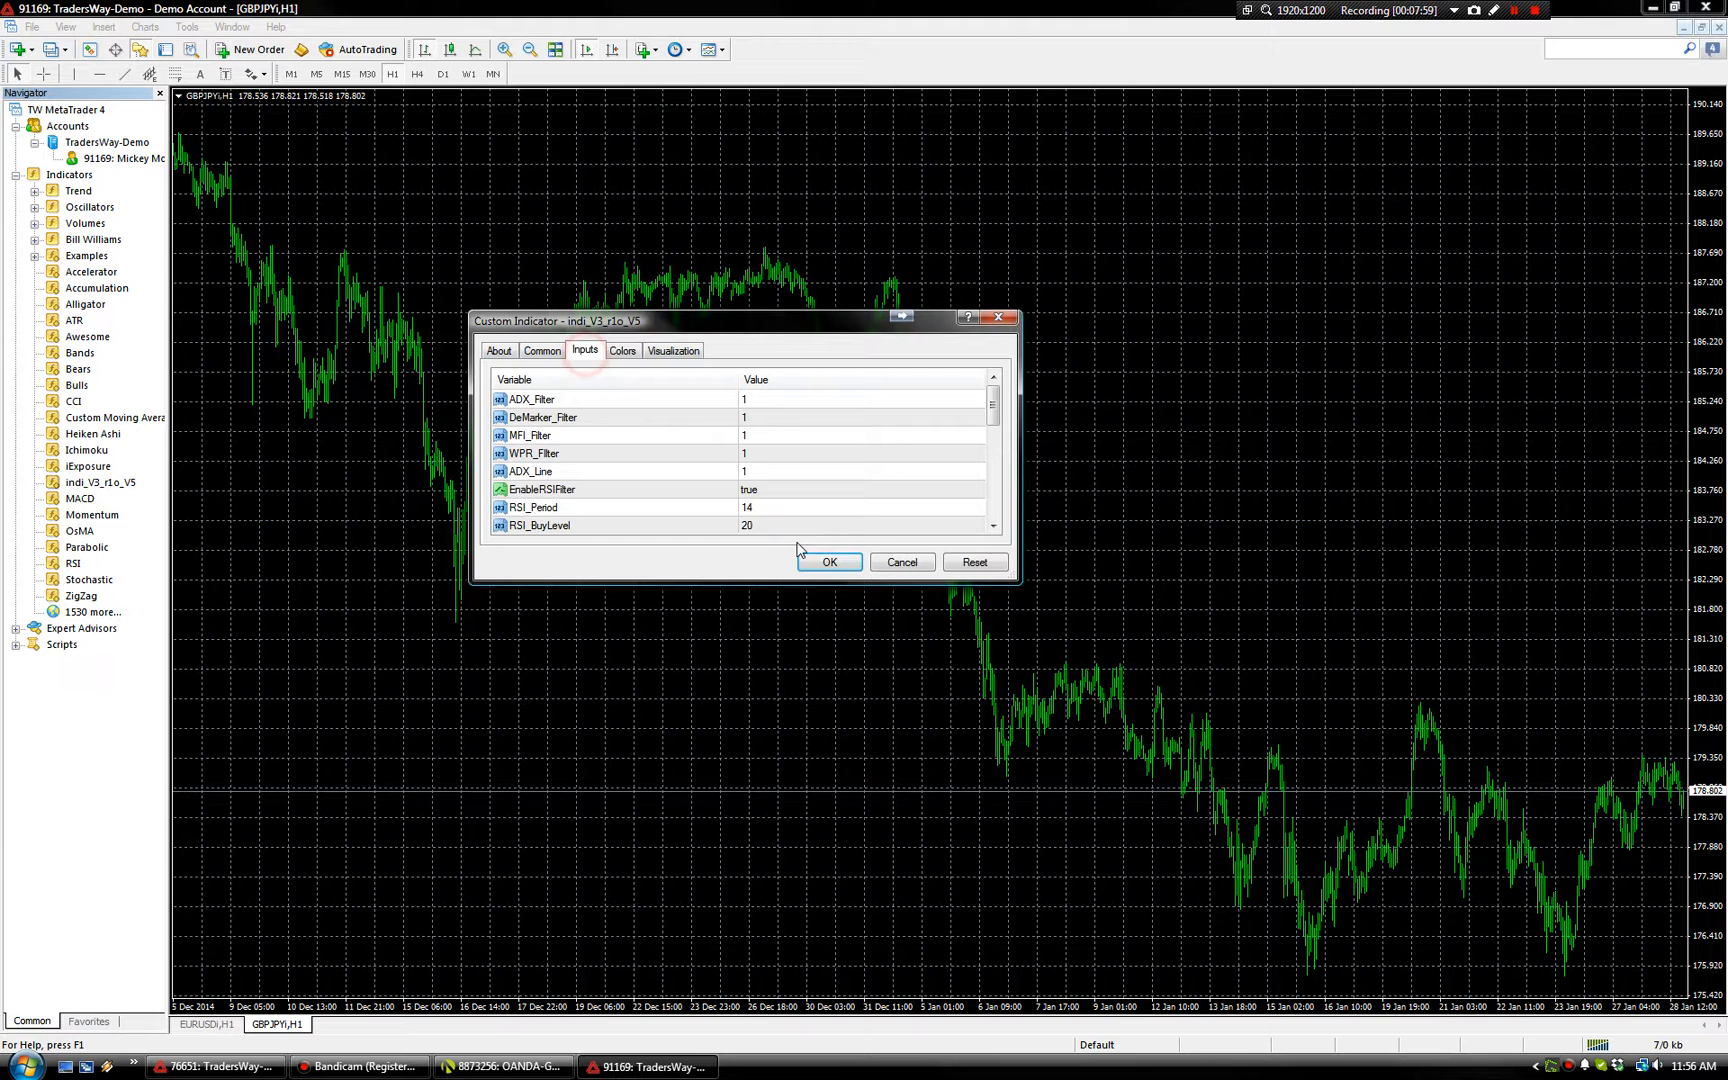
pyautogui.click(829, 562)
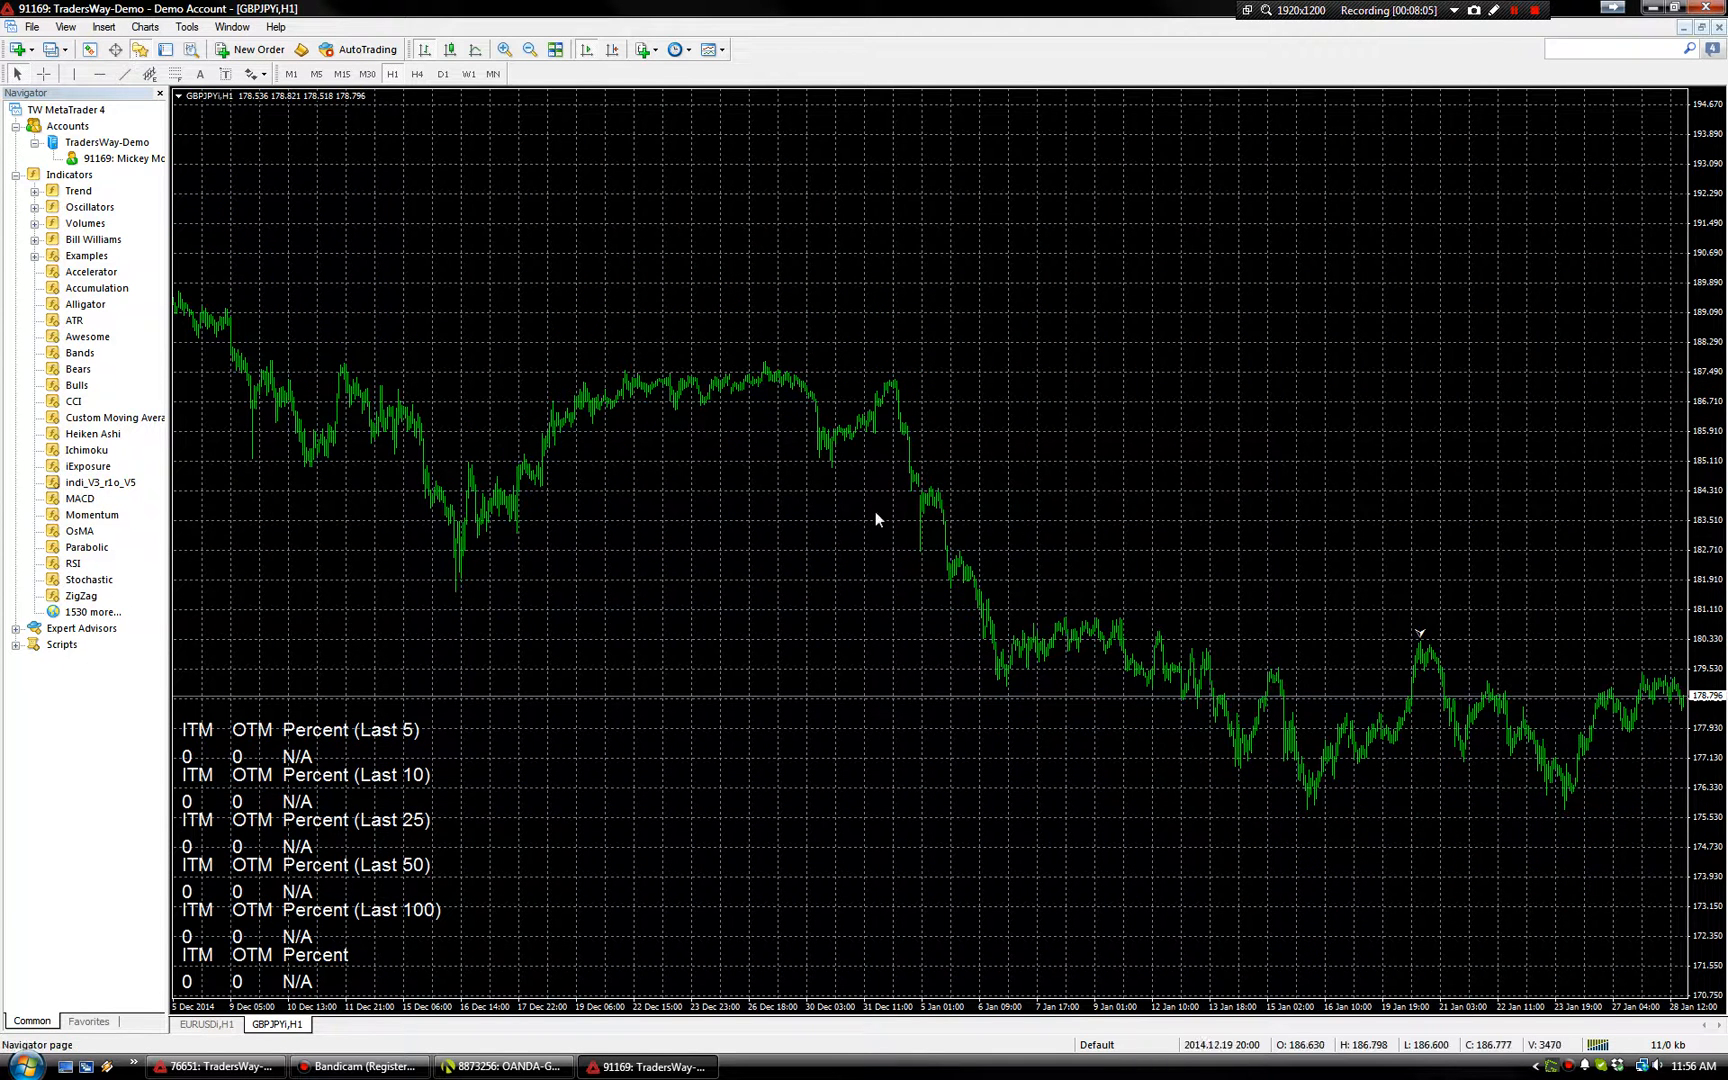
pyautogui.click(32, 26)
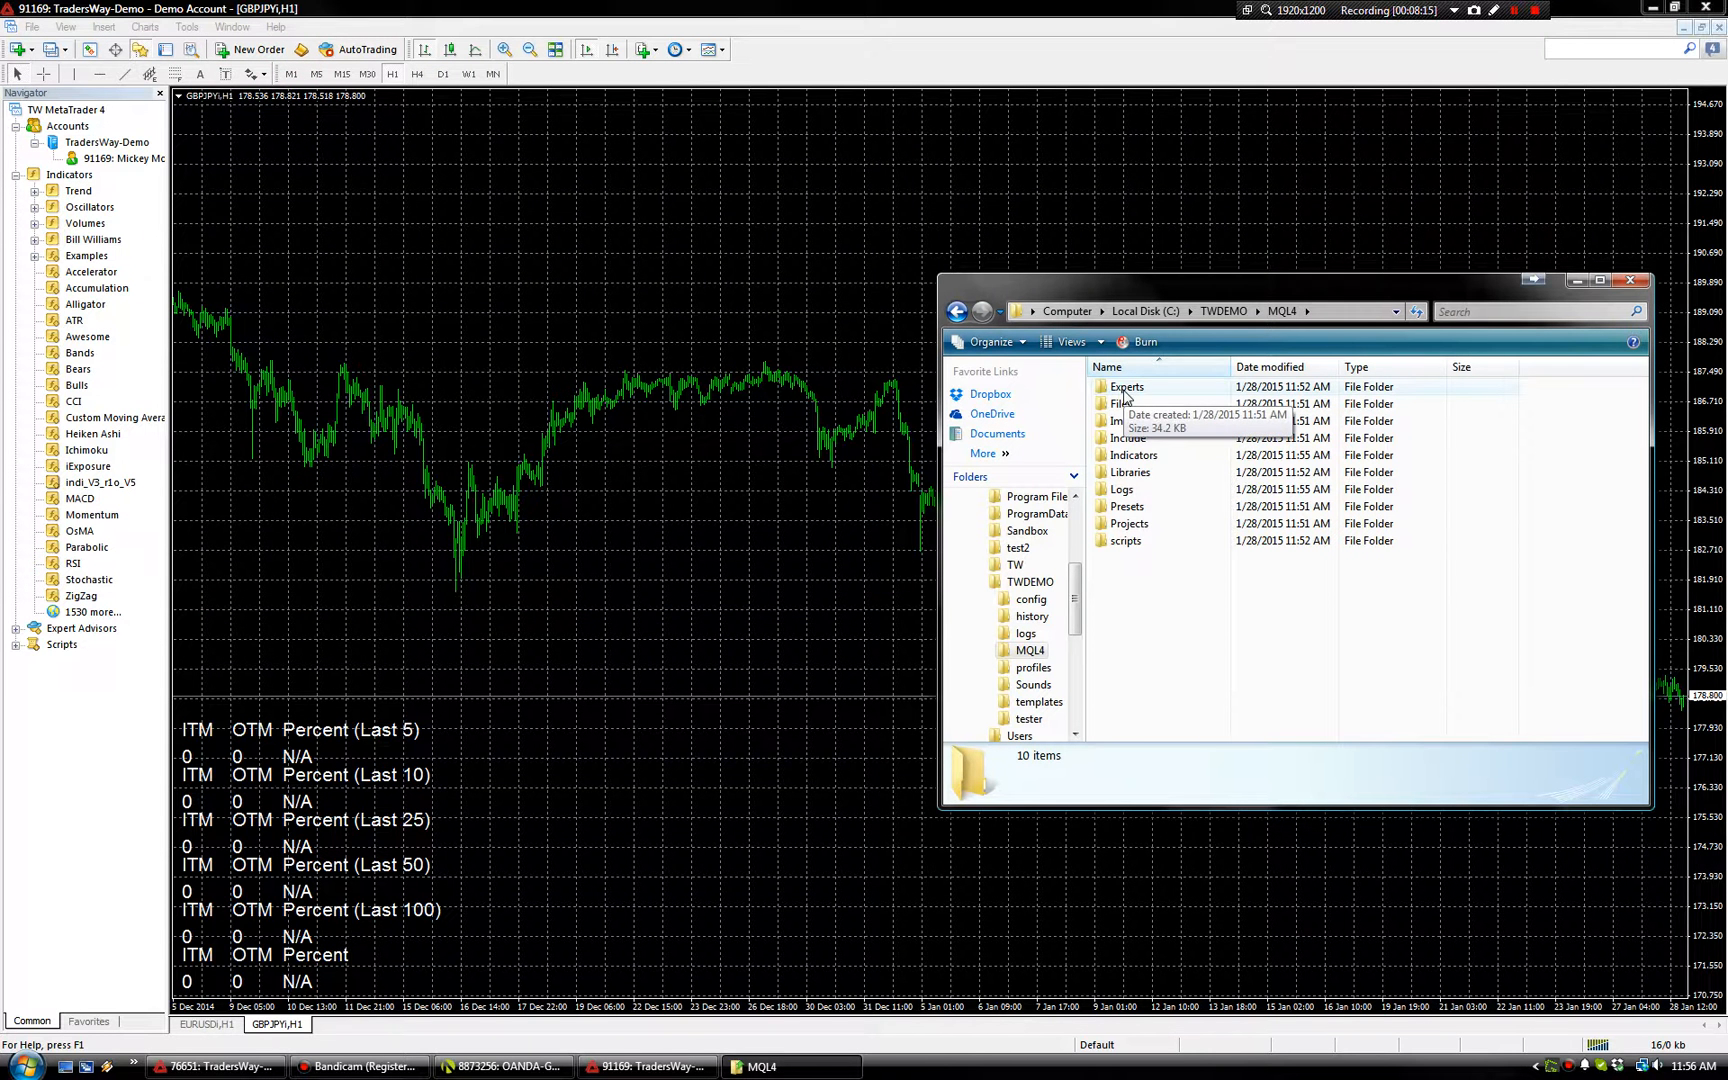
pyautogui.moveTo(1141, 493)
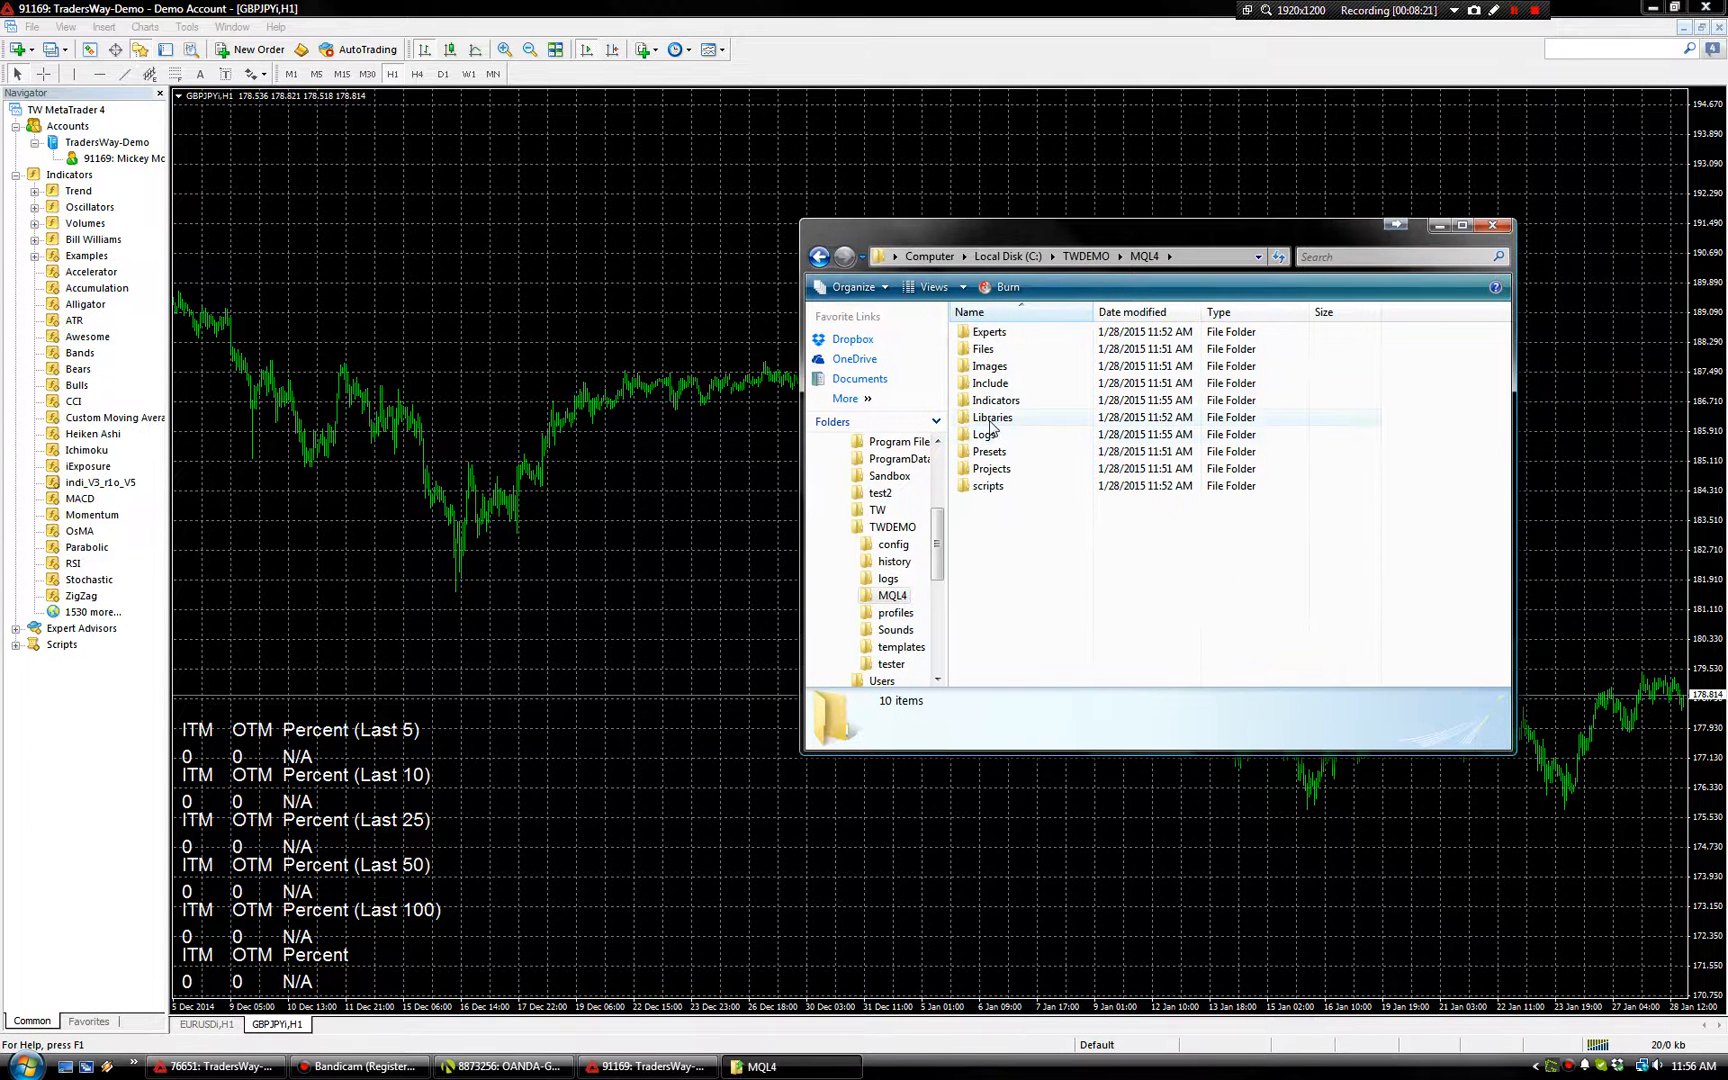
# - Browse MQL4 Libraries, then TWDEMO's templates and profiles folders, and close Explorer
pyautogui.doubleClick(991, 417)
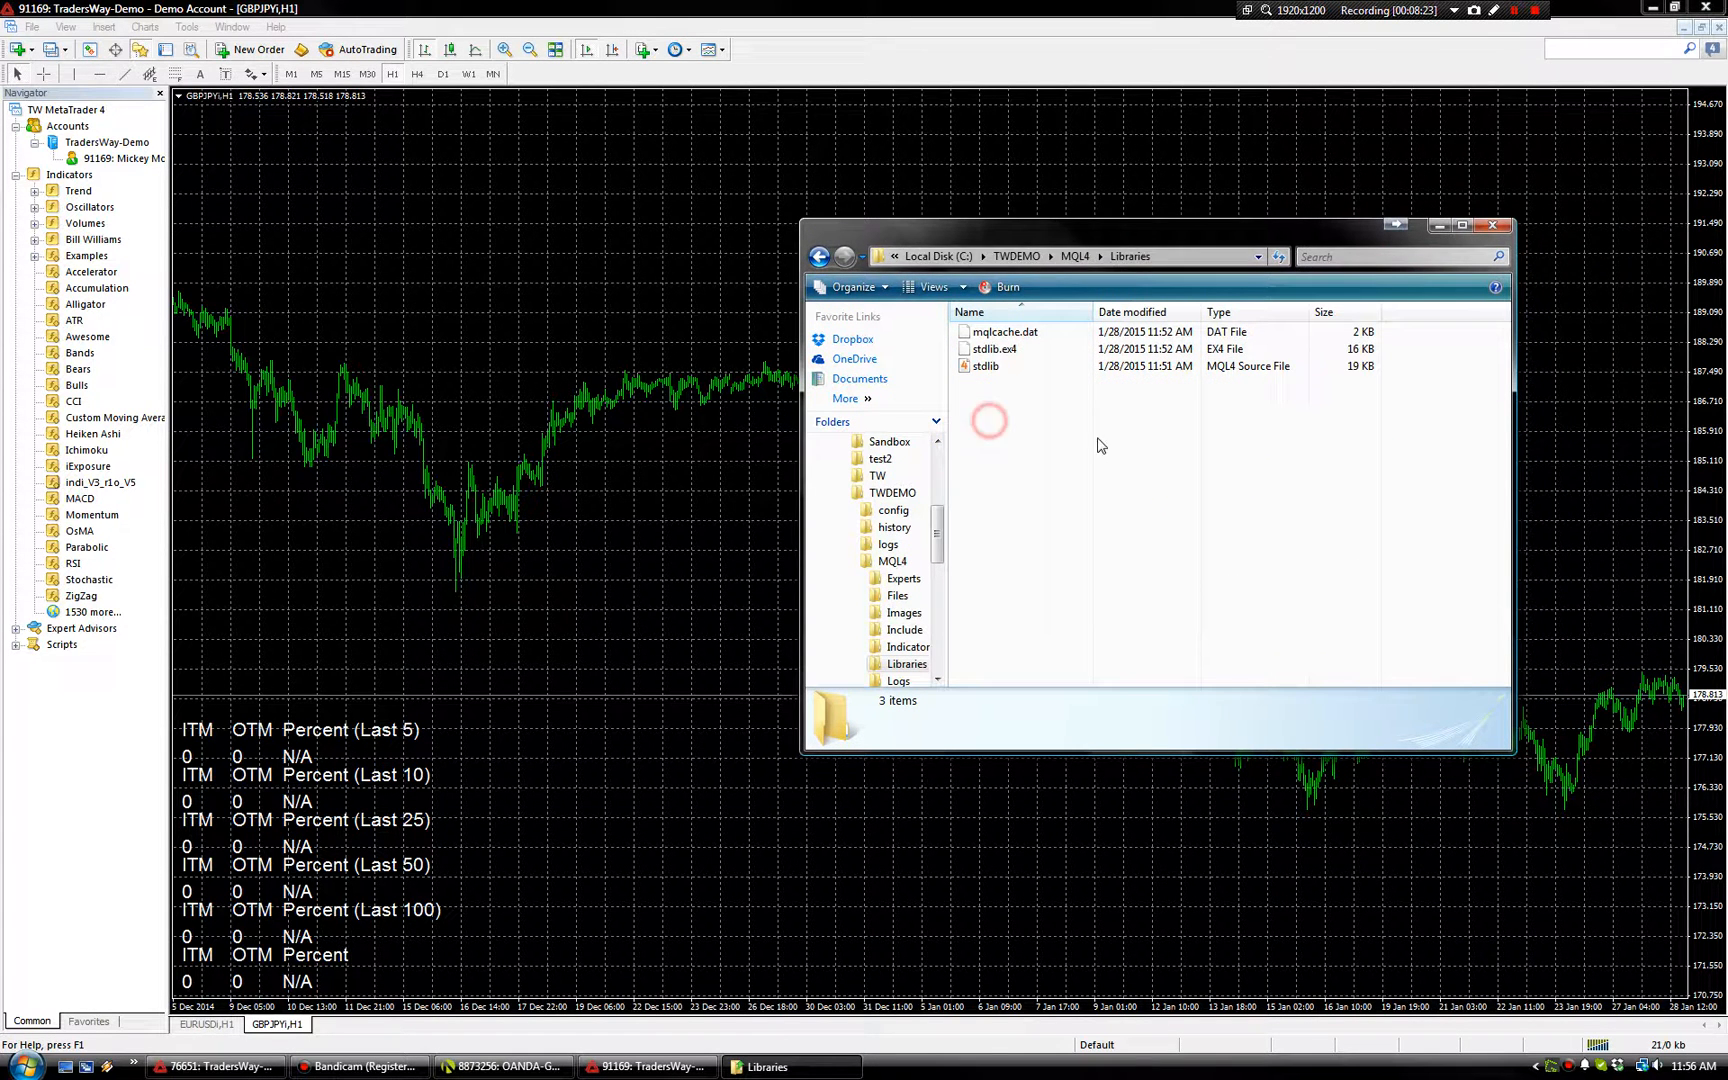
pyautogui.click(819, 256)
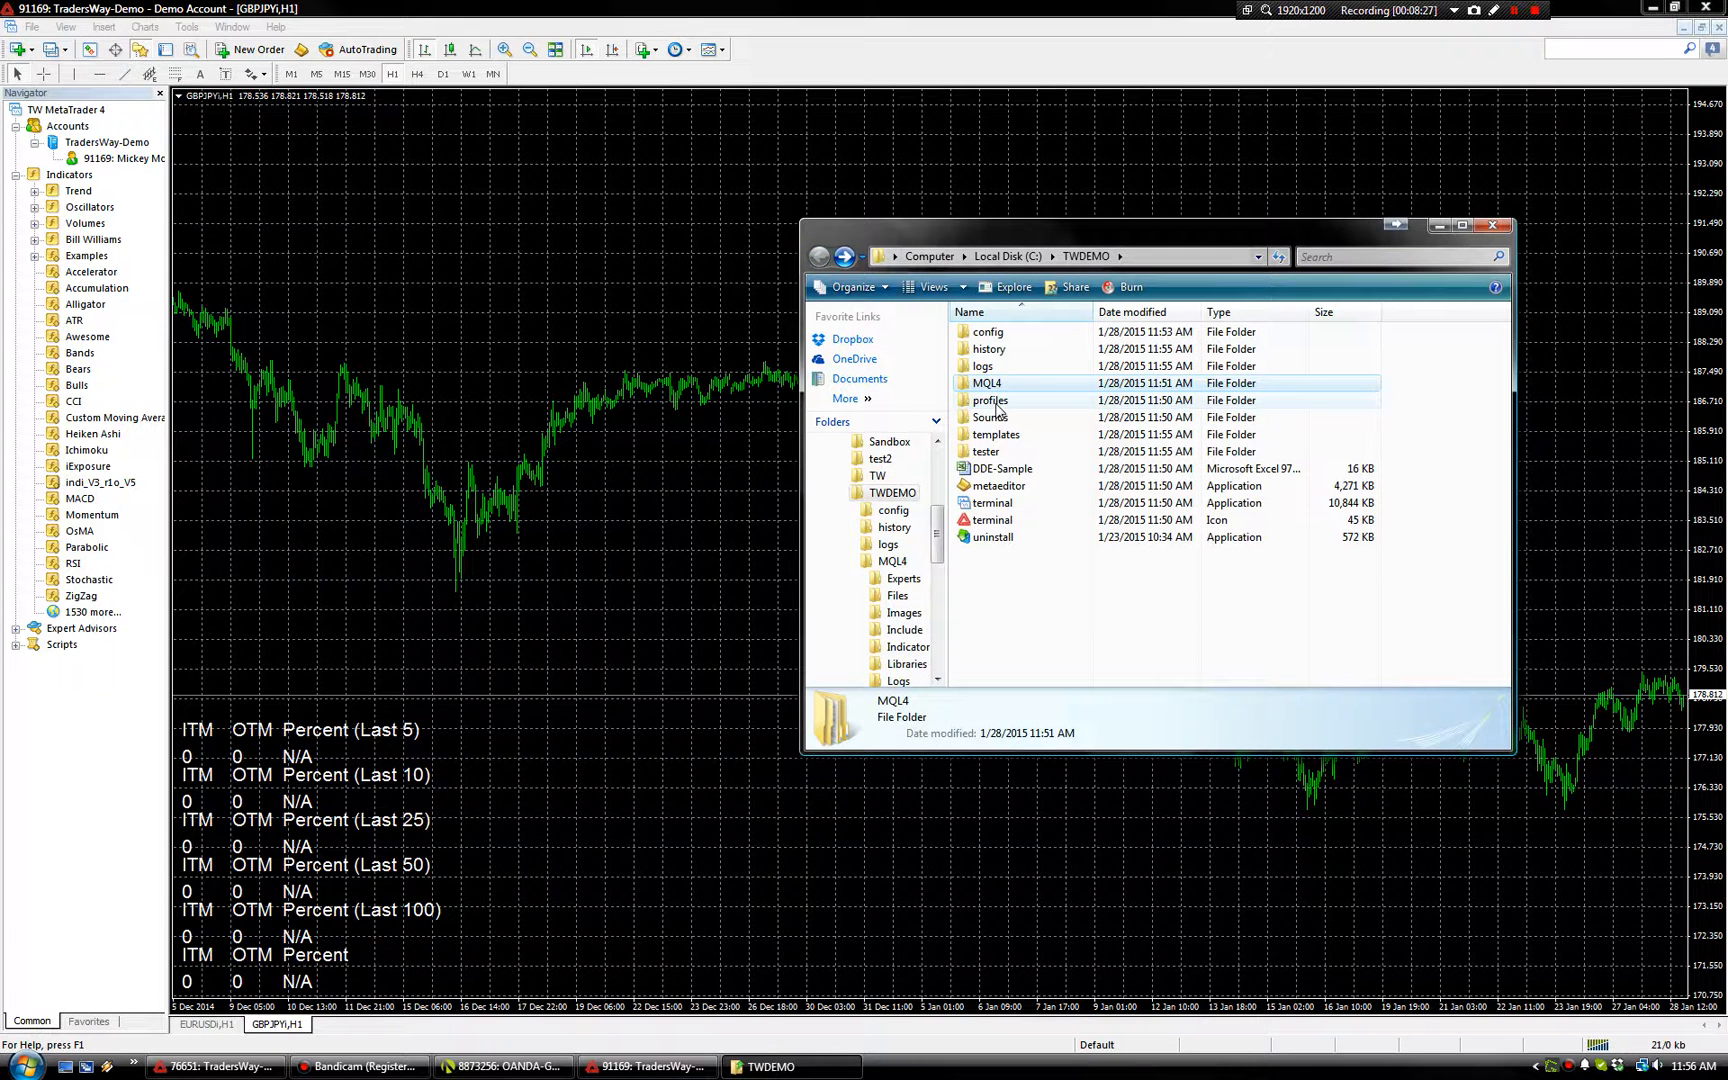
pyautogui.click(995, 433)
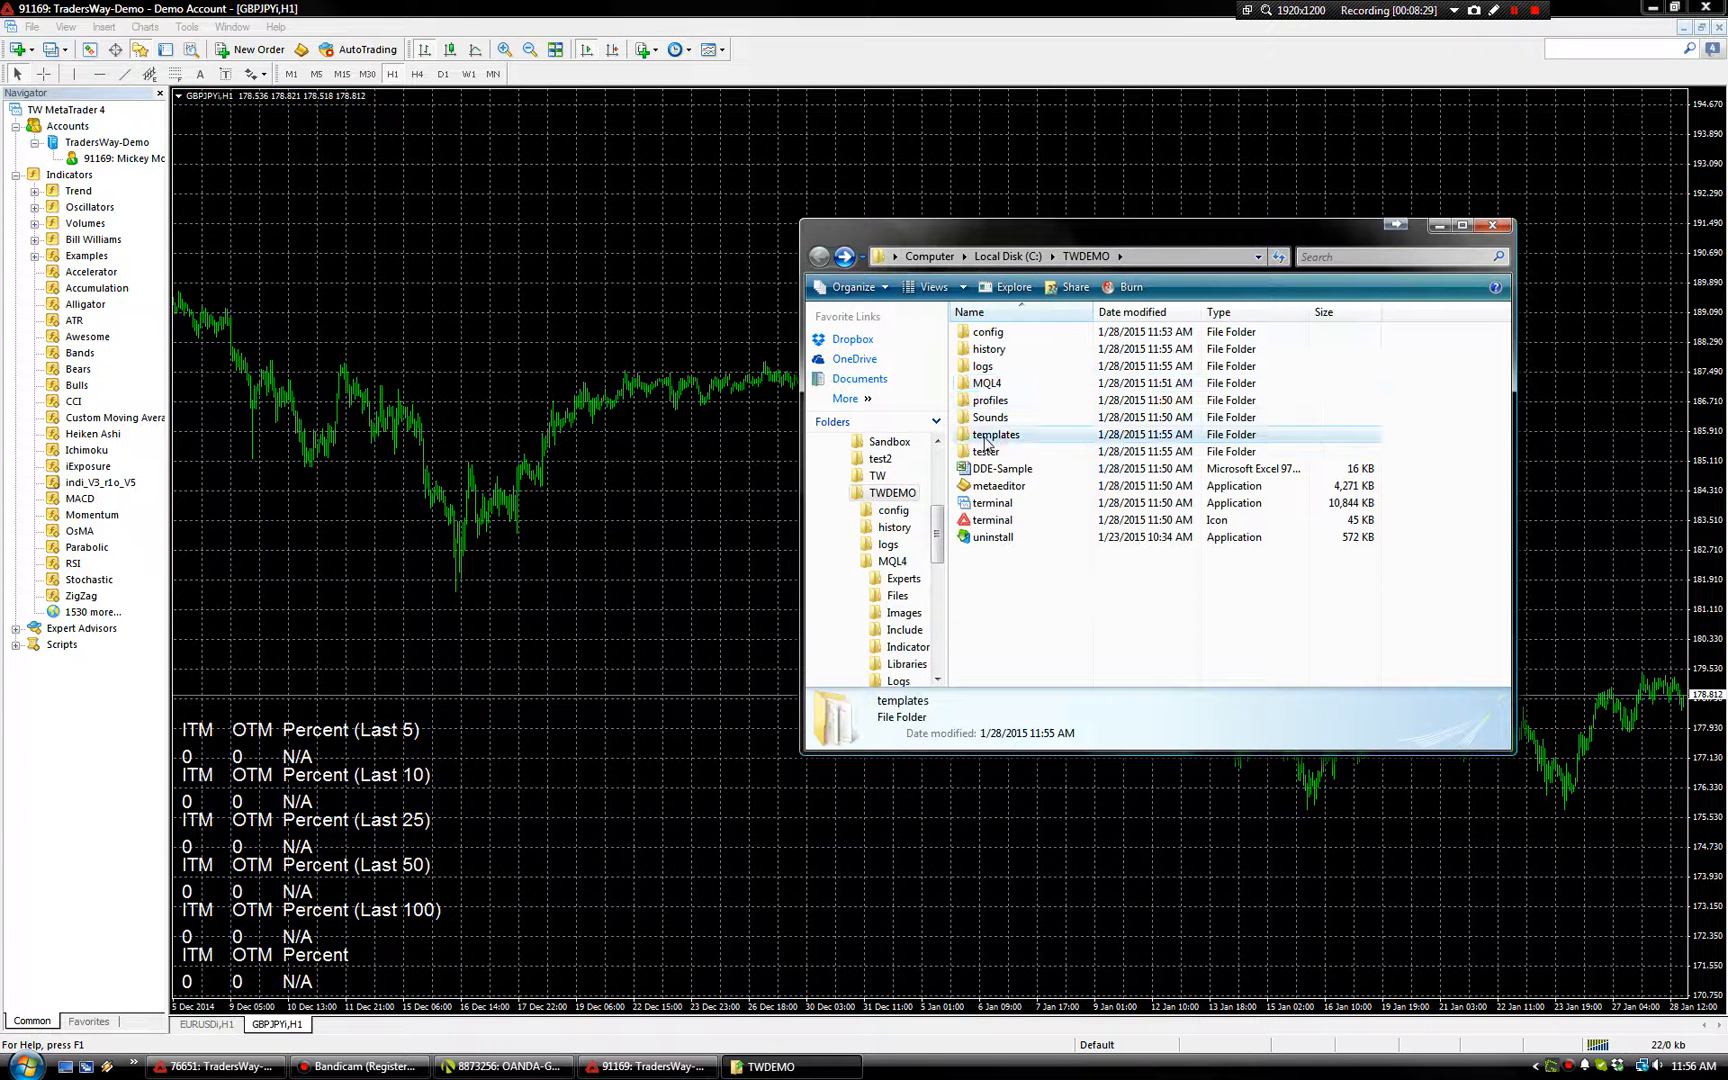
pyautogui.click(991, 417)
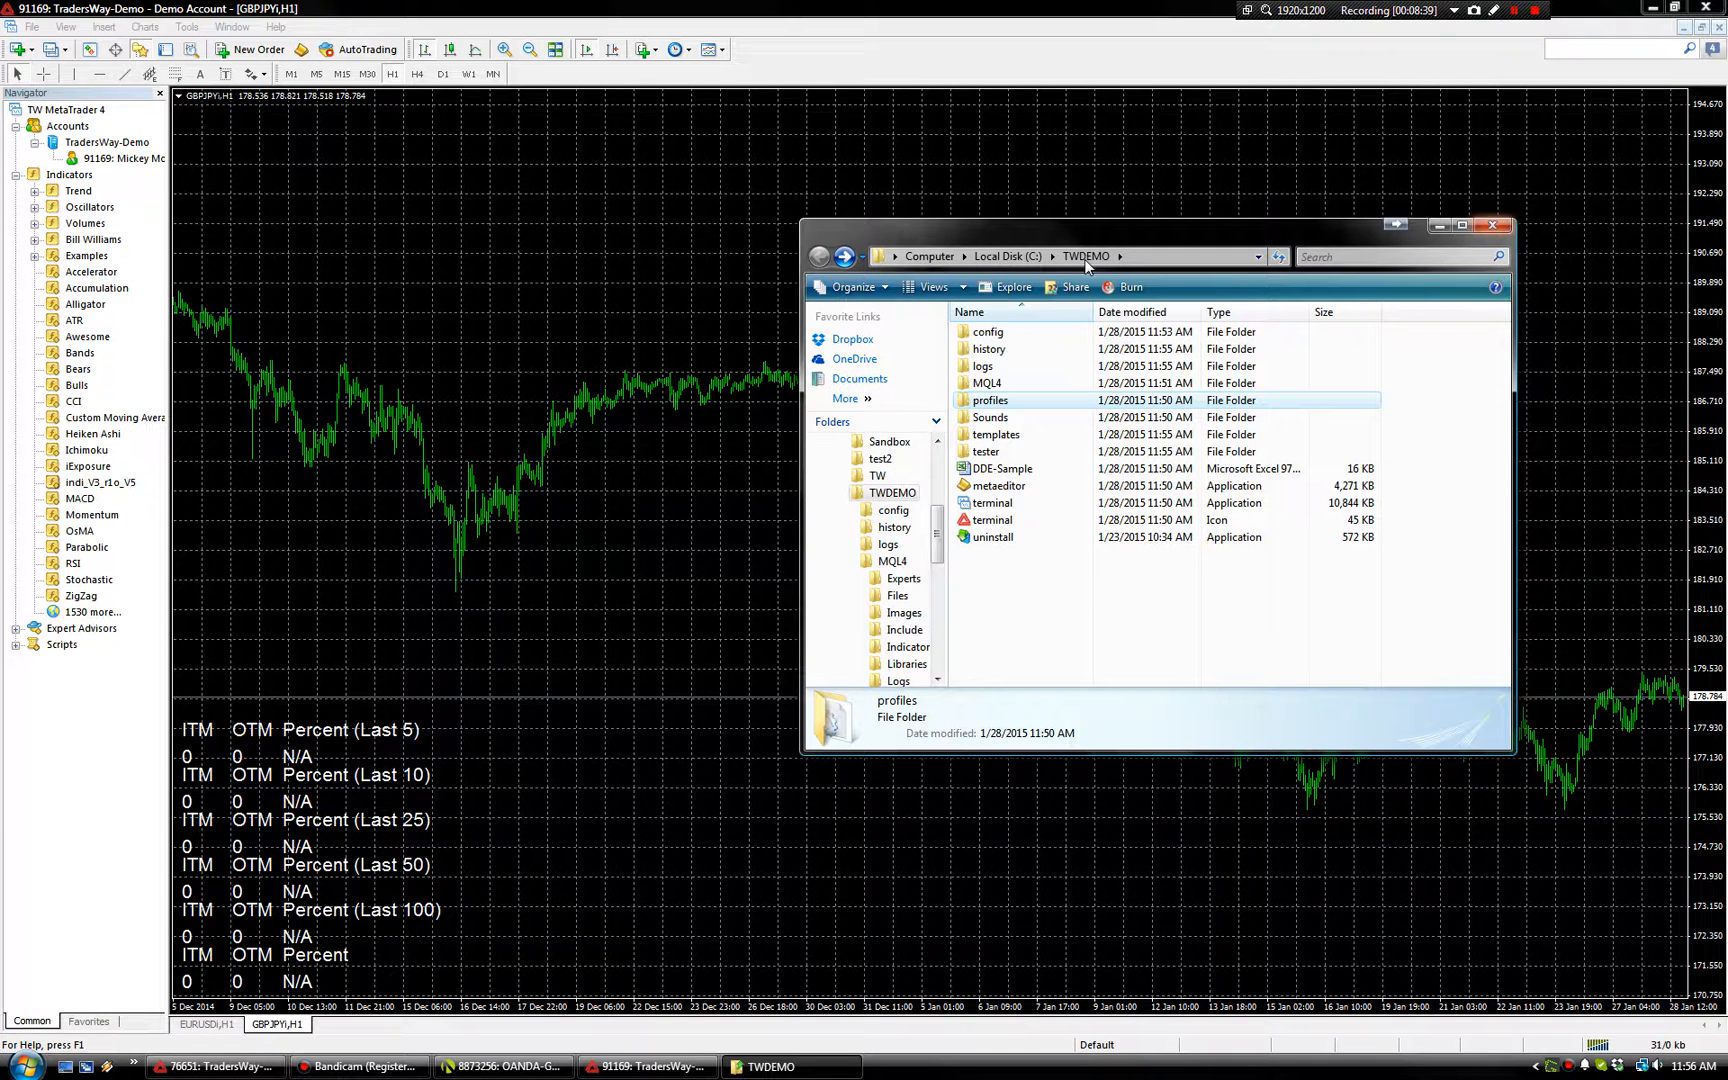
pyautogui.click(1494, 225)
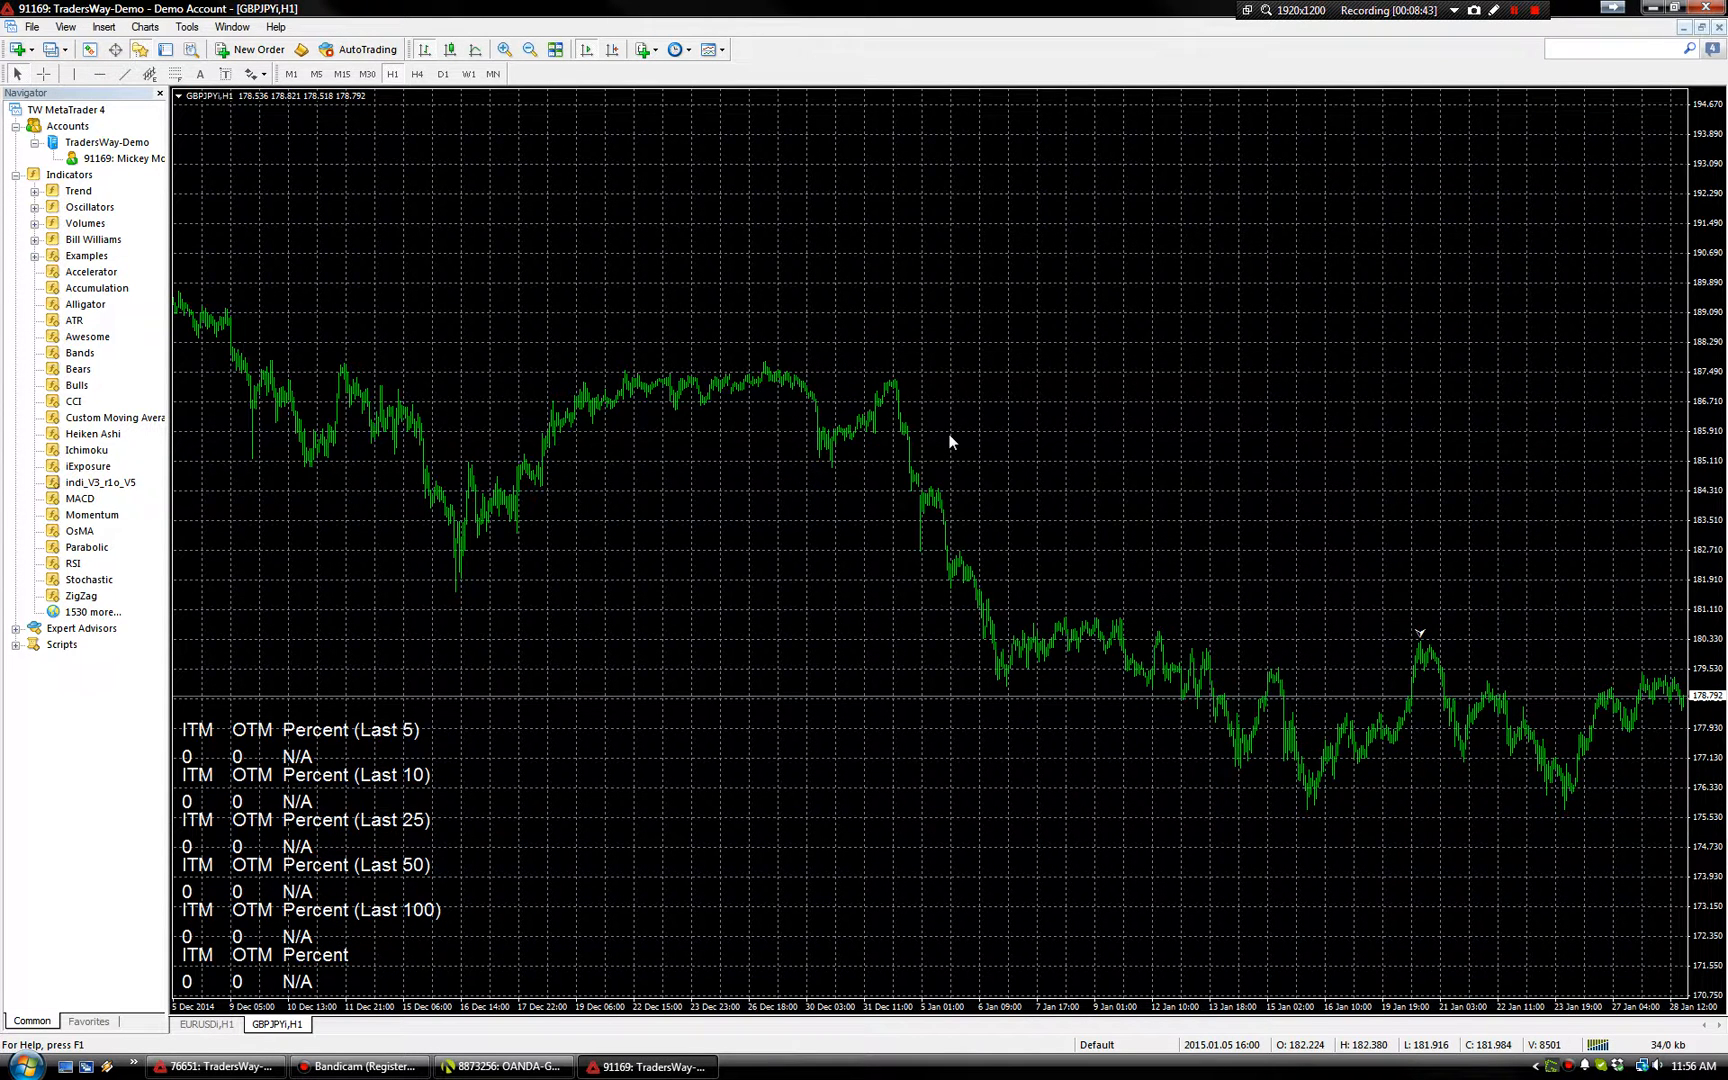
# - Open Computer > Program Files (x86) and select the OANDA - MetaTrader folder
pyautogui.click(12, 1066)
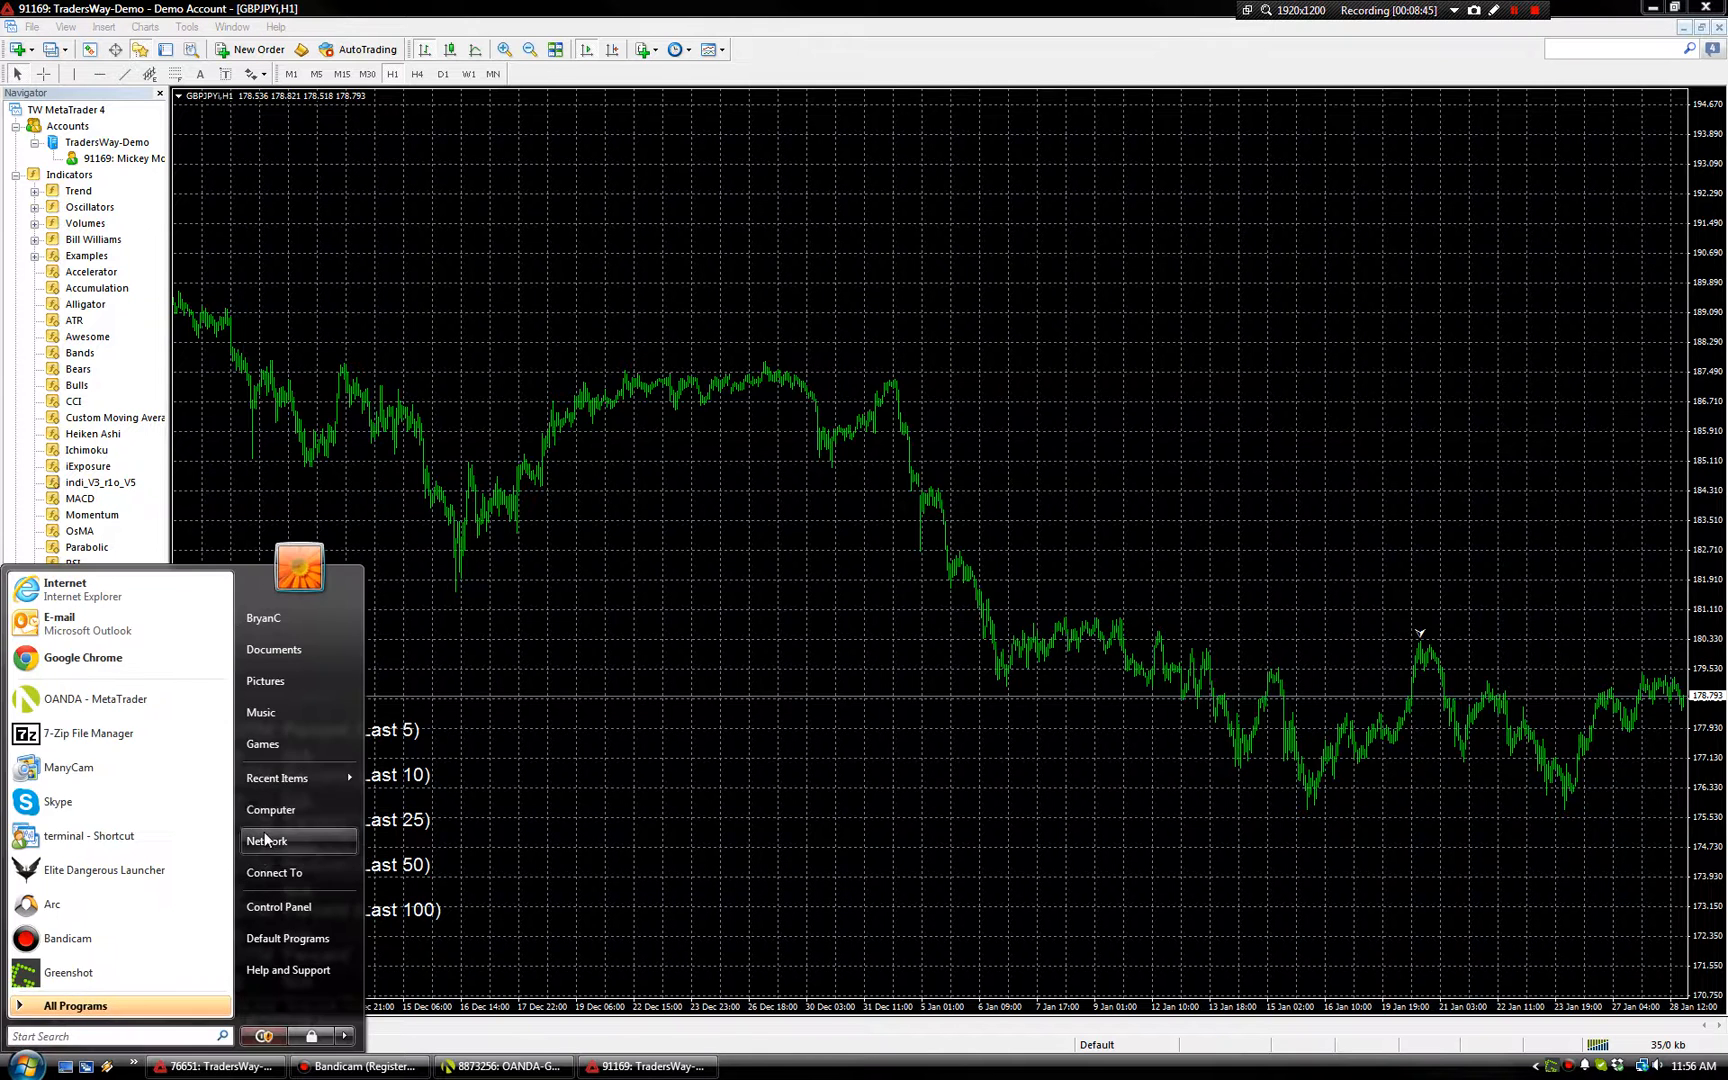
pyautogui.click(270, 809)
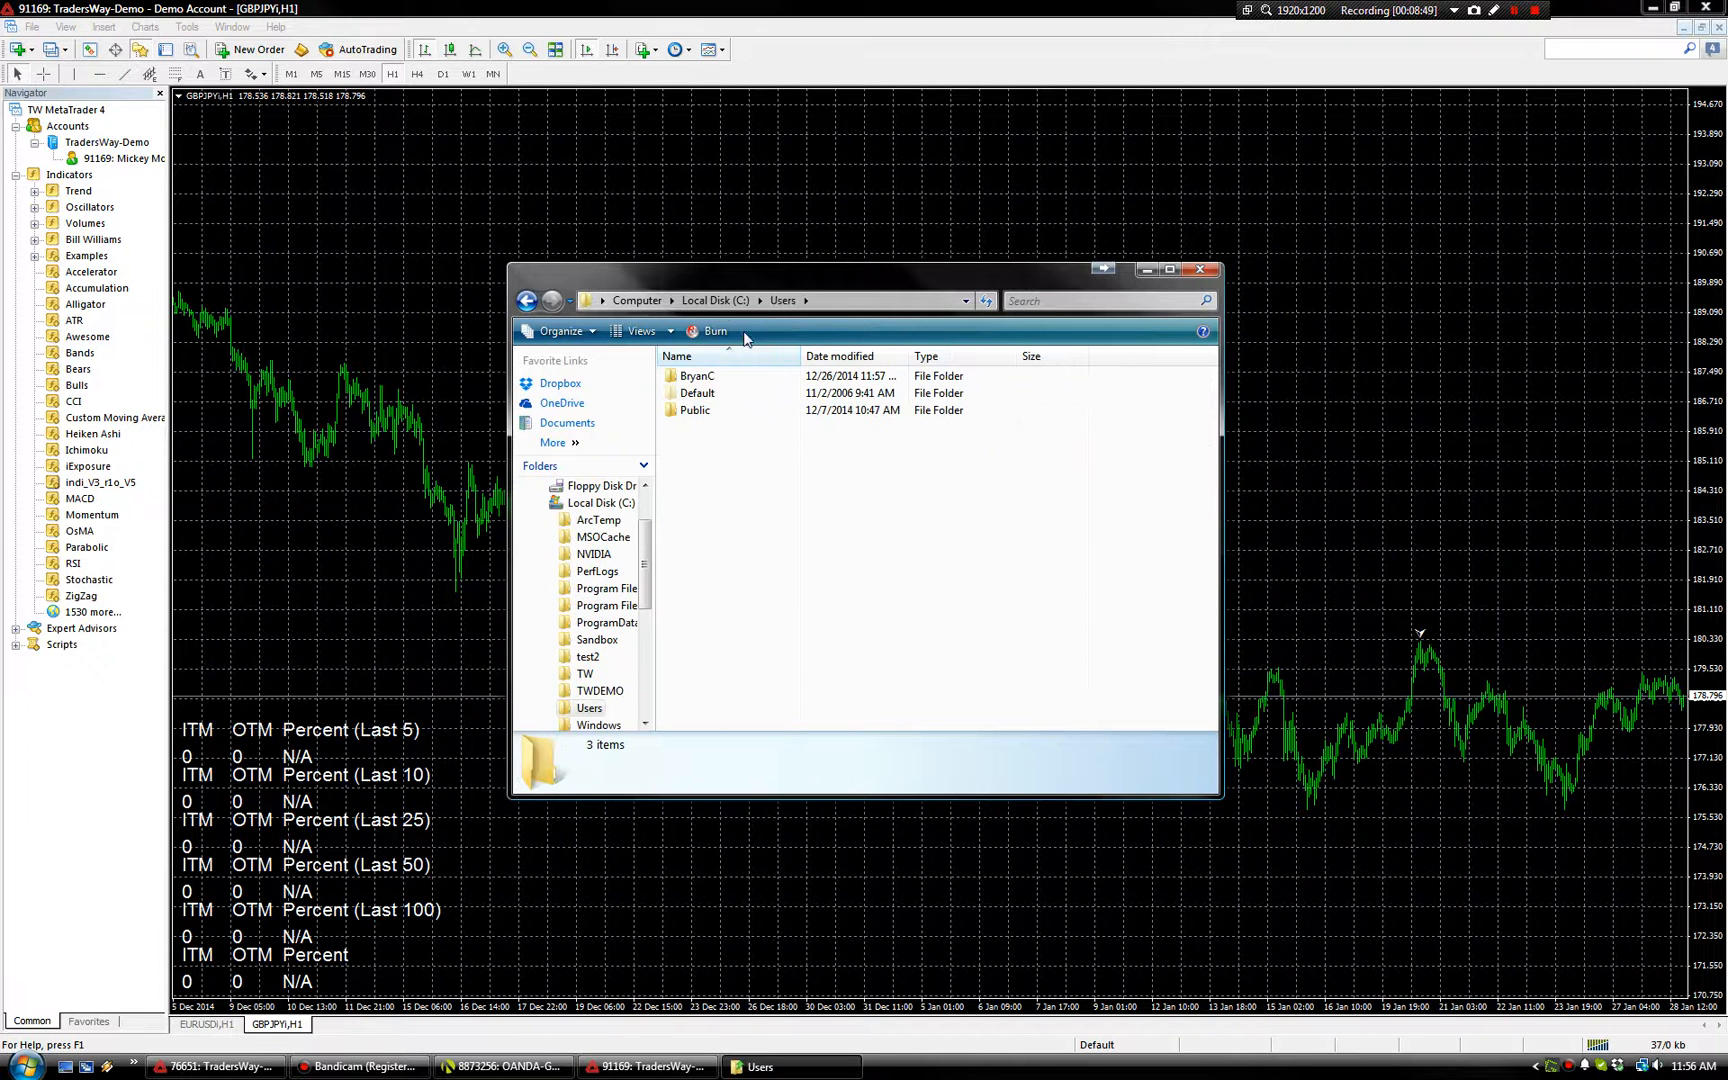
pyautogui.click(604, 605)
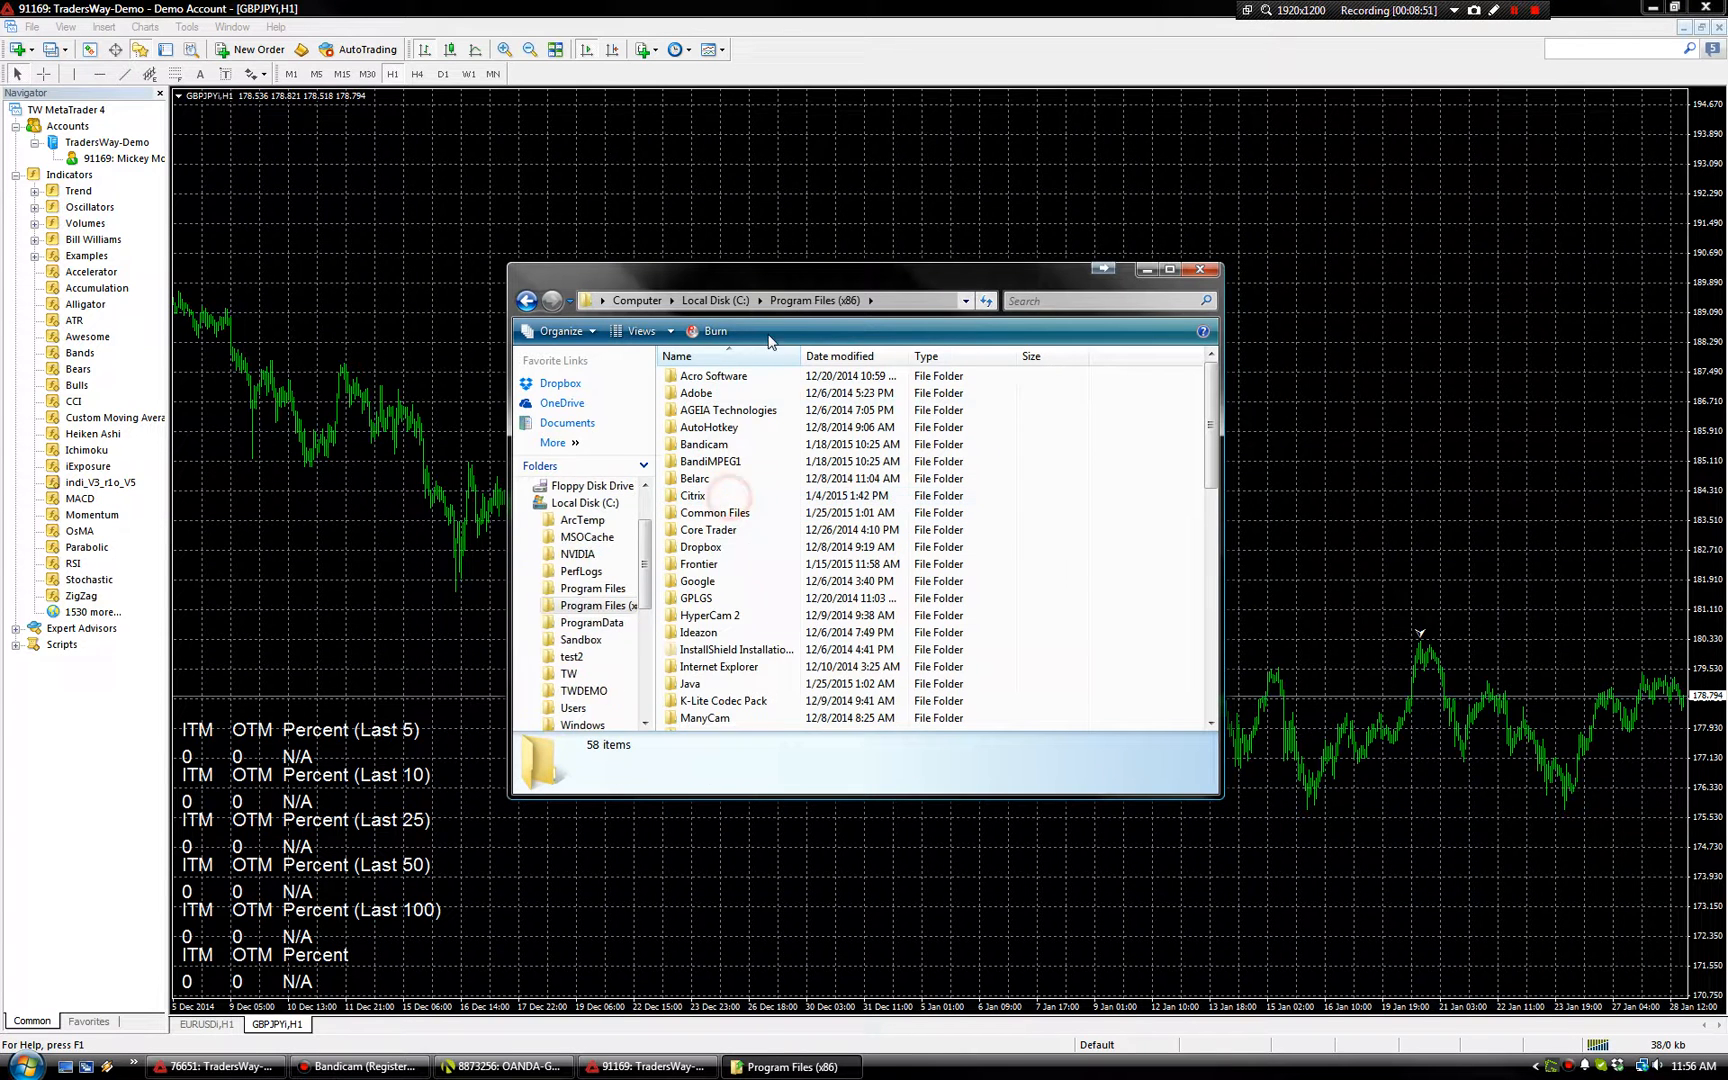
pyautogui.scroll(-3)
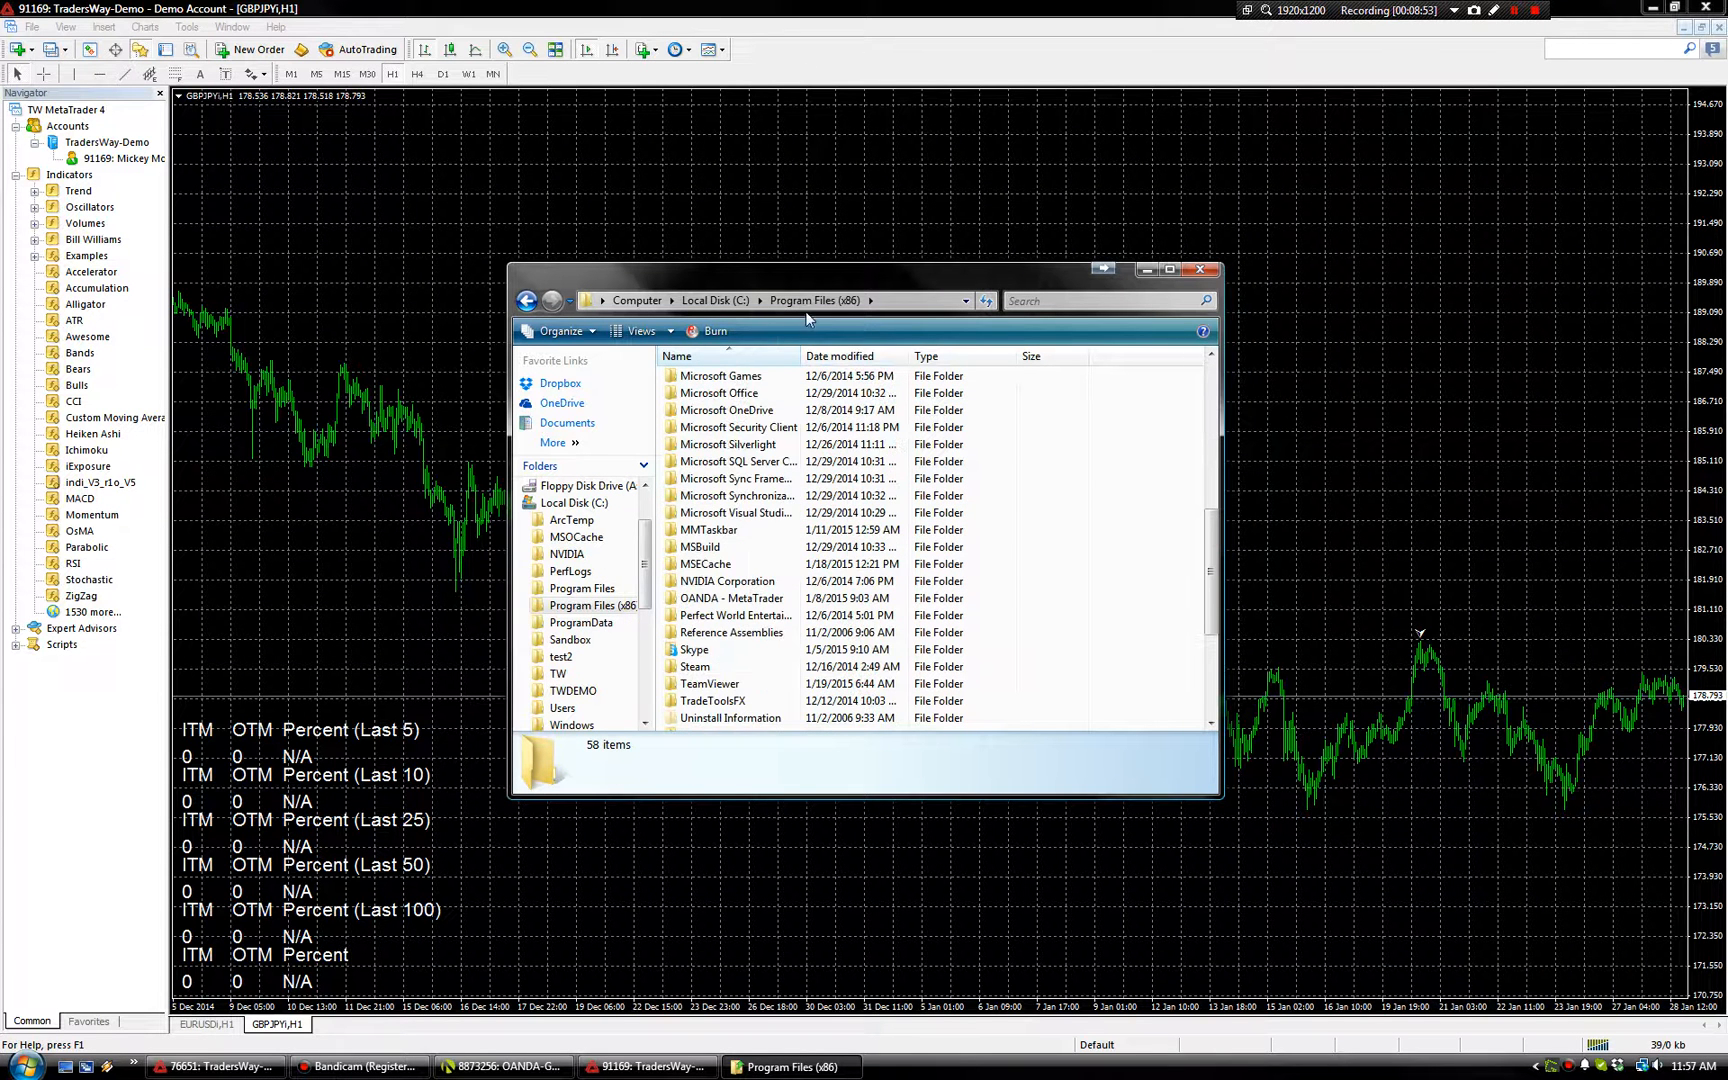
pyautogui.click(730, 495)
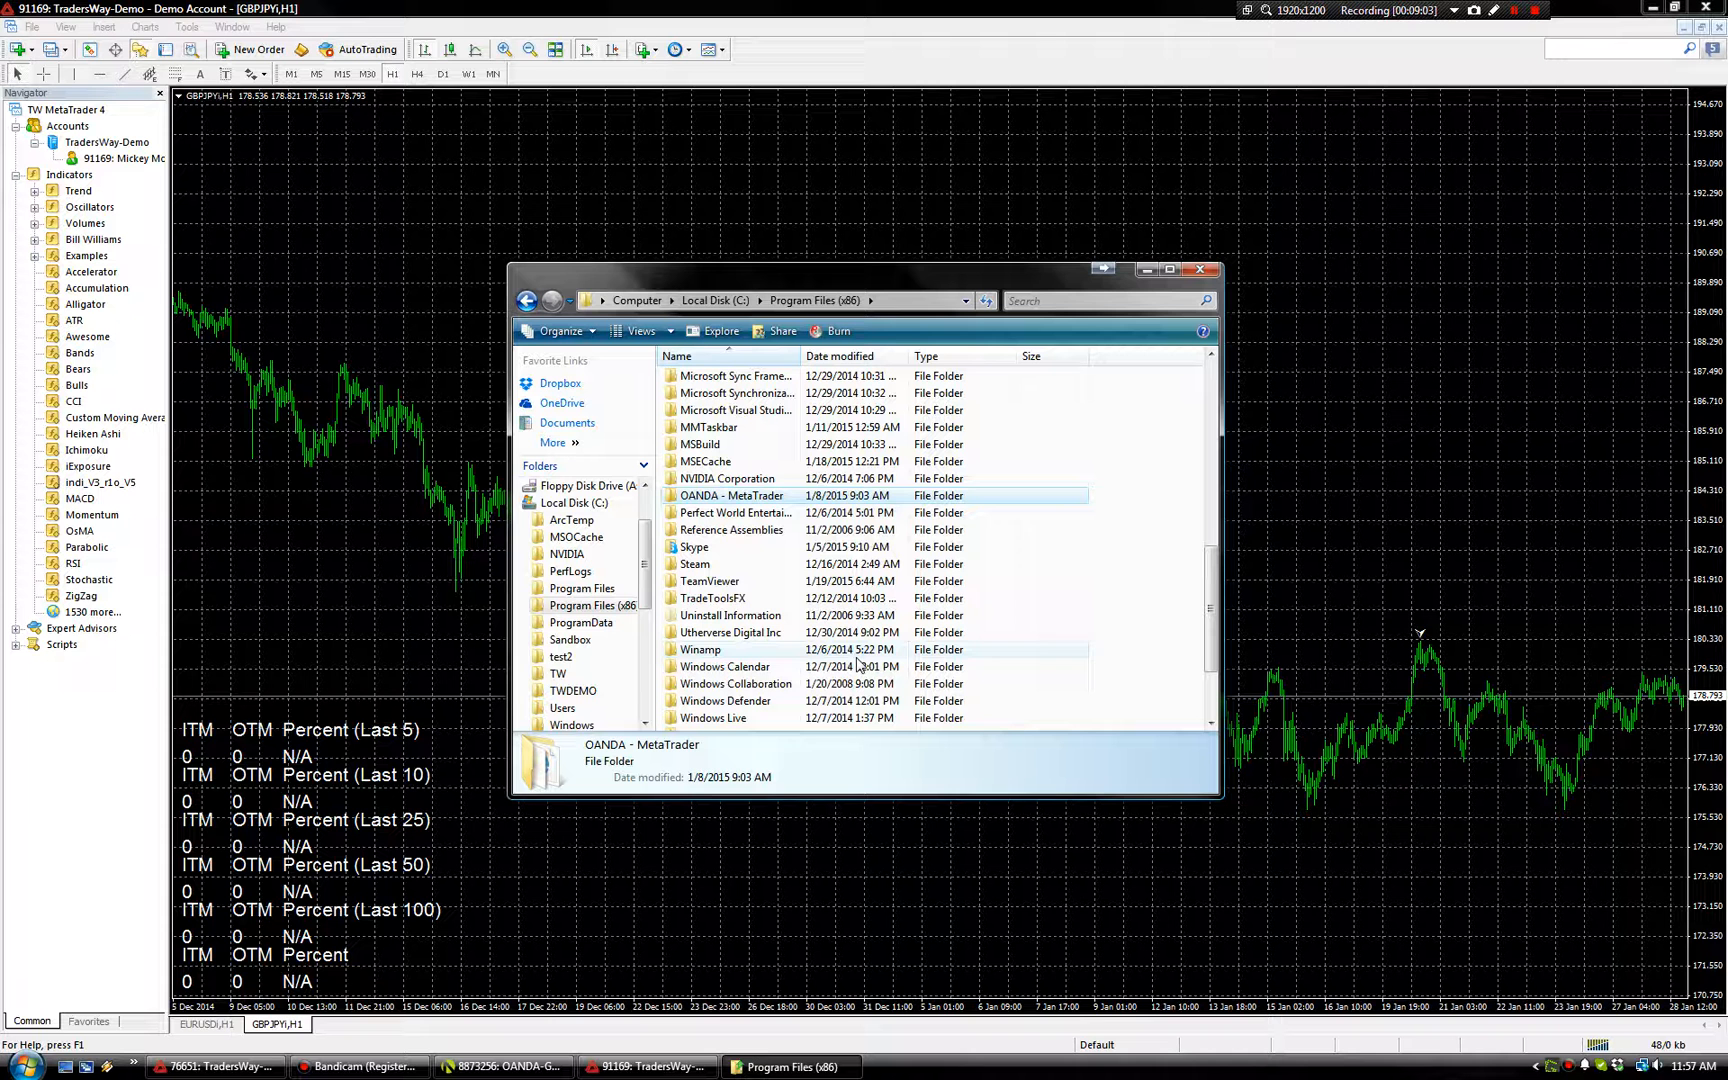
pyautogui.moveTo(731, 495)
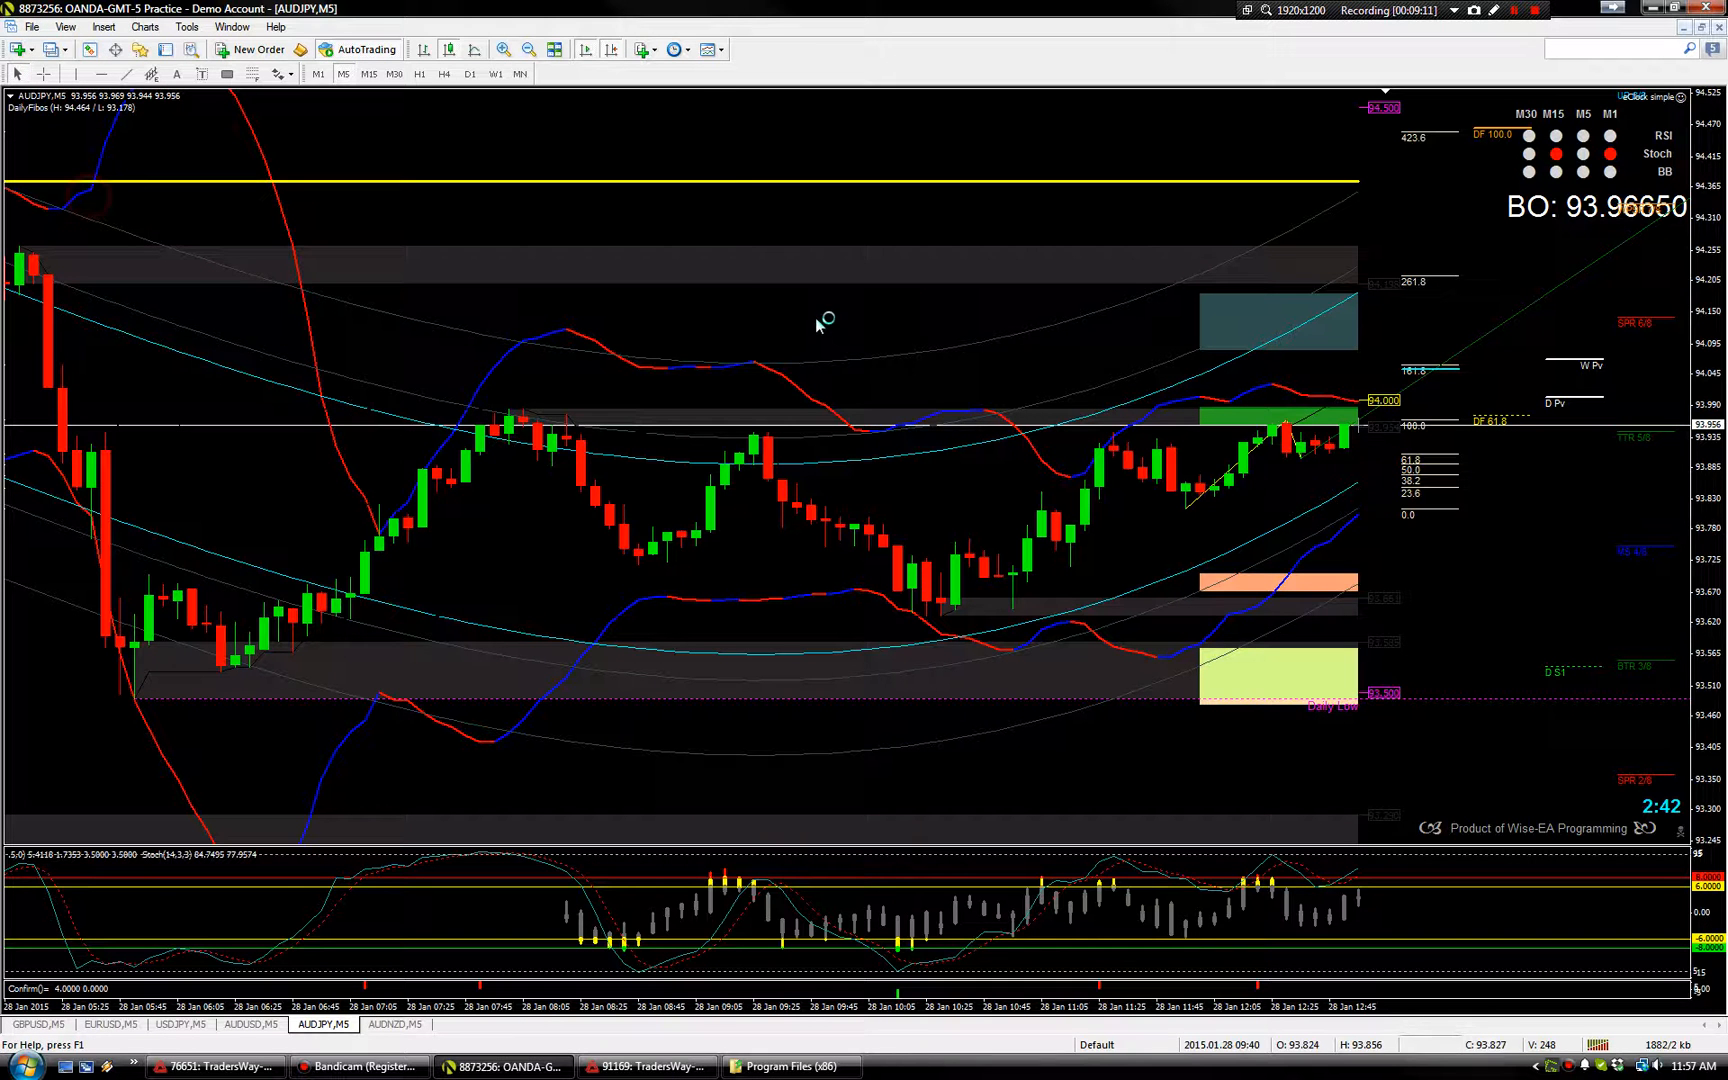
# - Open OANDA - MetaTrader's mql4 > indicators folder, then close that window
pyautogui.click(787, 1066)
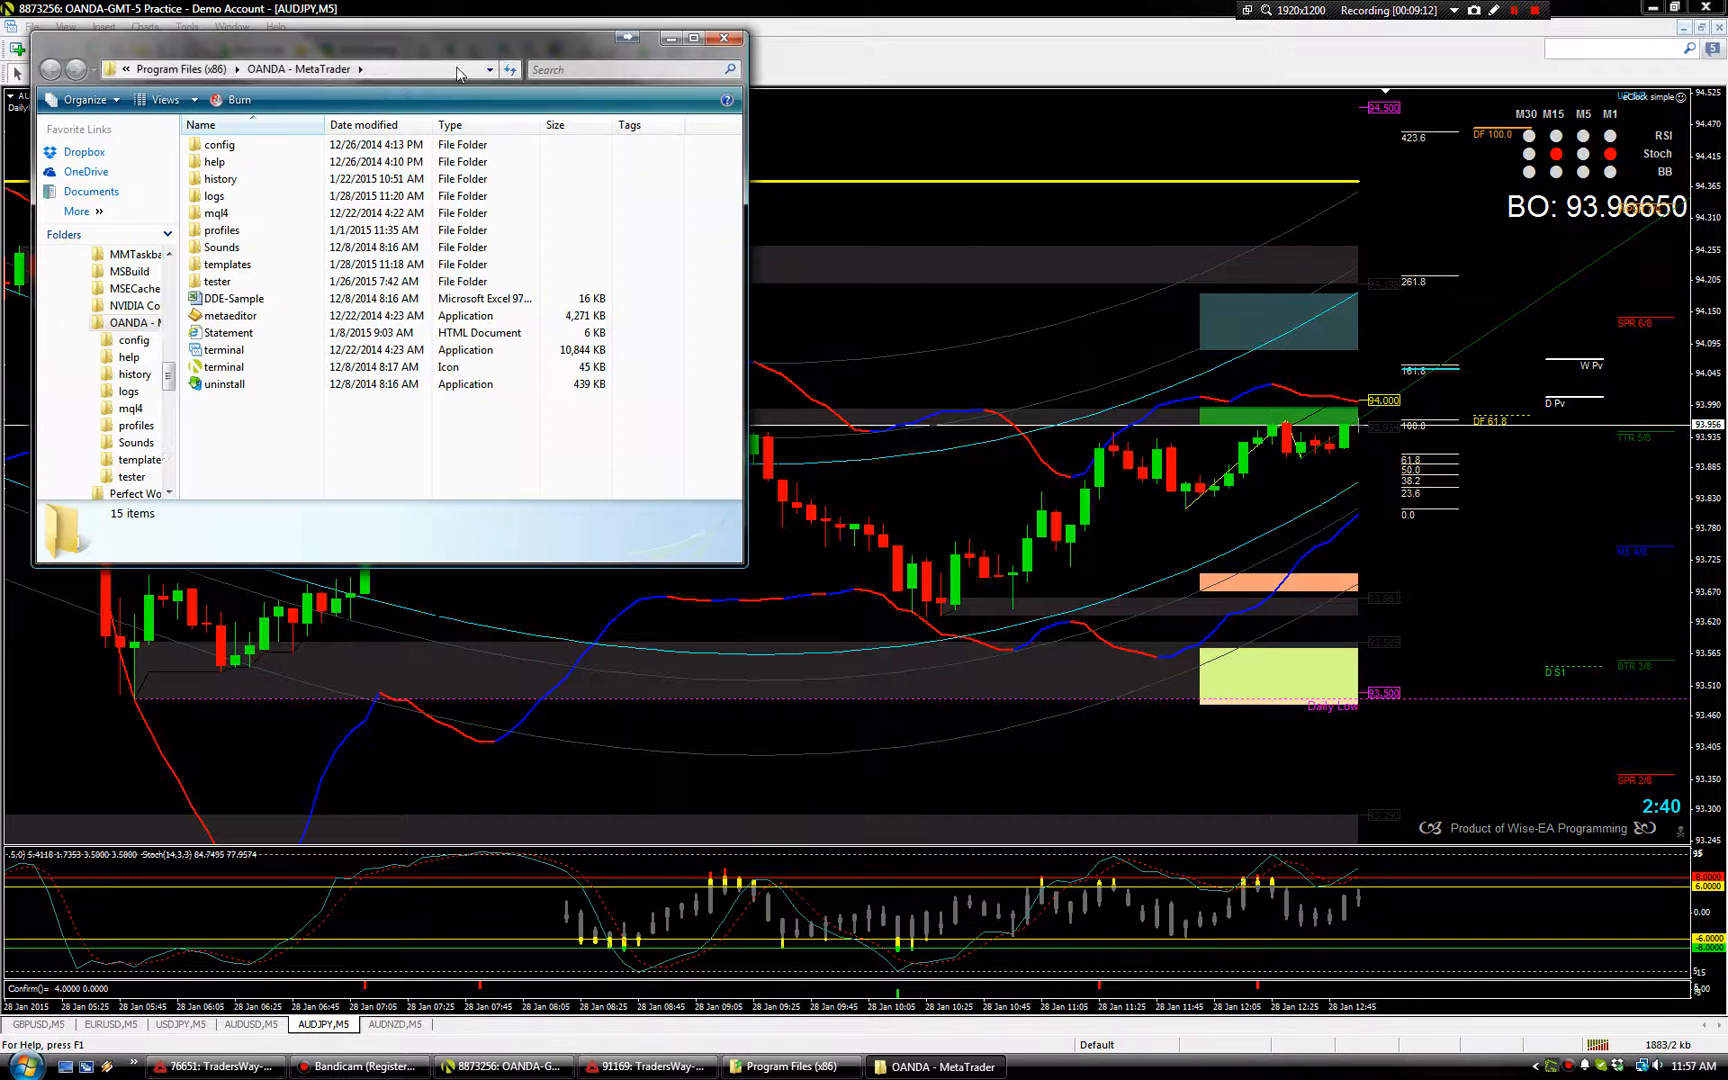
pyautogui.doubleClick(214, 213)
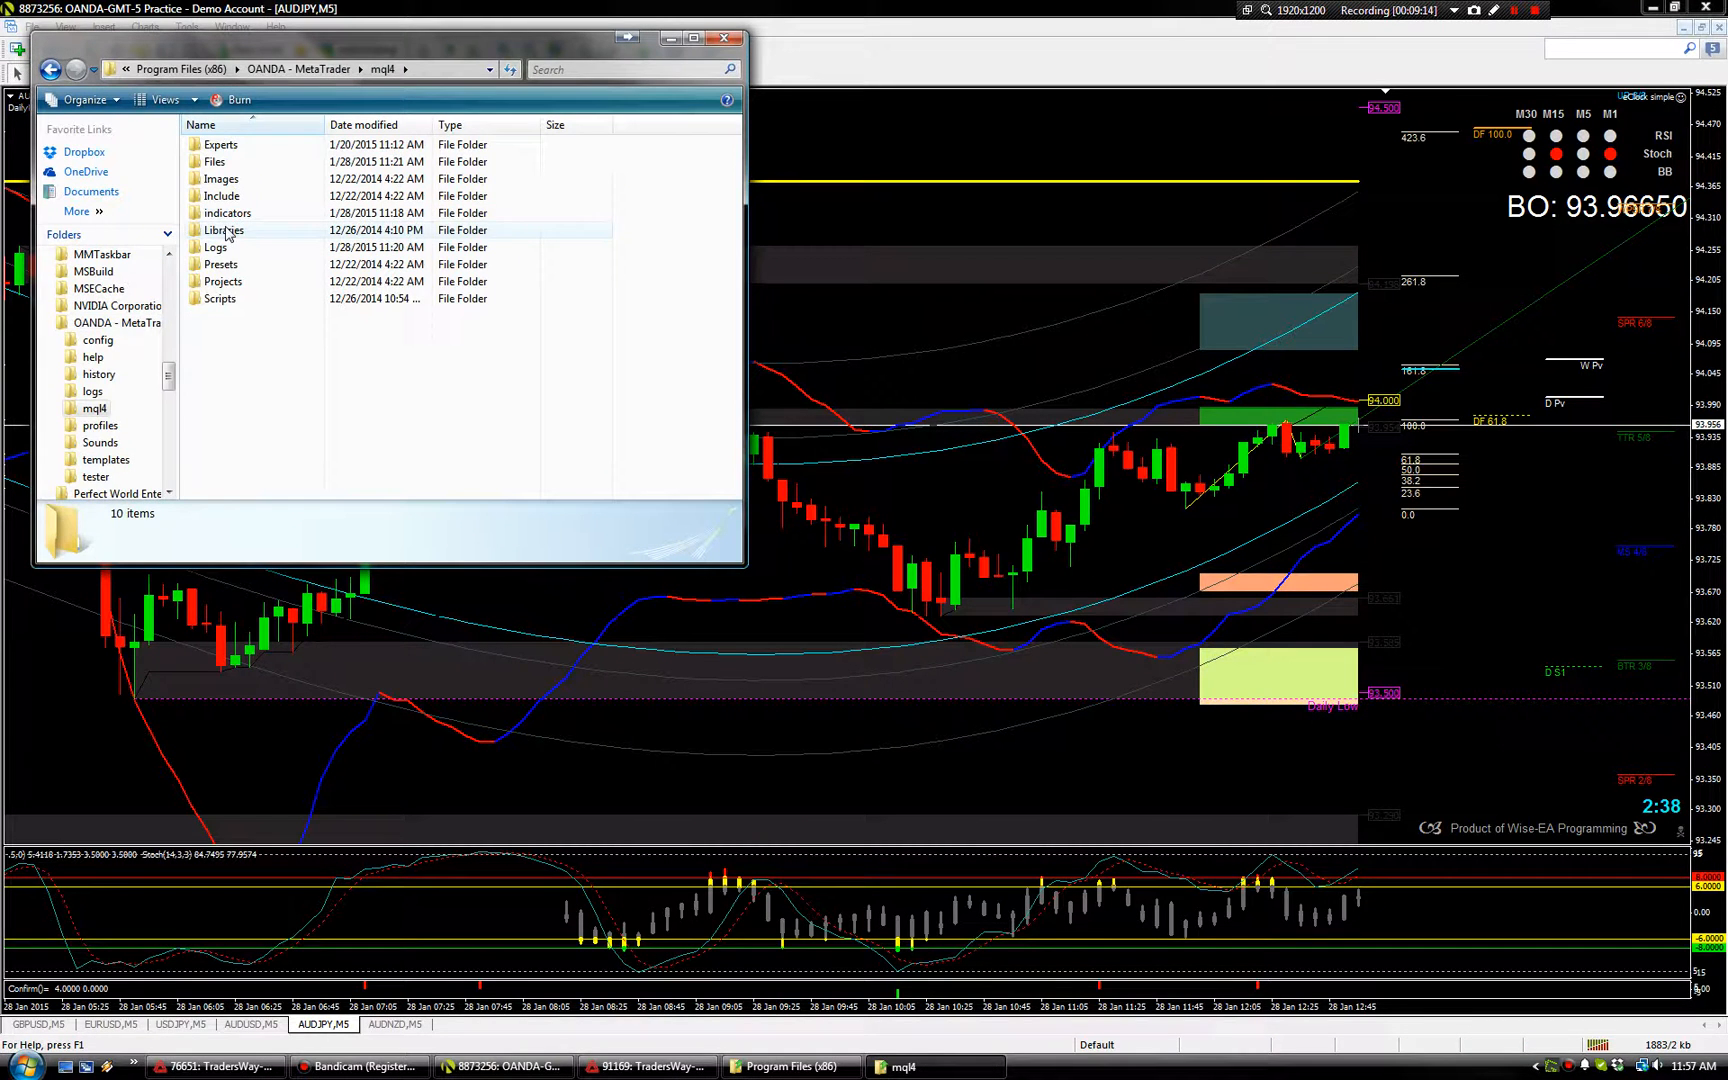
pyautogui.doubleClick(224, 229)
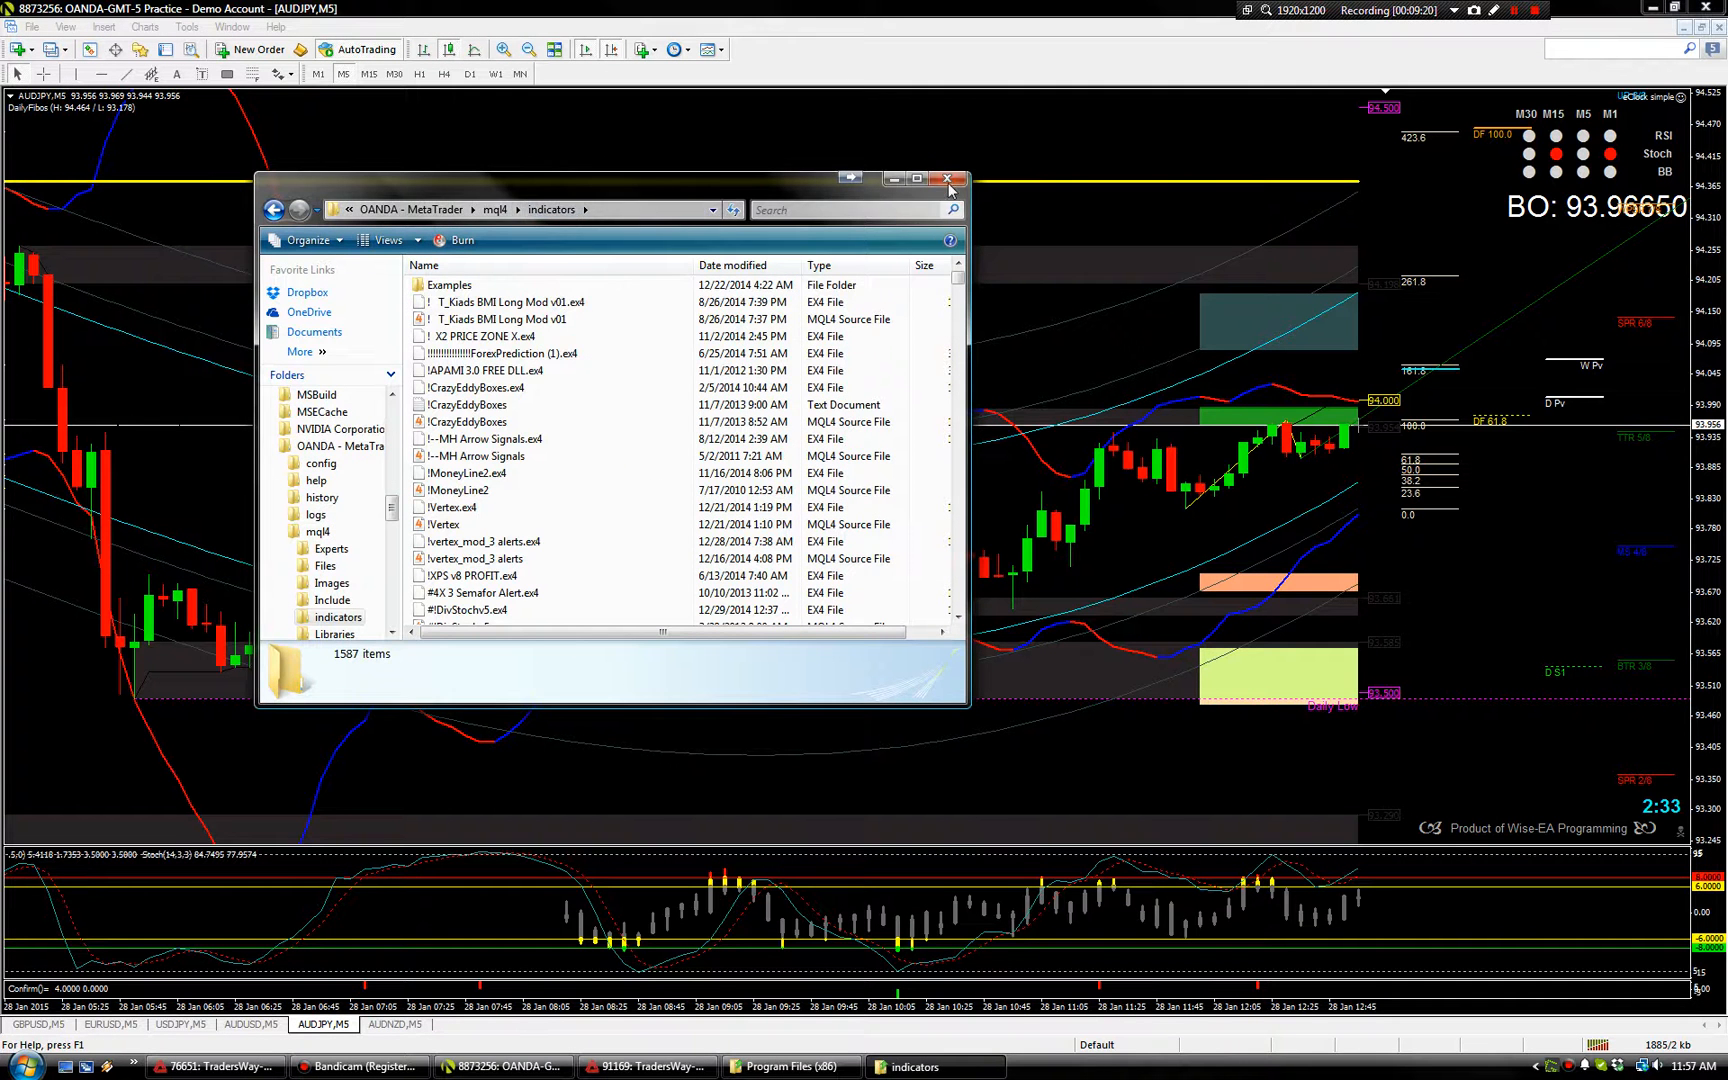
pyautogui.click(946, 179)
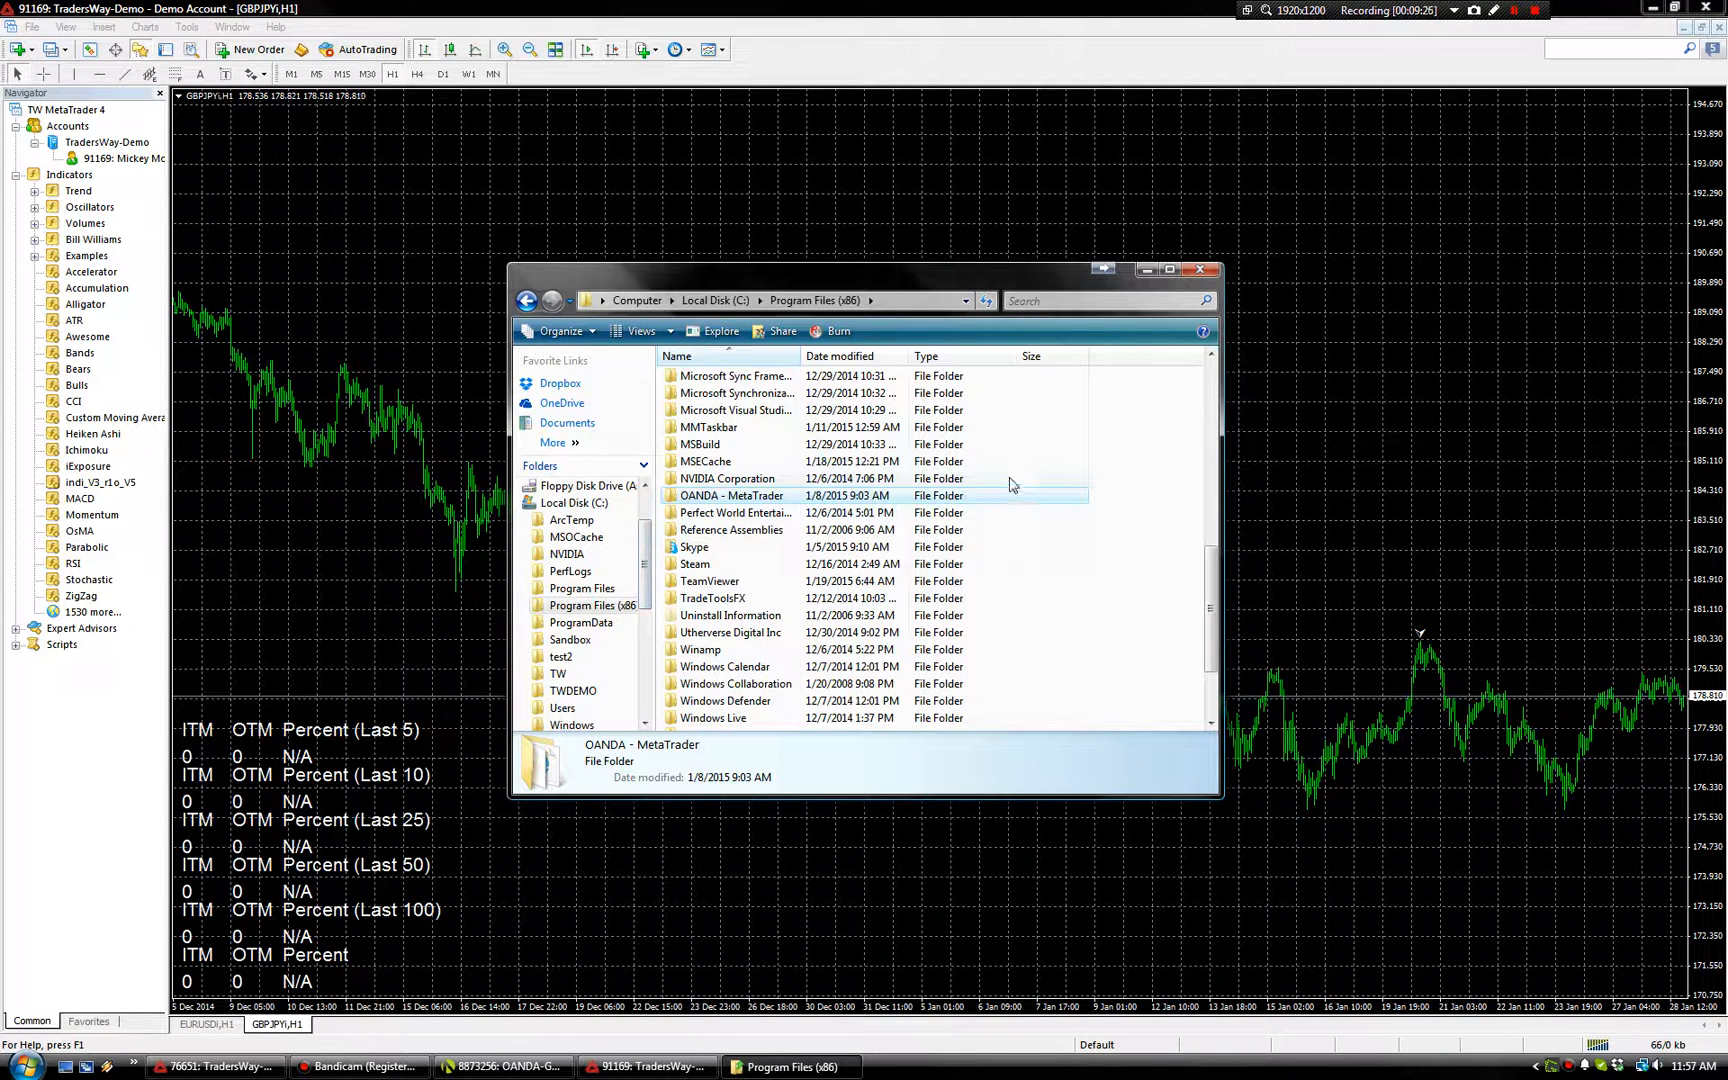
pyautogui.moveTo(1030, 508)
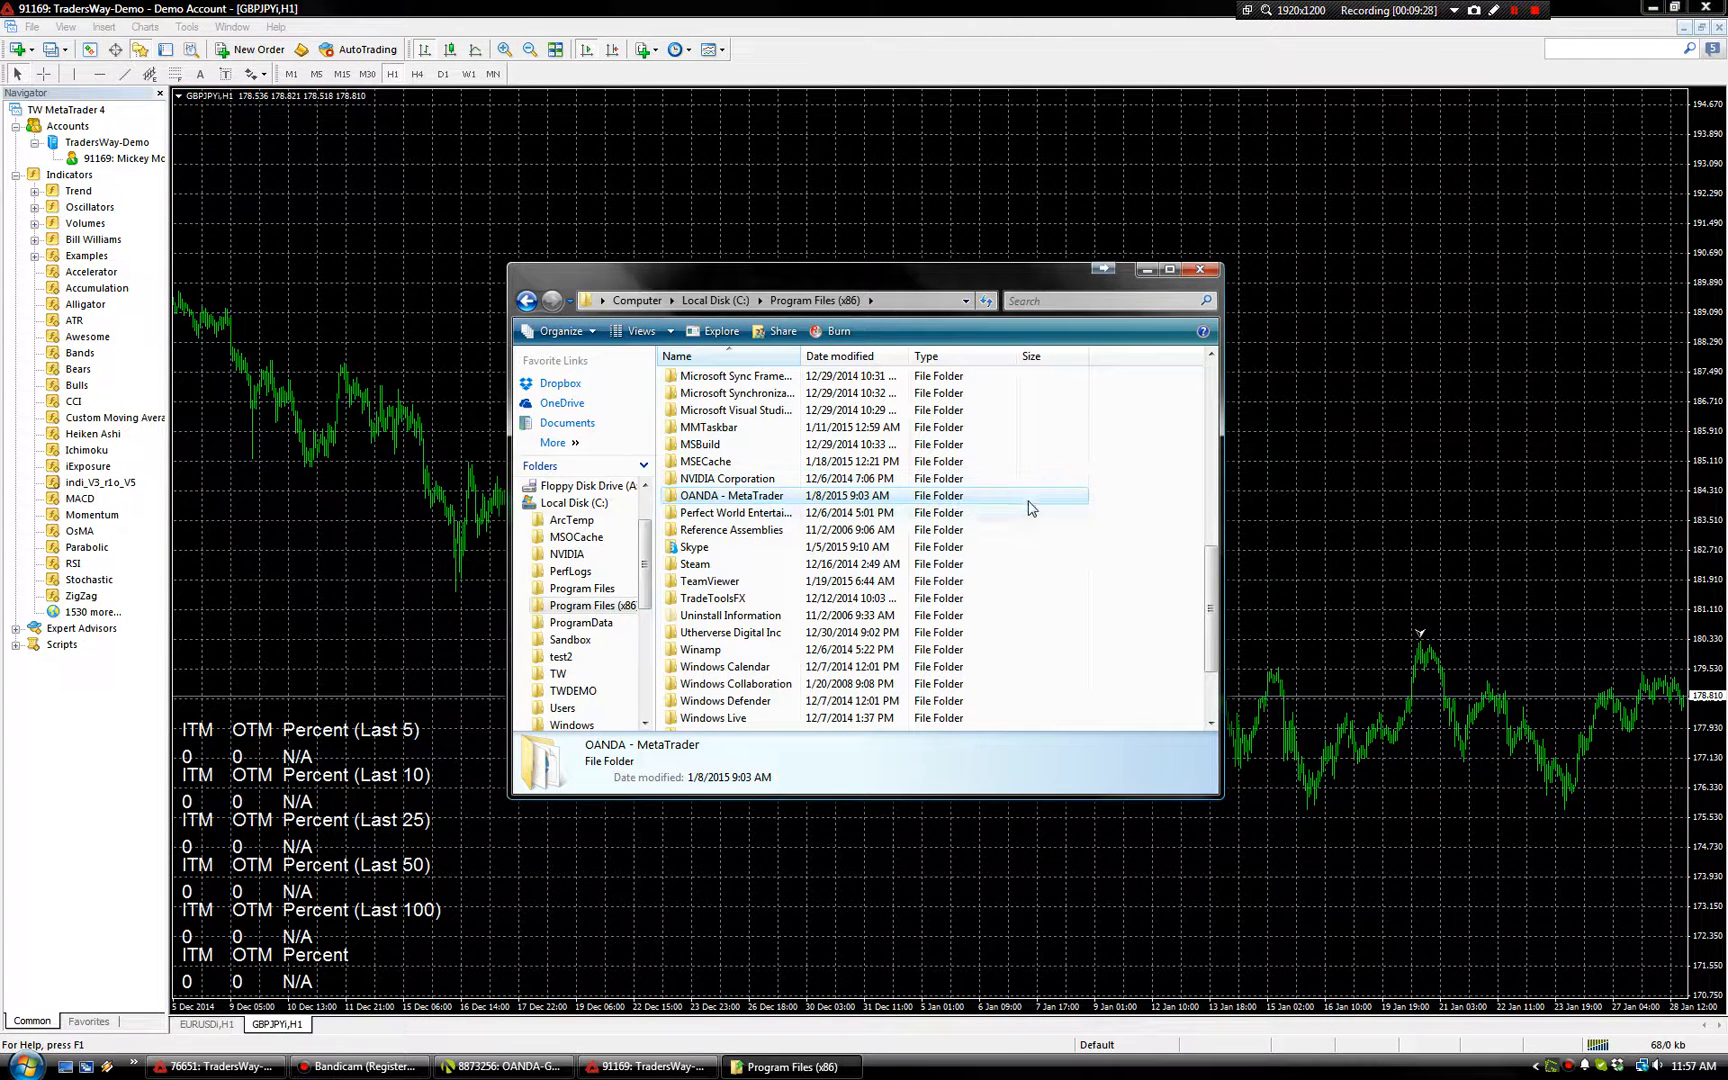
# - Close the Program Files (x86) window and hide Navigator so the GBPJPY chart widens
pyautogui.click(1200, 269)
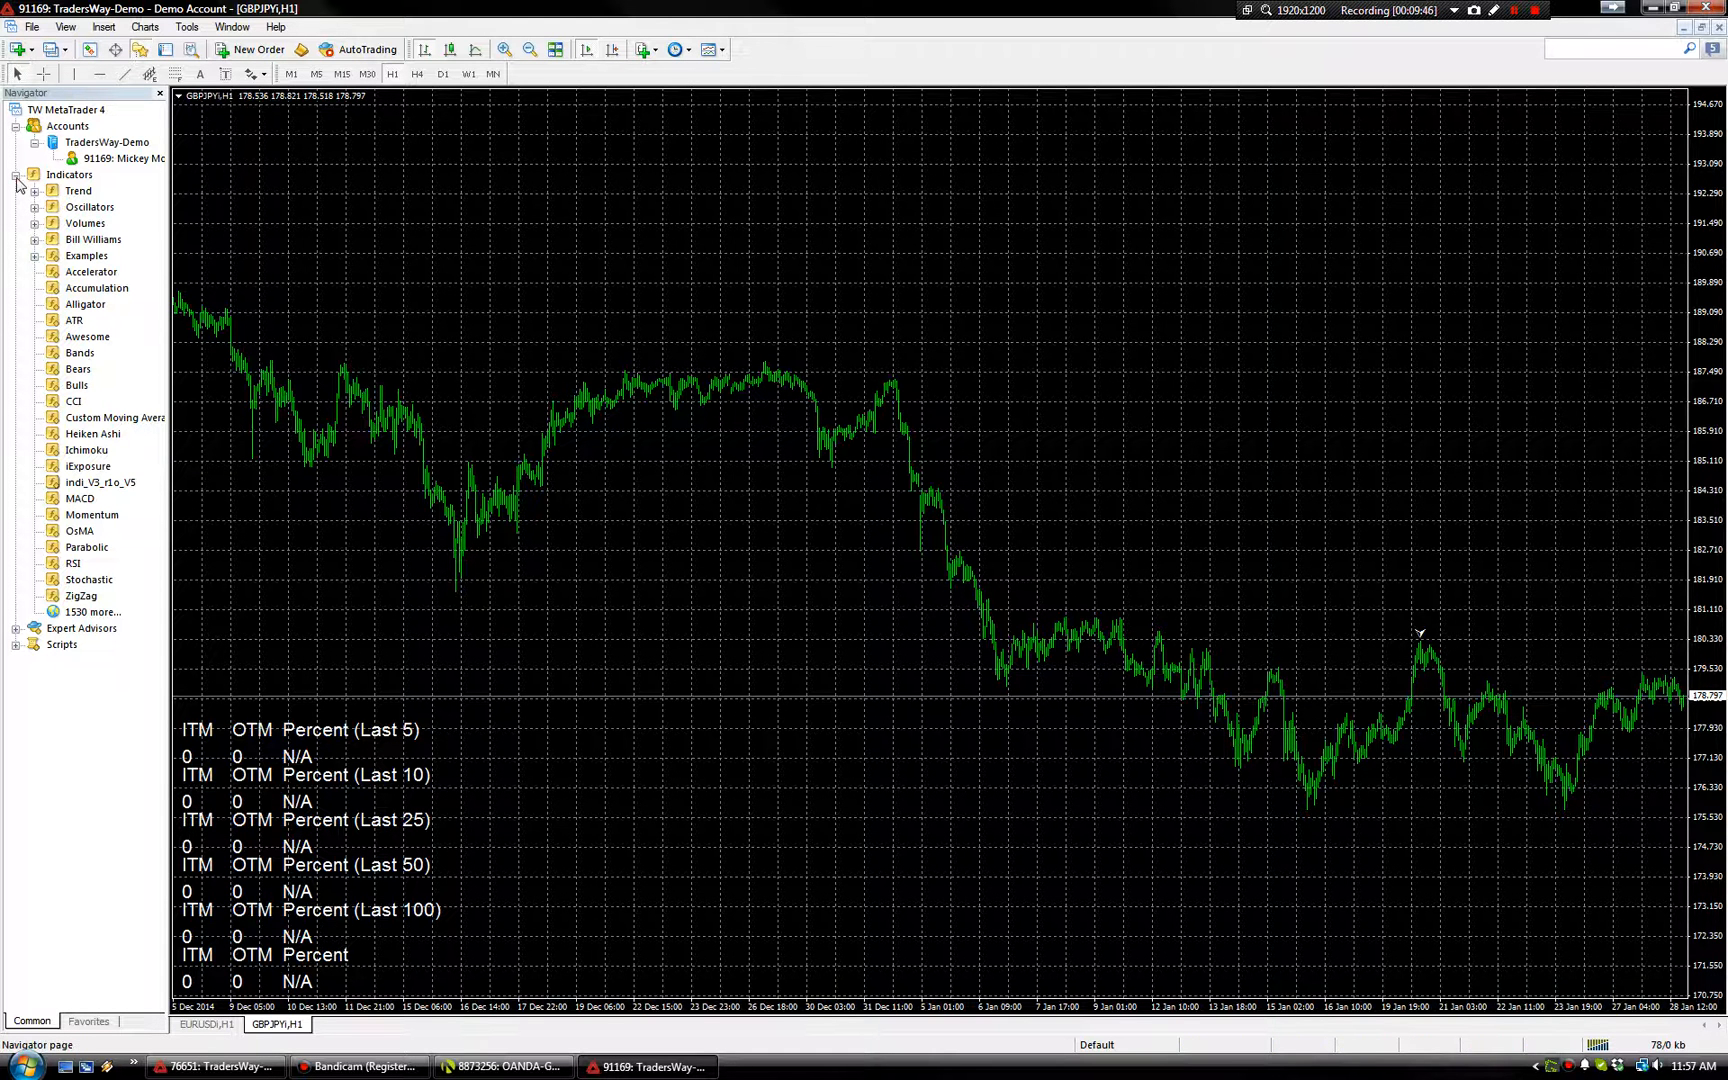
pyautogui.click(18, 174)
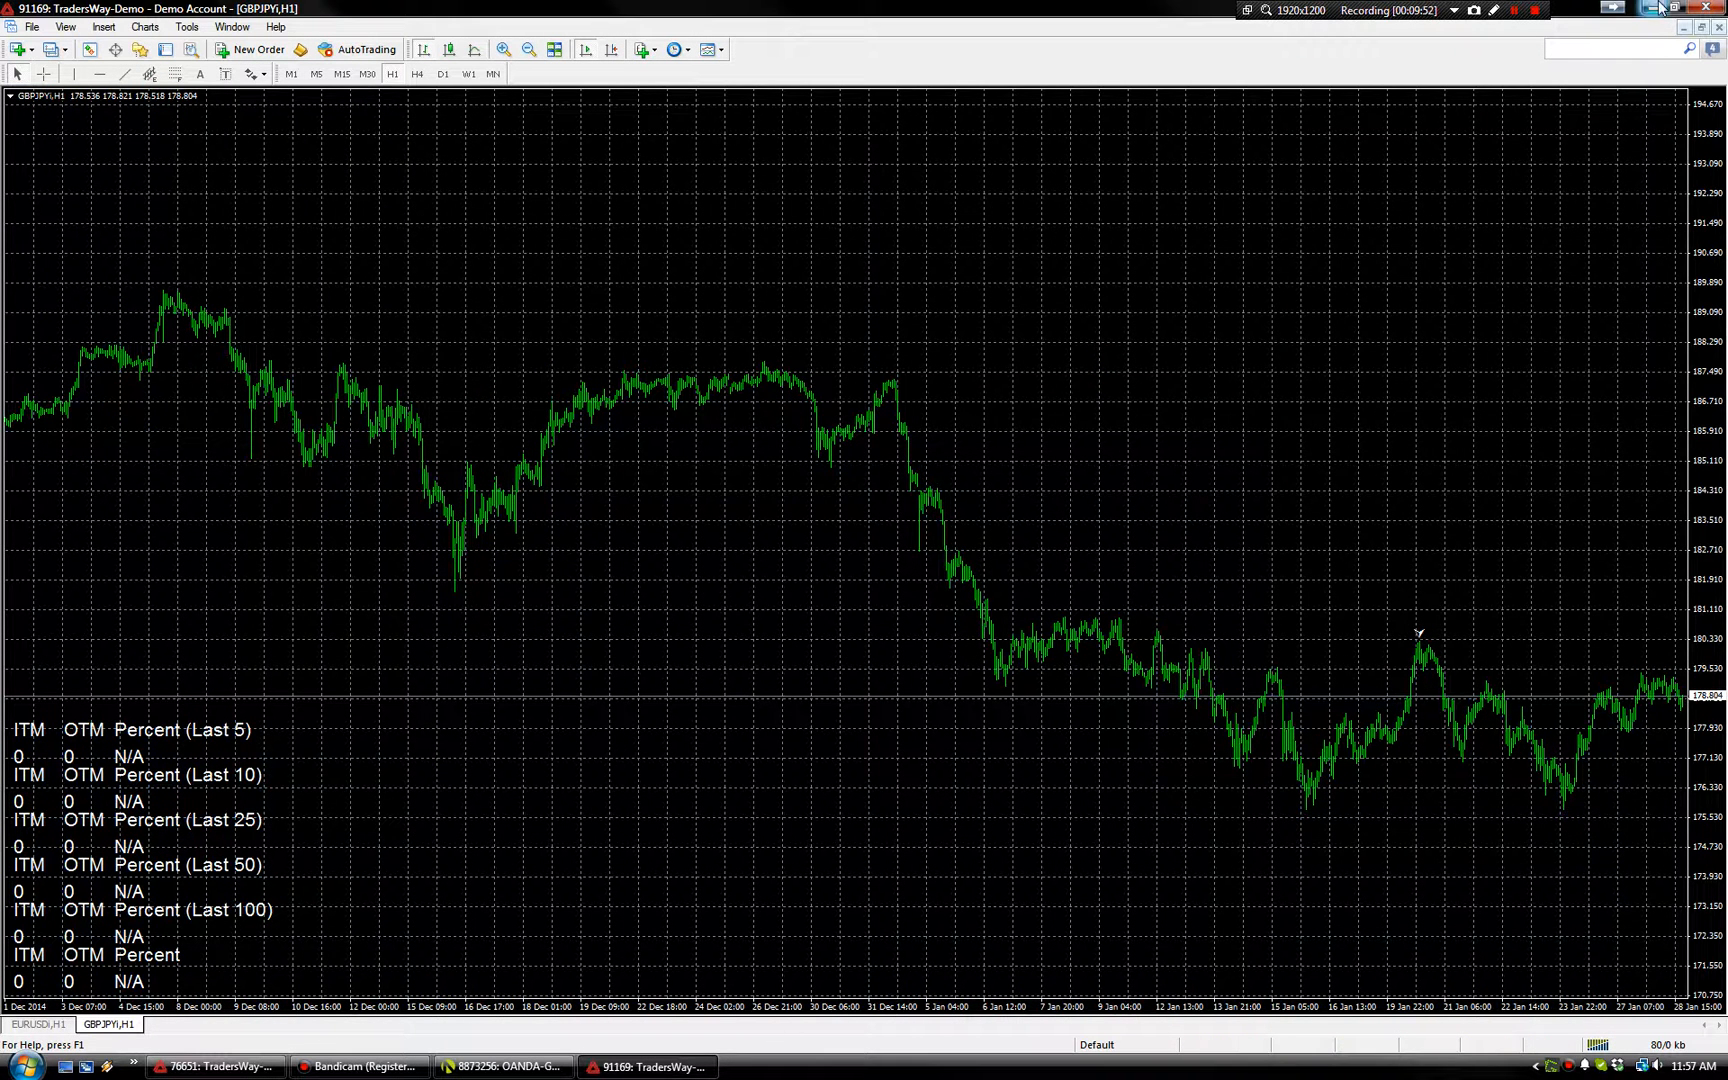
pyautogui.click(1530, 10)
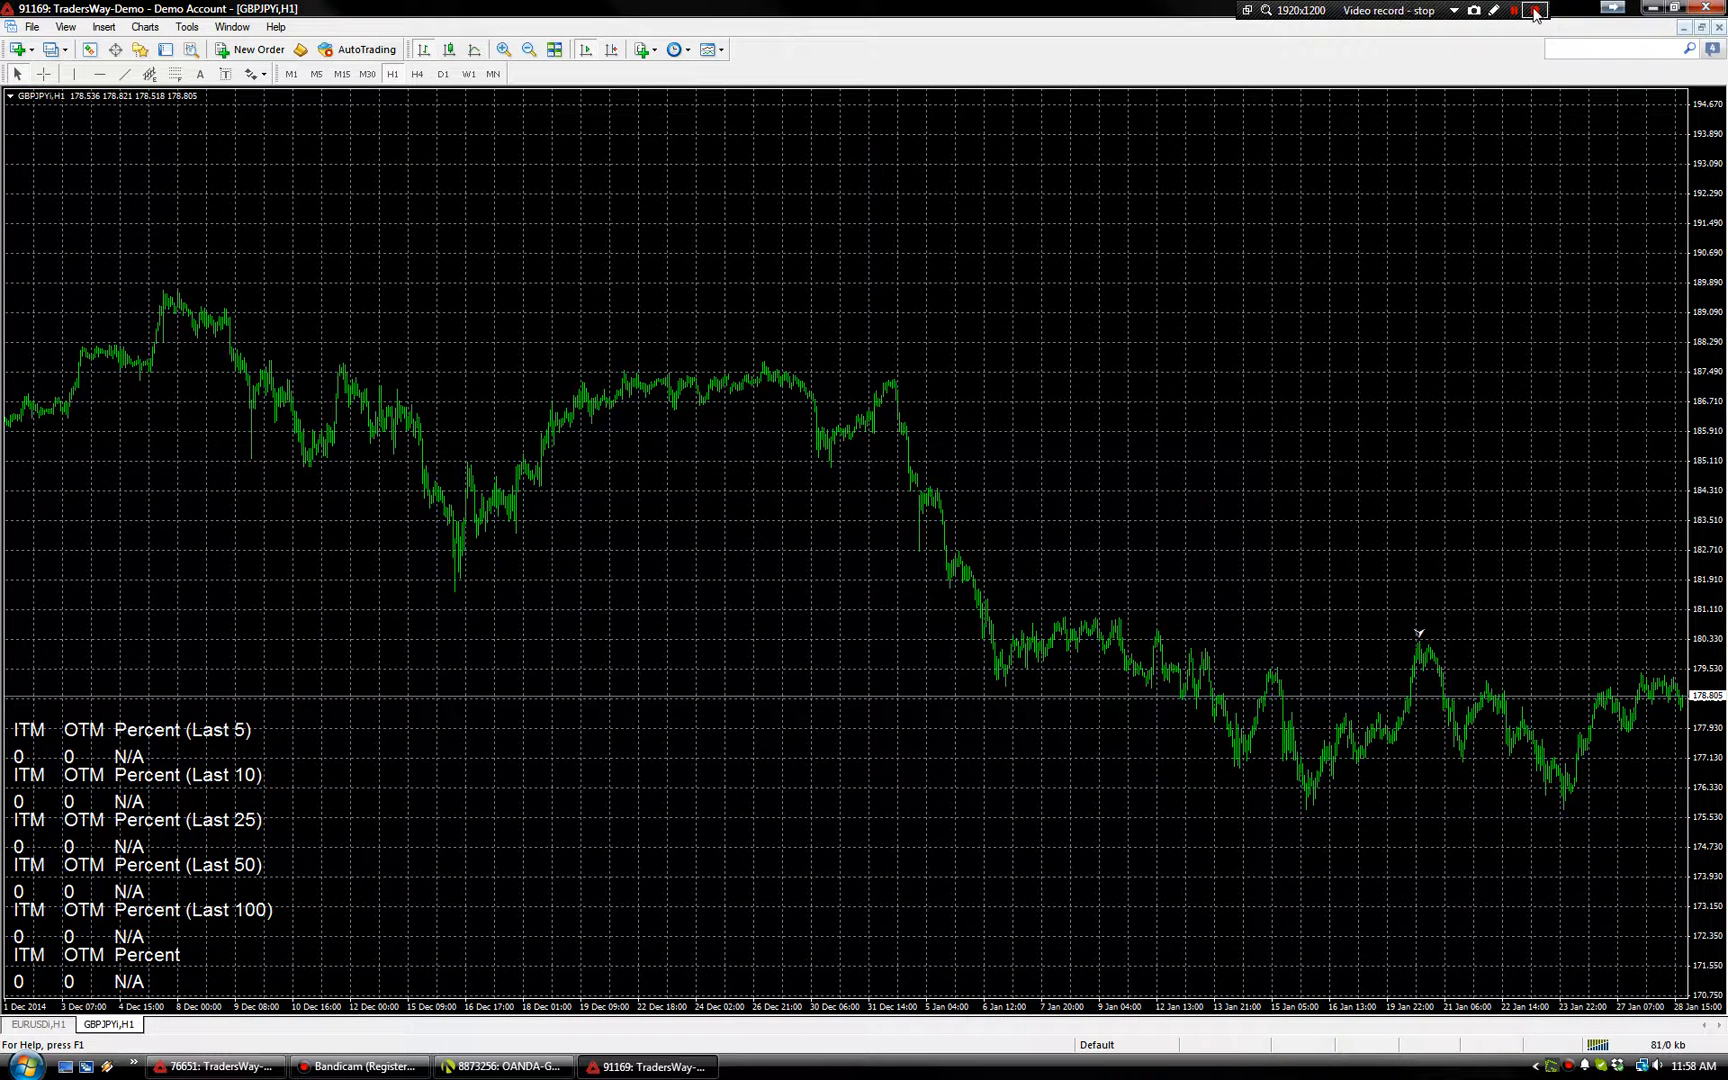